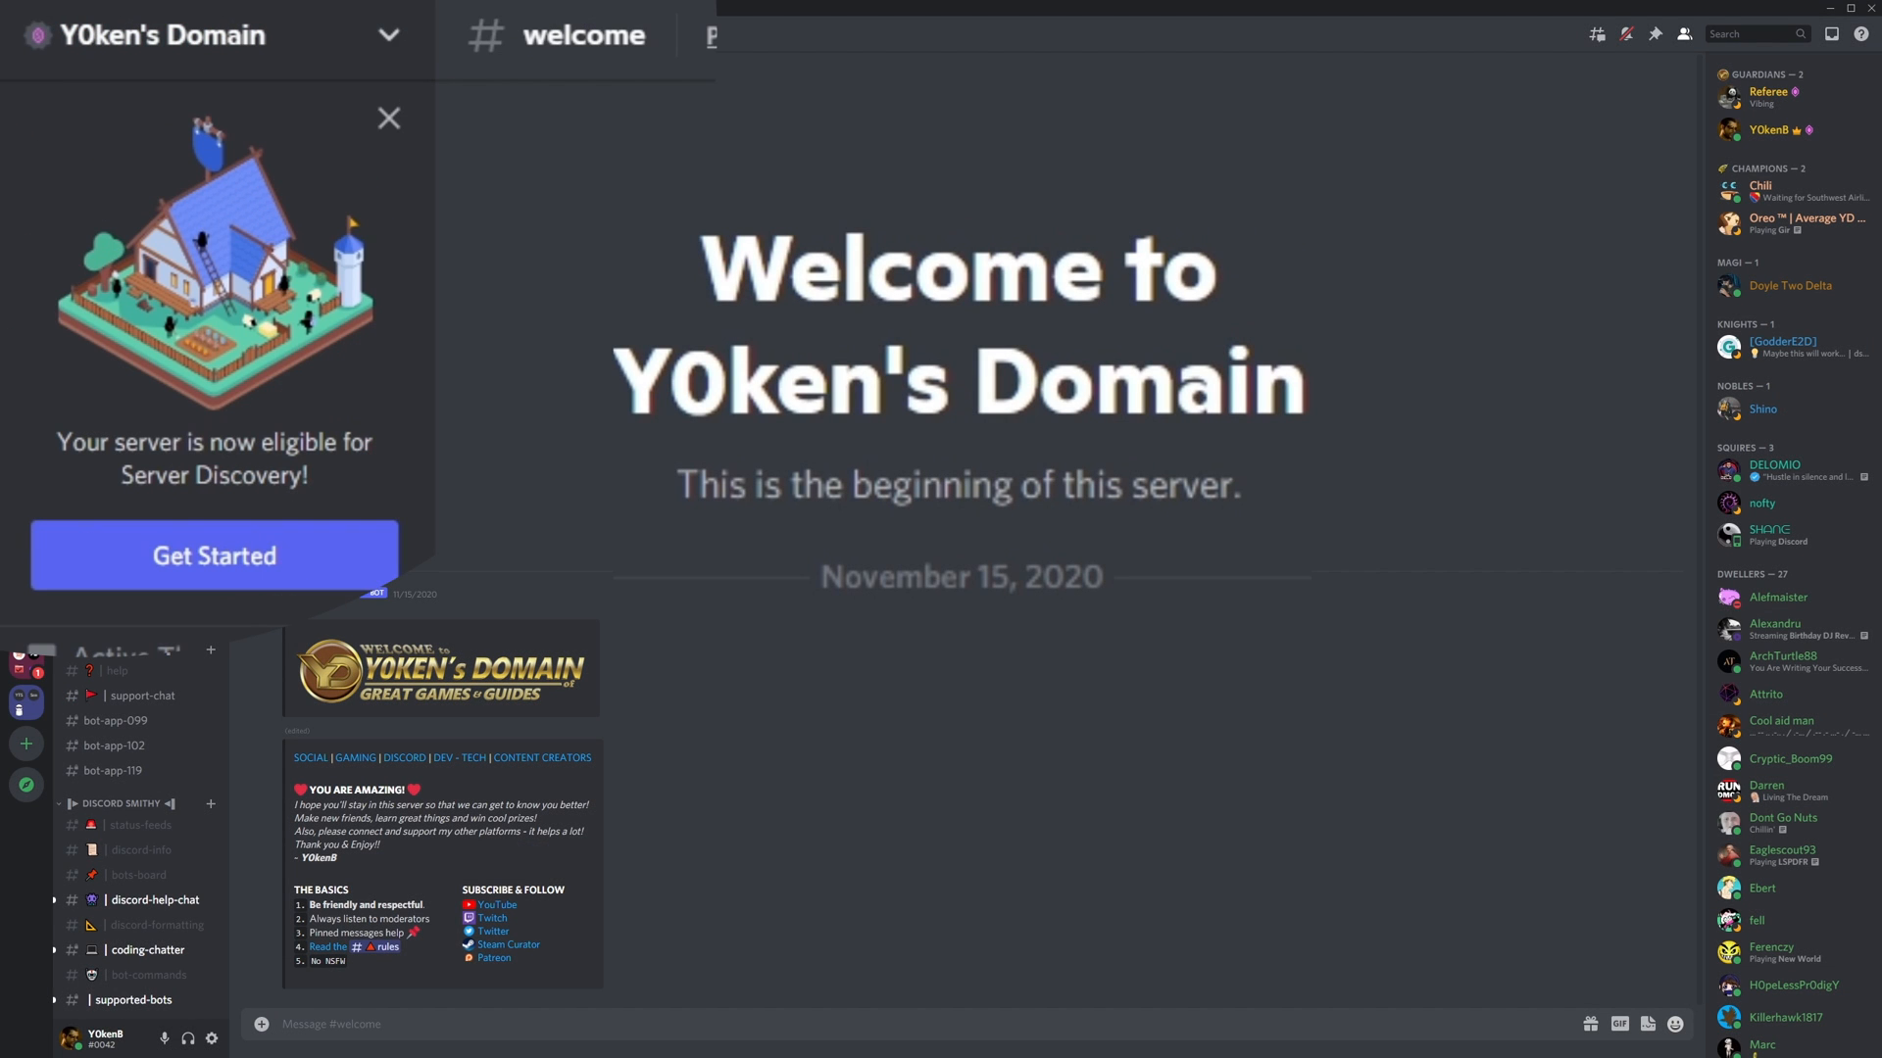
pyautogui.moveTo(406, 456)
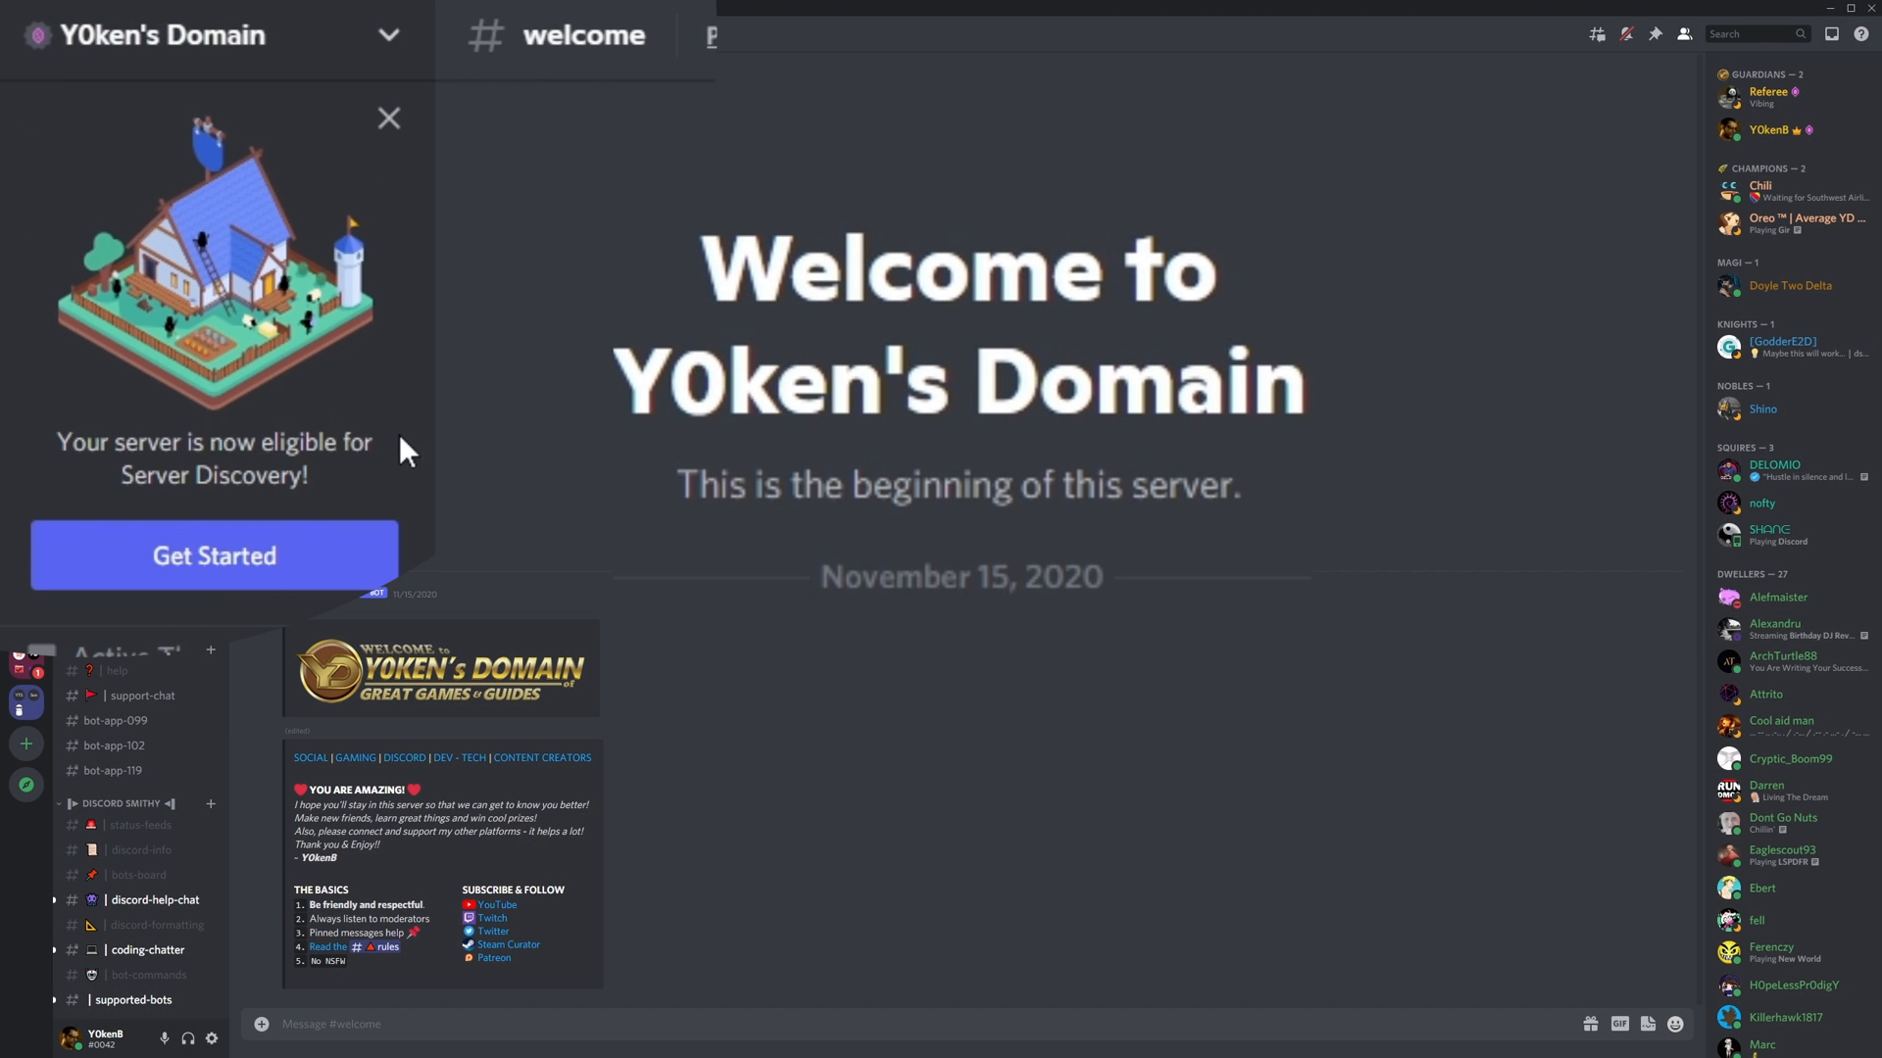
# Step: Open Y0ken's Domain Discovery settings from the eligibility popout and review the six requirements
pyautogui.click(214, 555)
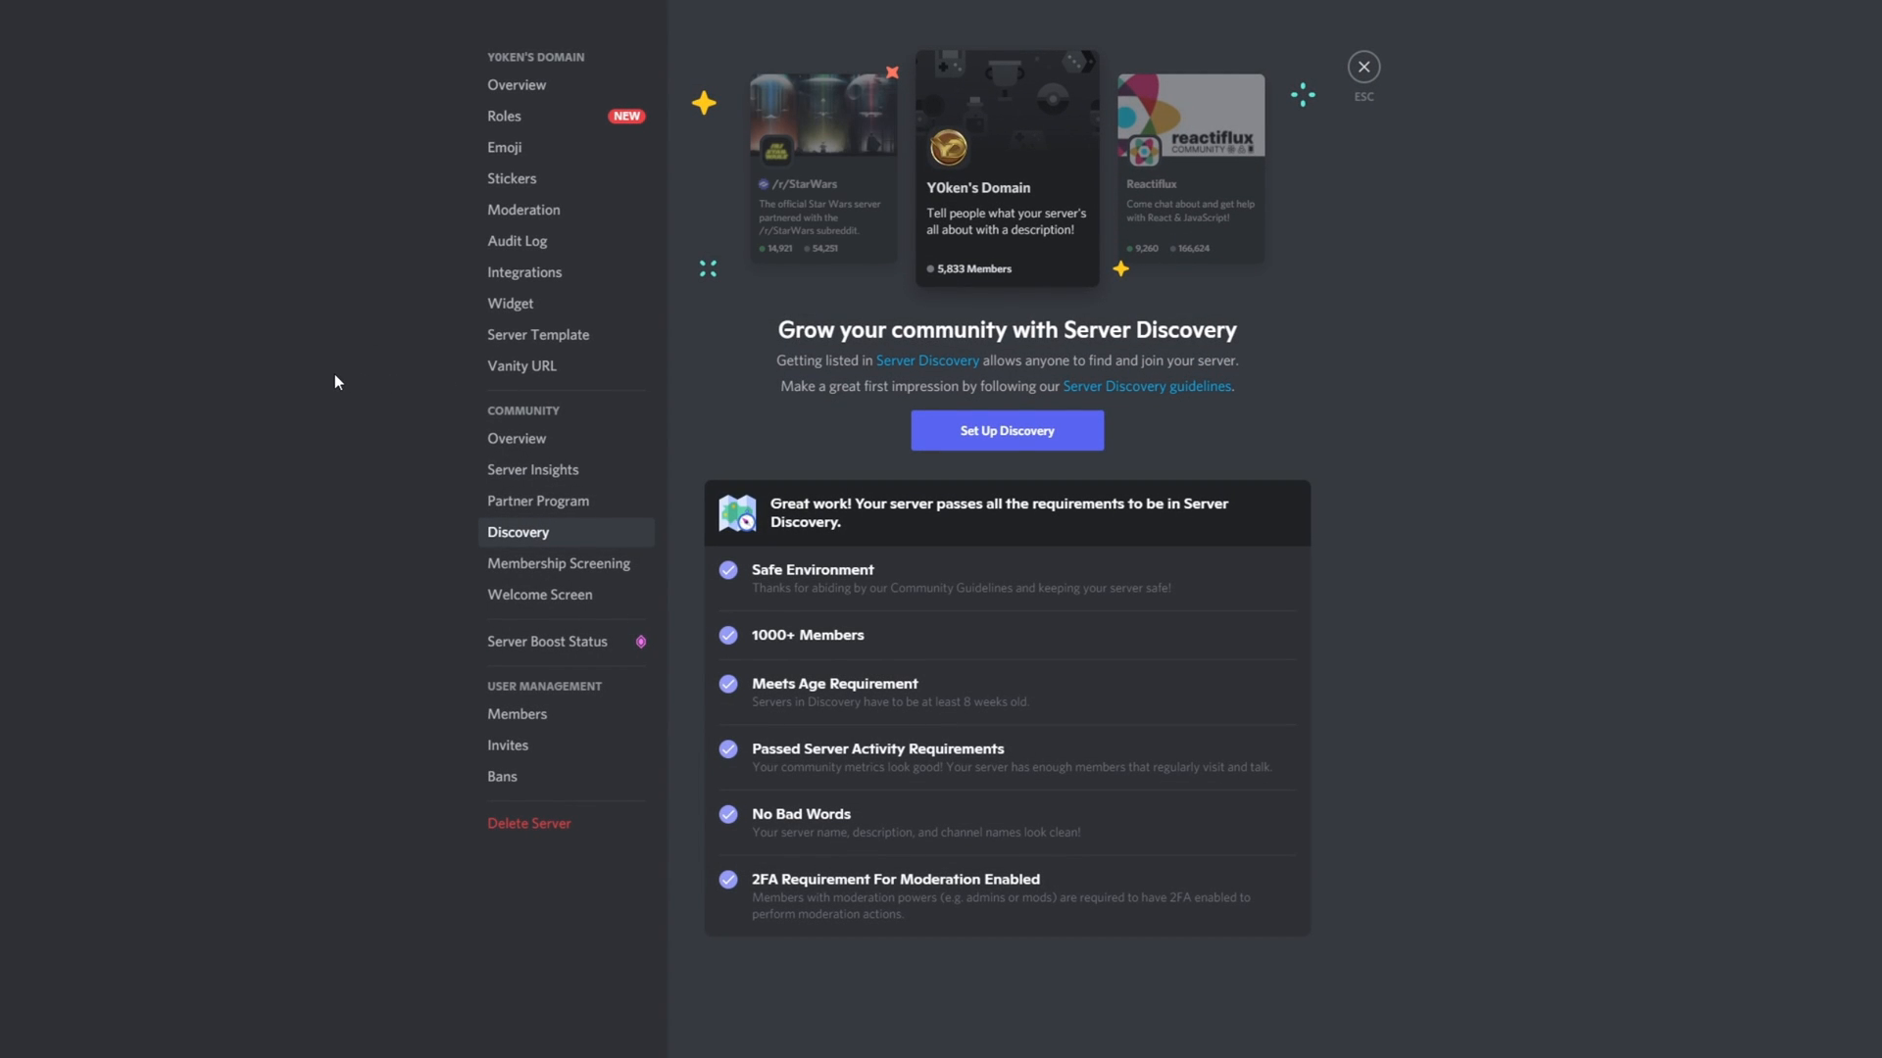
pyautogui.moveTo(309, 422)
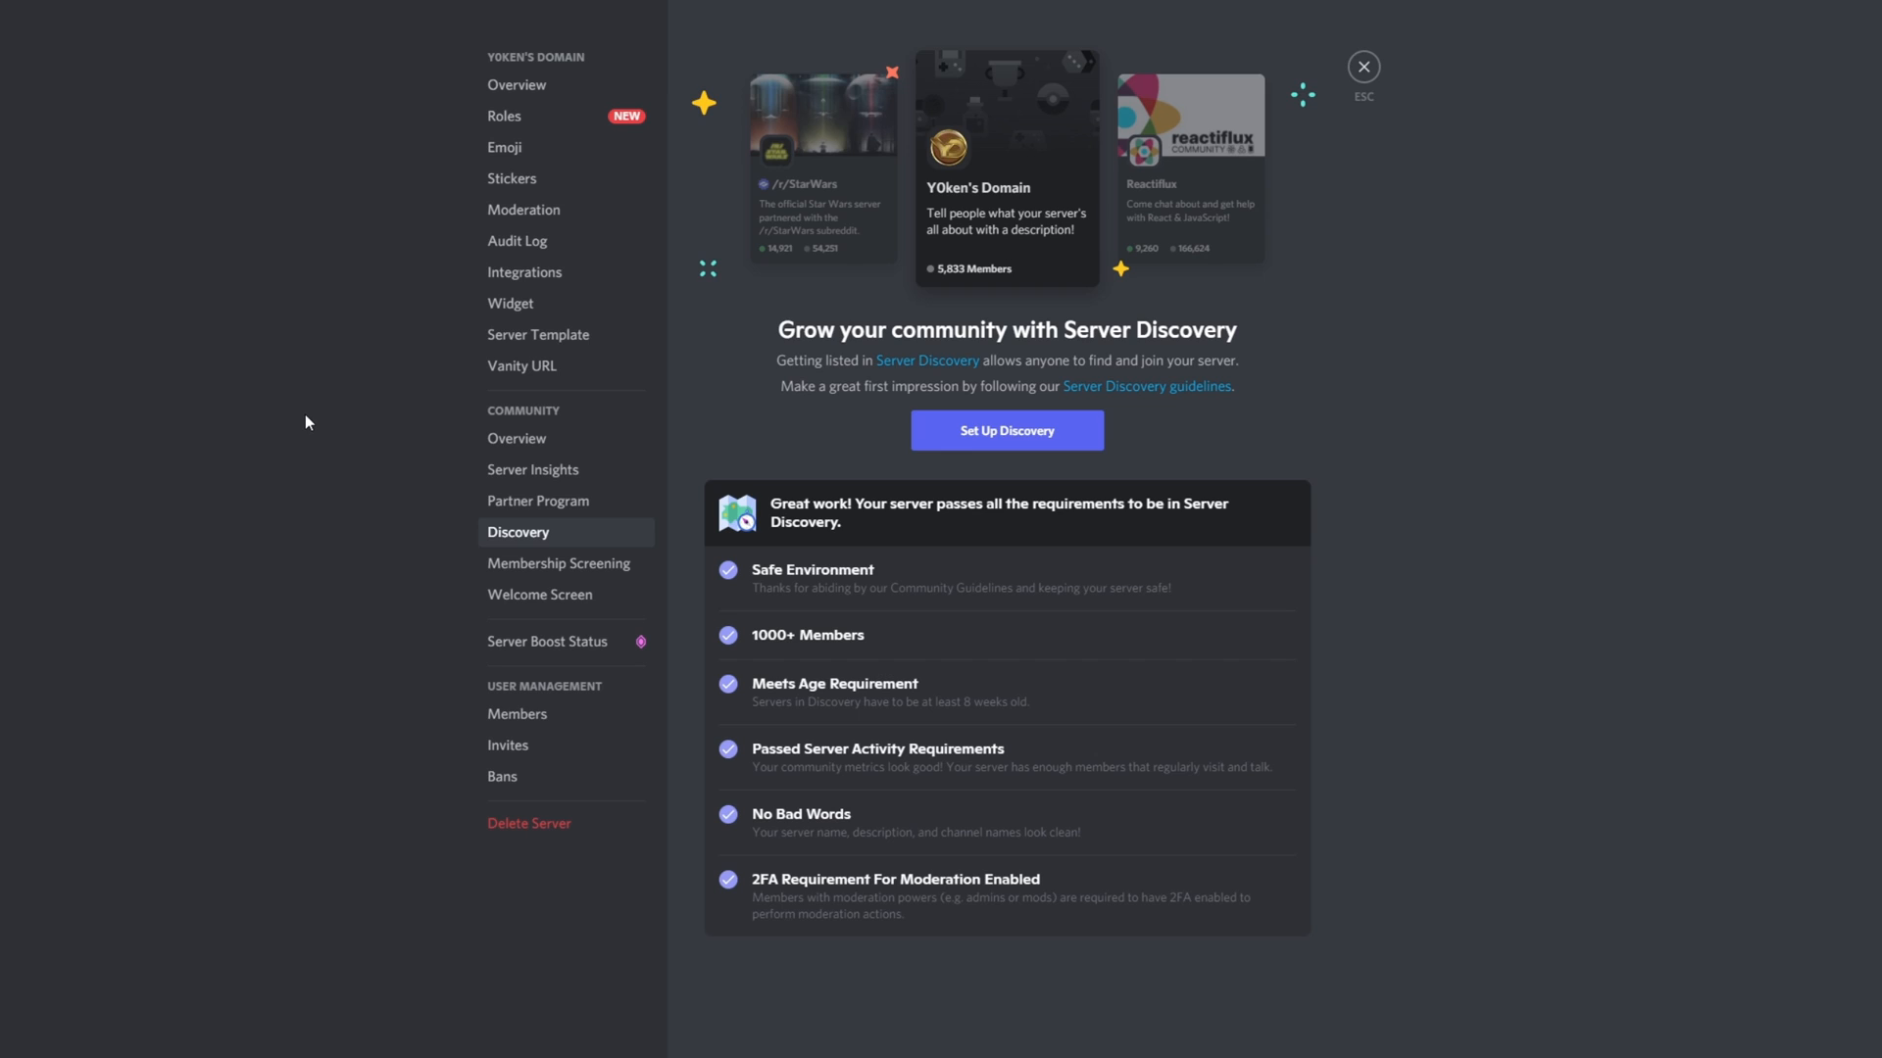
pyautogui.moveTo(278, 454)
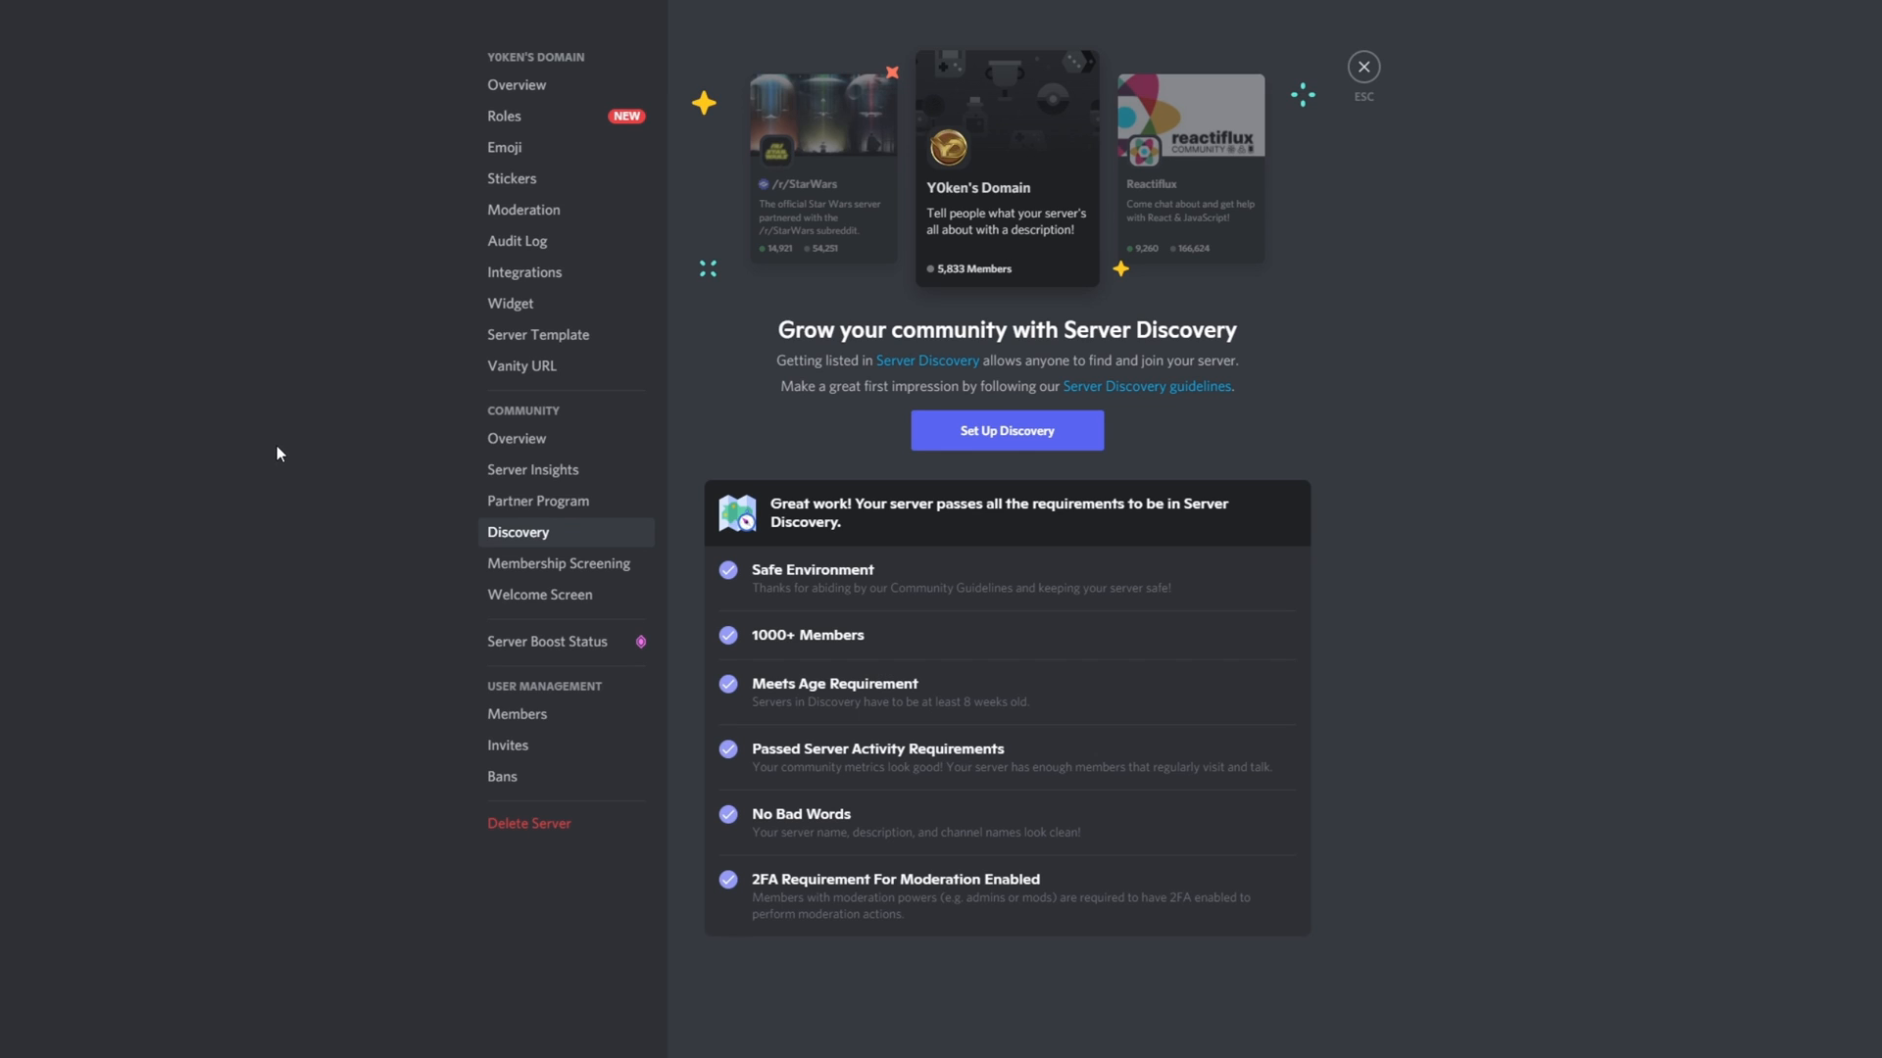
pyautogui.moveTo(1370, 672)
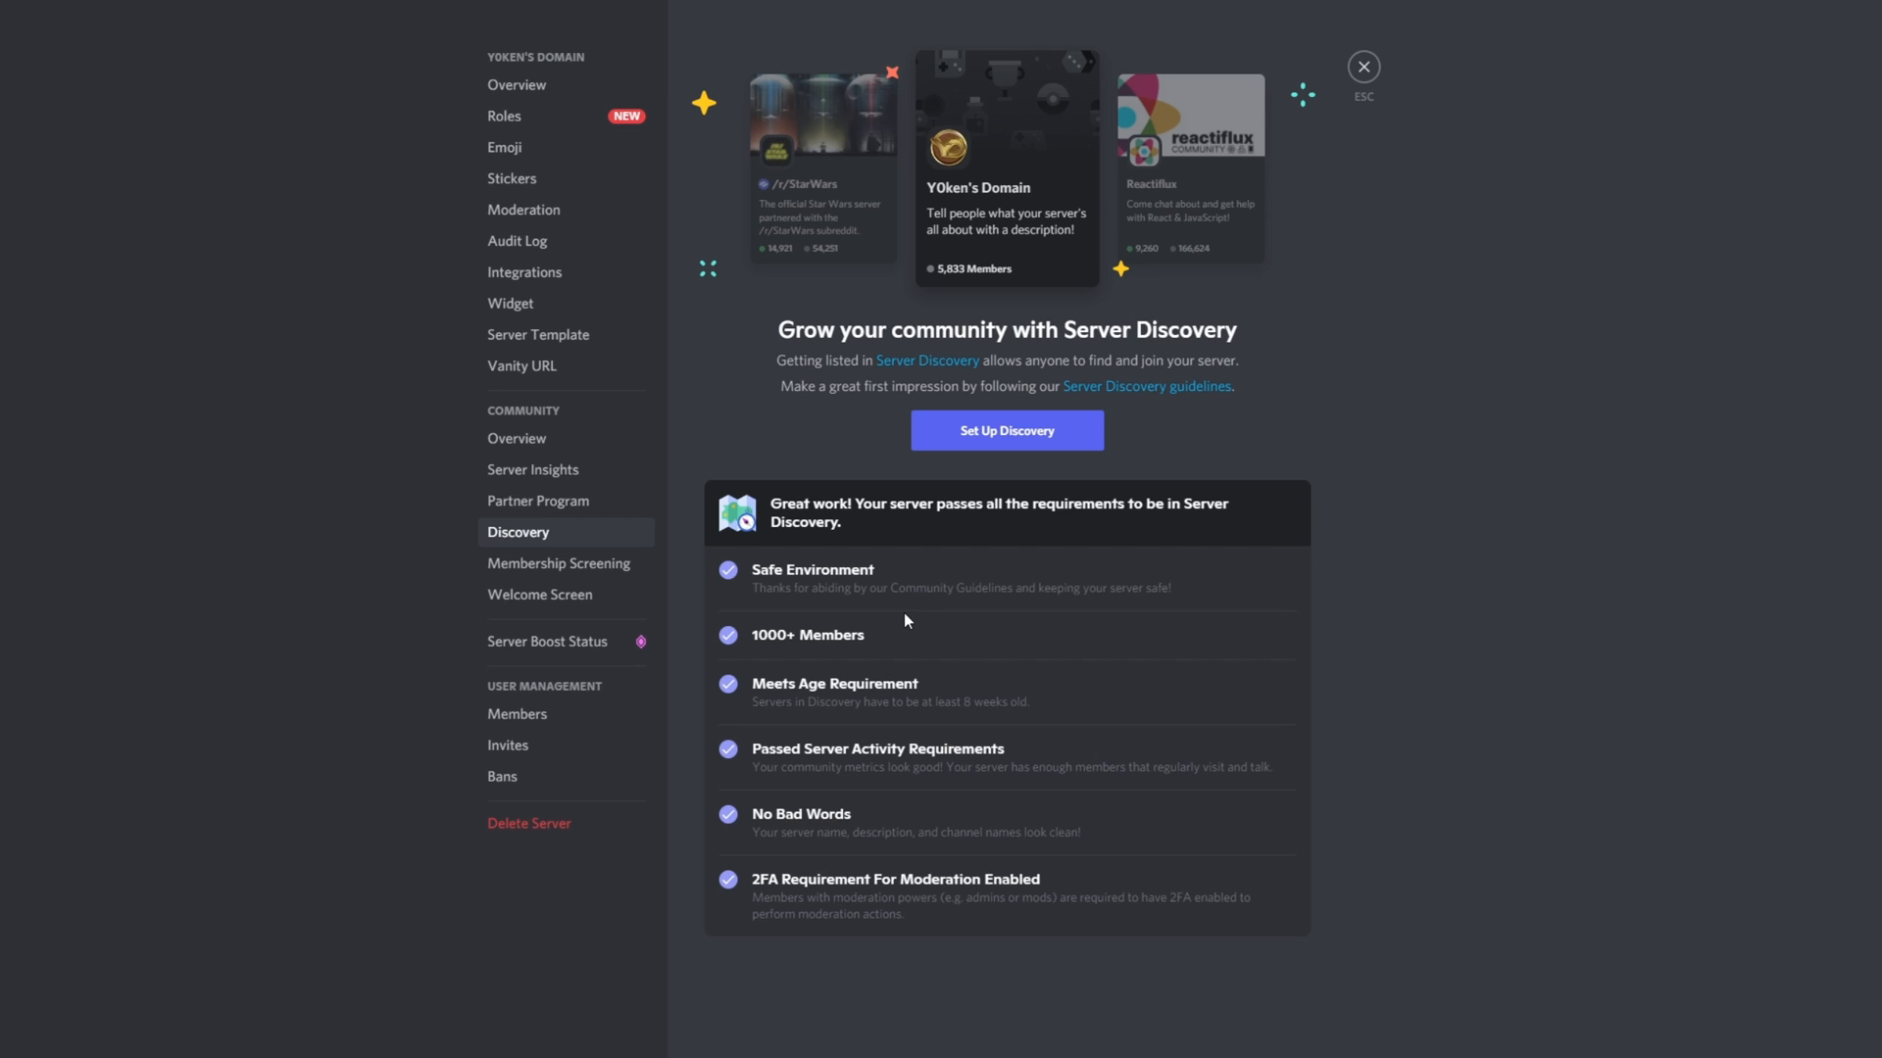
pyautogui.moveTo(970, 647)
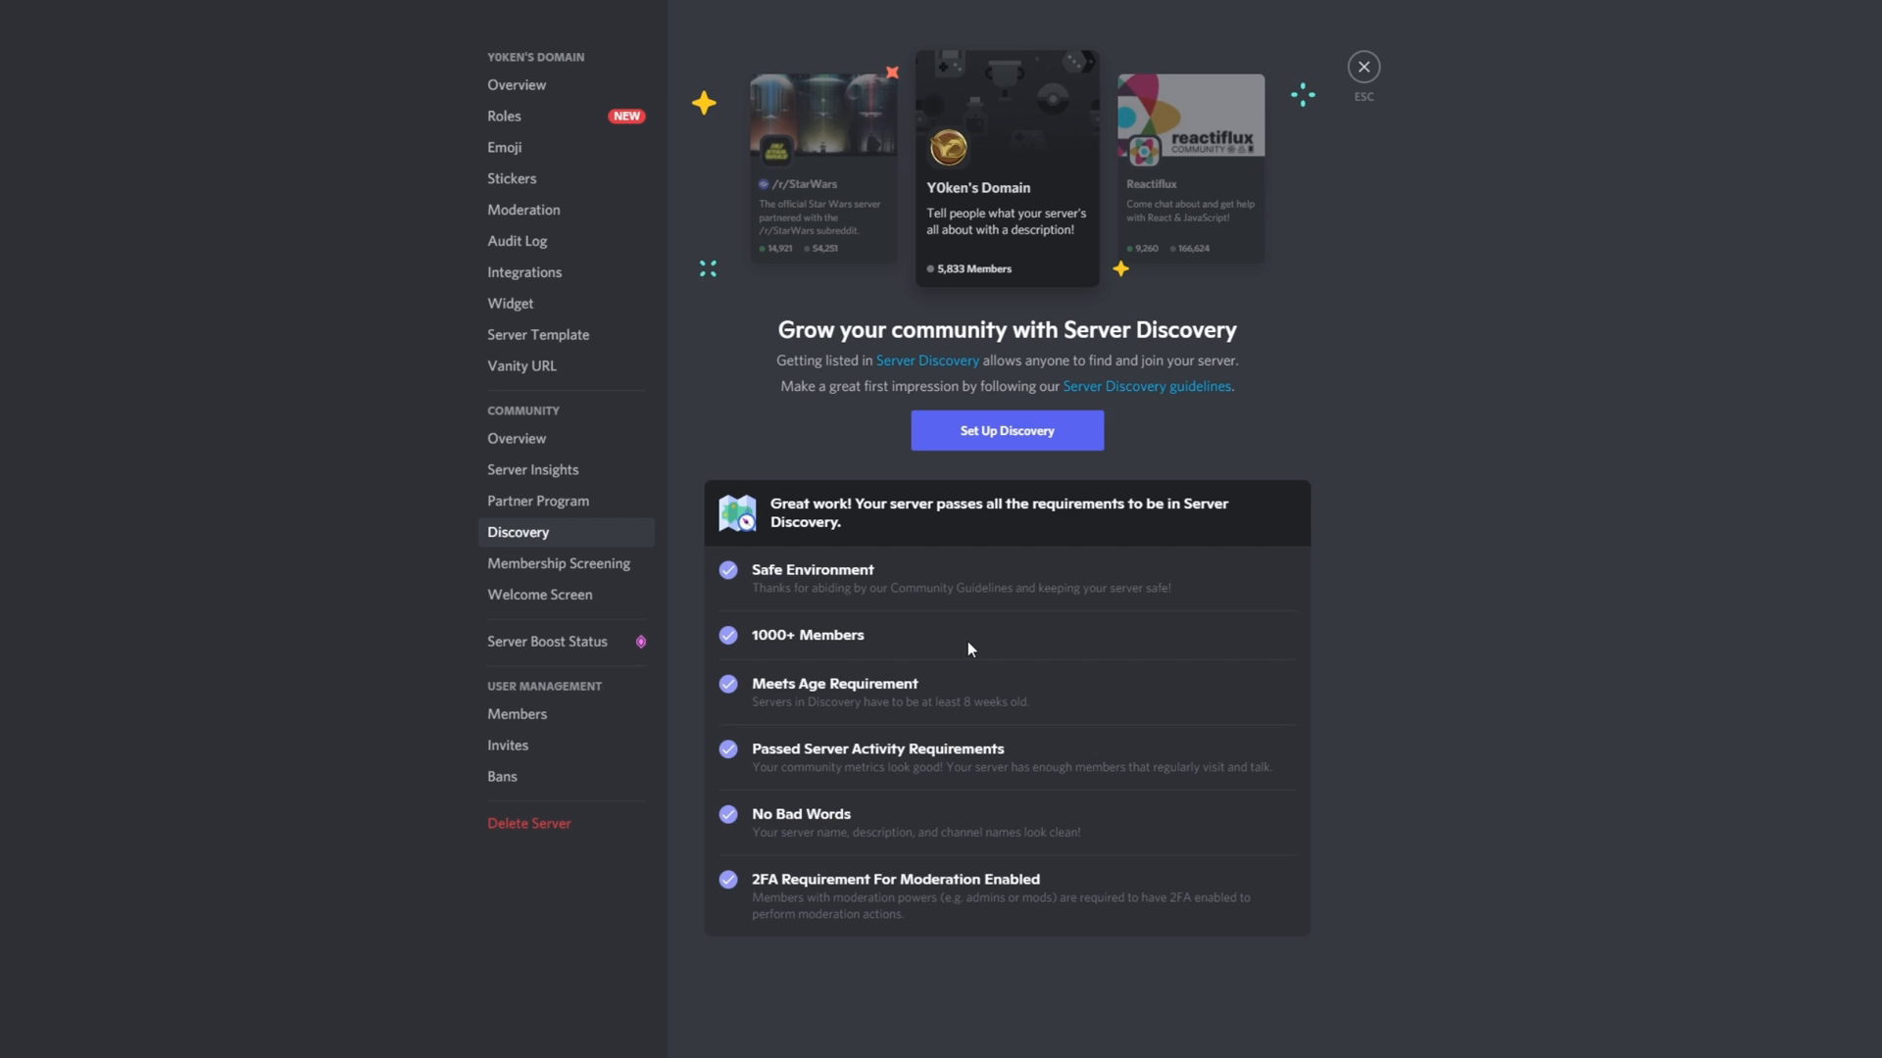
pyautogui.moveTo(1091, 700)
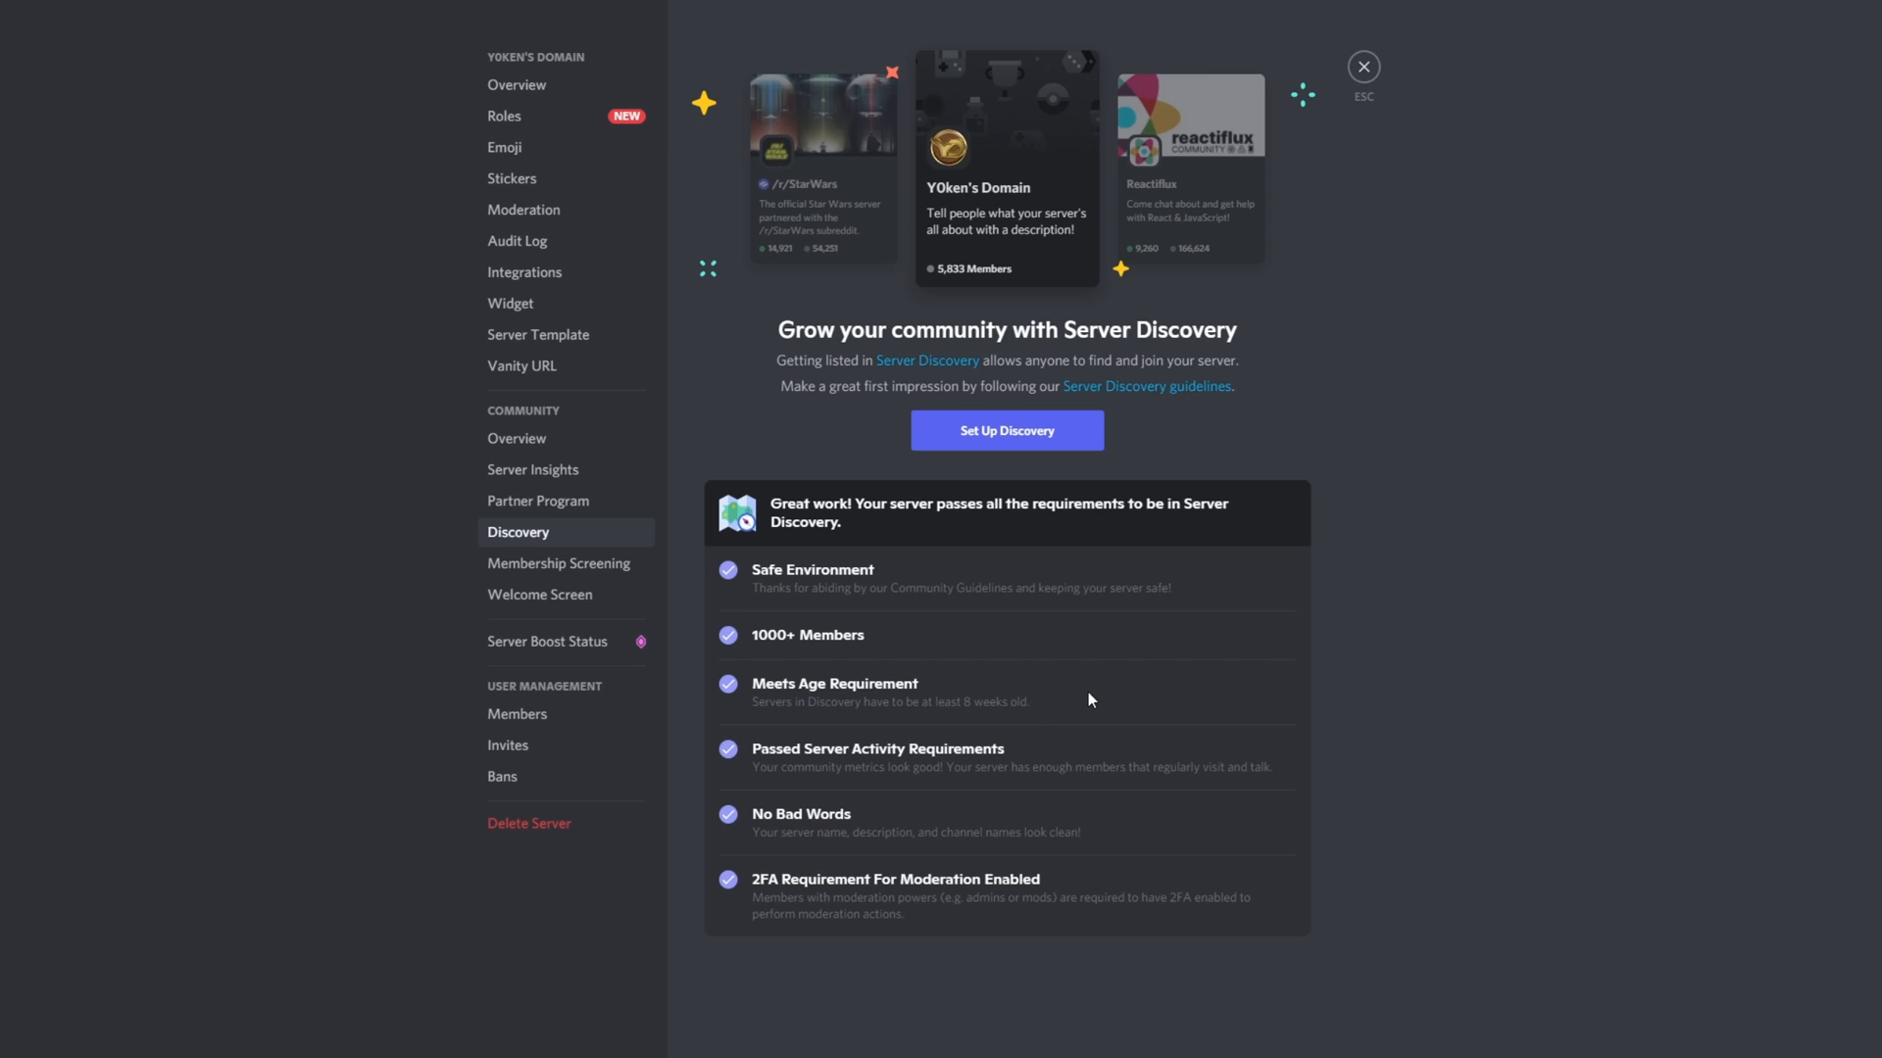
pyautogui.moveTo(962, 719)
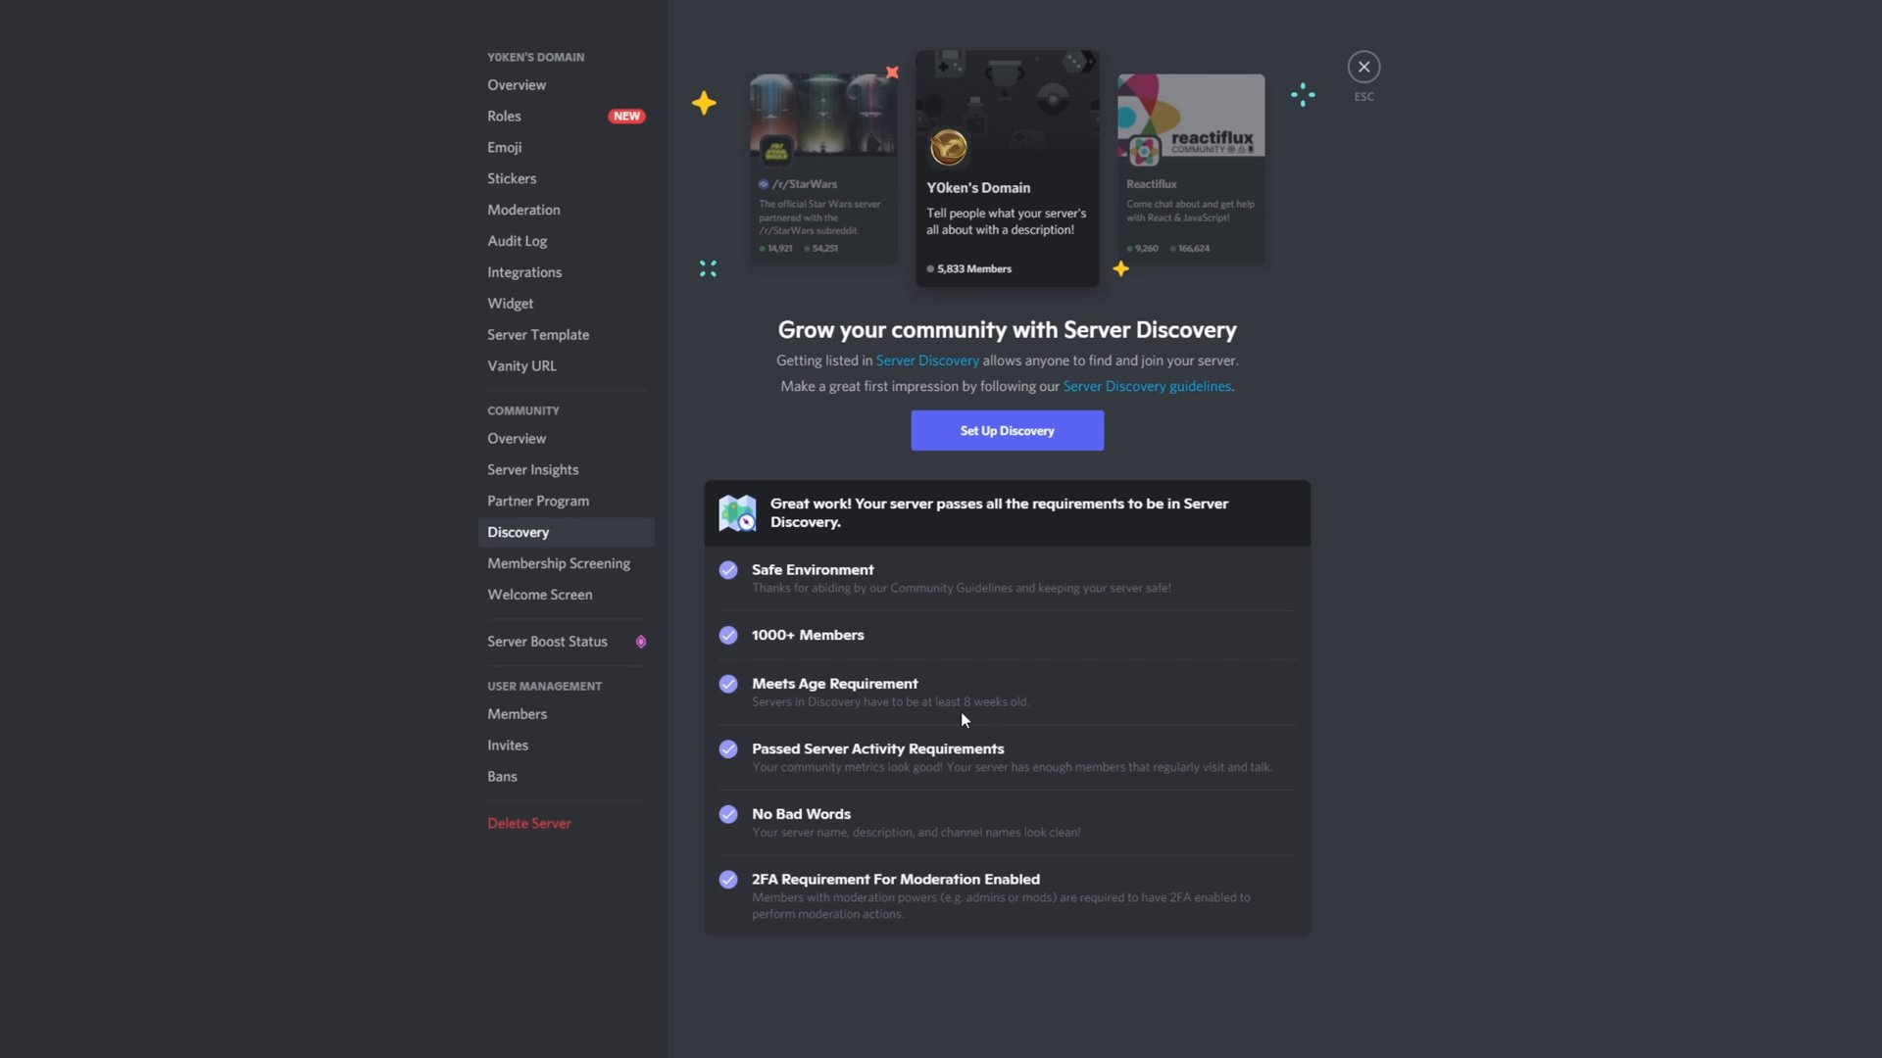
pyautogui.moveTo(990, 722)
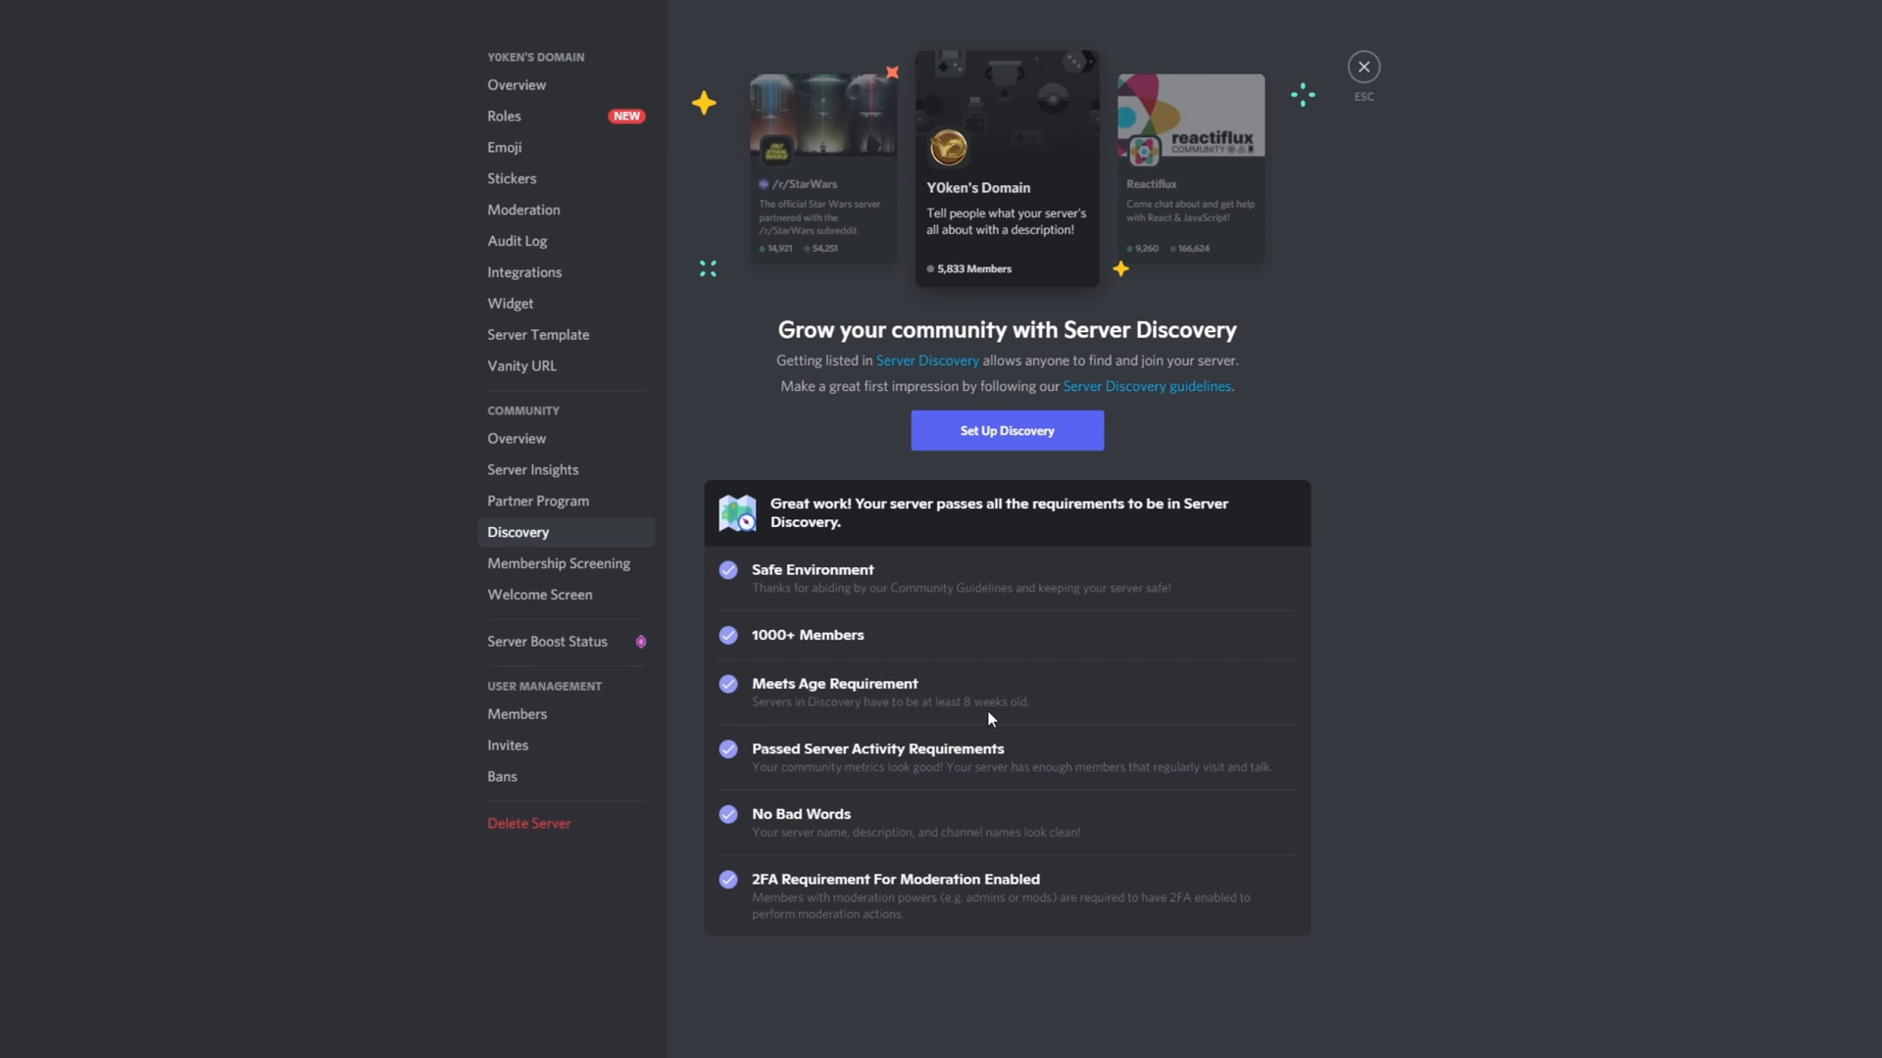
pyautogui.moveTo(1022, 769)
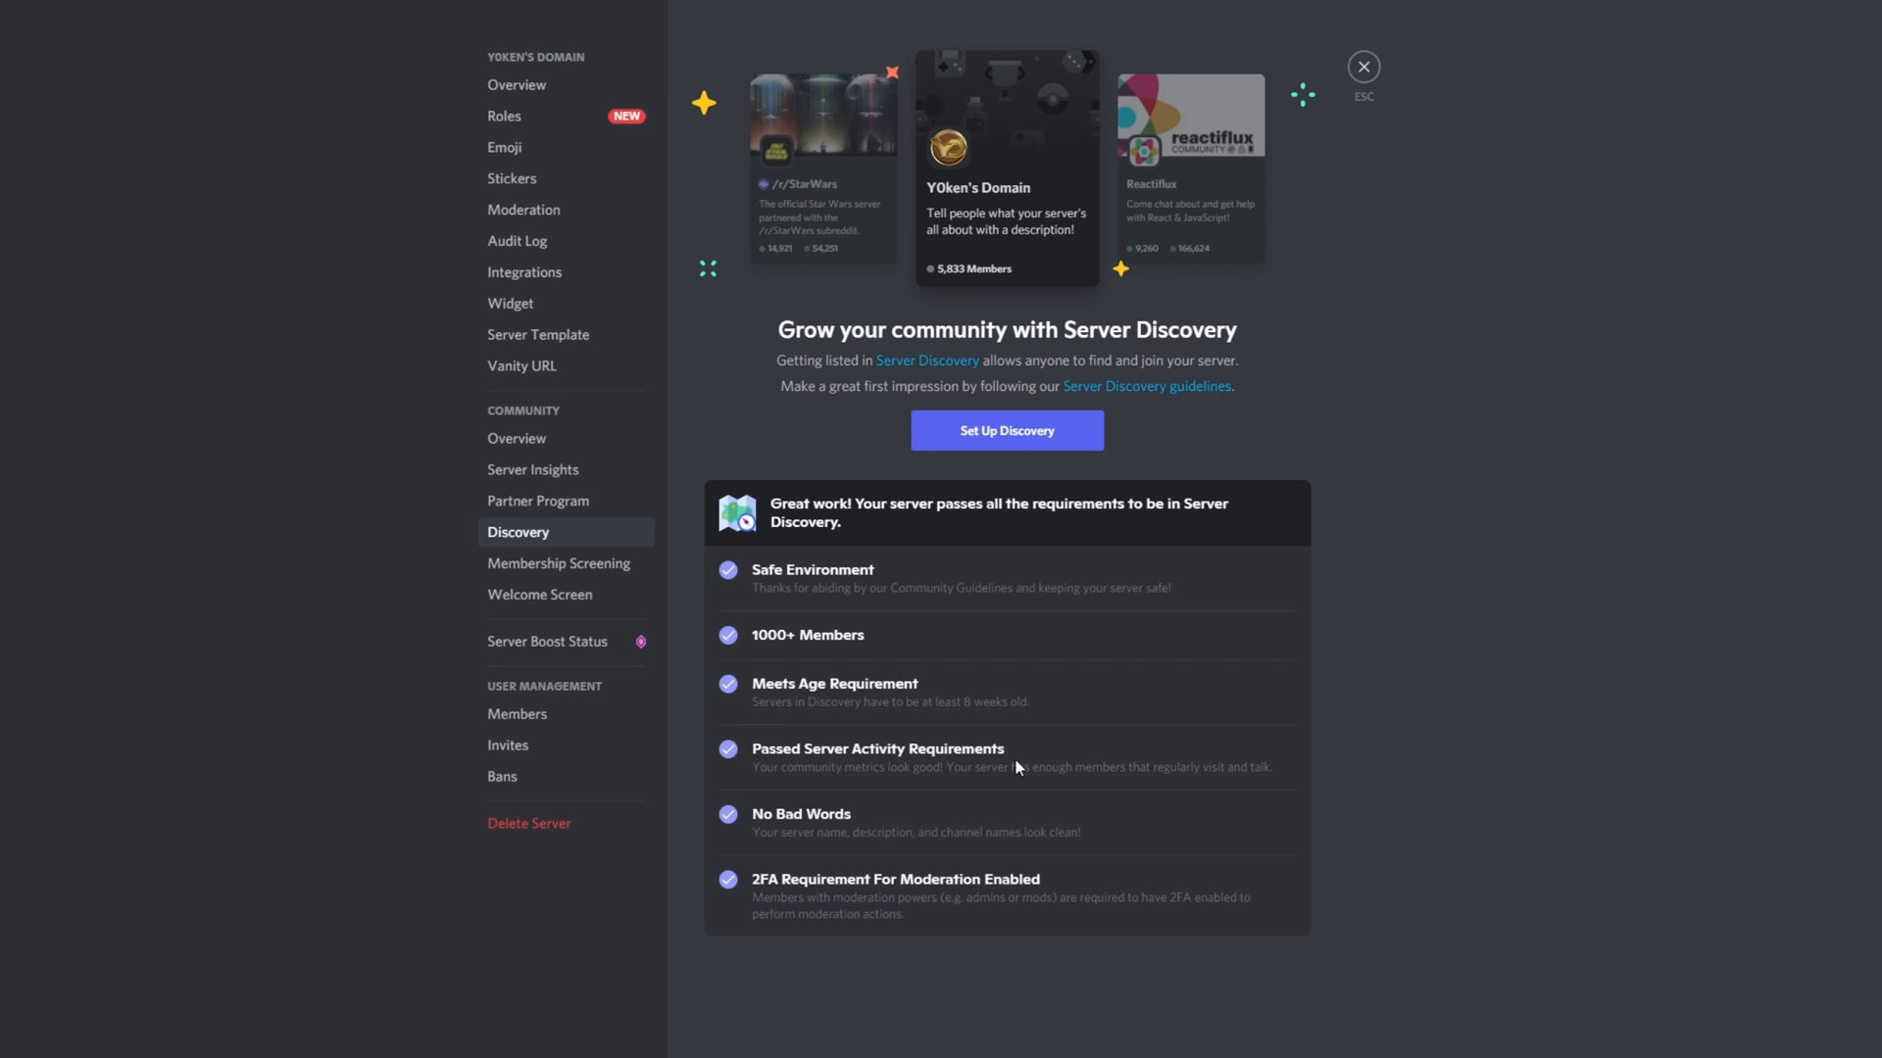
pyautogui.moveTo(1097, 811)
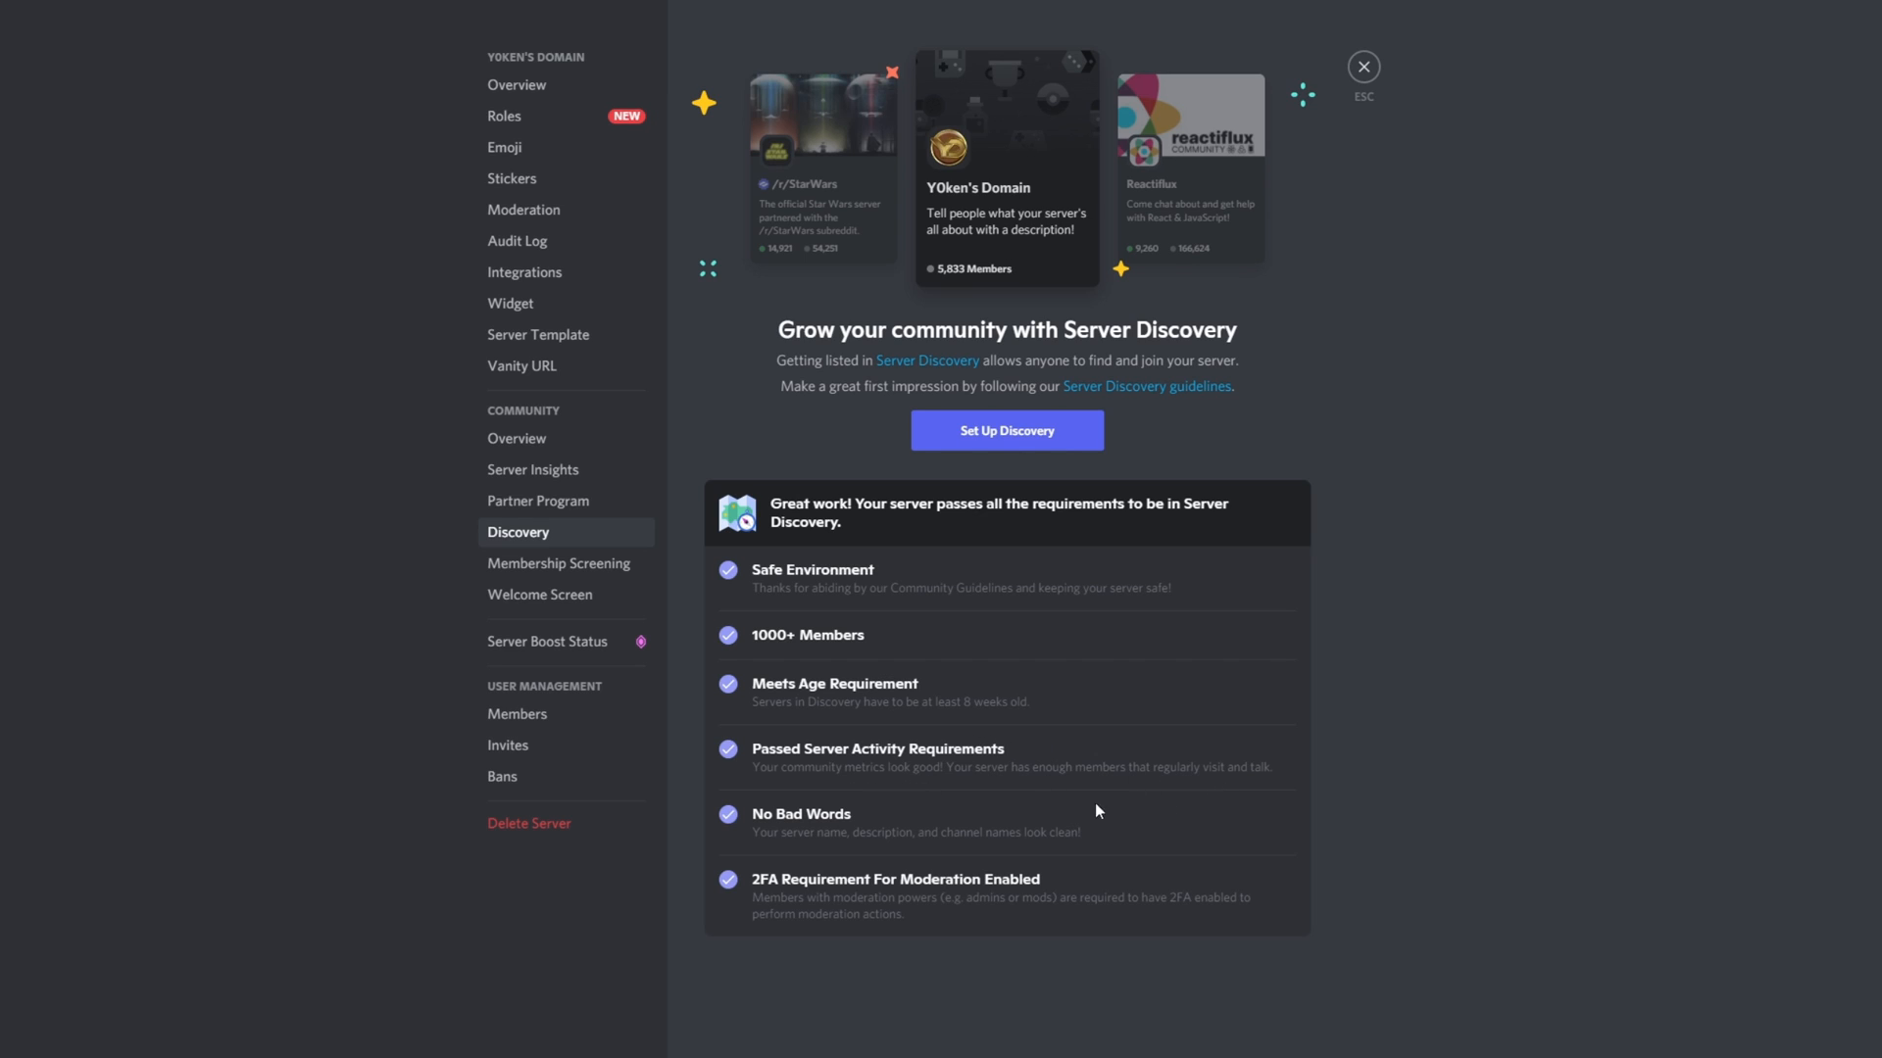
pyautogui.moveTo(1112, 800)
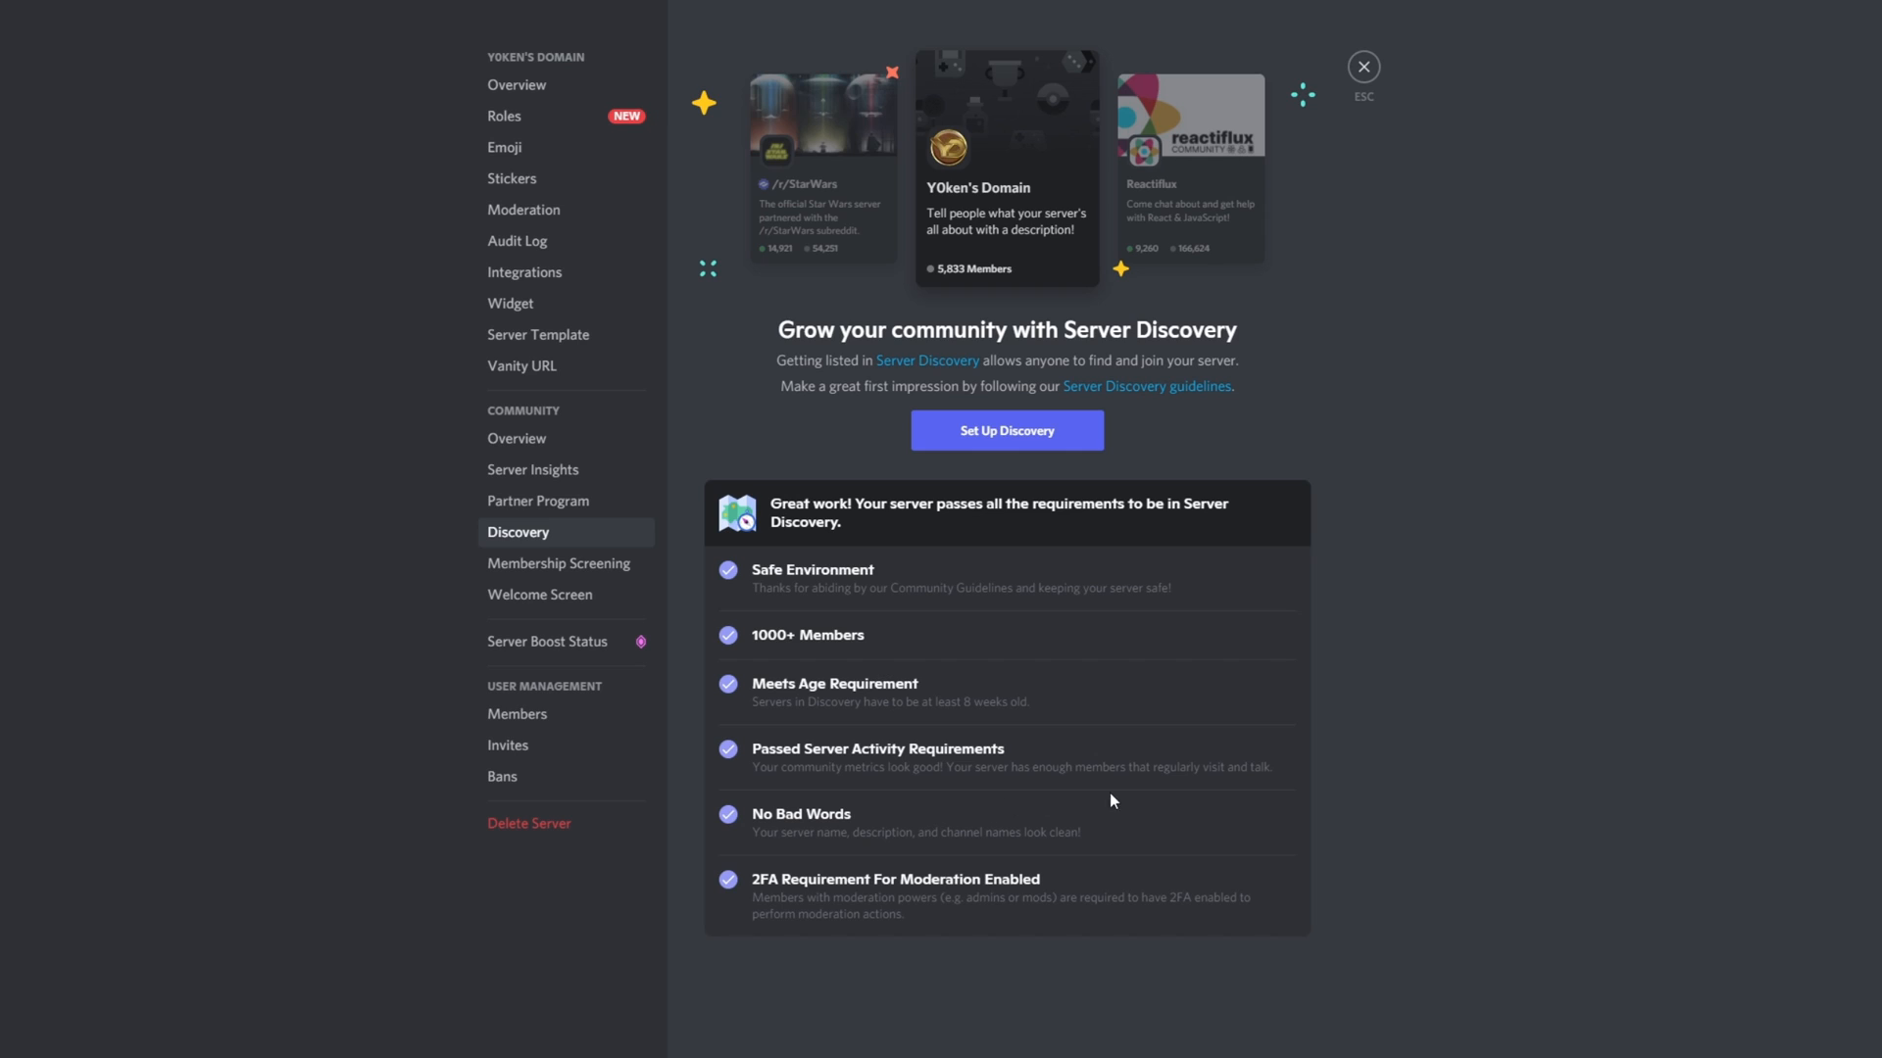
pyautogui.moveTo(943, 909)
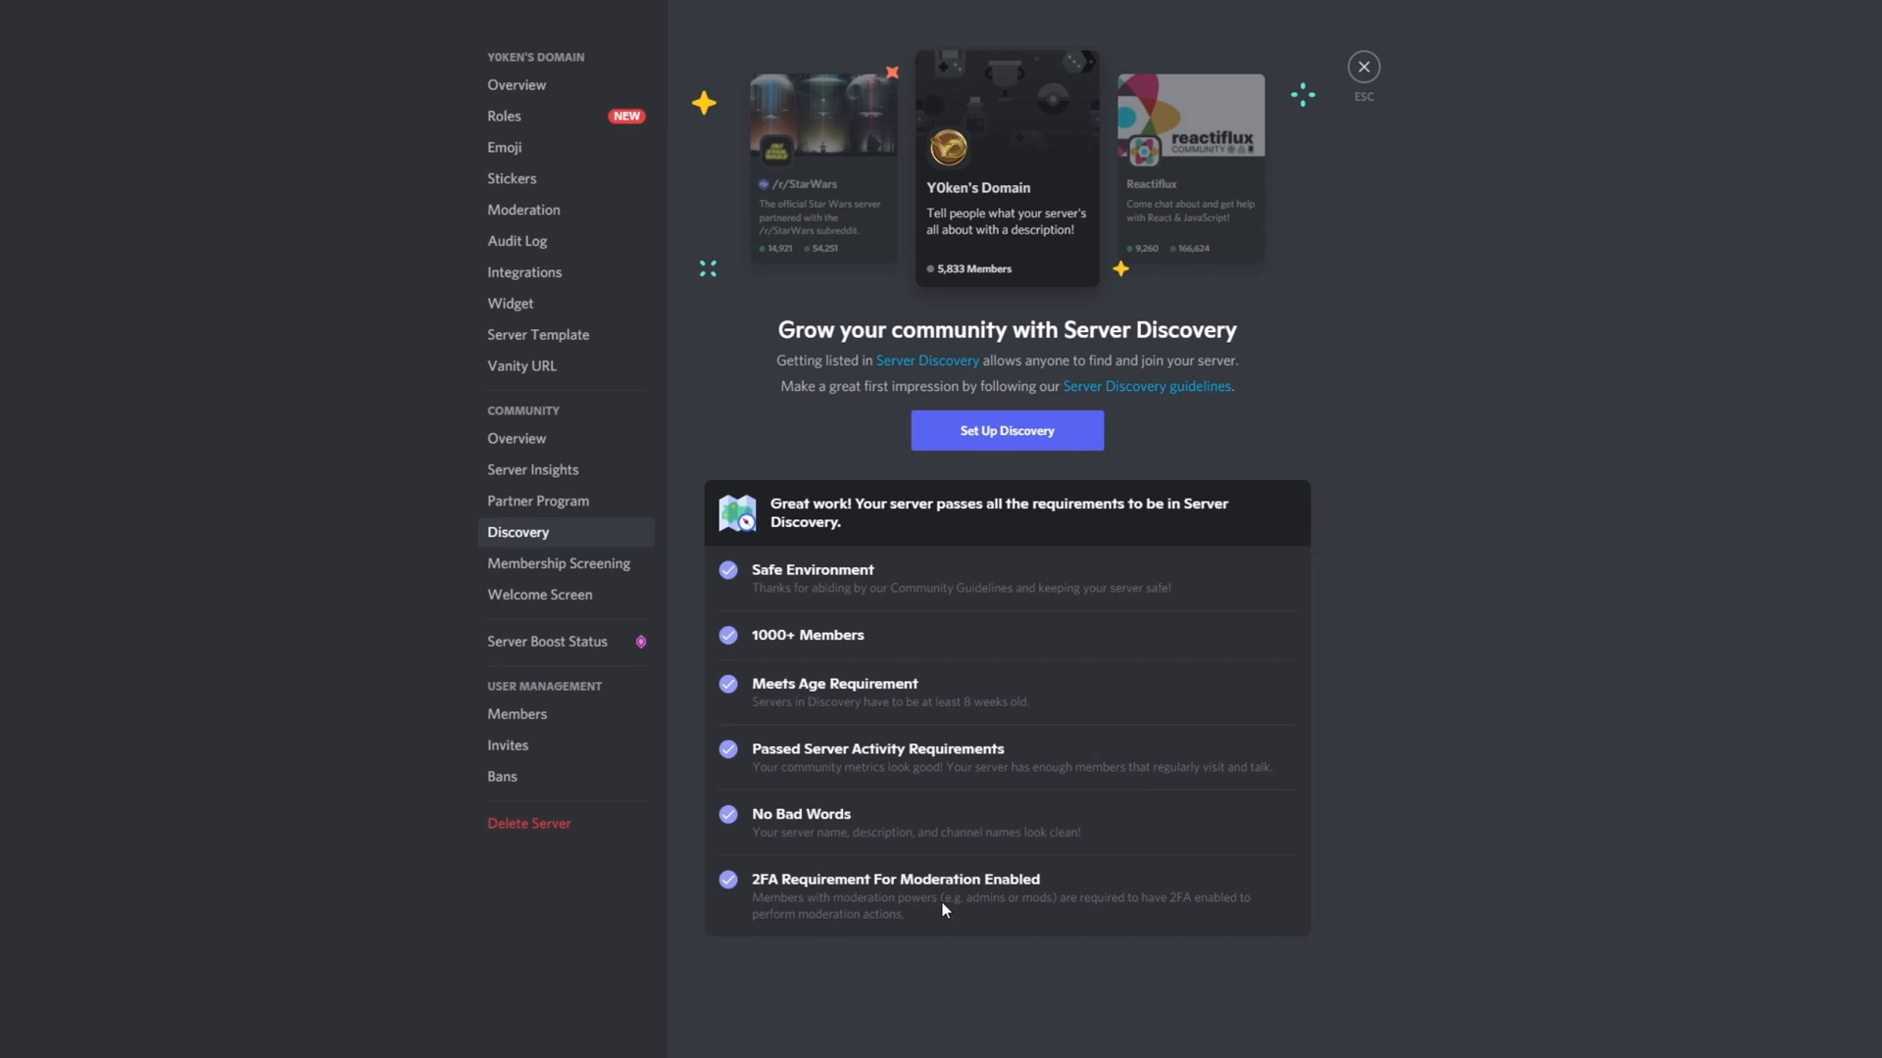
pyautogui.moveTo(1521, 780)
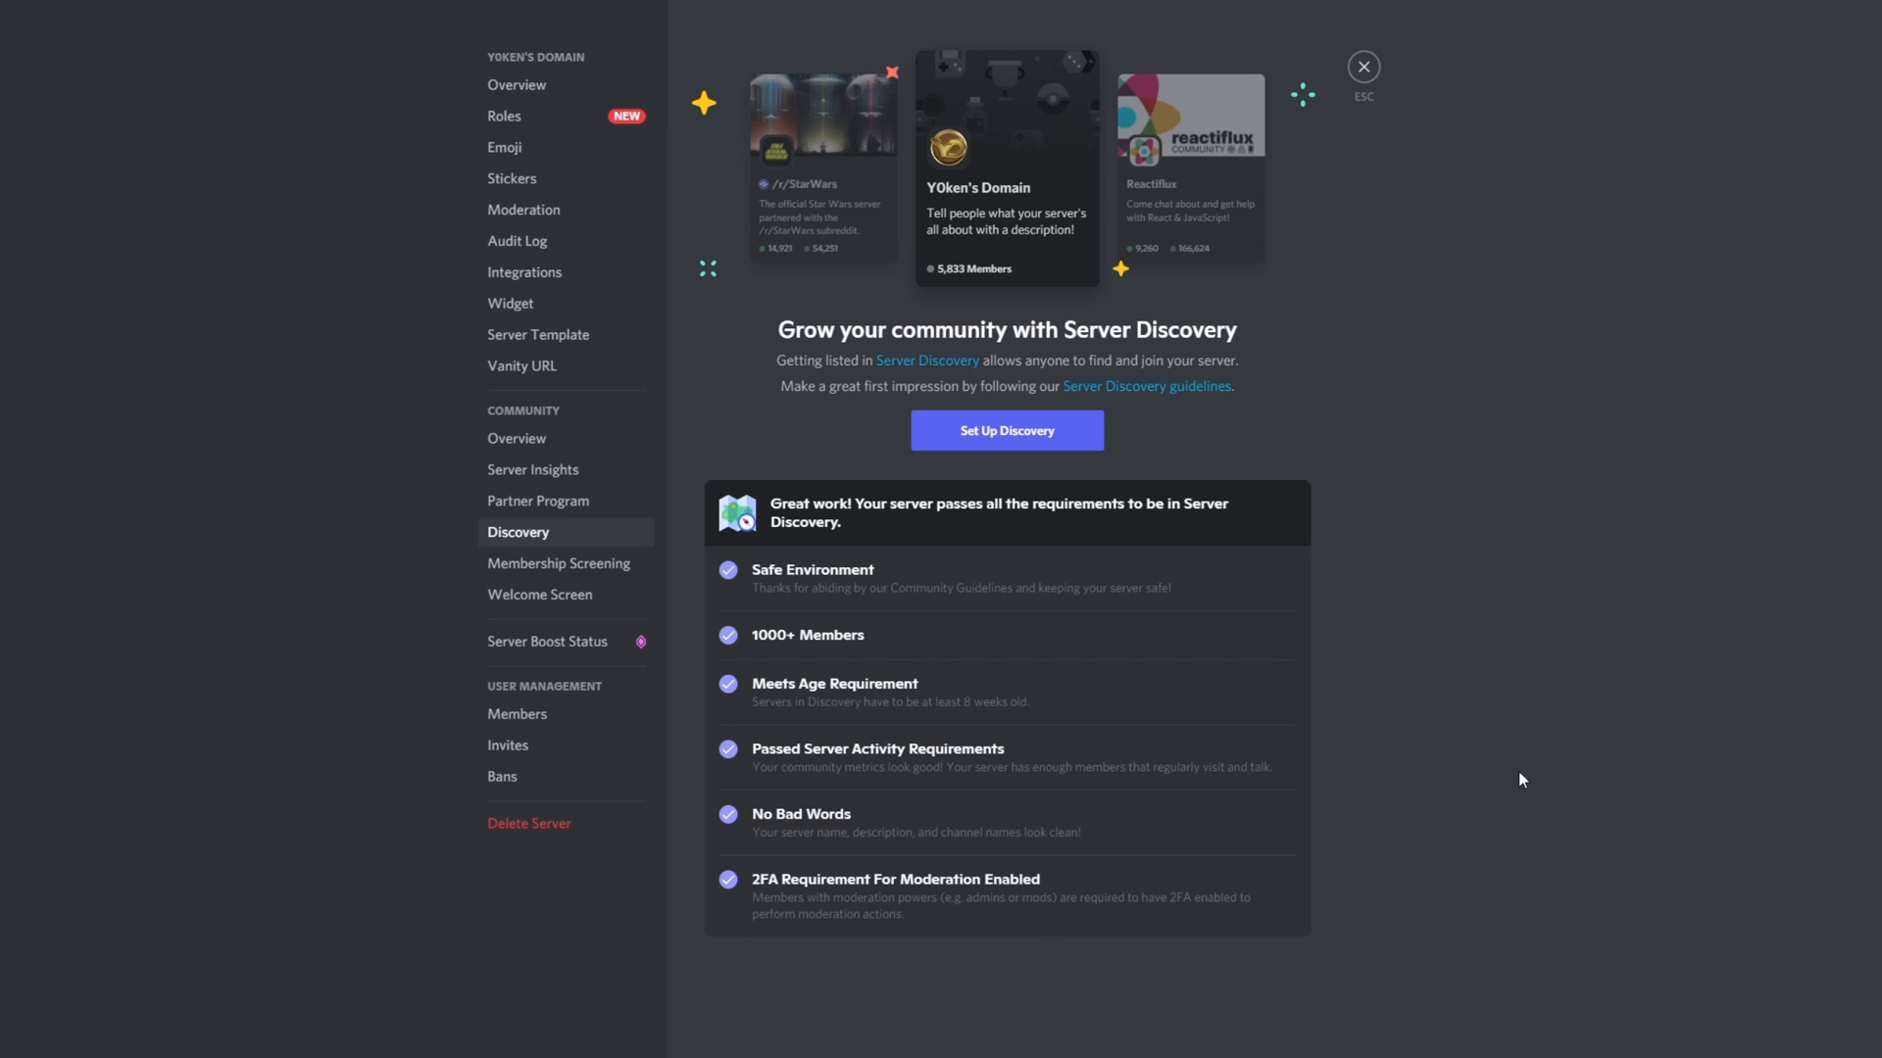
# Step: Start Discovery setup and write the description 'Y0ken's Domain of Great Games and Guides… Come join today!'
pyautogui.click(1007, 430)
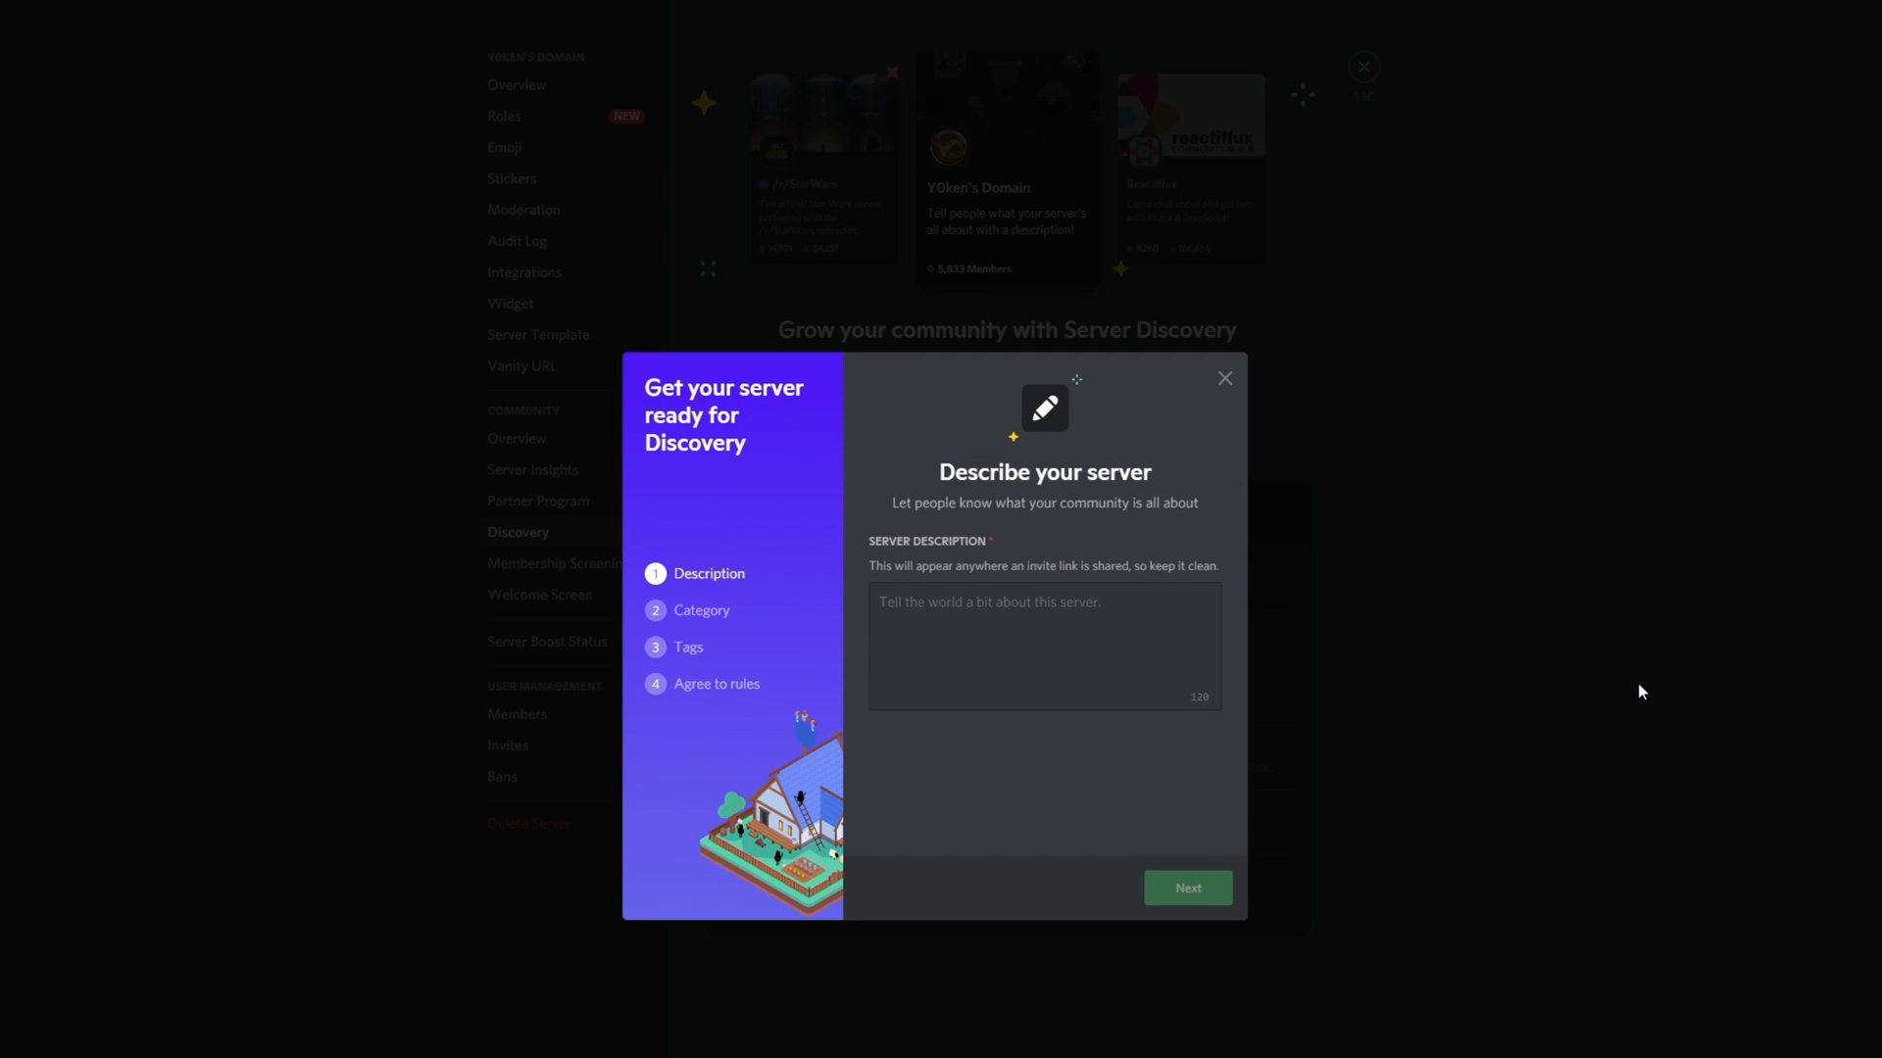
pyautogui.moveTo(1545, 764)
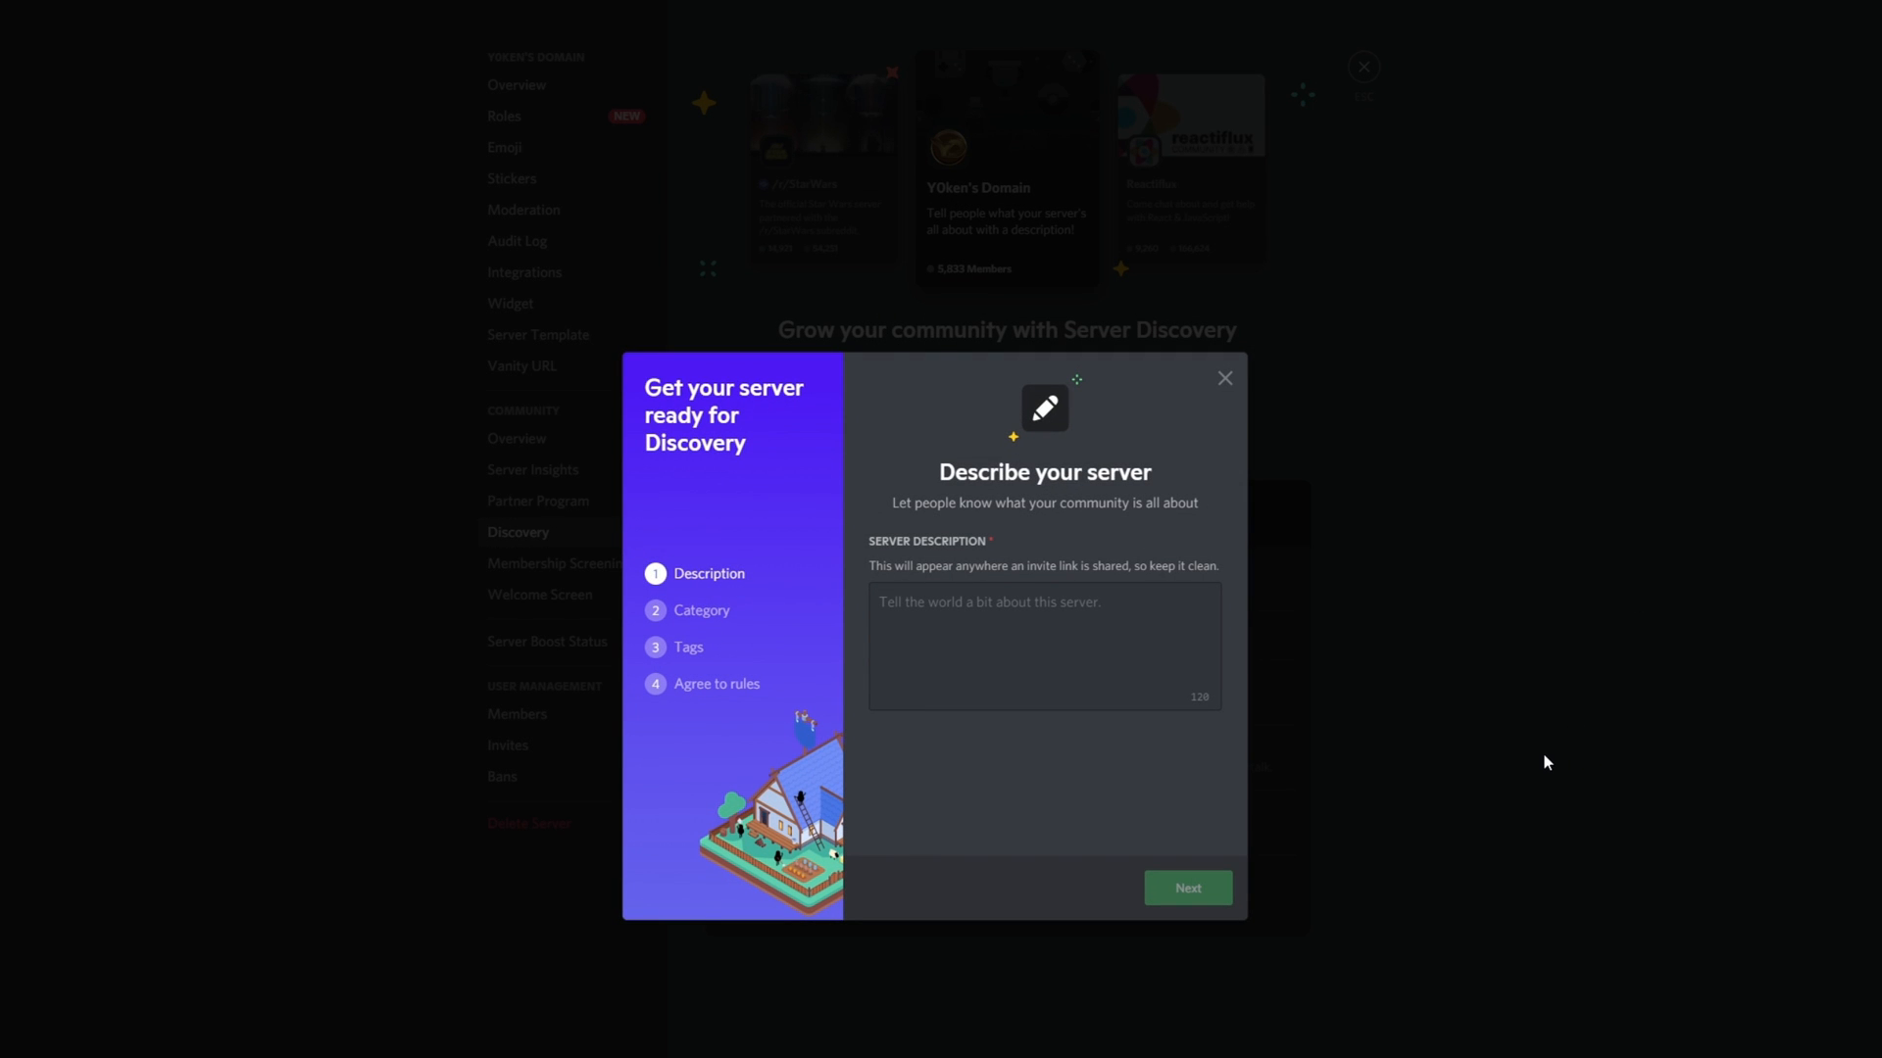
pyautogui.moveTo(1537, 758)
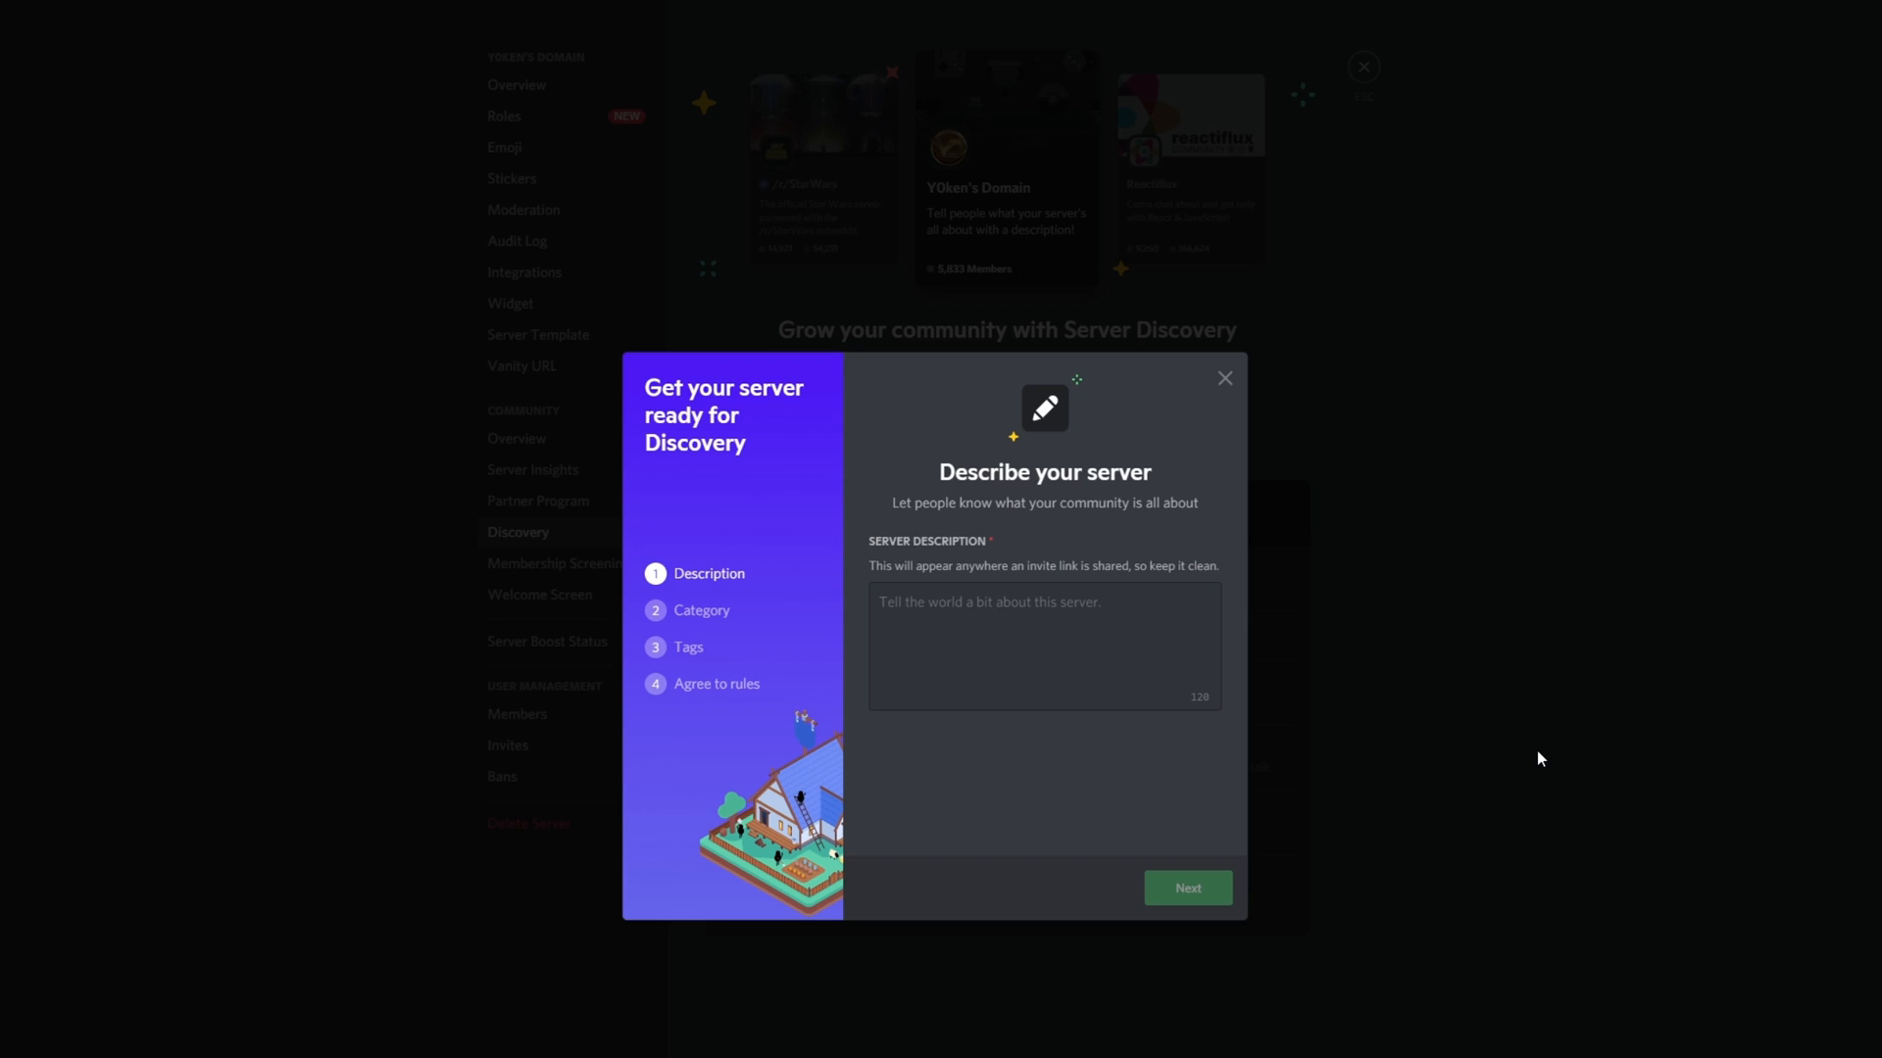
pyautogui.moveTo(1418, 768)
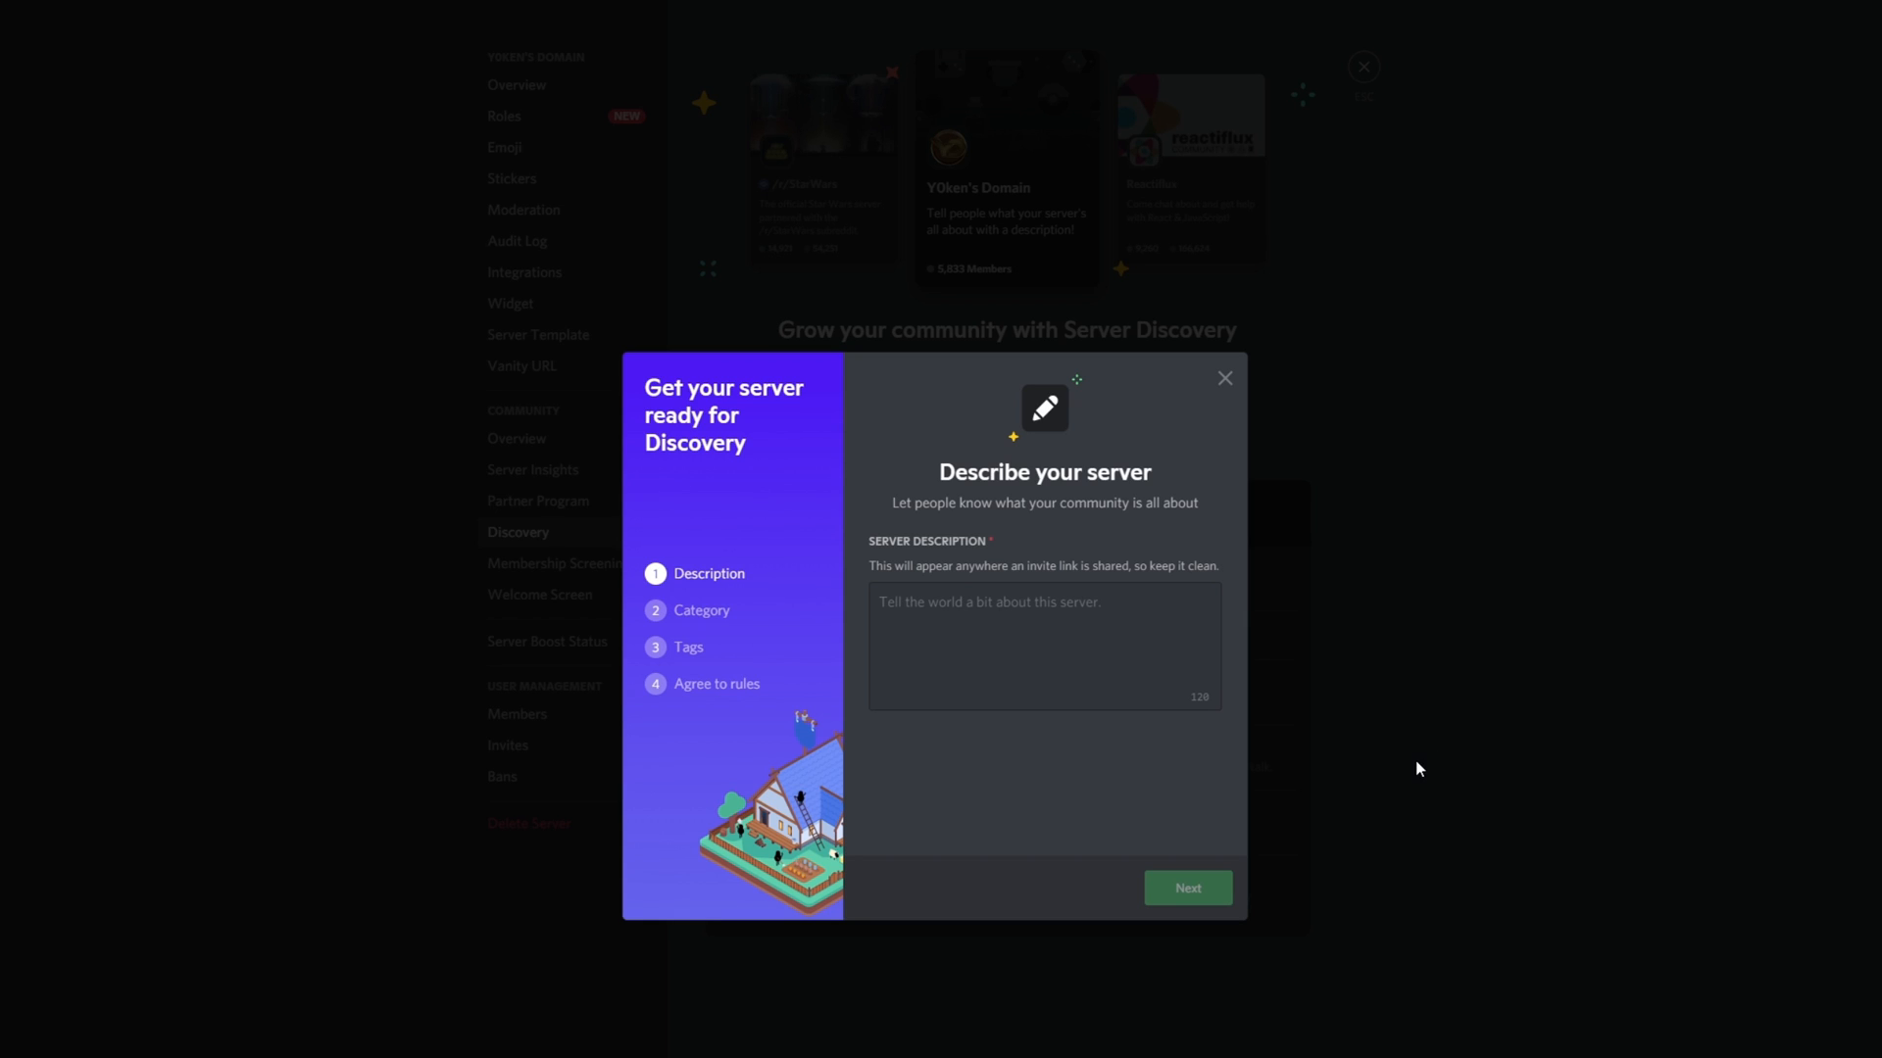
pyautogui.moveTo(1363, 734)
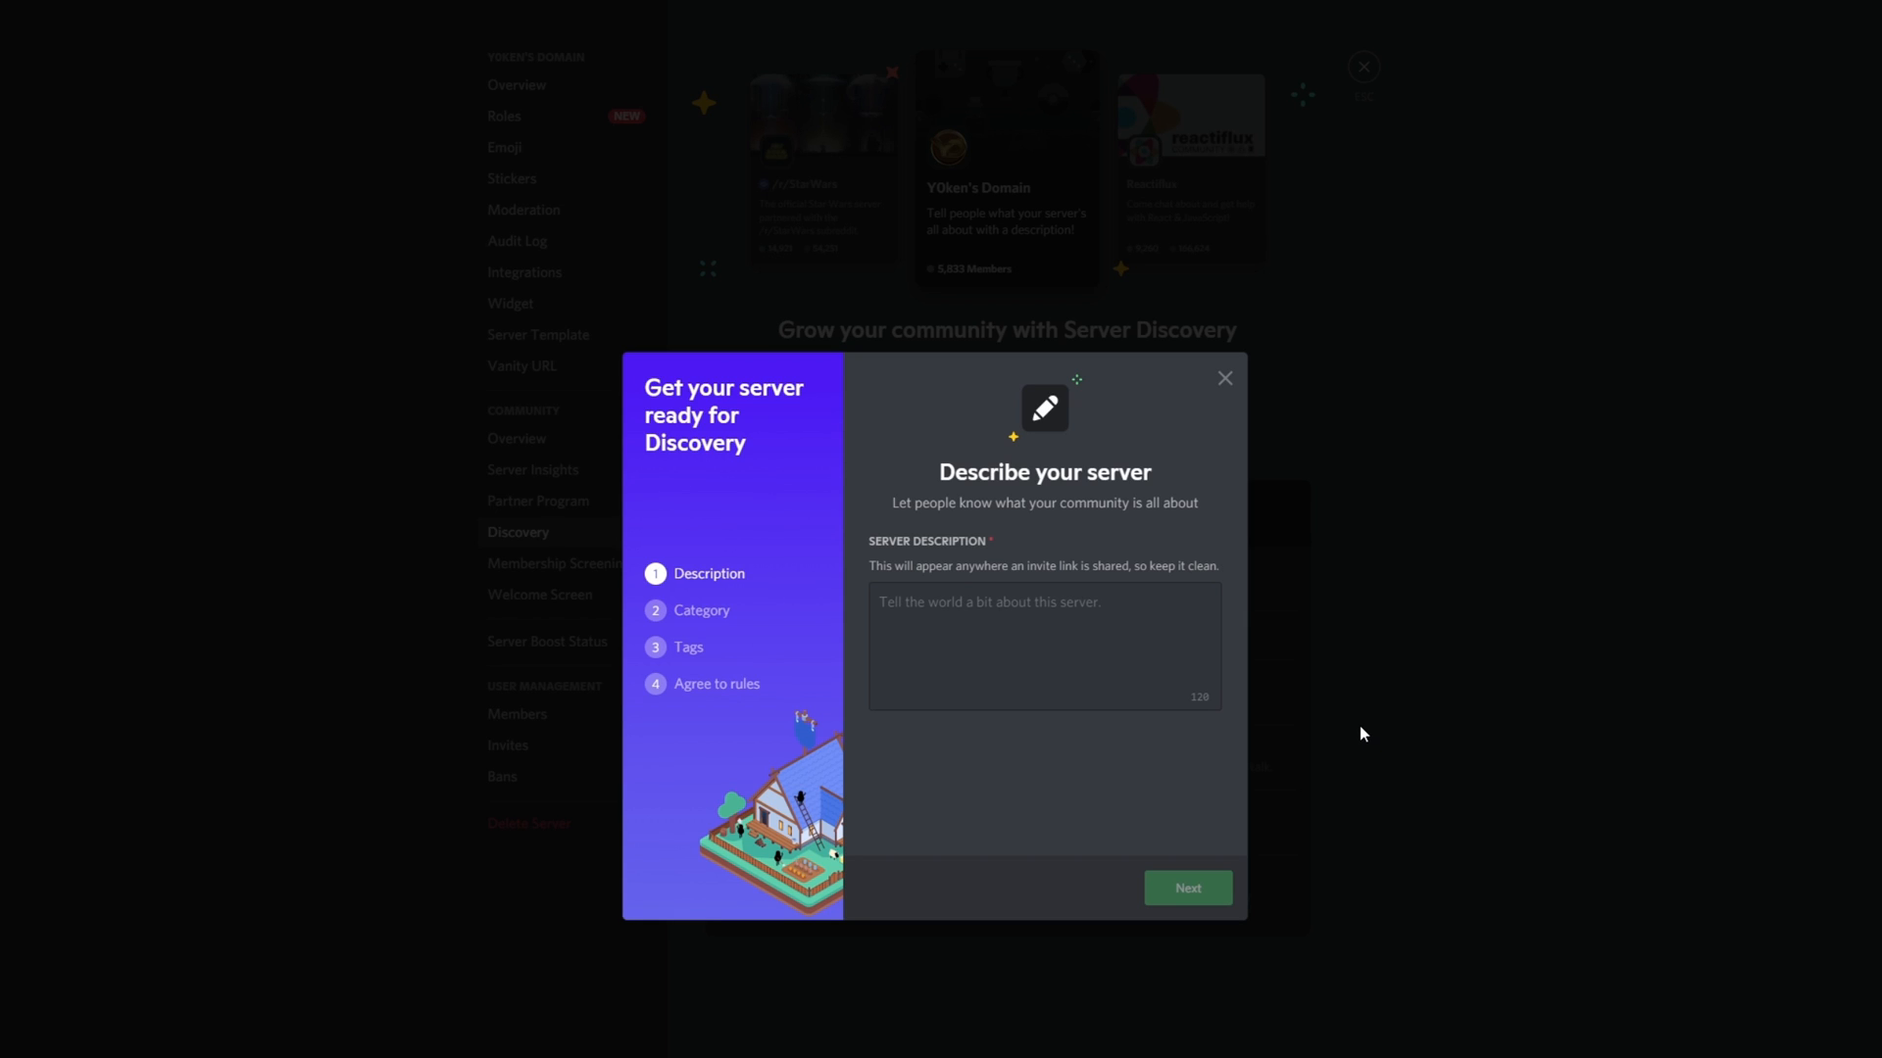
pyautogui.click(989, 632)
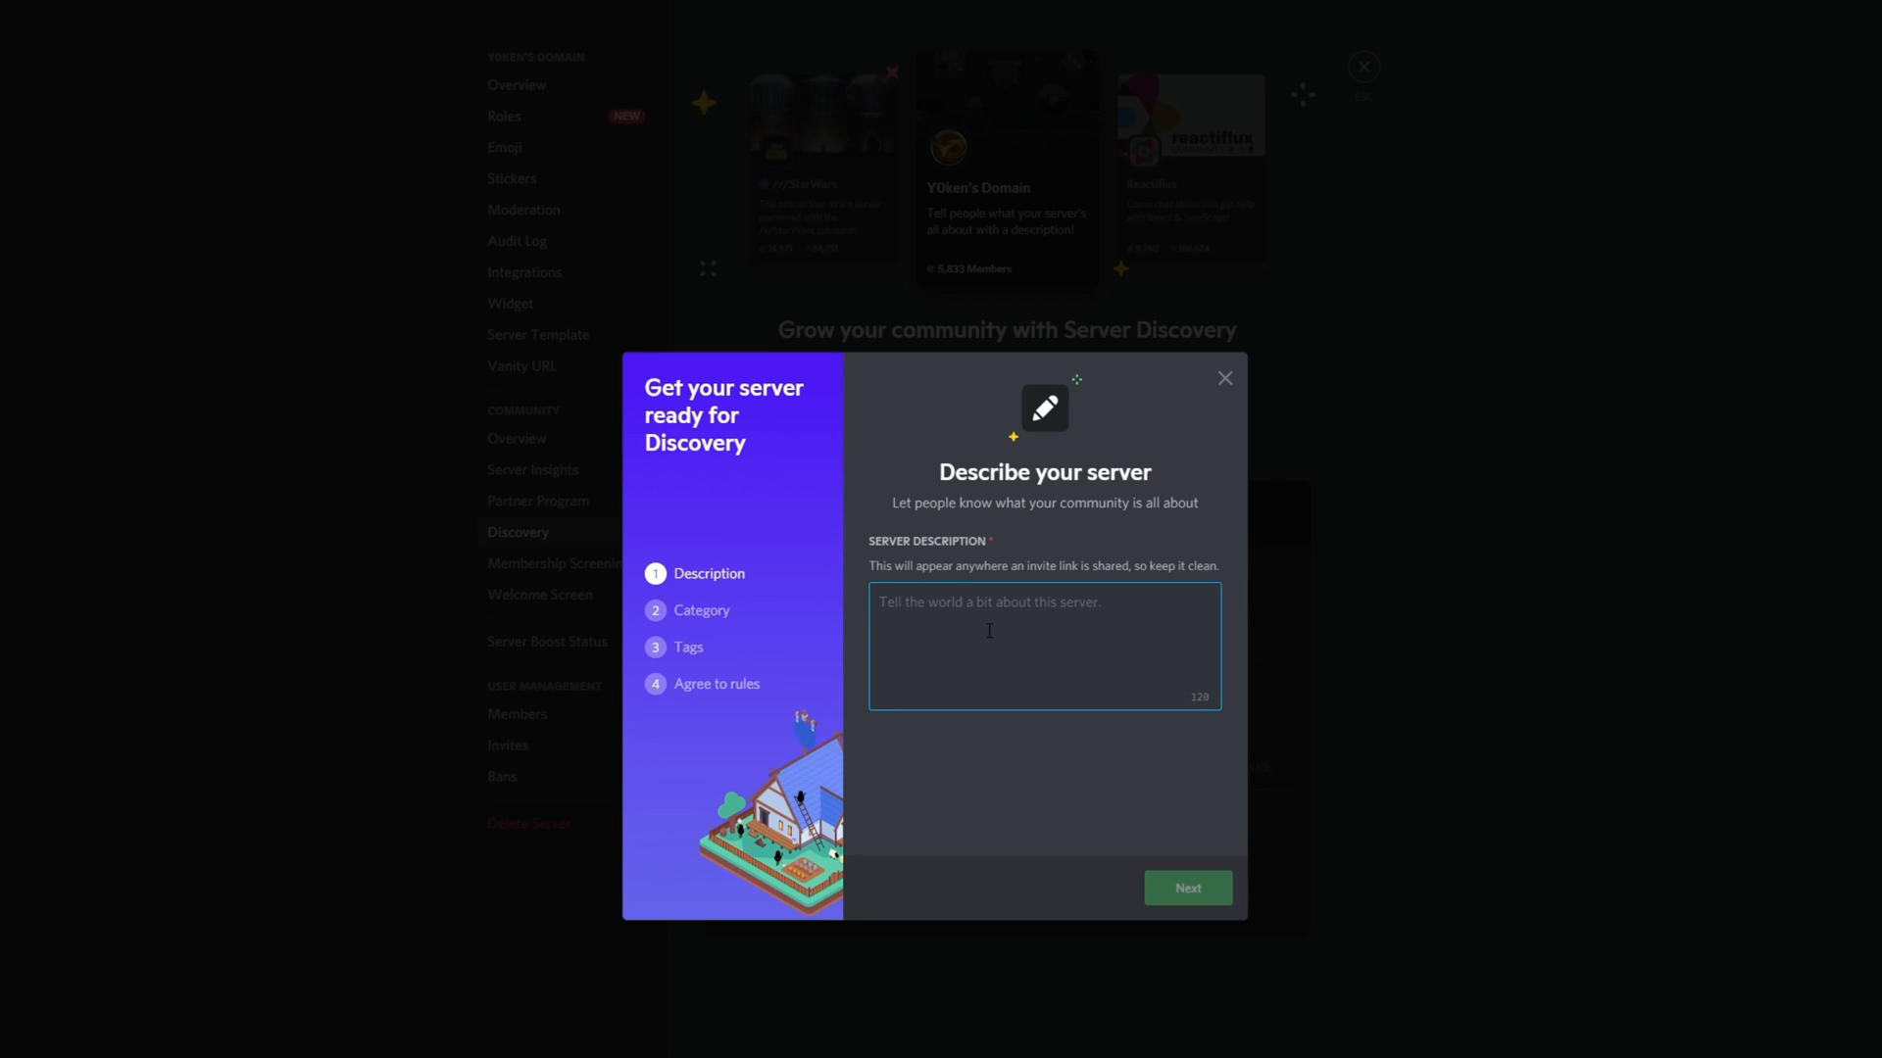
pyautogui.click(989, 631)
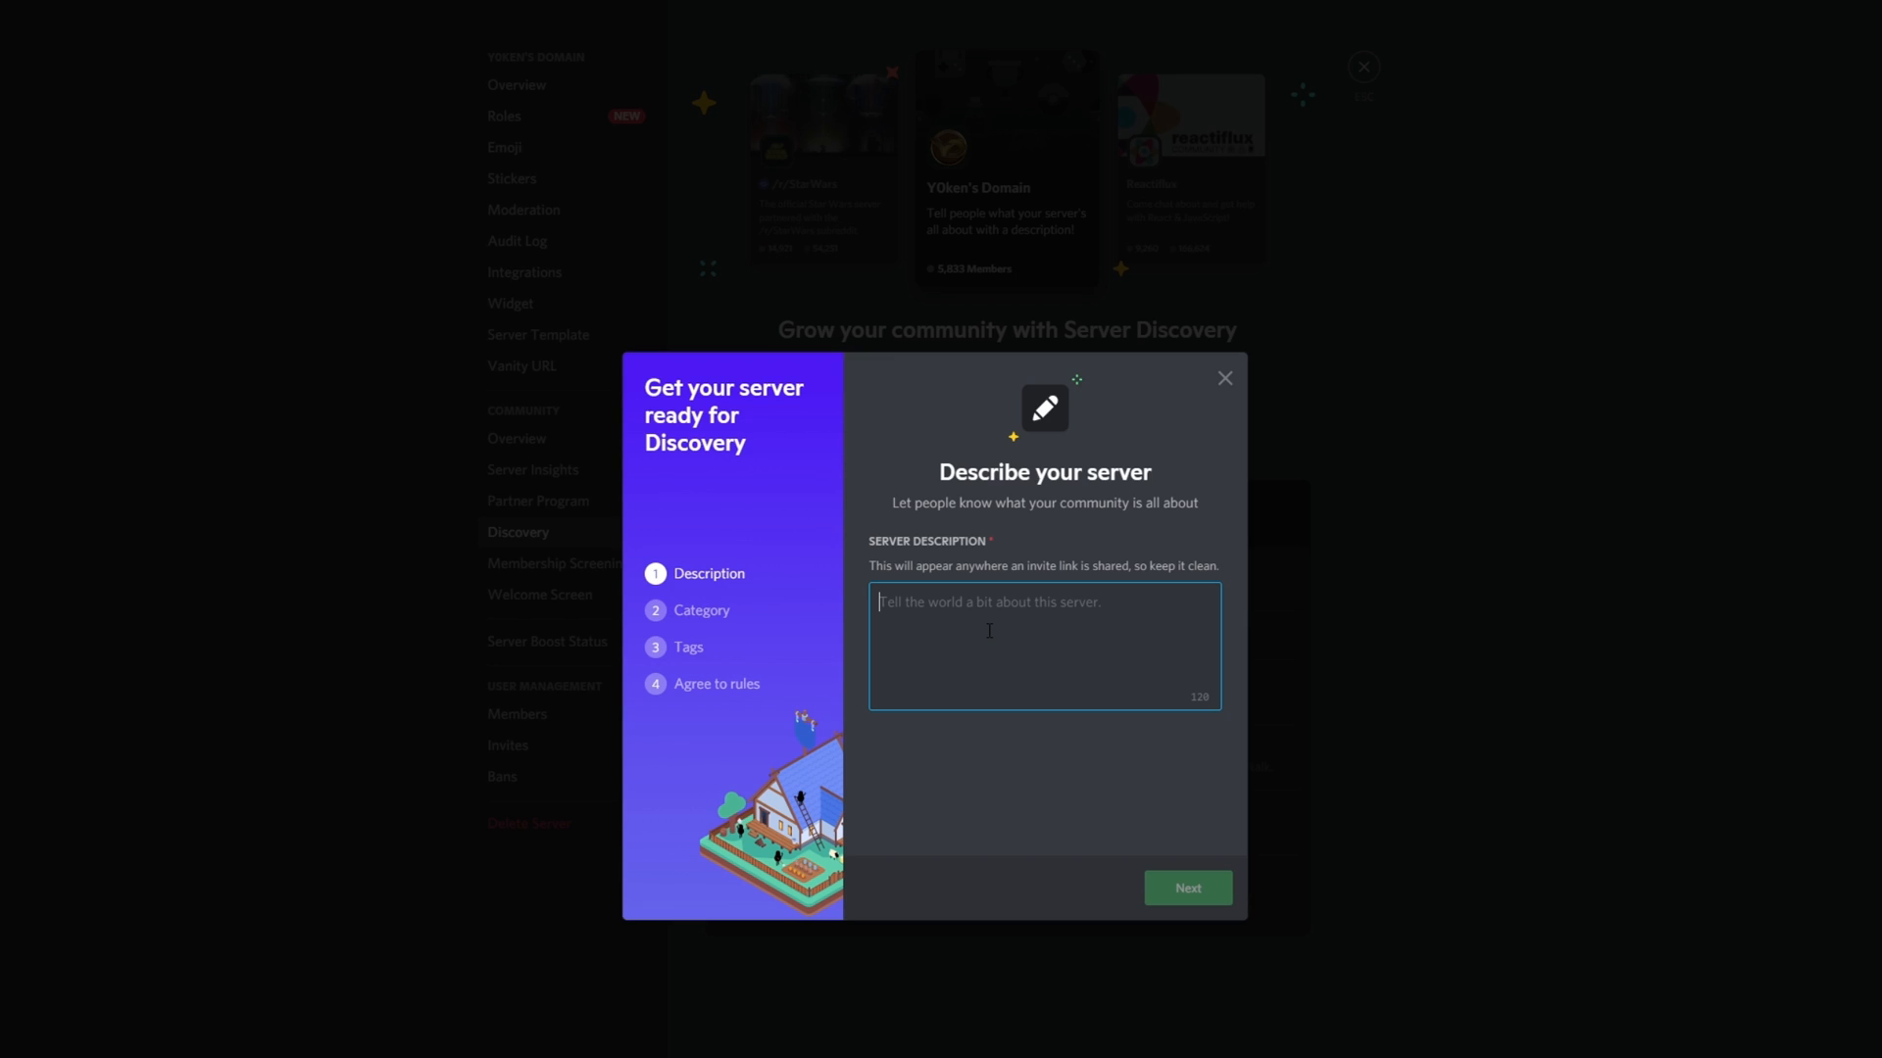
pyautogui.write('Y0ken')
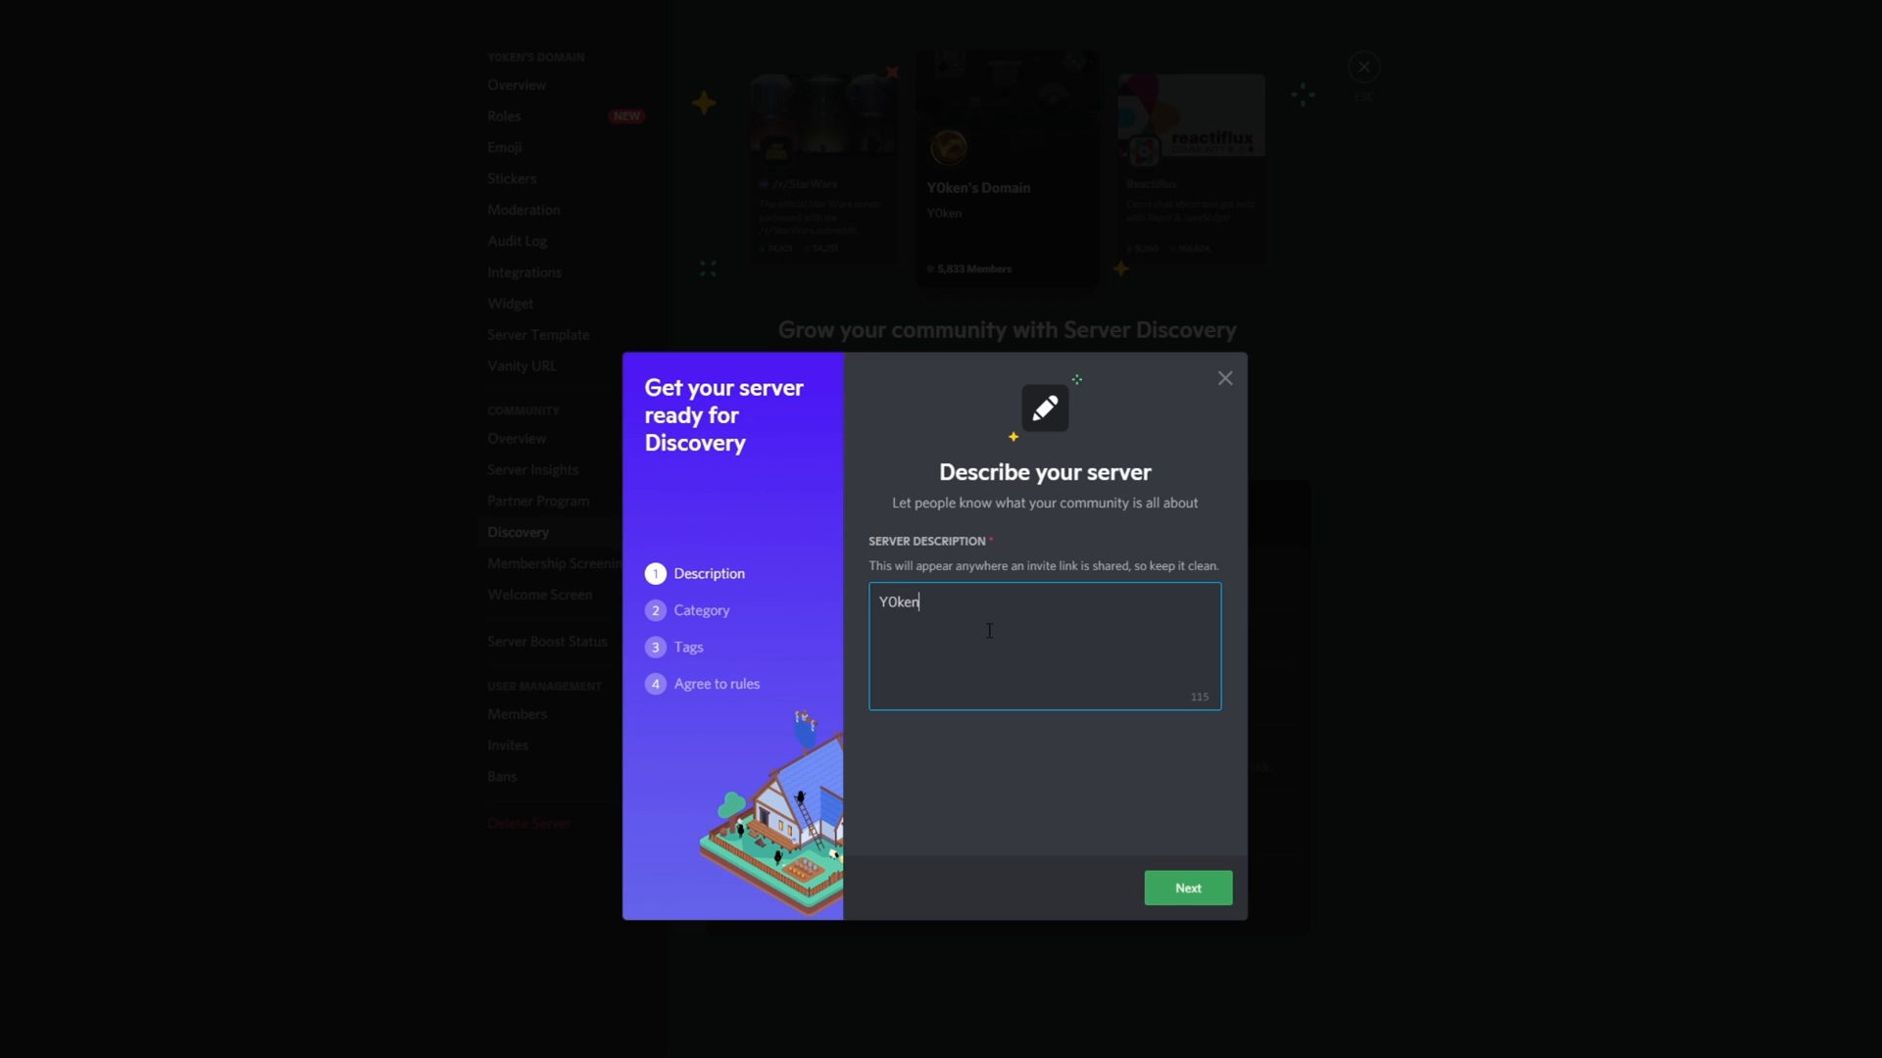
pyautogui.write("'s Domain of Great Games and Guides - fille")
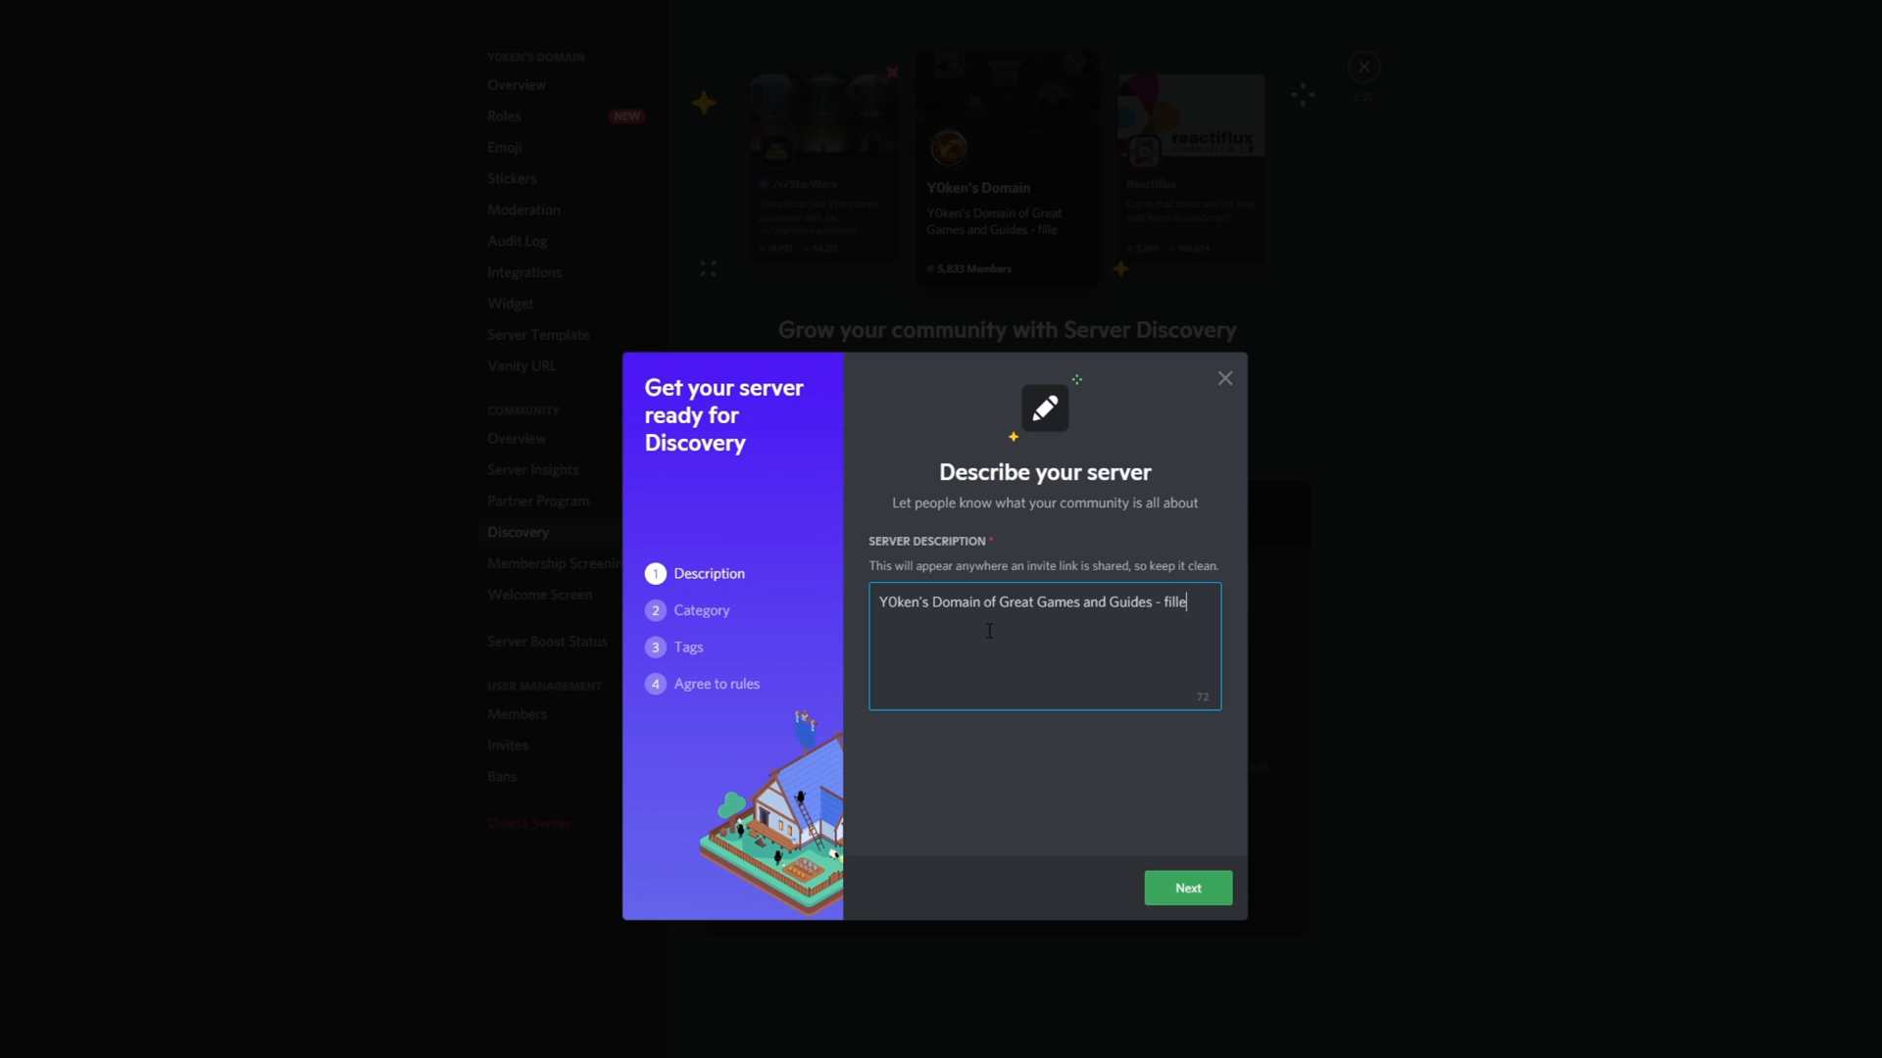
pyautogui.write('d with friendly')
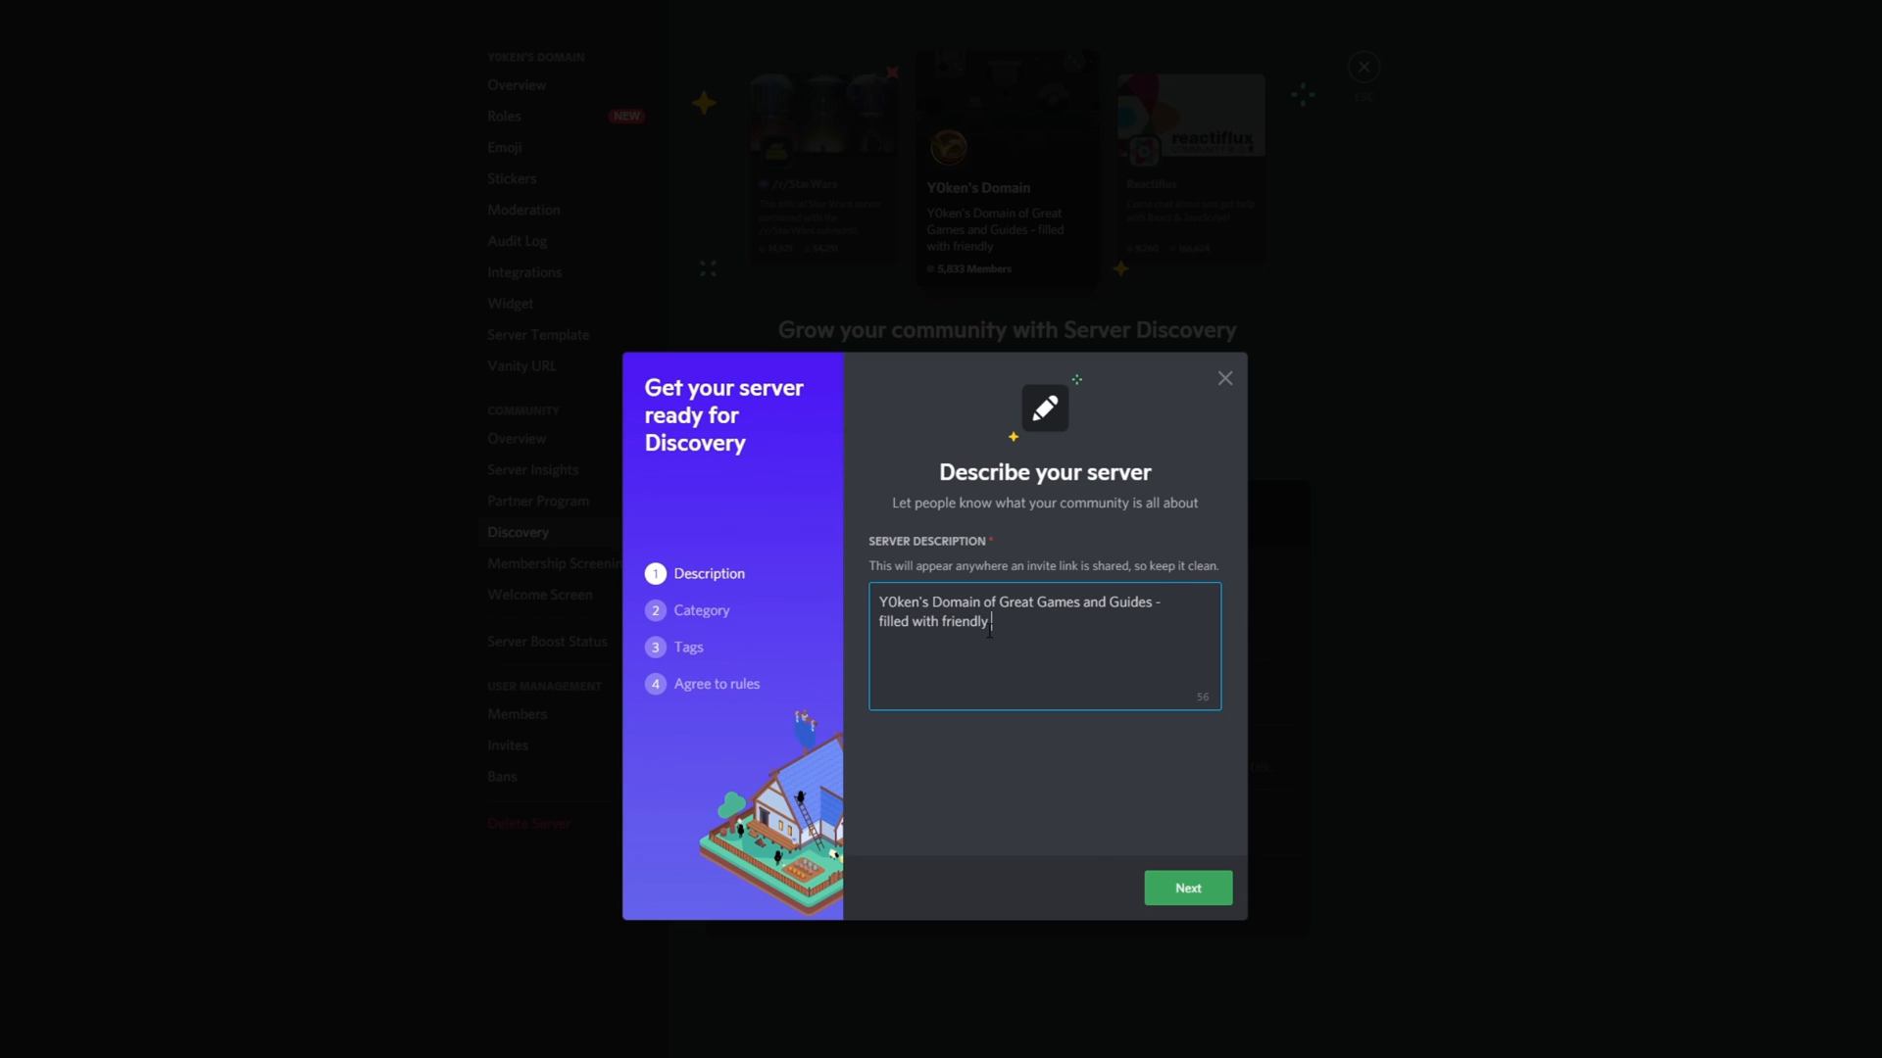
pyautogui.write('members across the')
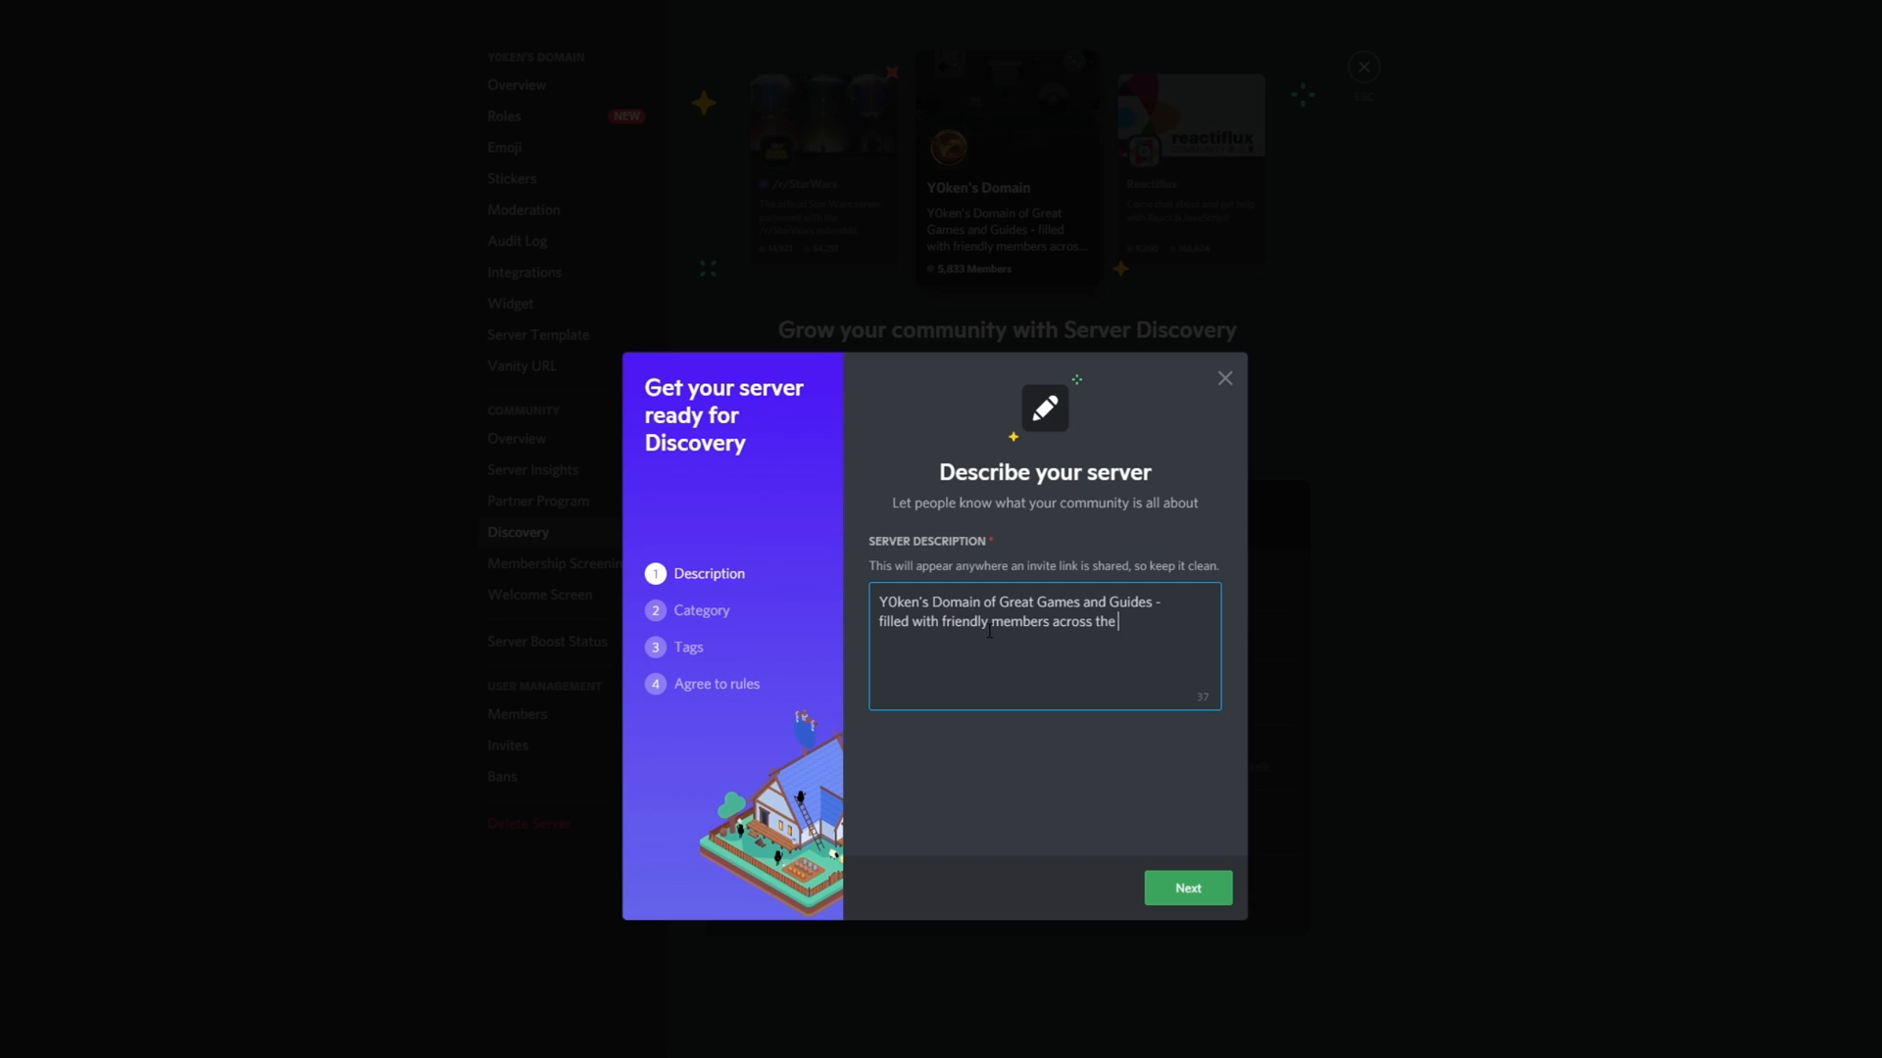
pyautogui.write('globe.')
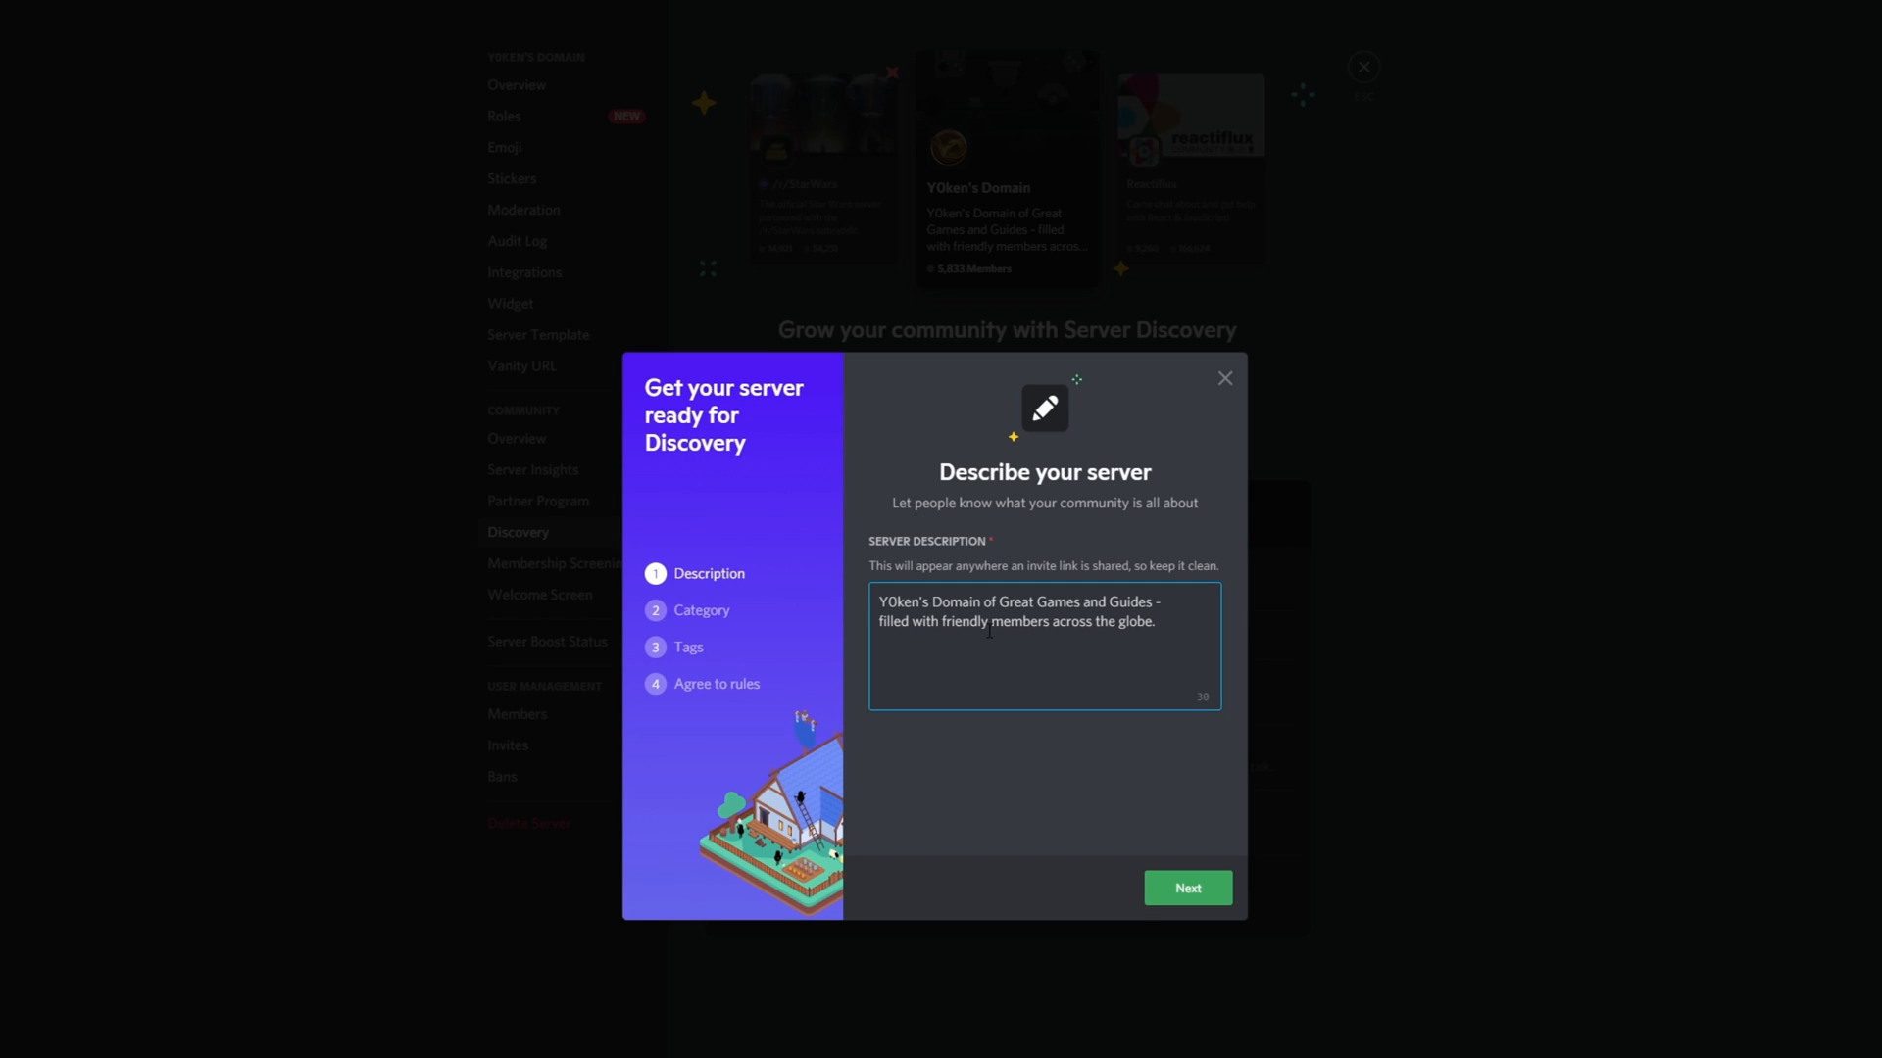
pyautogui.write('Come join for a relax')
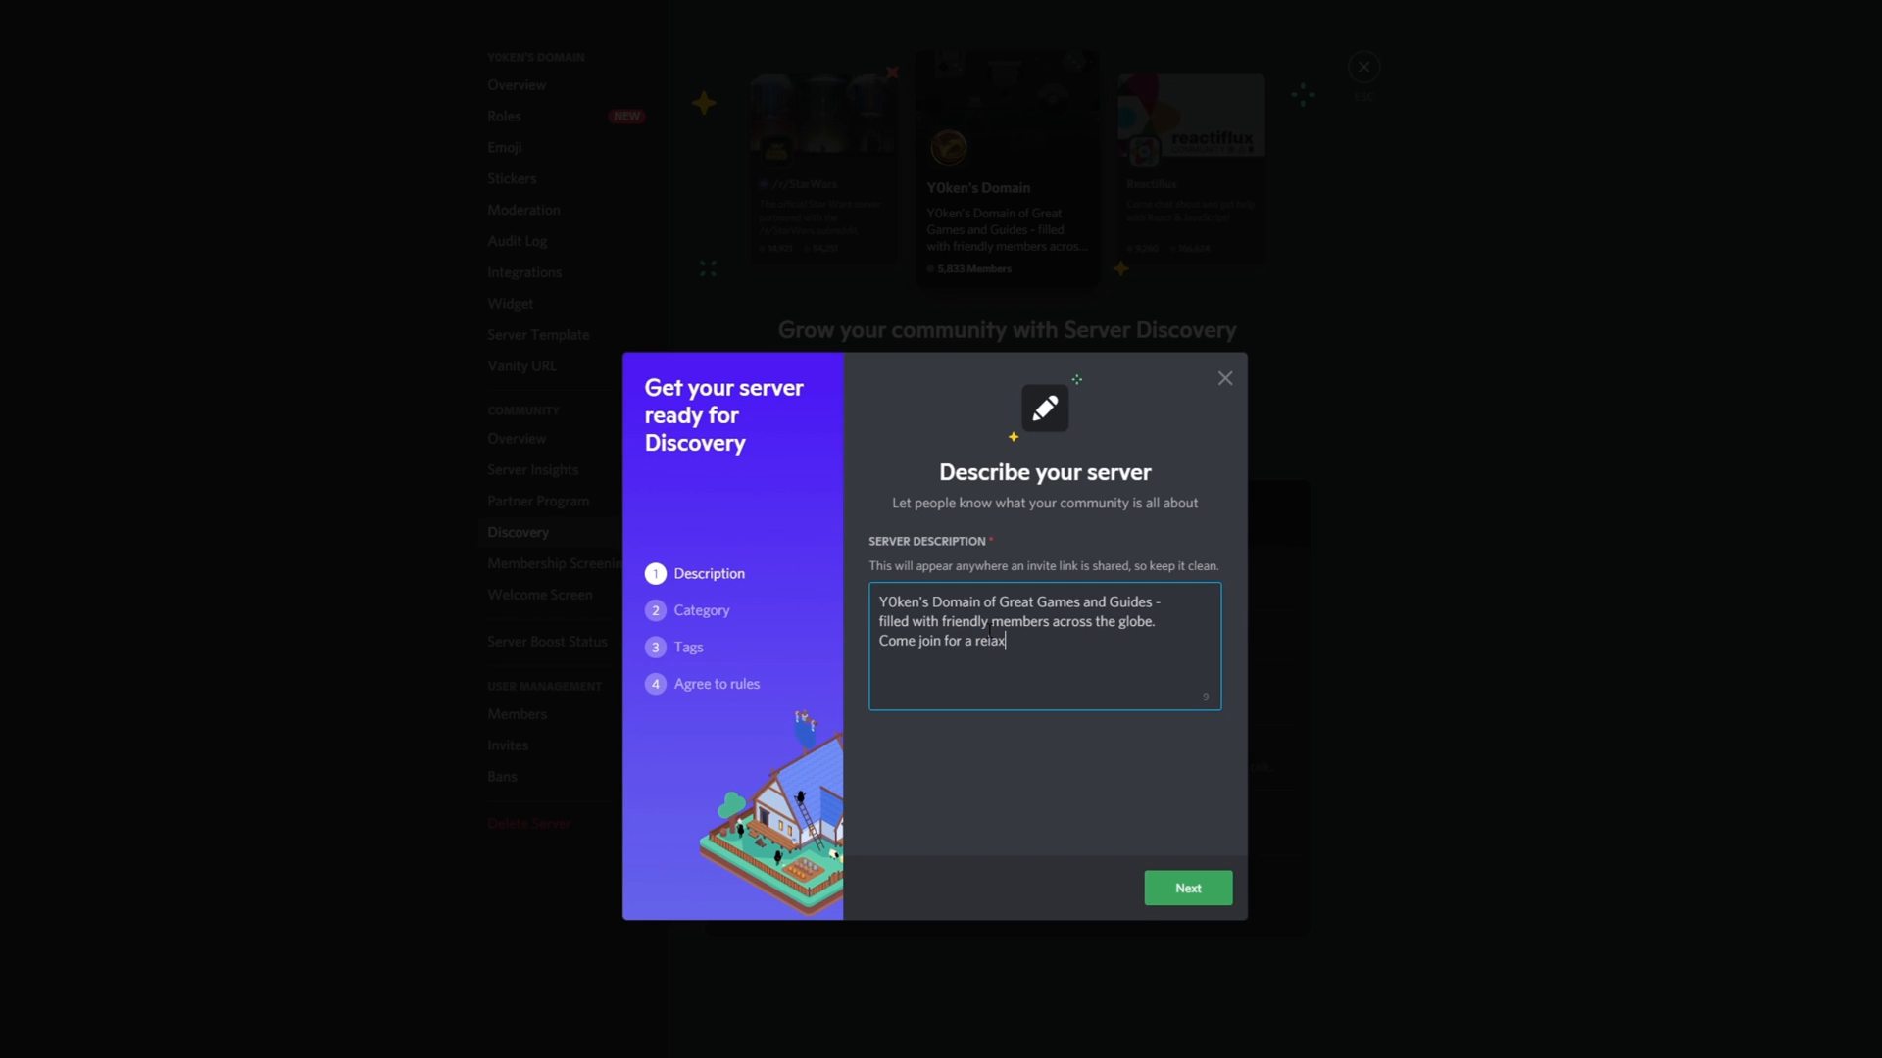
pyautogui.write('ed')
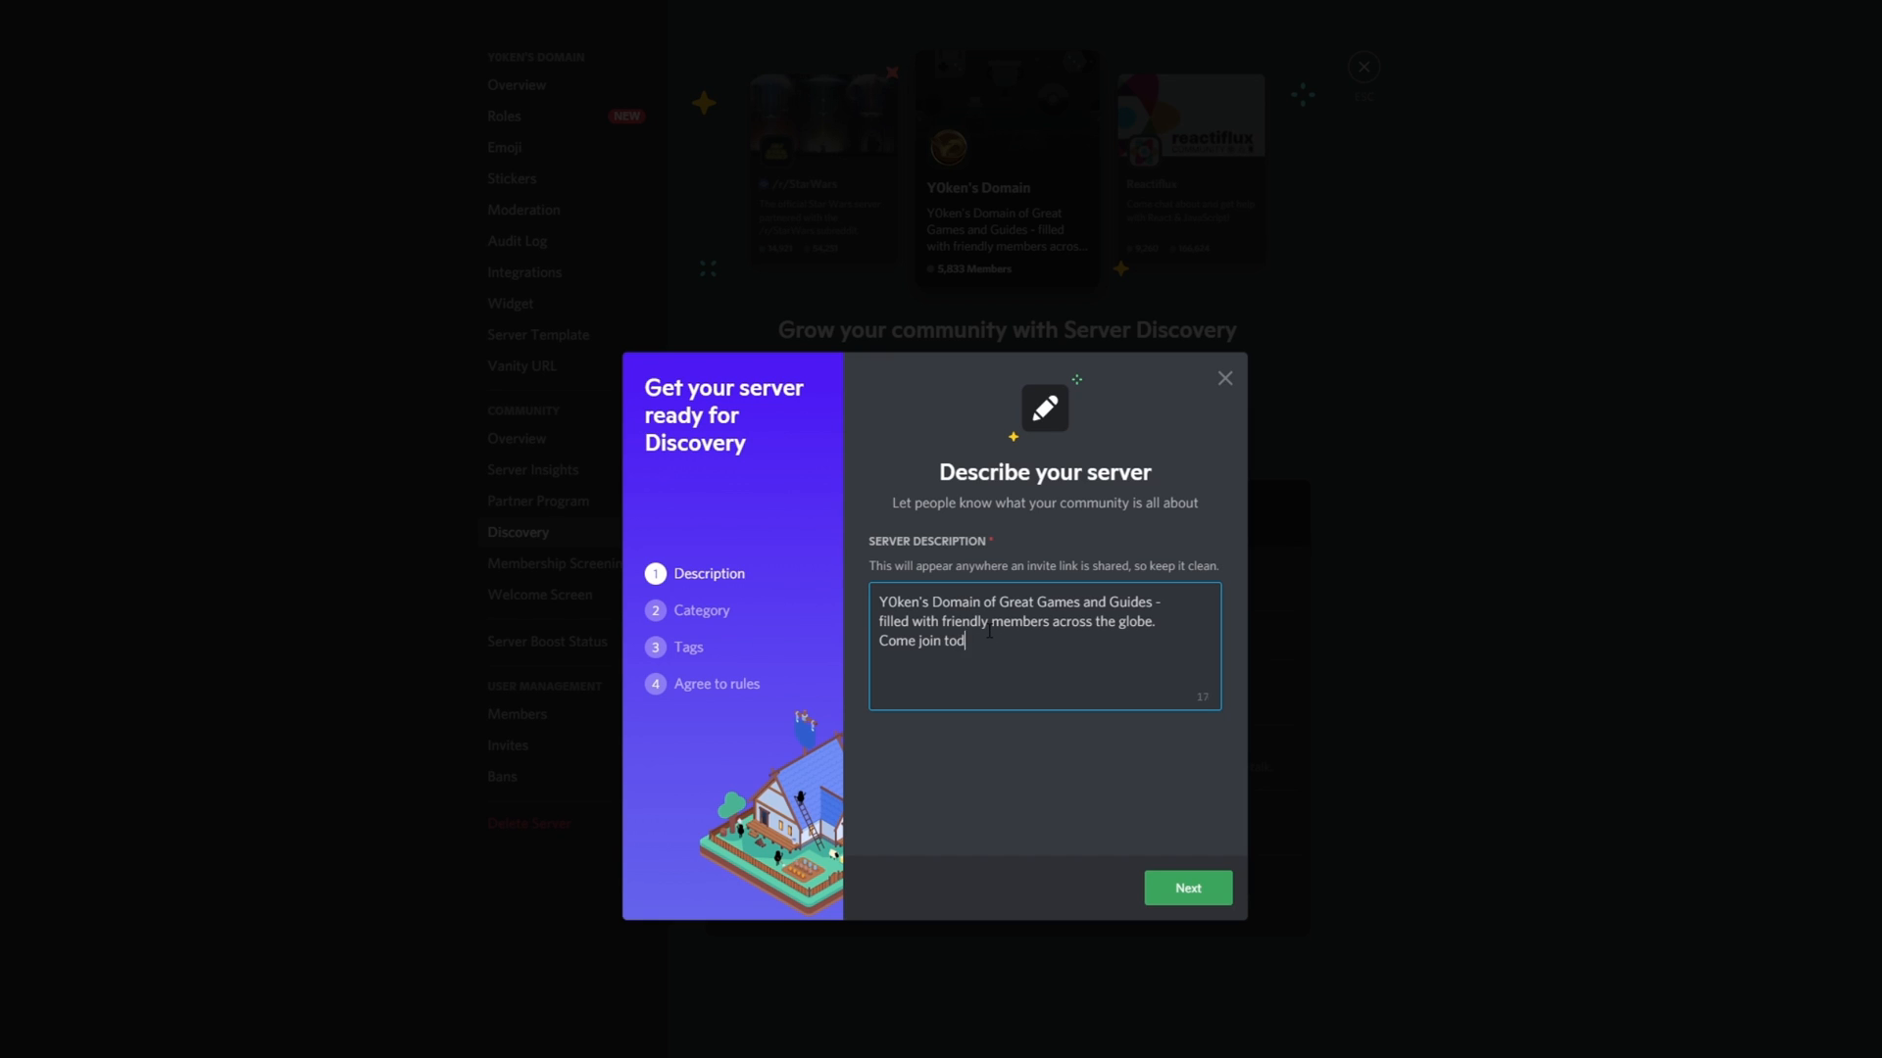
pyautogui.write('ay!')
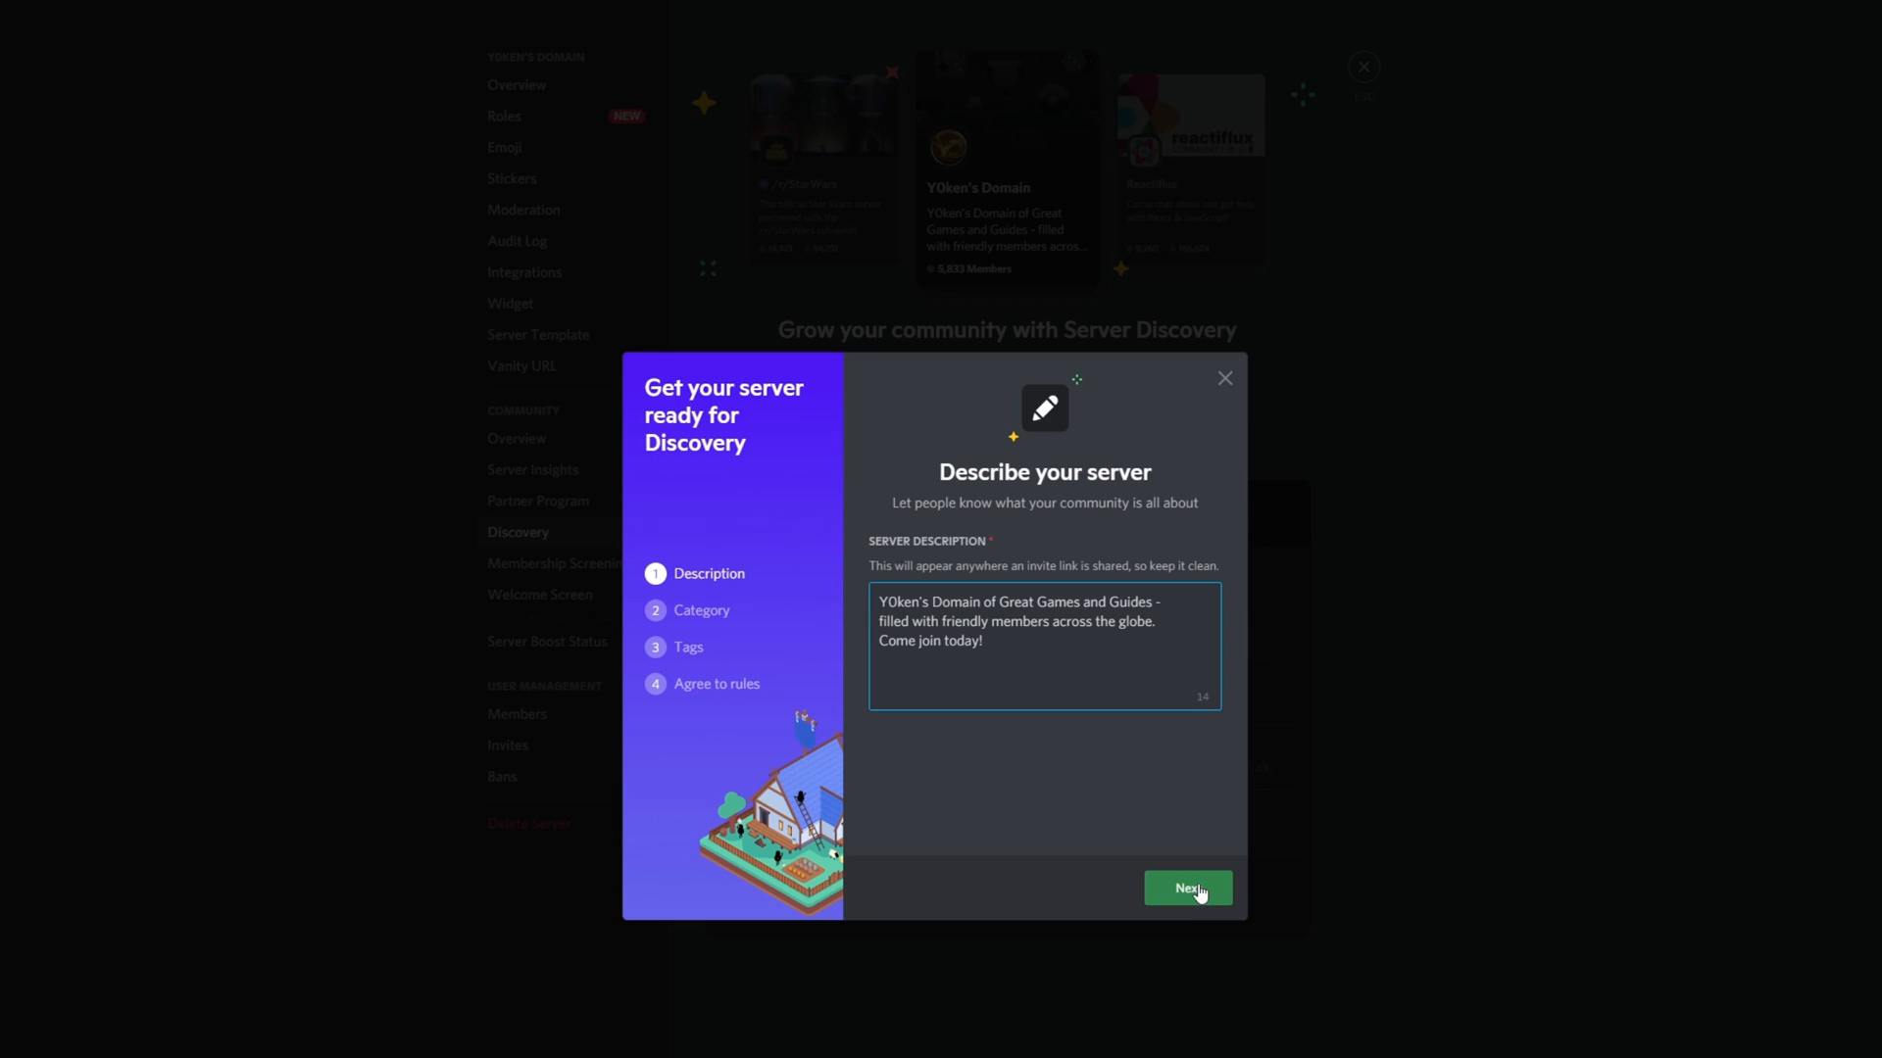
# Step: Set the server's Discovery category to Education
pyautogui.click(1187, 888)
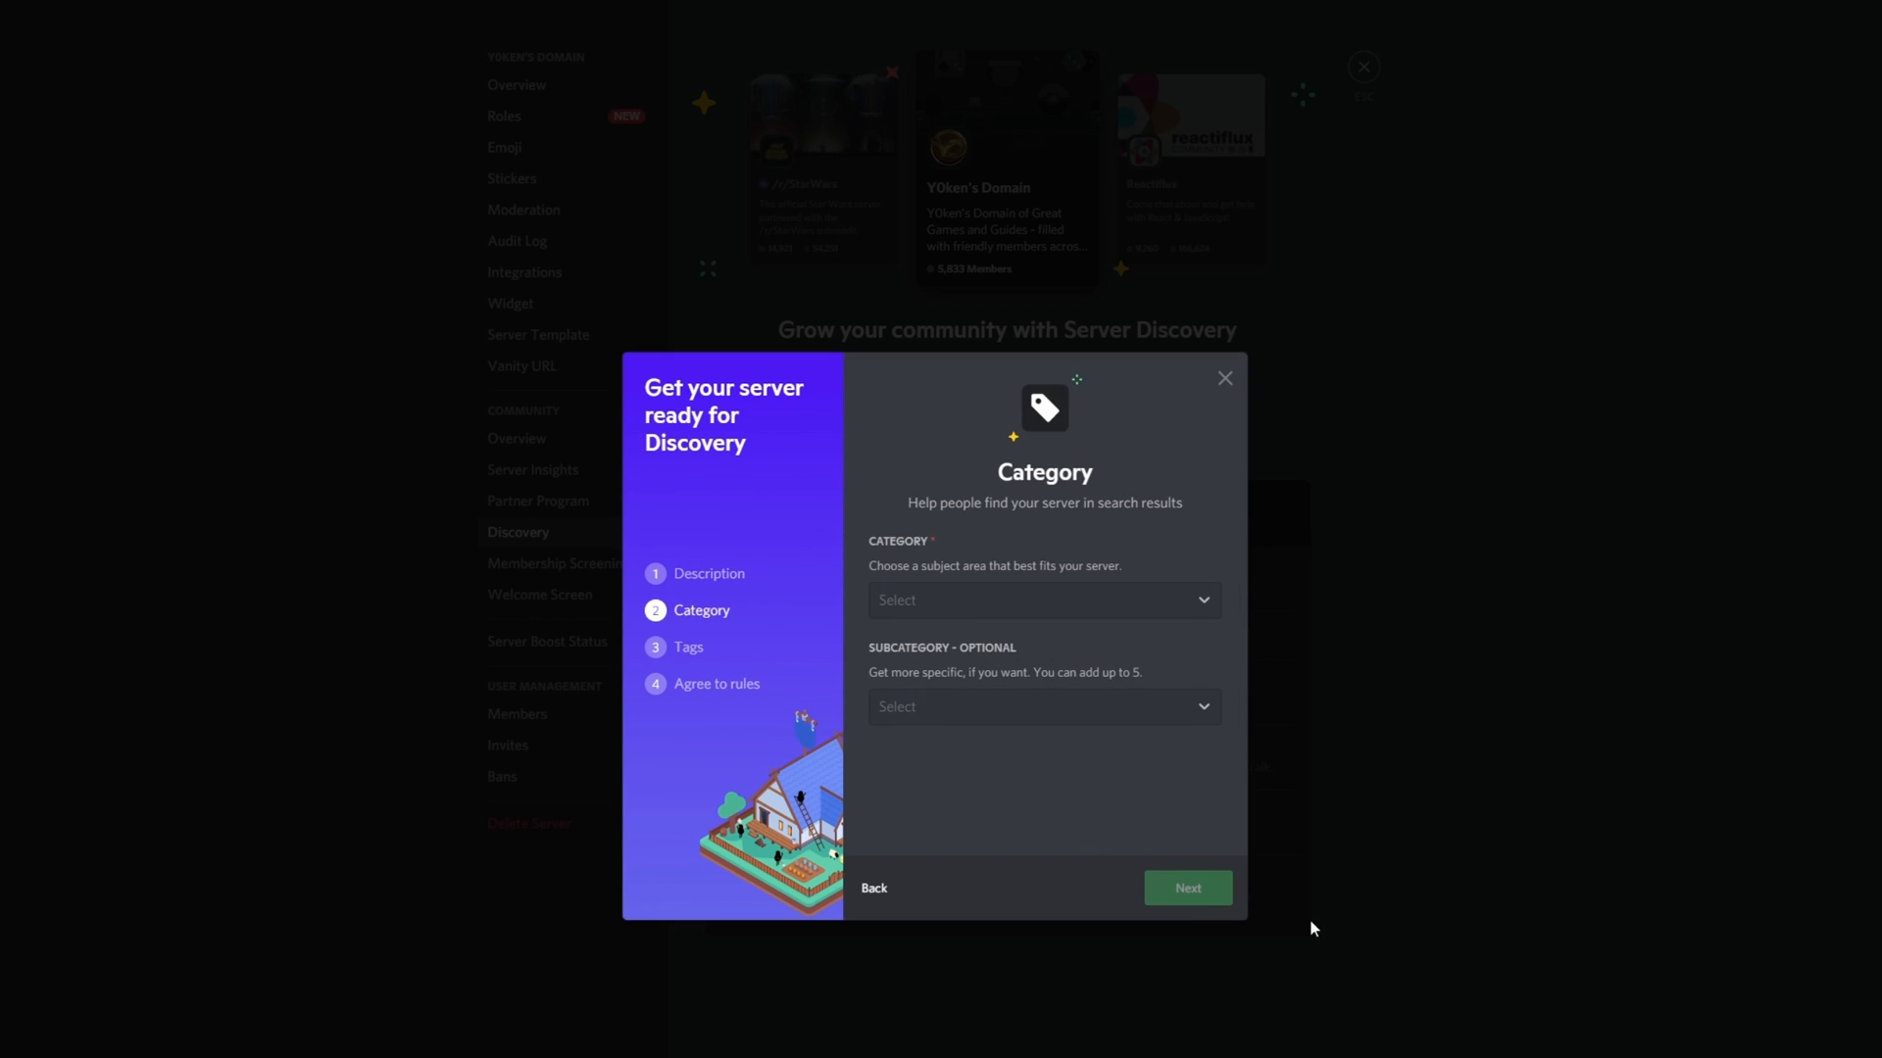
pyautogui.moveTo(1188, 599)
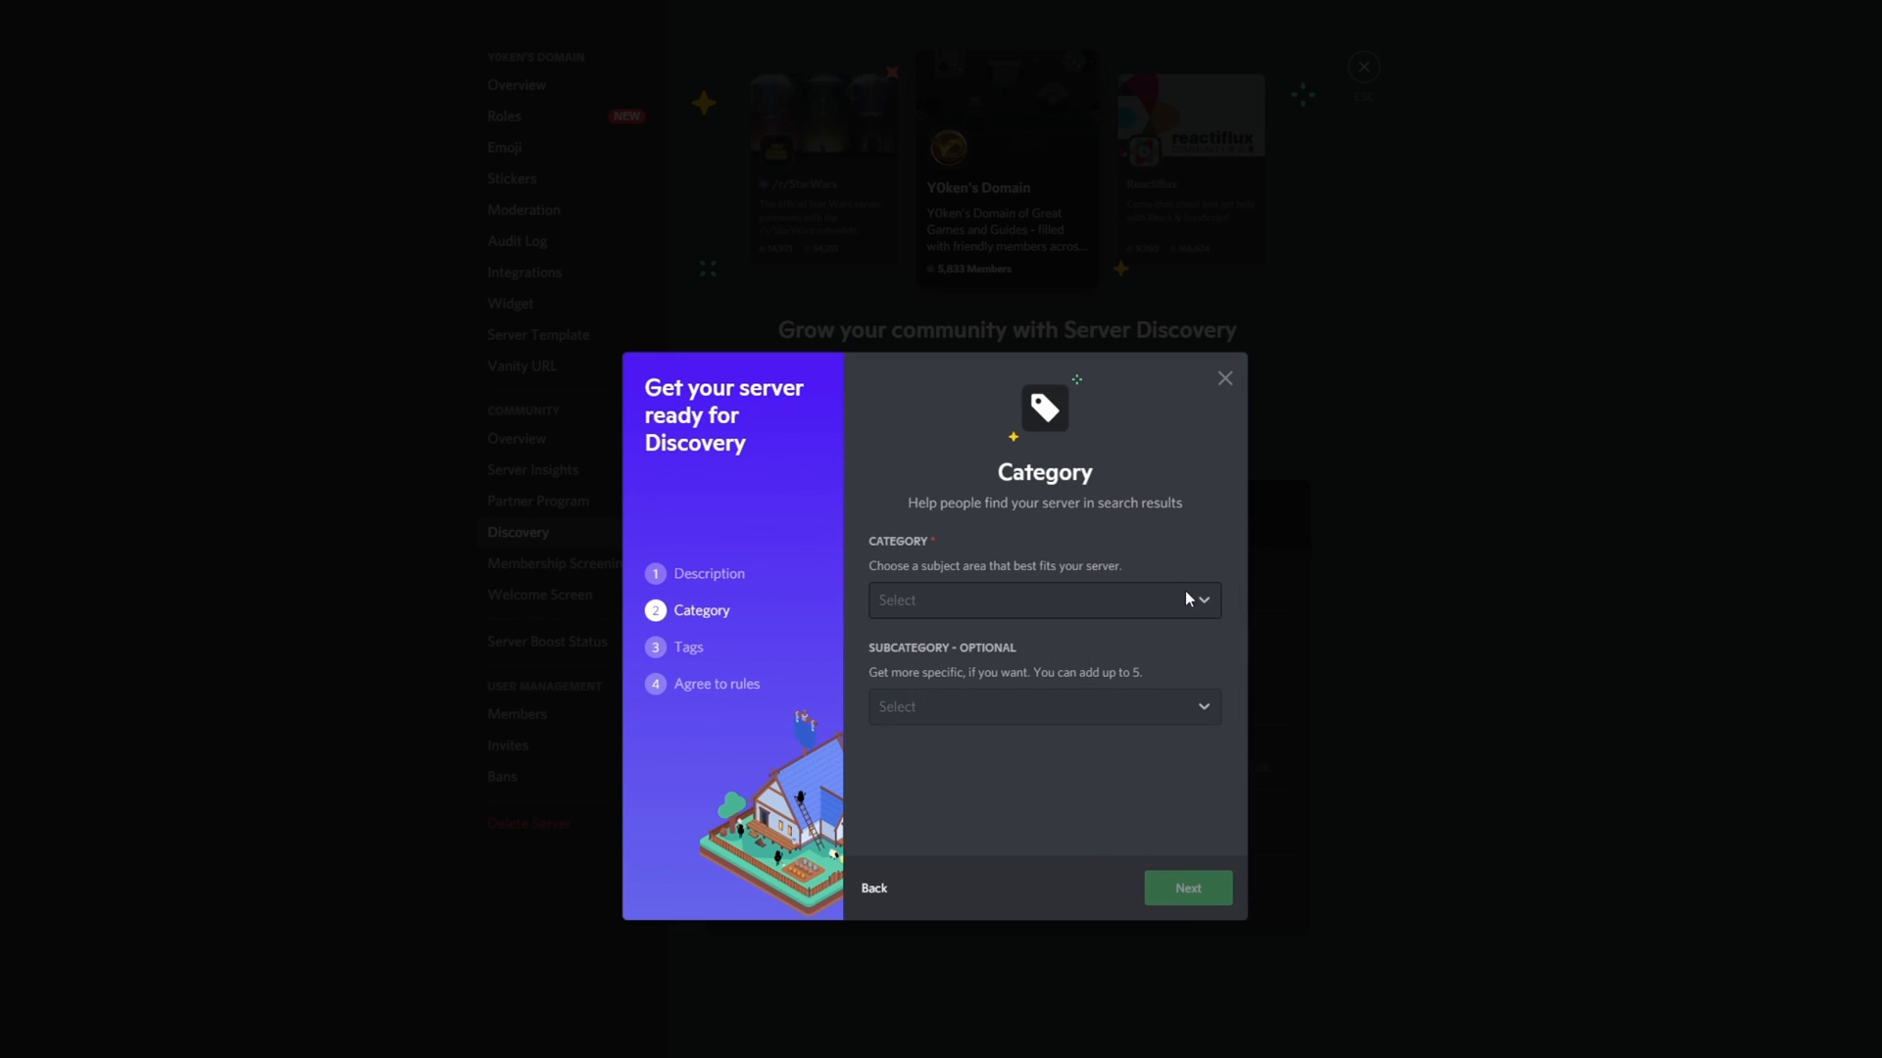
pyautogui.click(1044, 601)
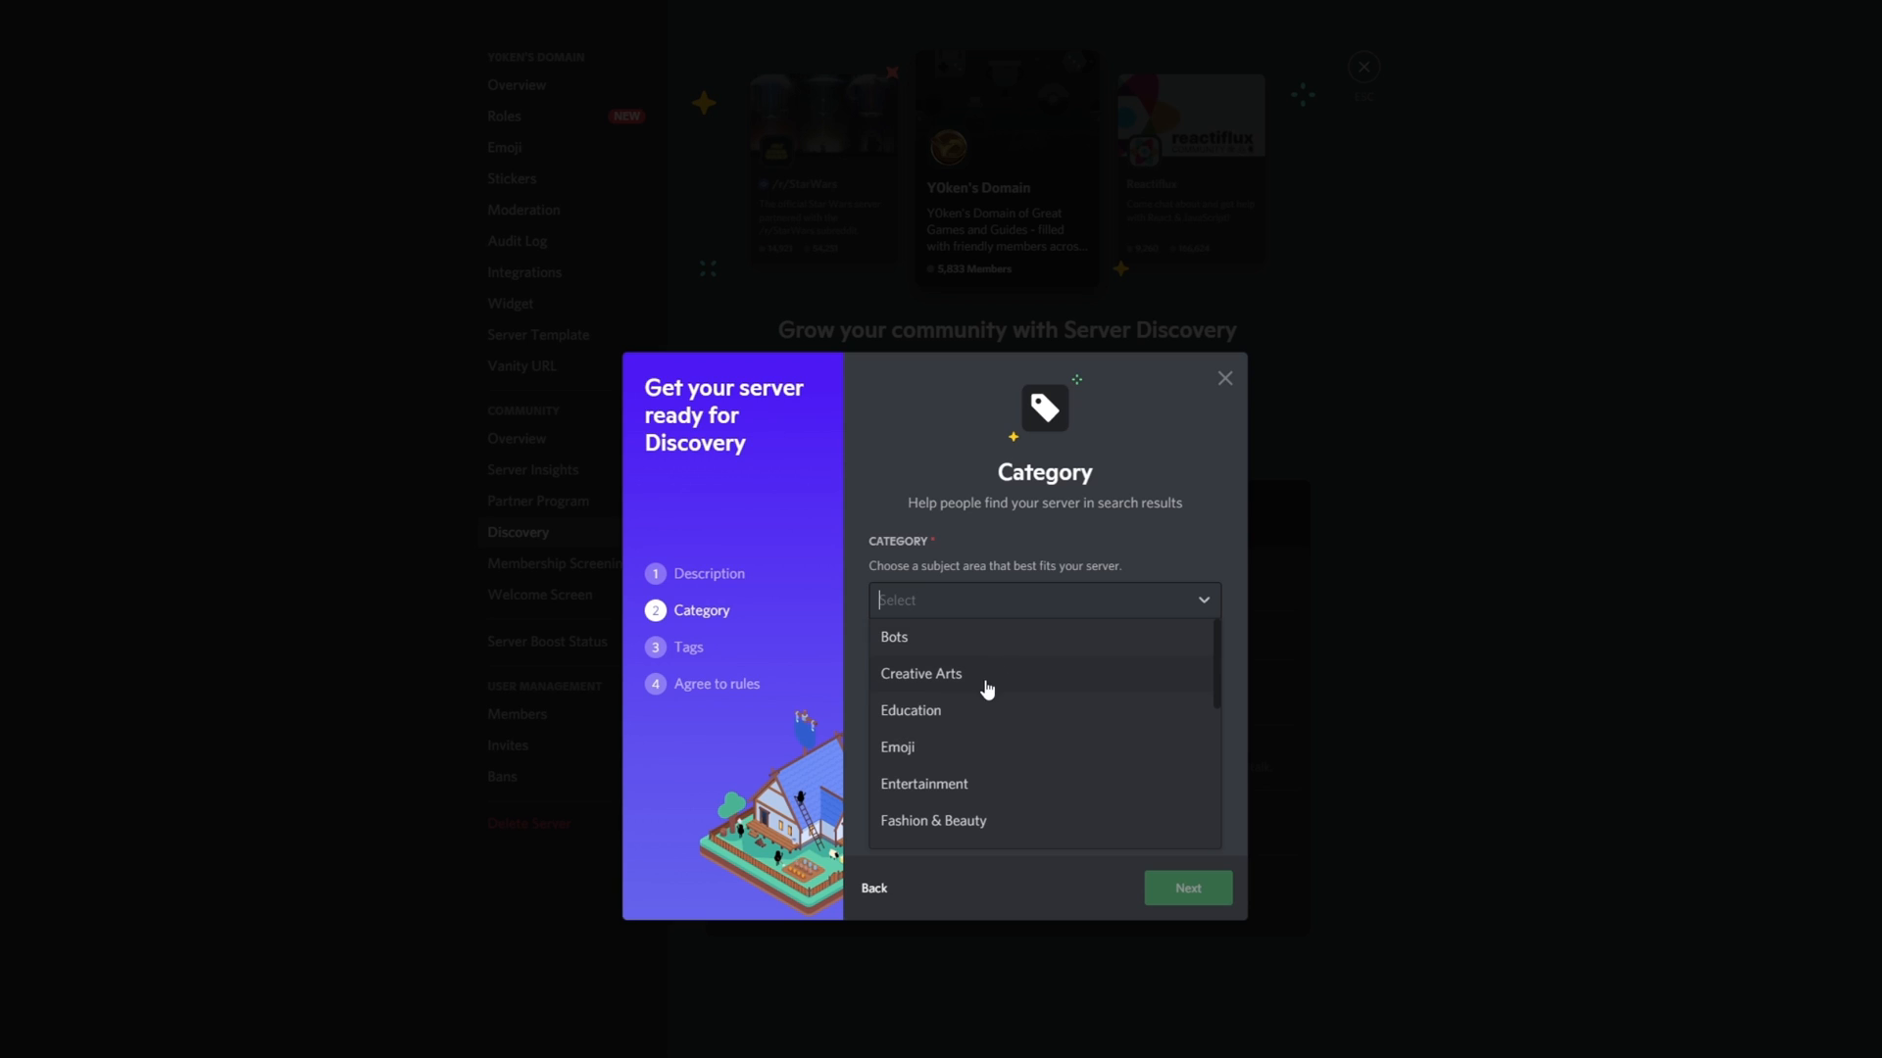
pyautogui.scroll(-3)
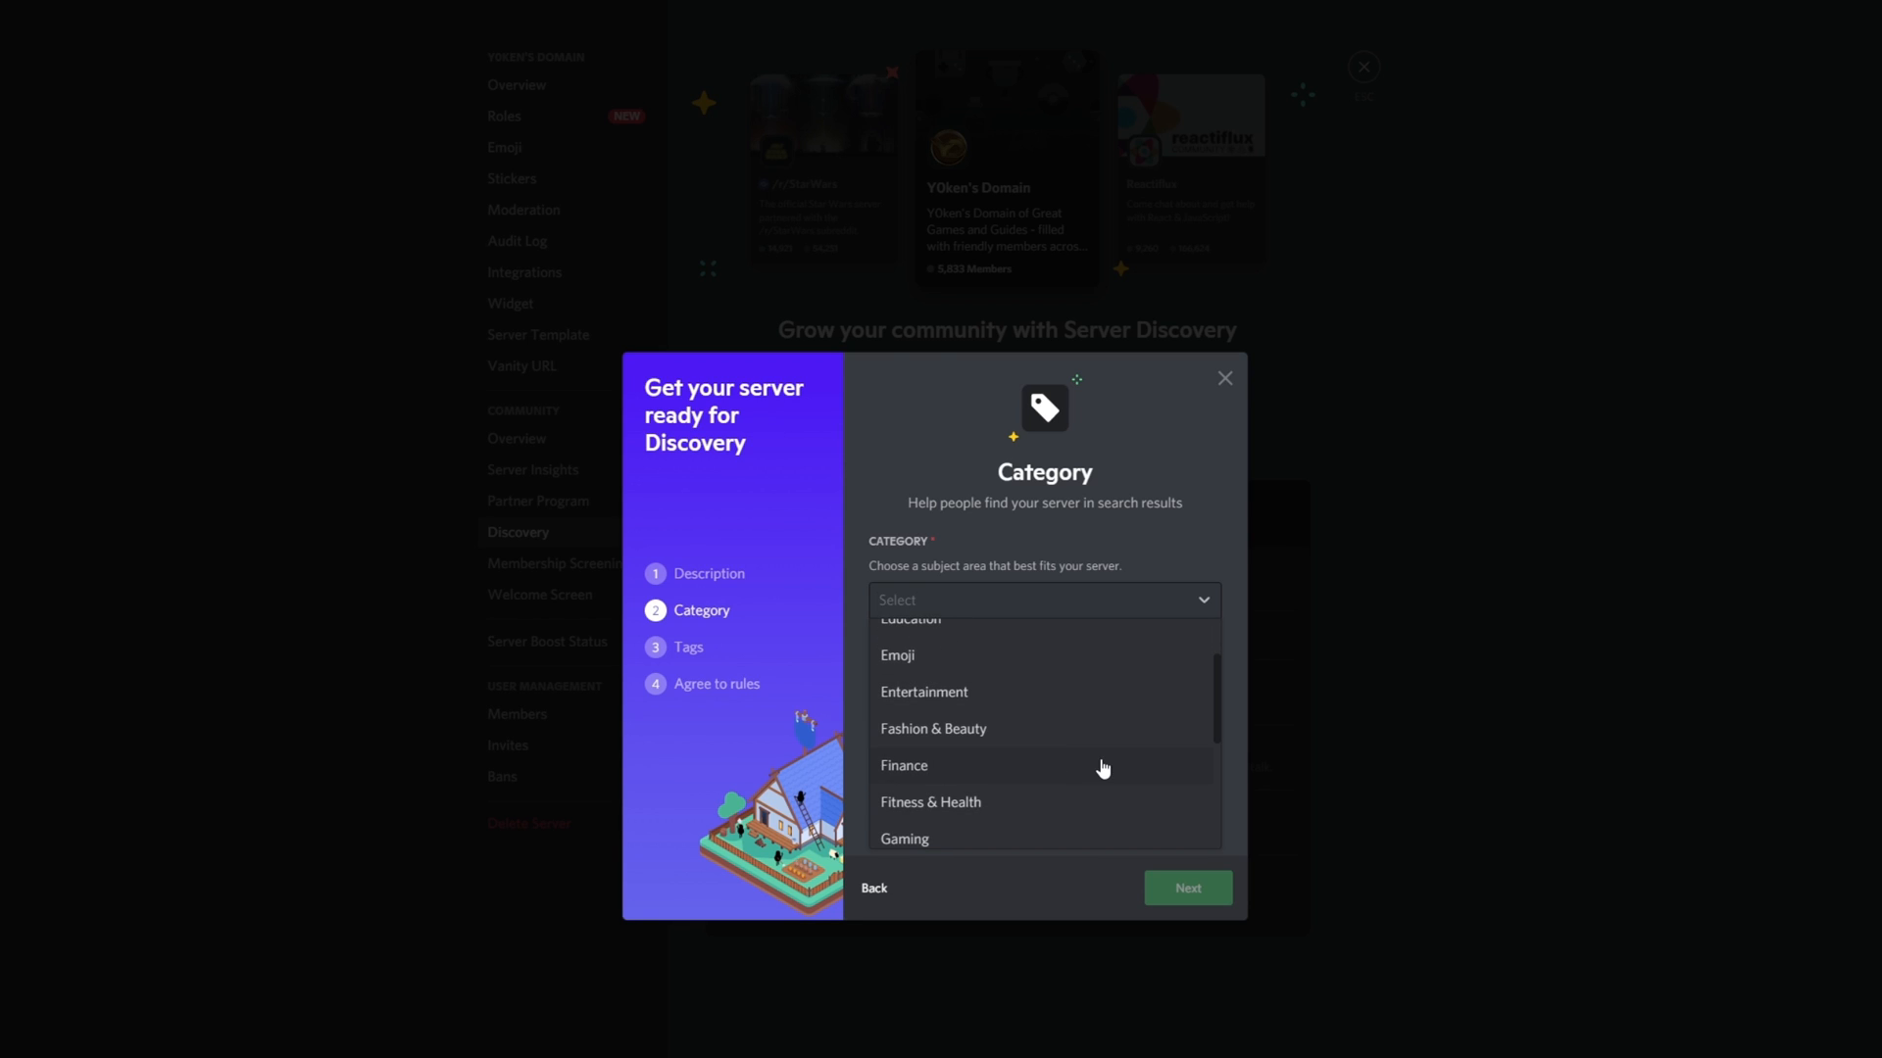
pyautogui.scroll(-3)
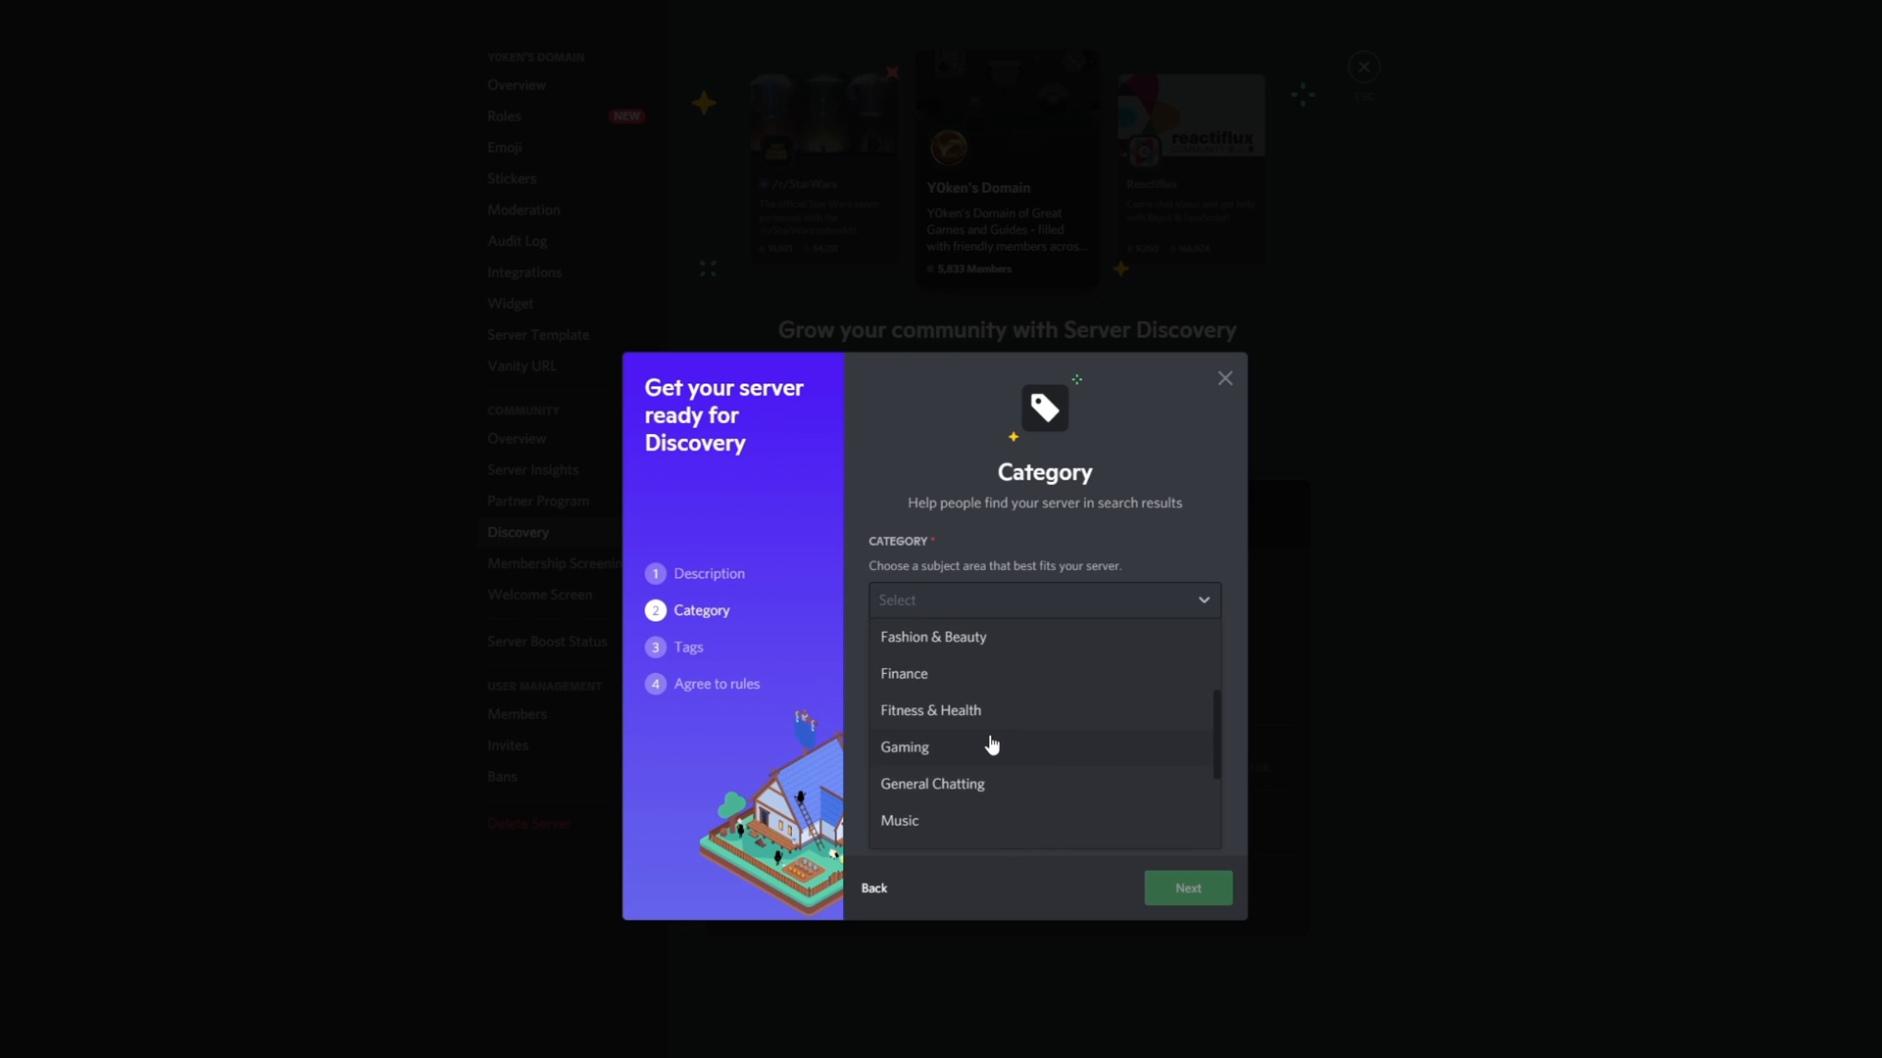
pyautogui.scroll(-3)
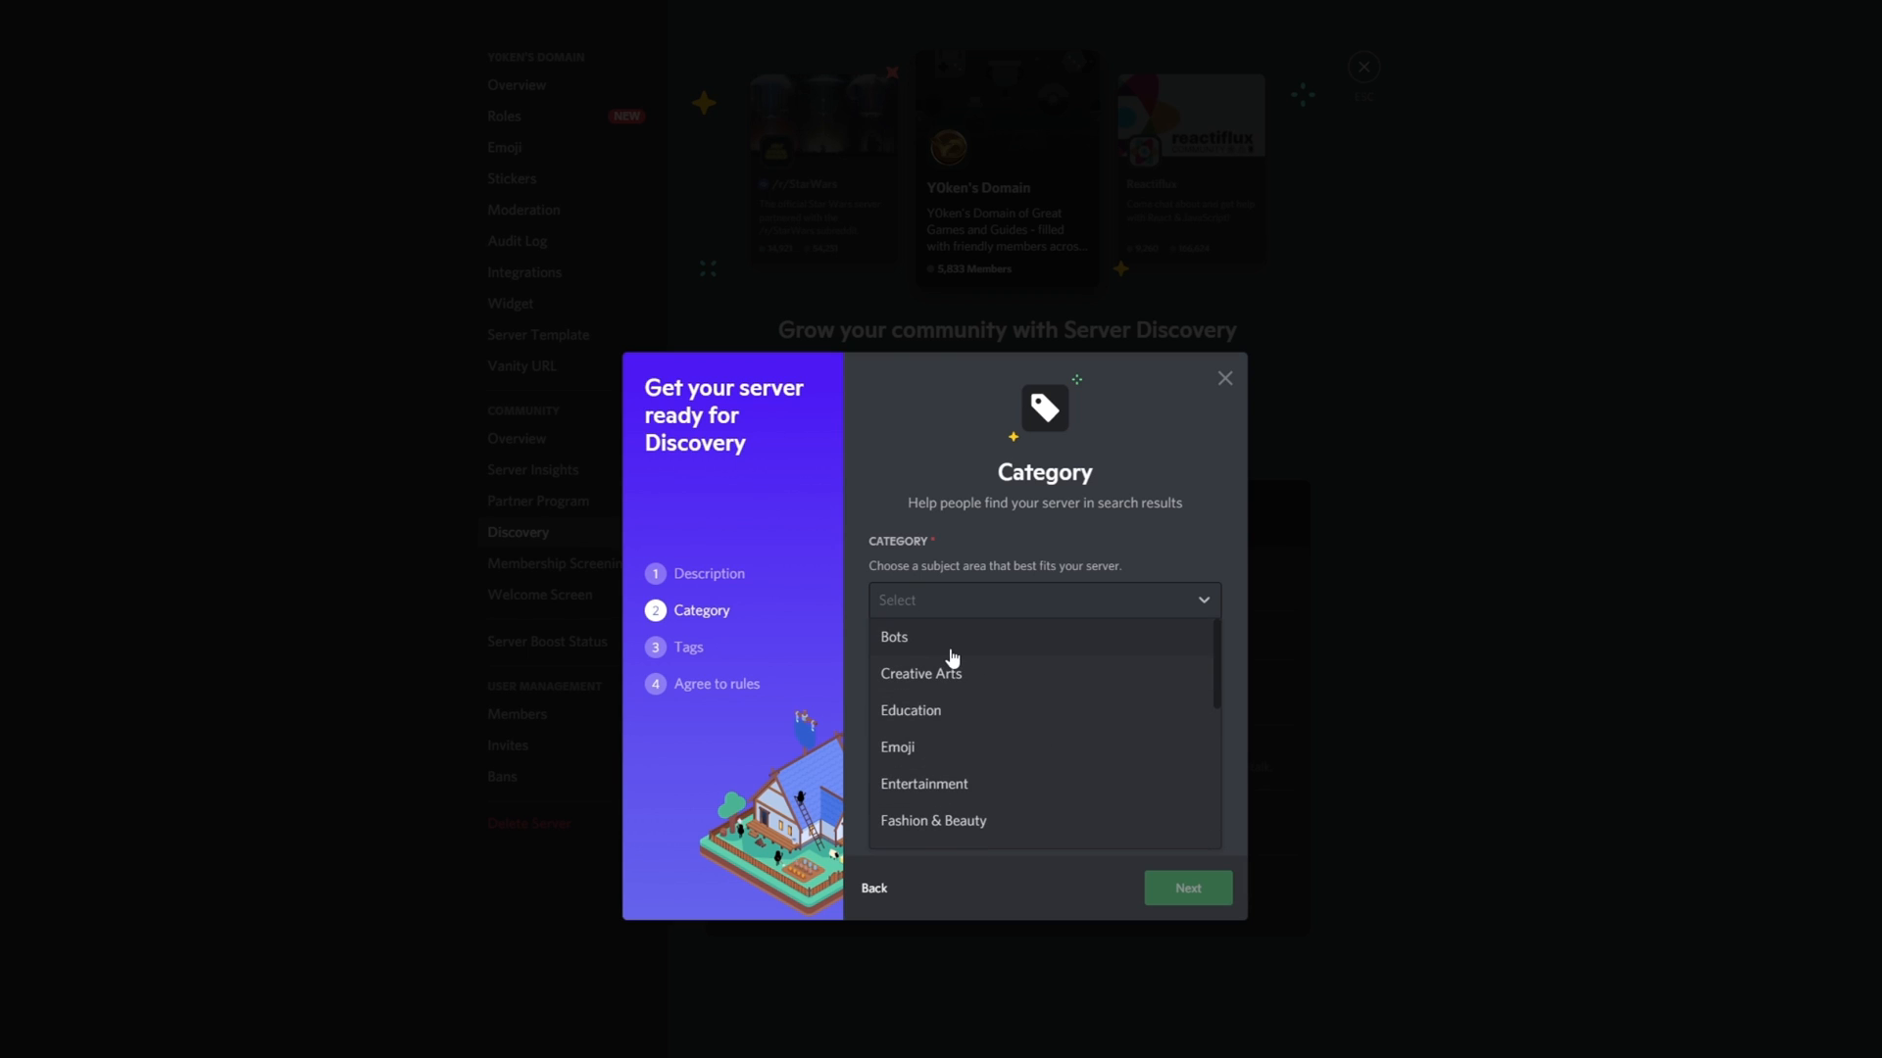
pyautogui.moveTo(1020, 684)
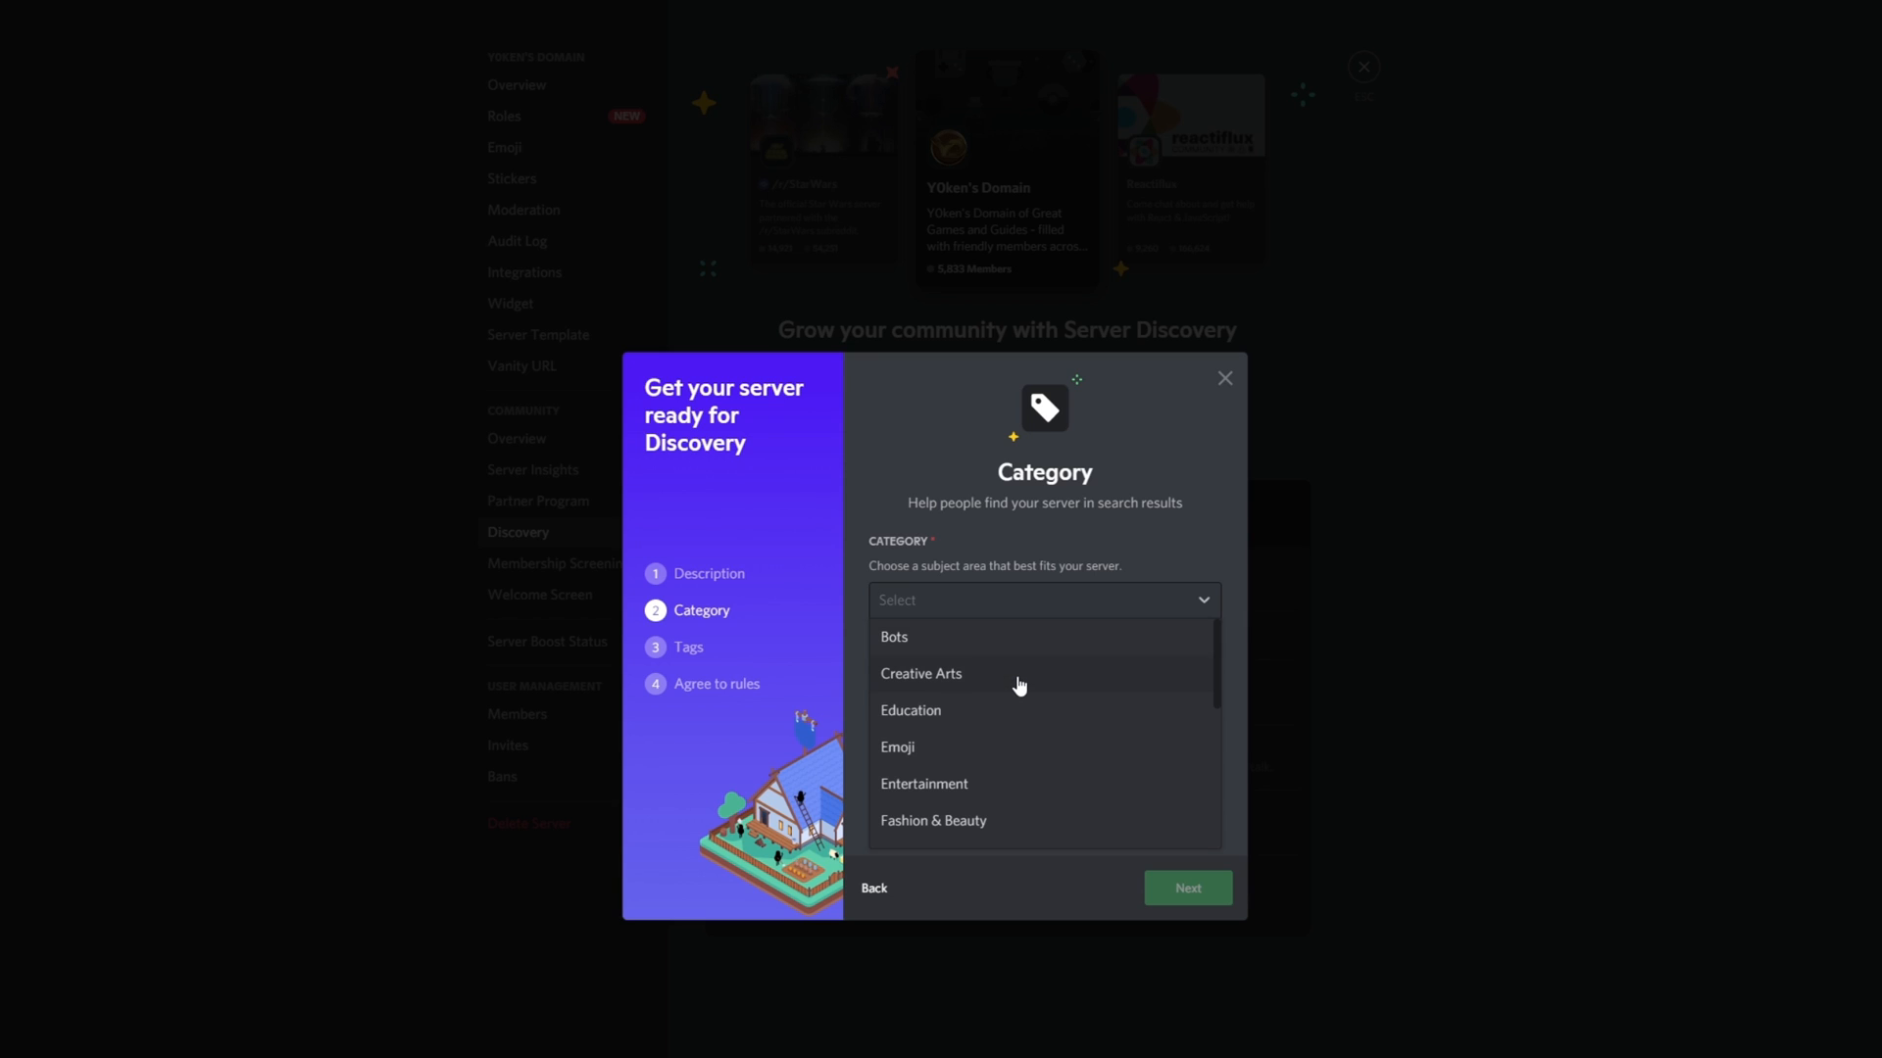
pyautogui.scroll(-3)
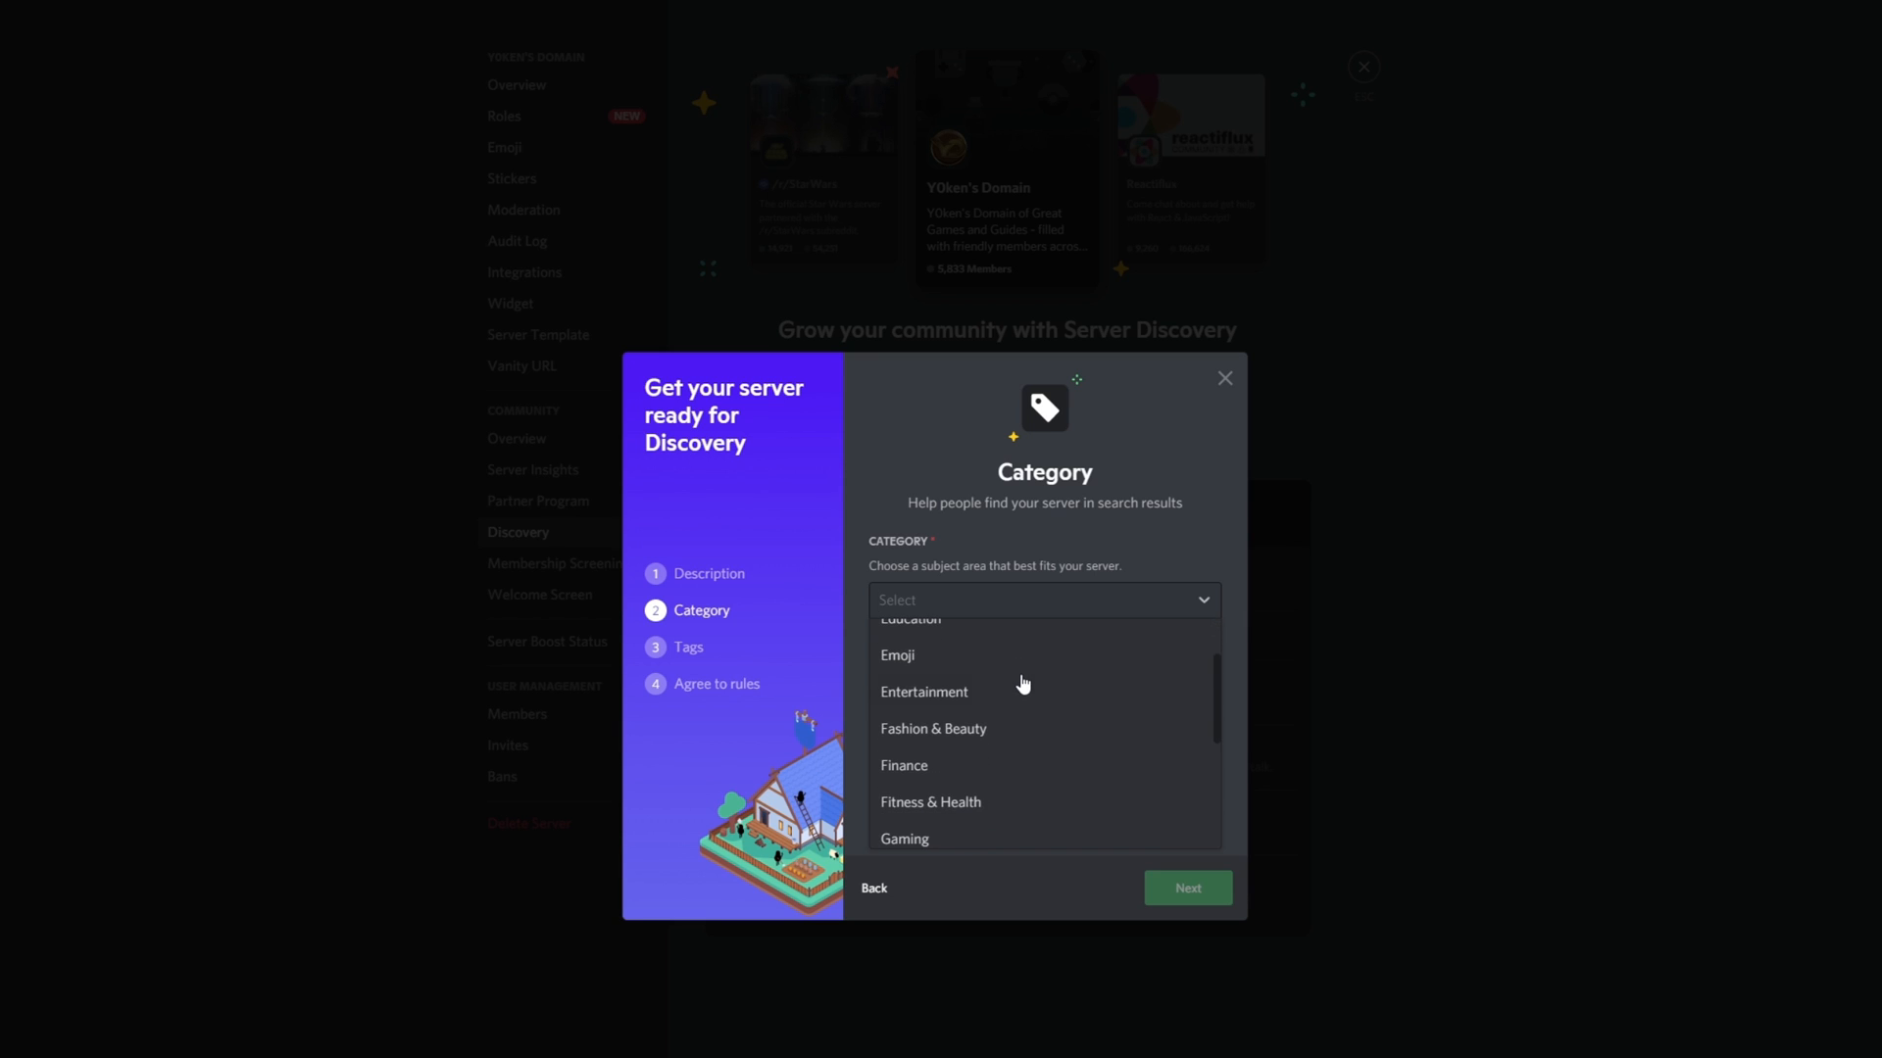
pyautogui.moveTo(979, 637)
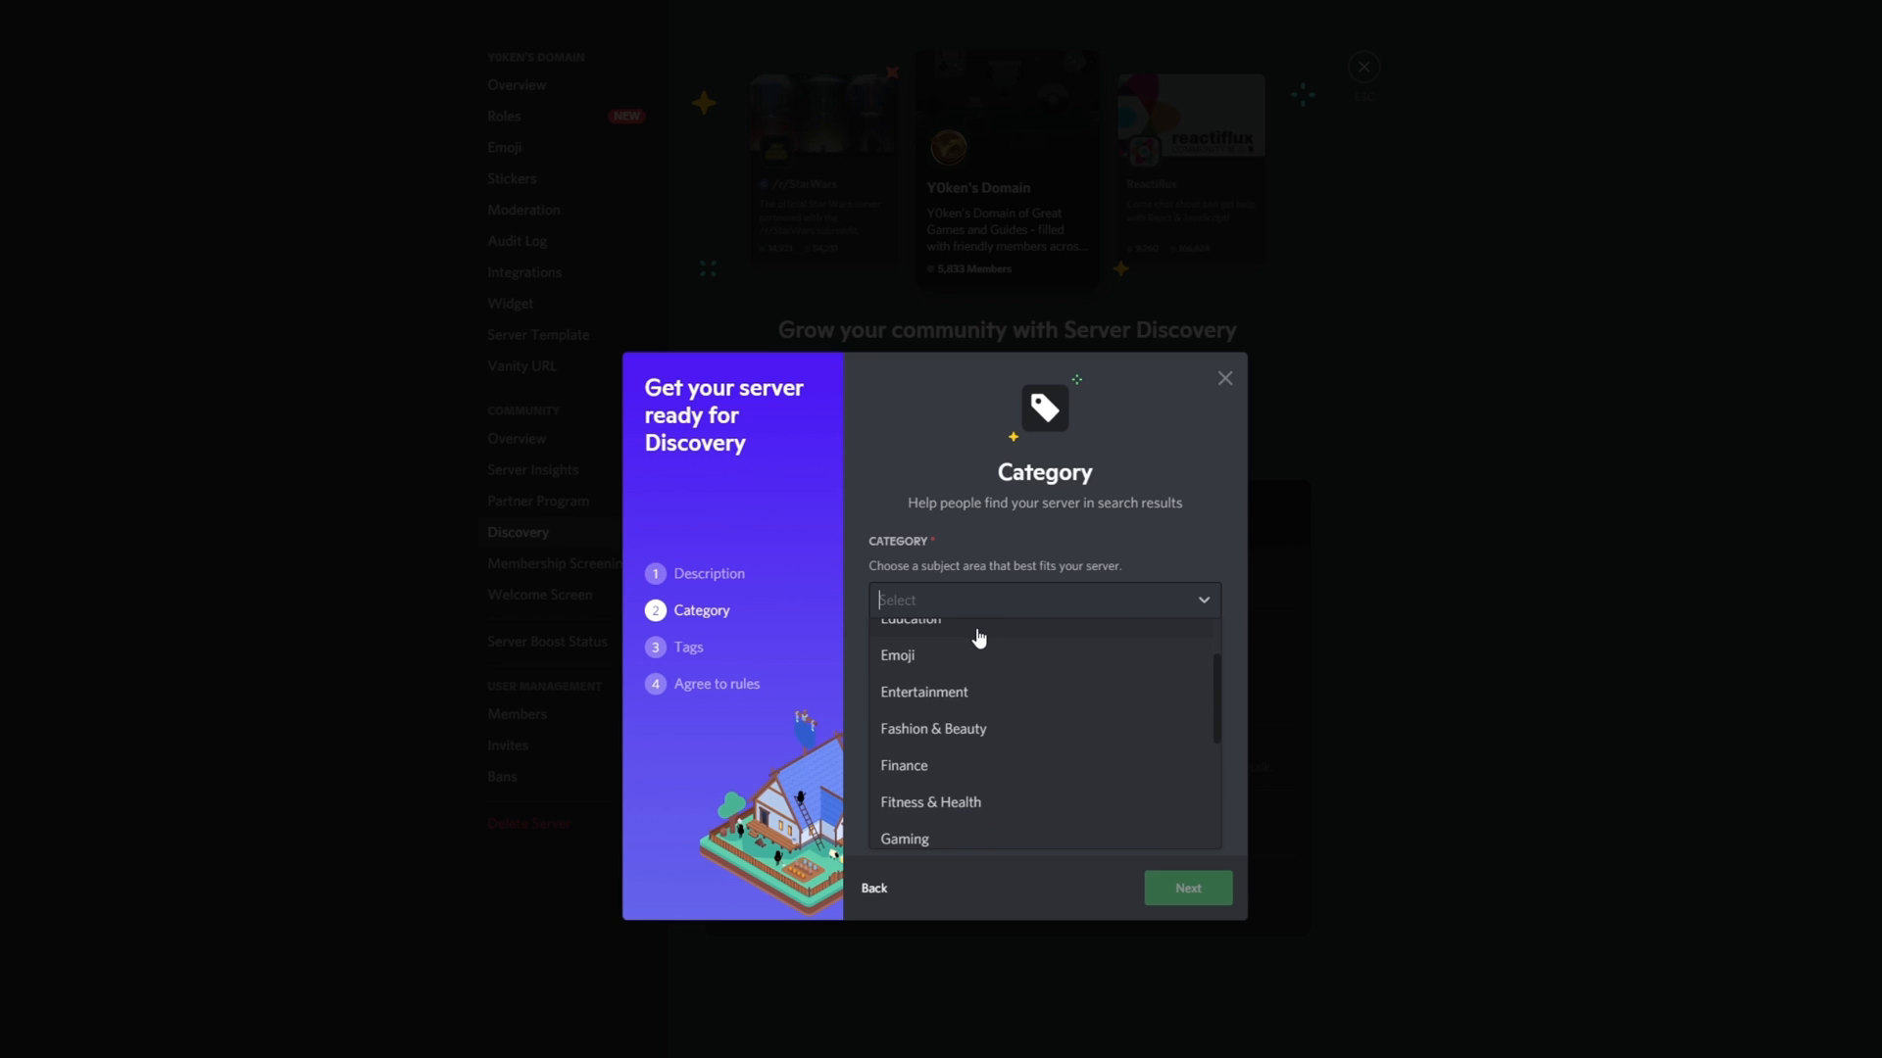
pyautogui.moveTo(983, 702)
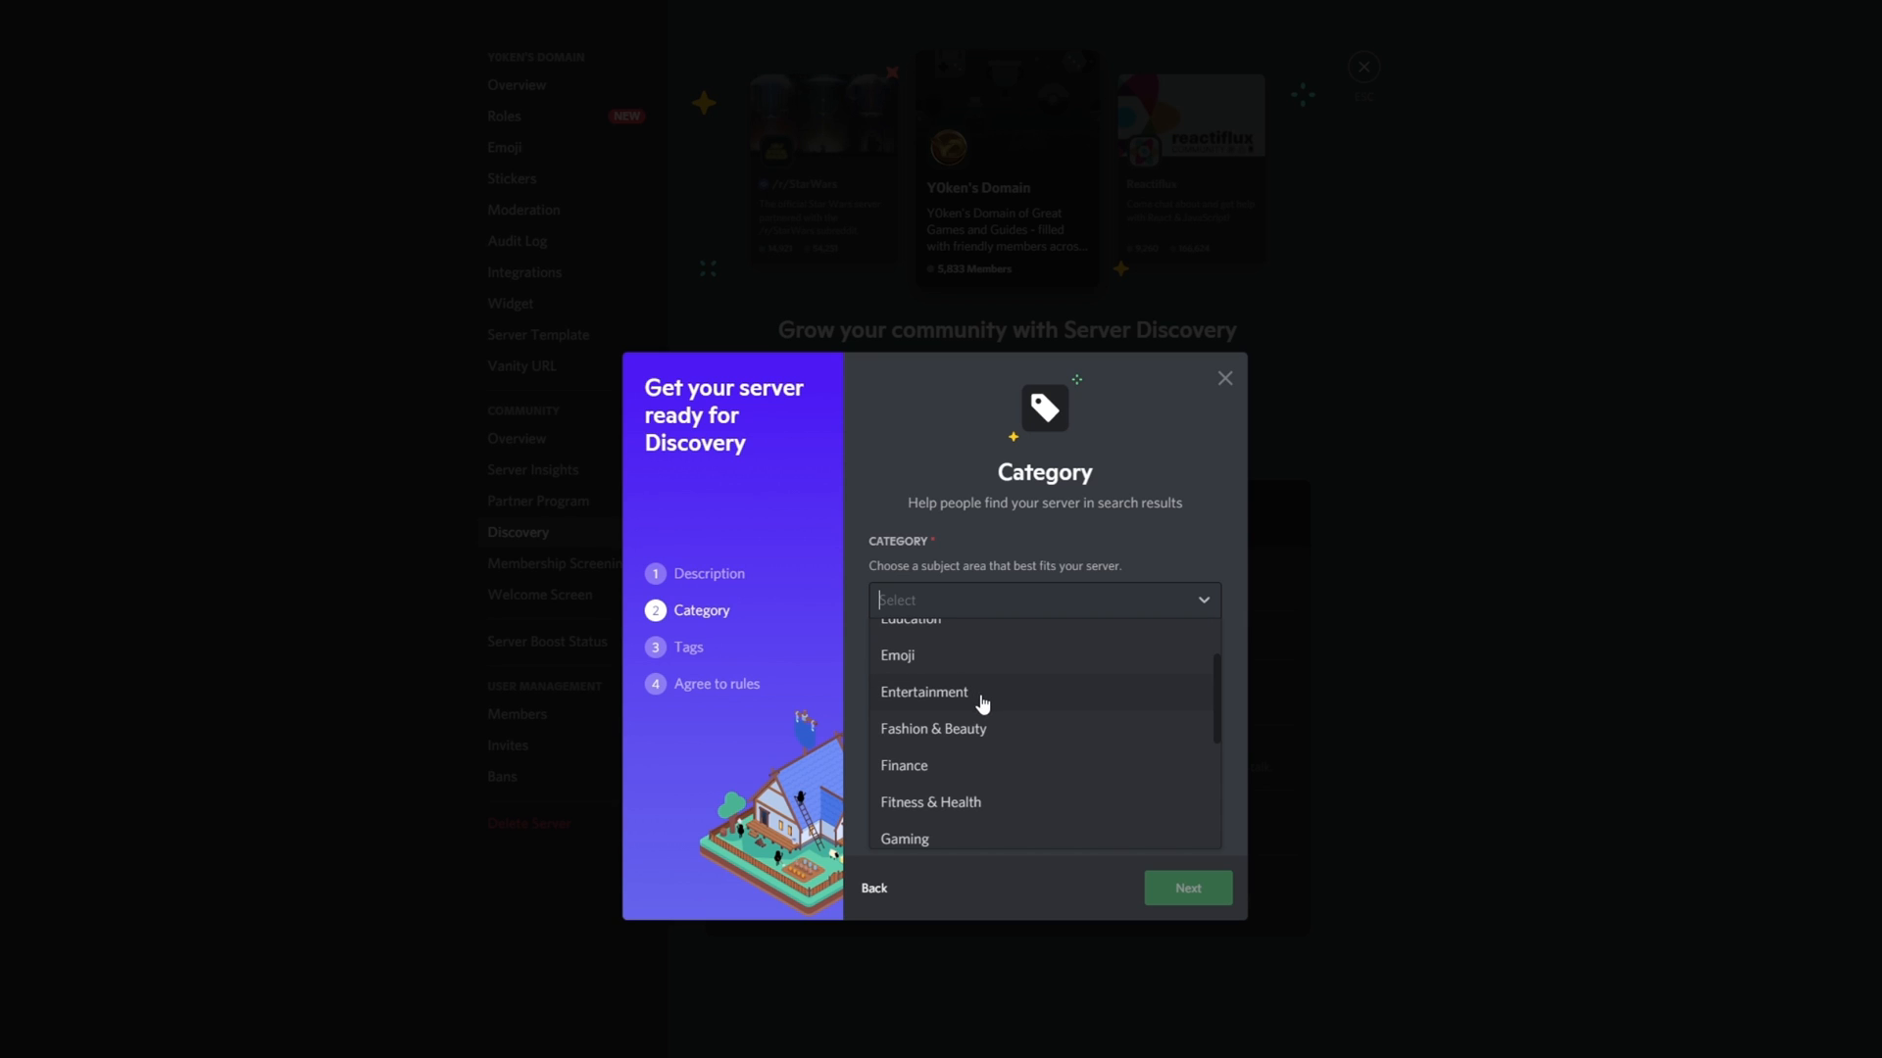
pyautogui.scroll(-3)
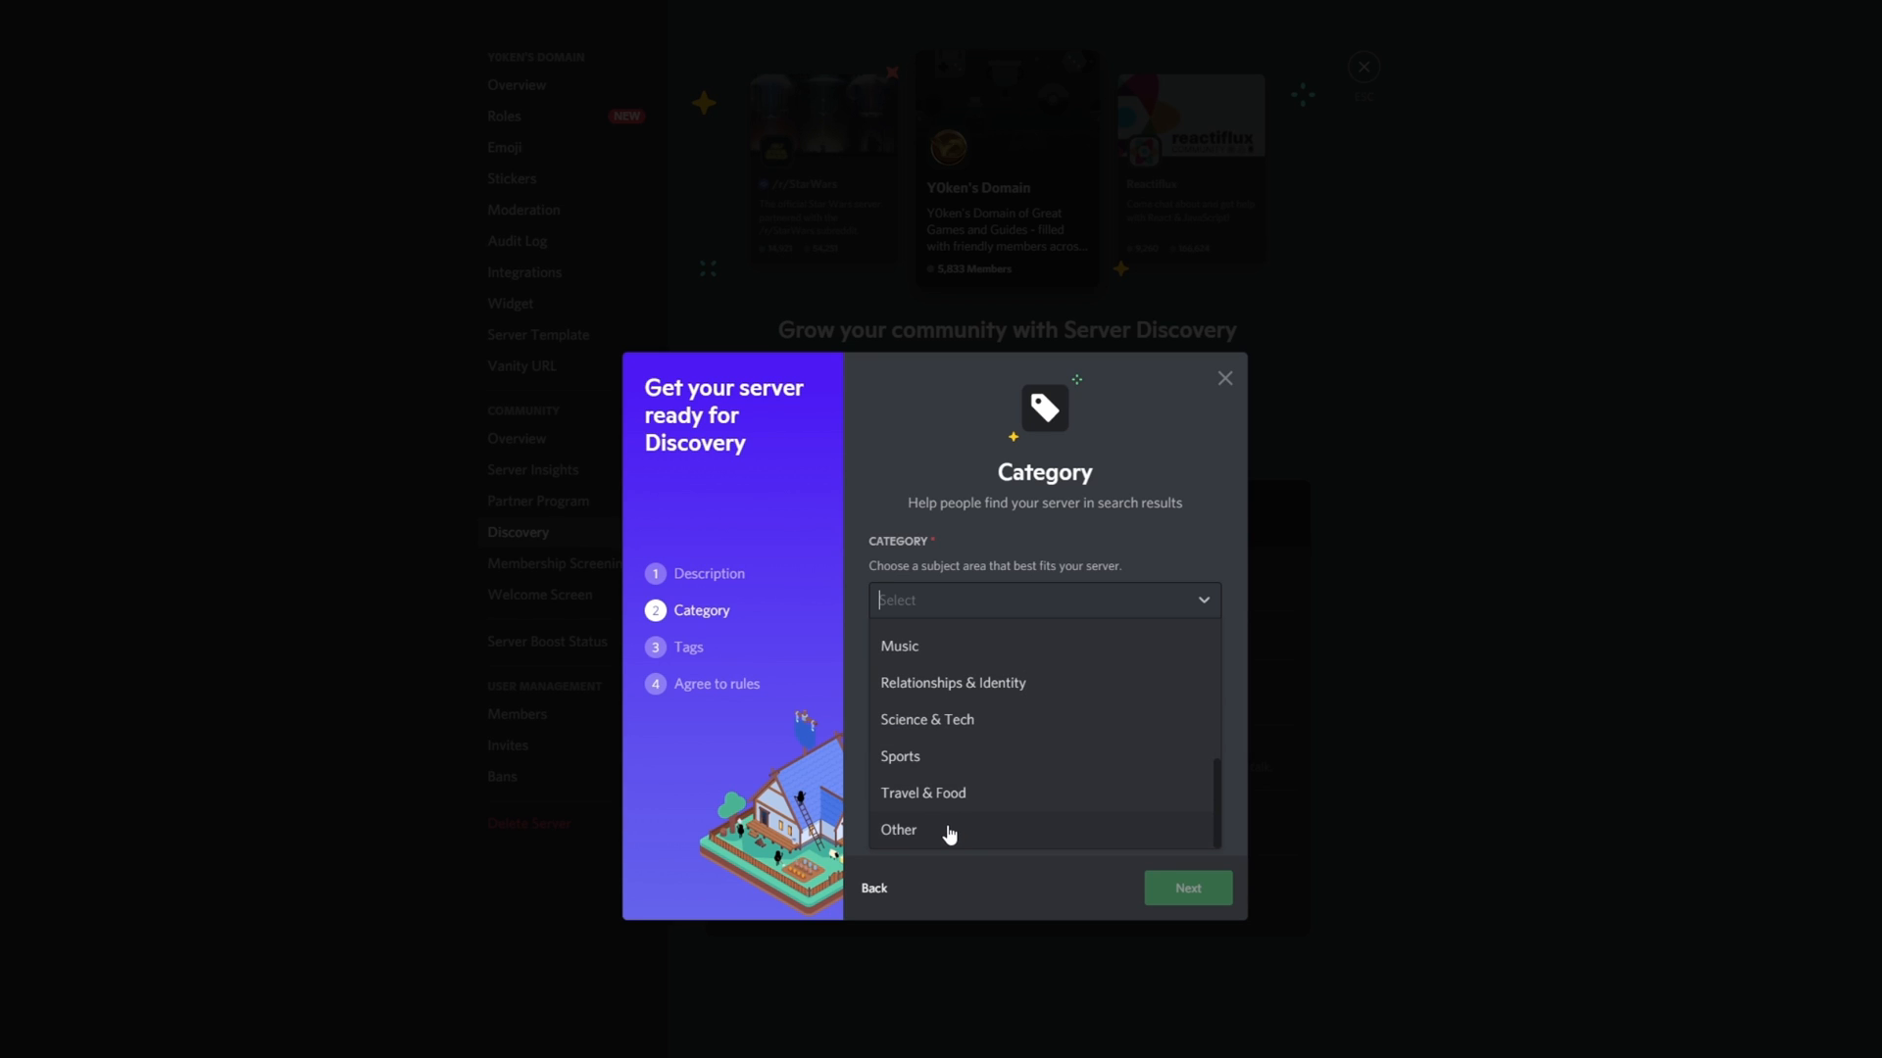
pyautogui.click(899, 830)
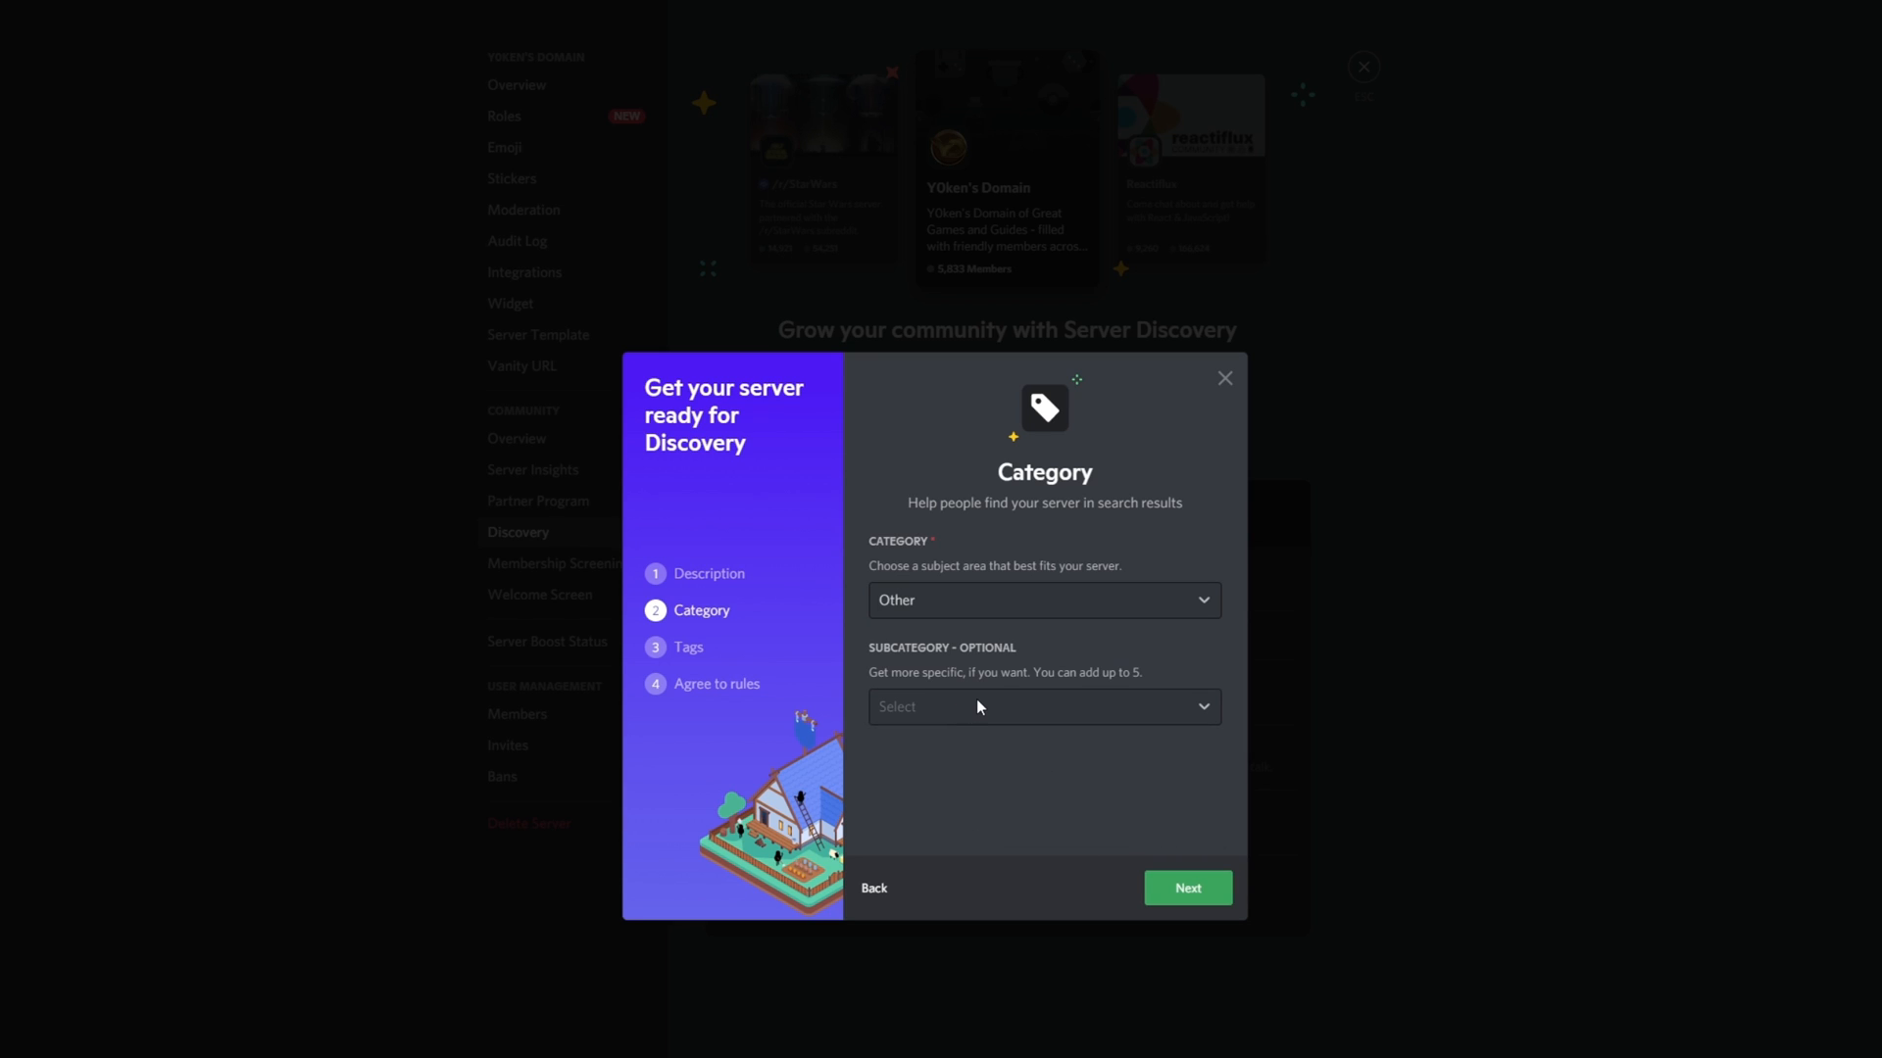
# Step: Add Entertainment as a subcategory and advance to the Tags step
pyautogui.click(1044, 706)
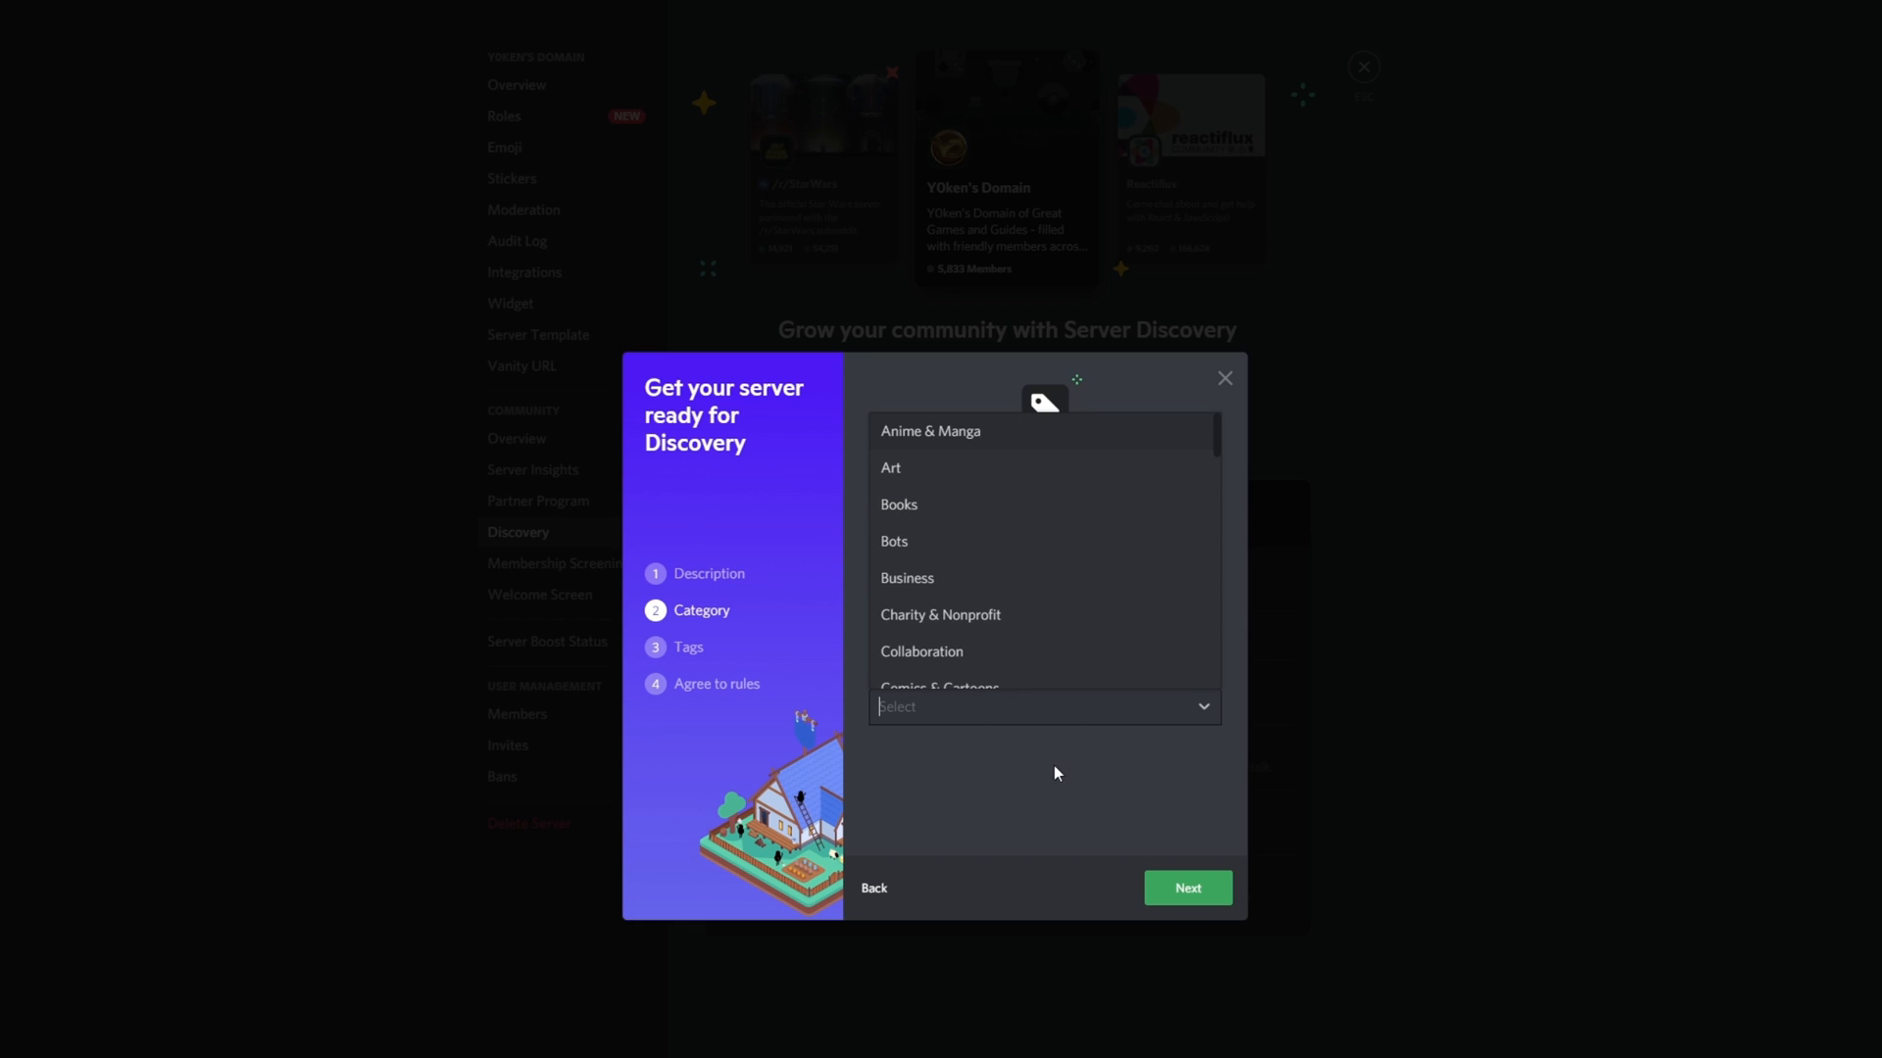
pyautogui.scroll(-3)
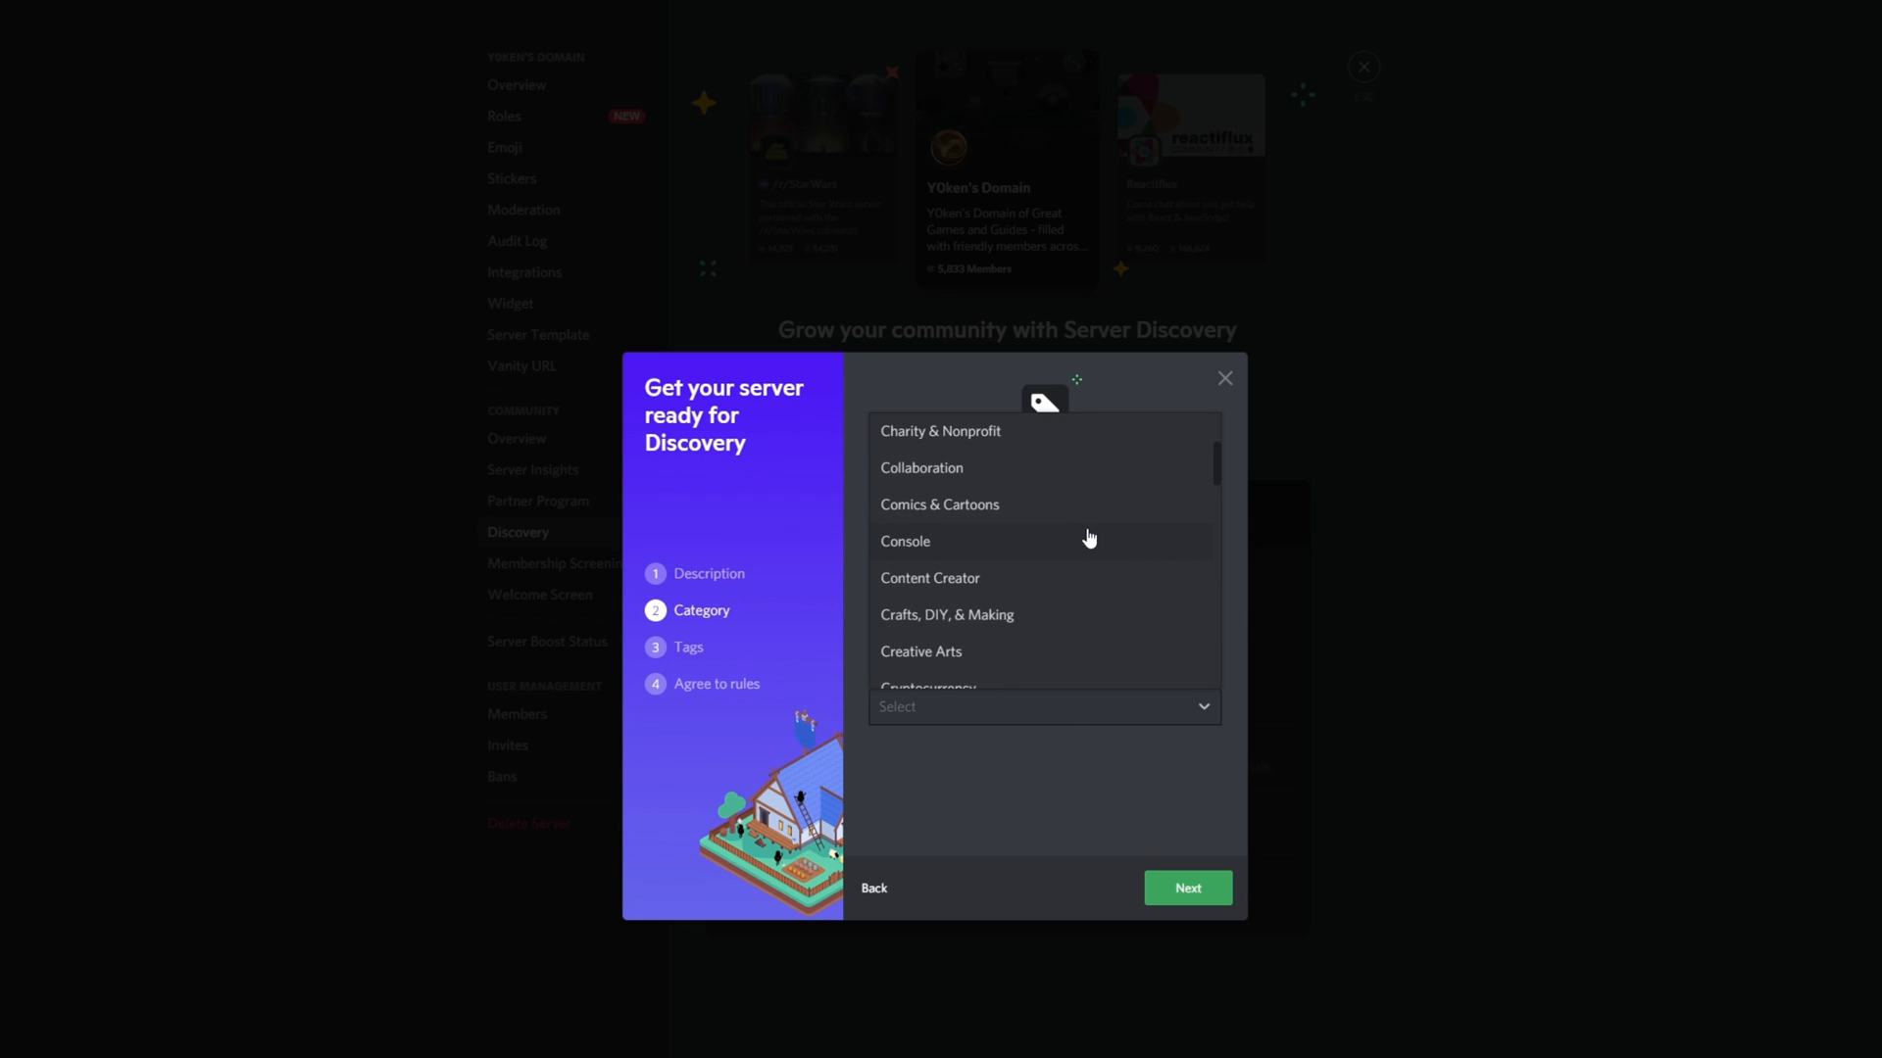
pyautogui.scroll(-3)
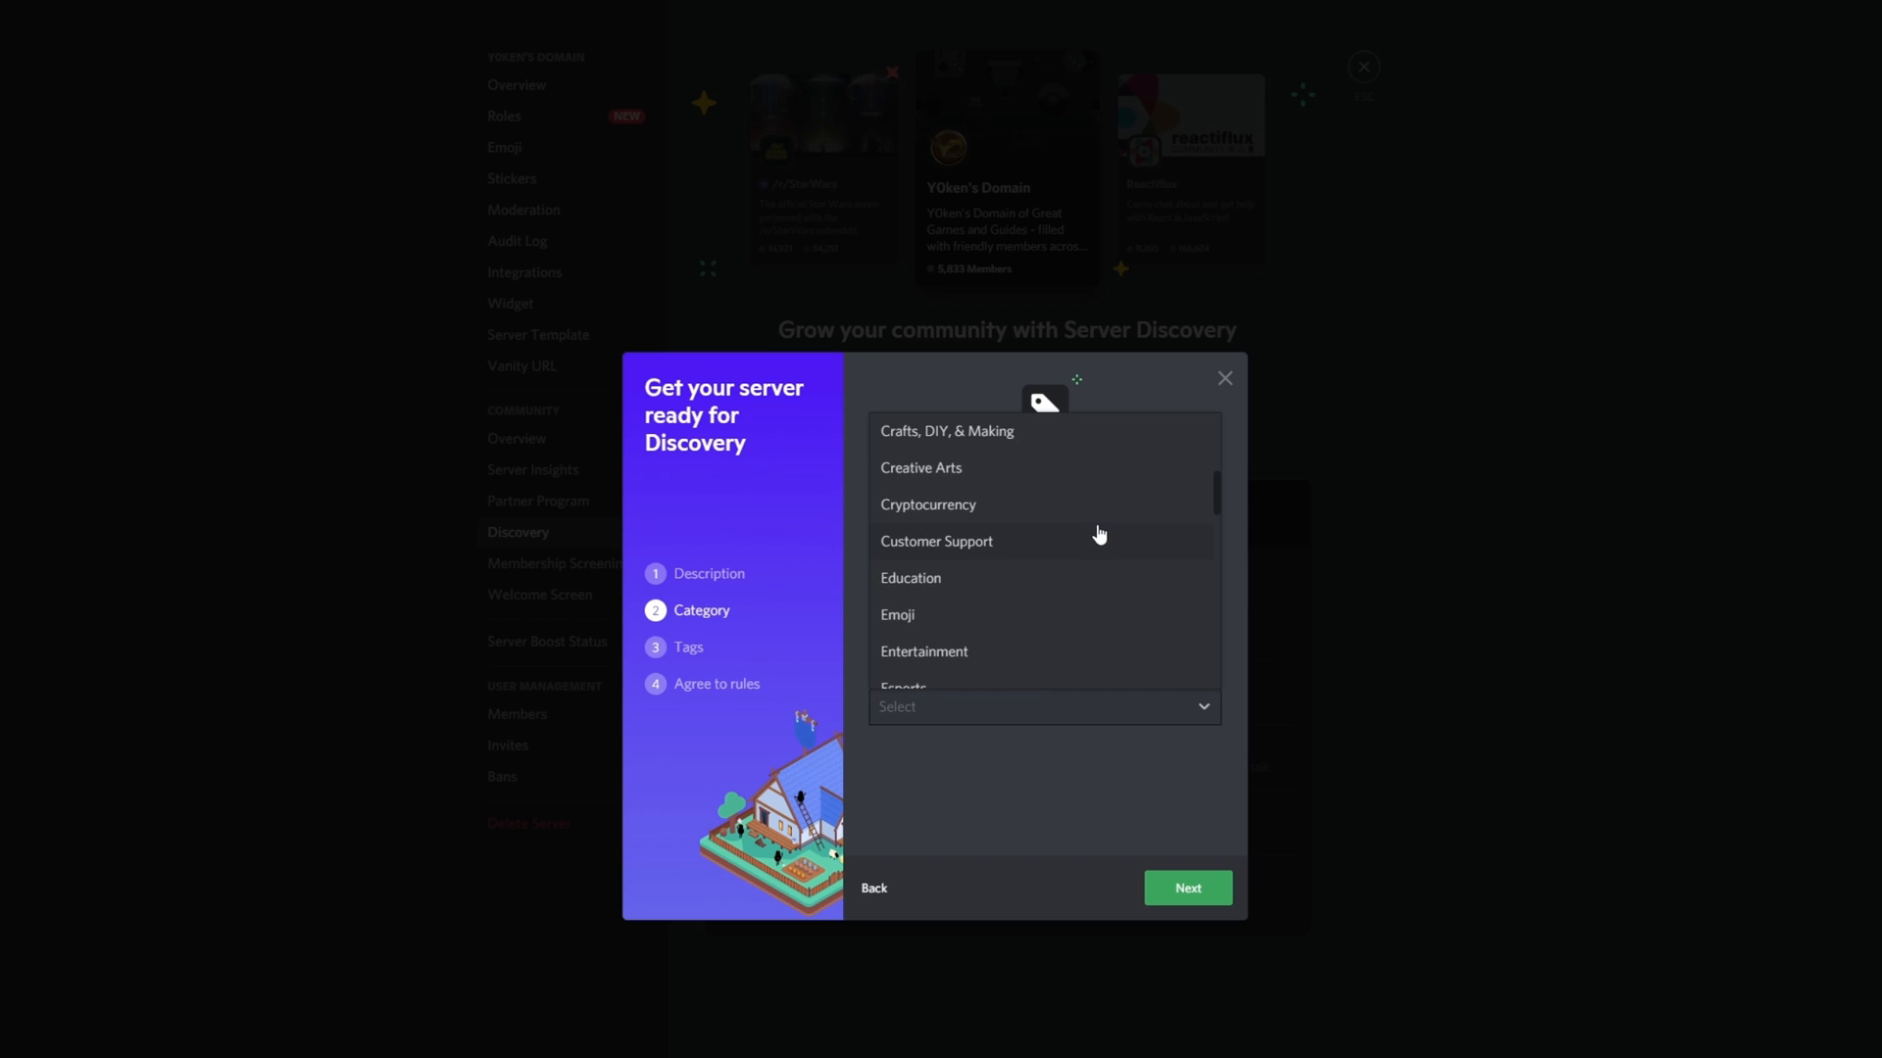
pyautogui.scroll(-3)
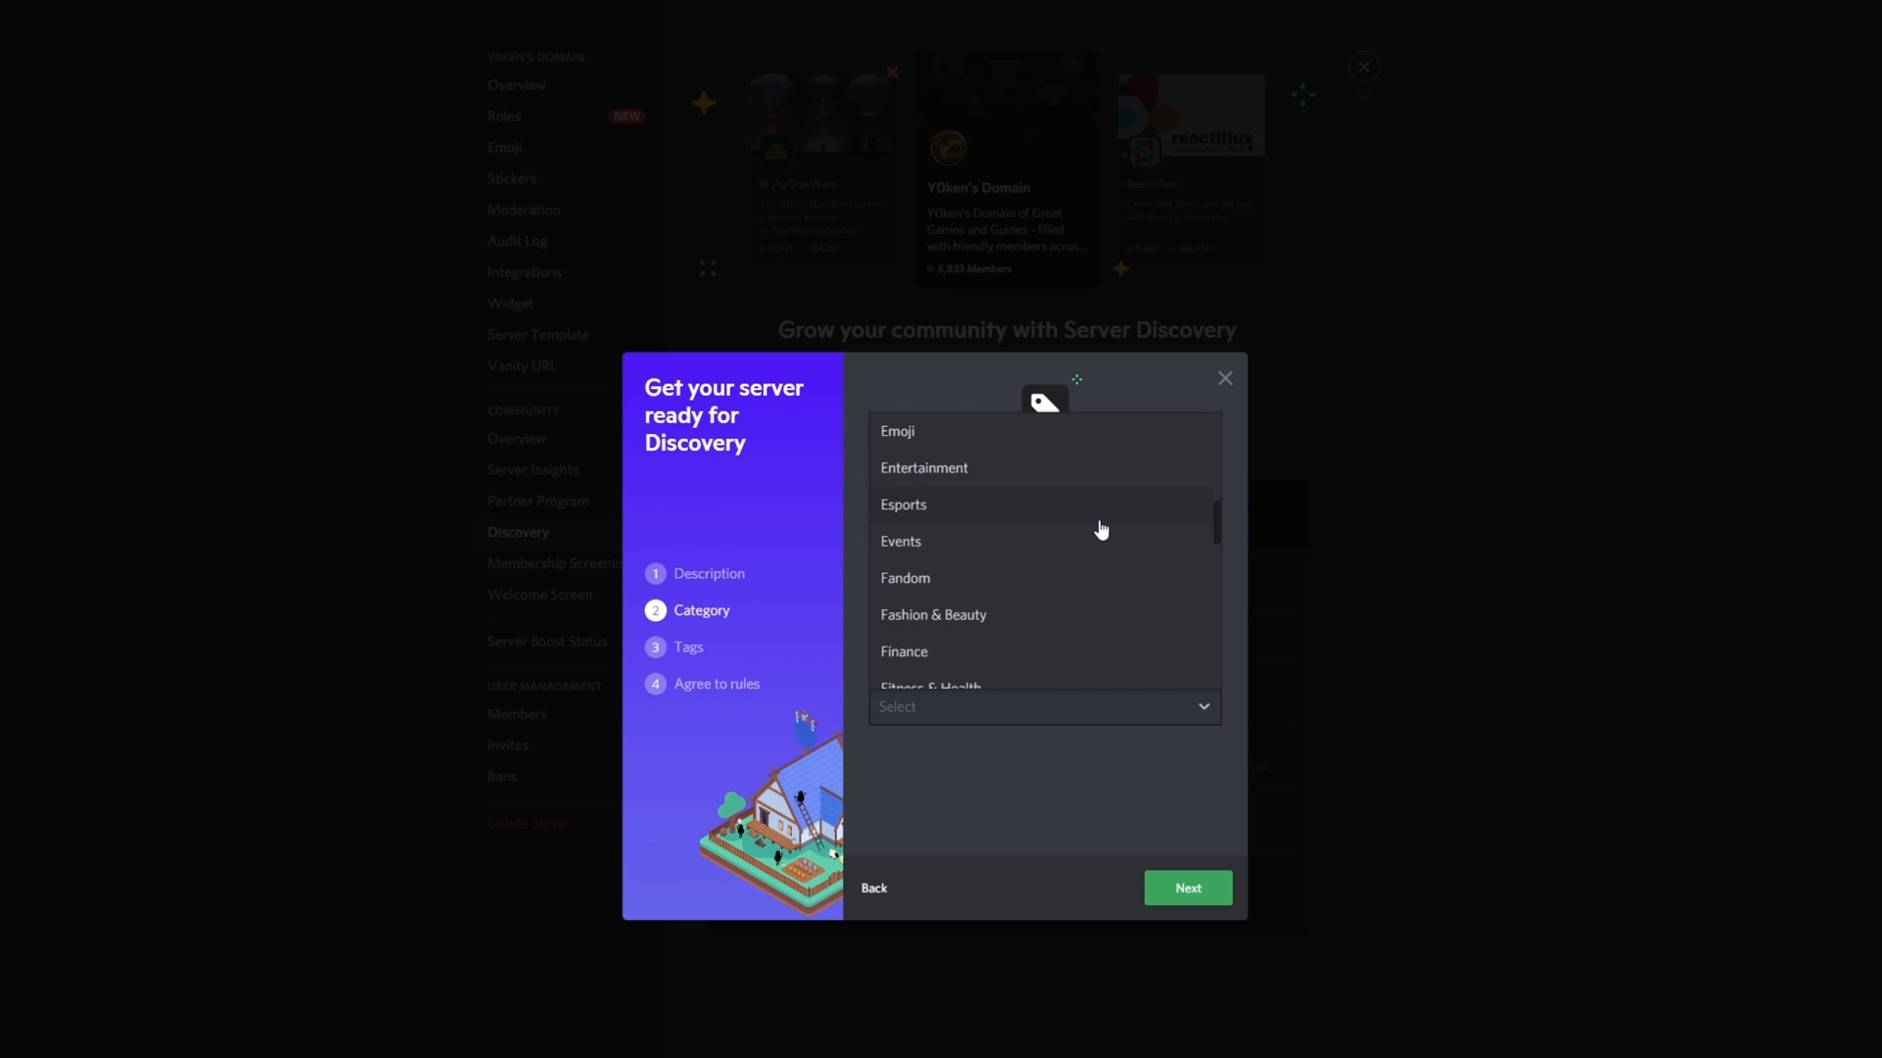
pyautogui.scroll(-3)
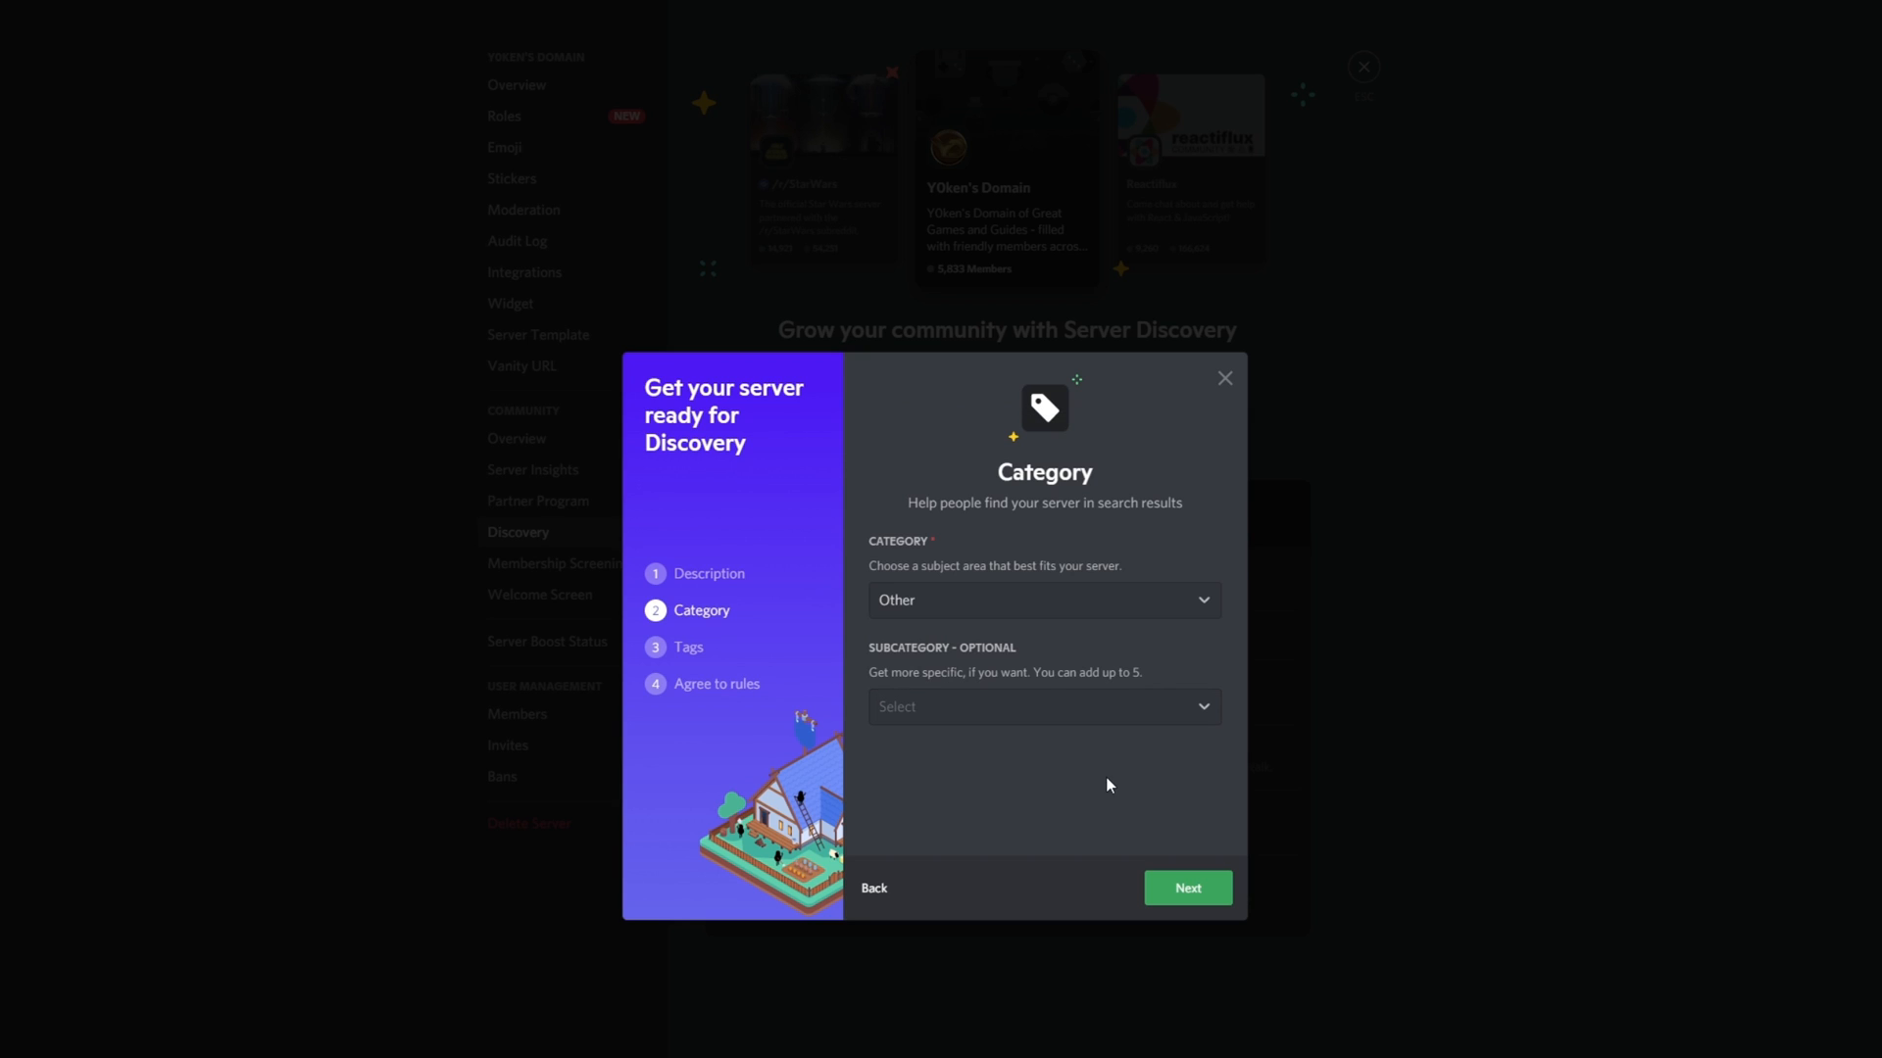
pyautogui.click(1043, 601)
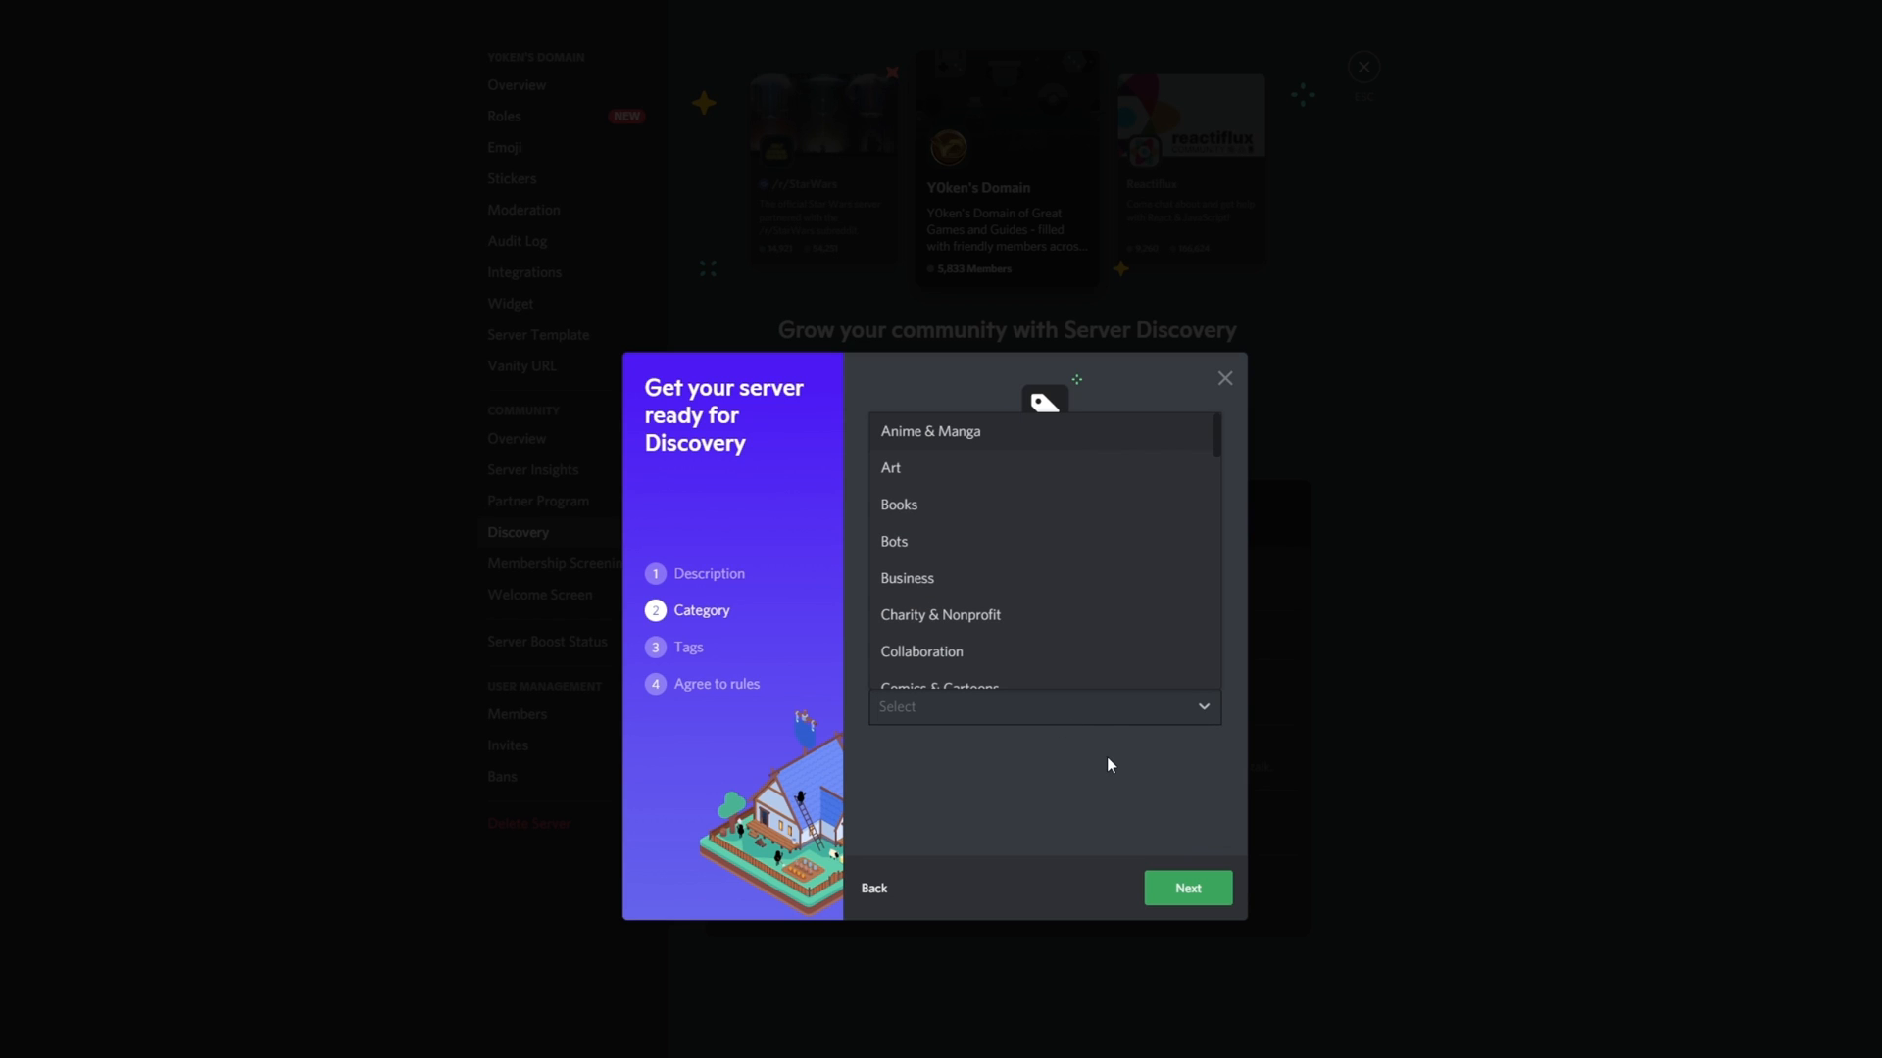
pyautogui.scroll(-3)
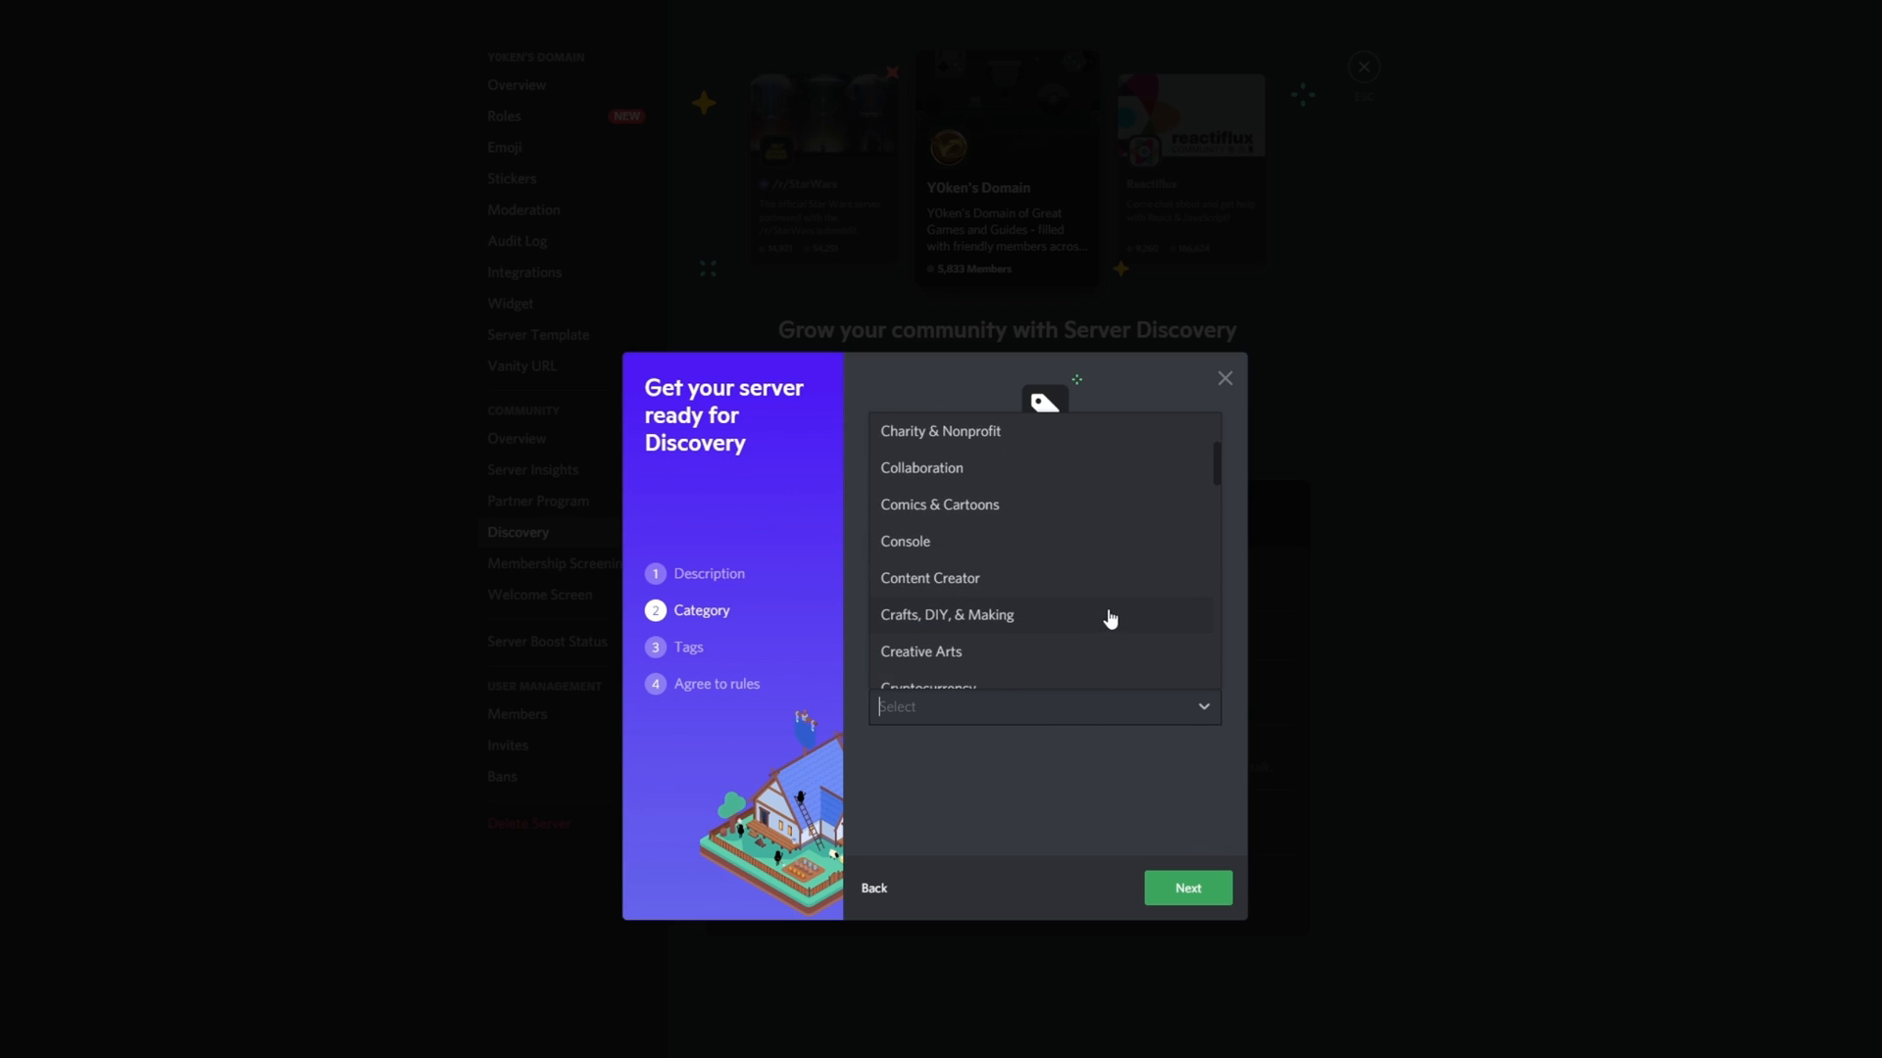
pyautogui.scroll(-3)
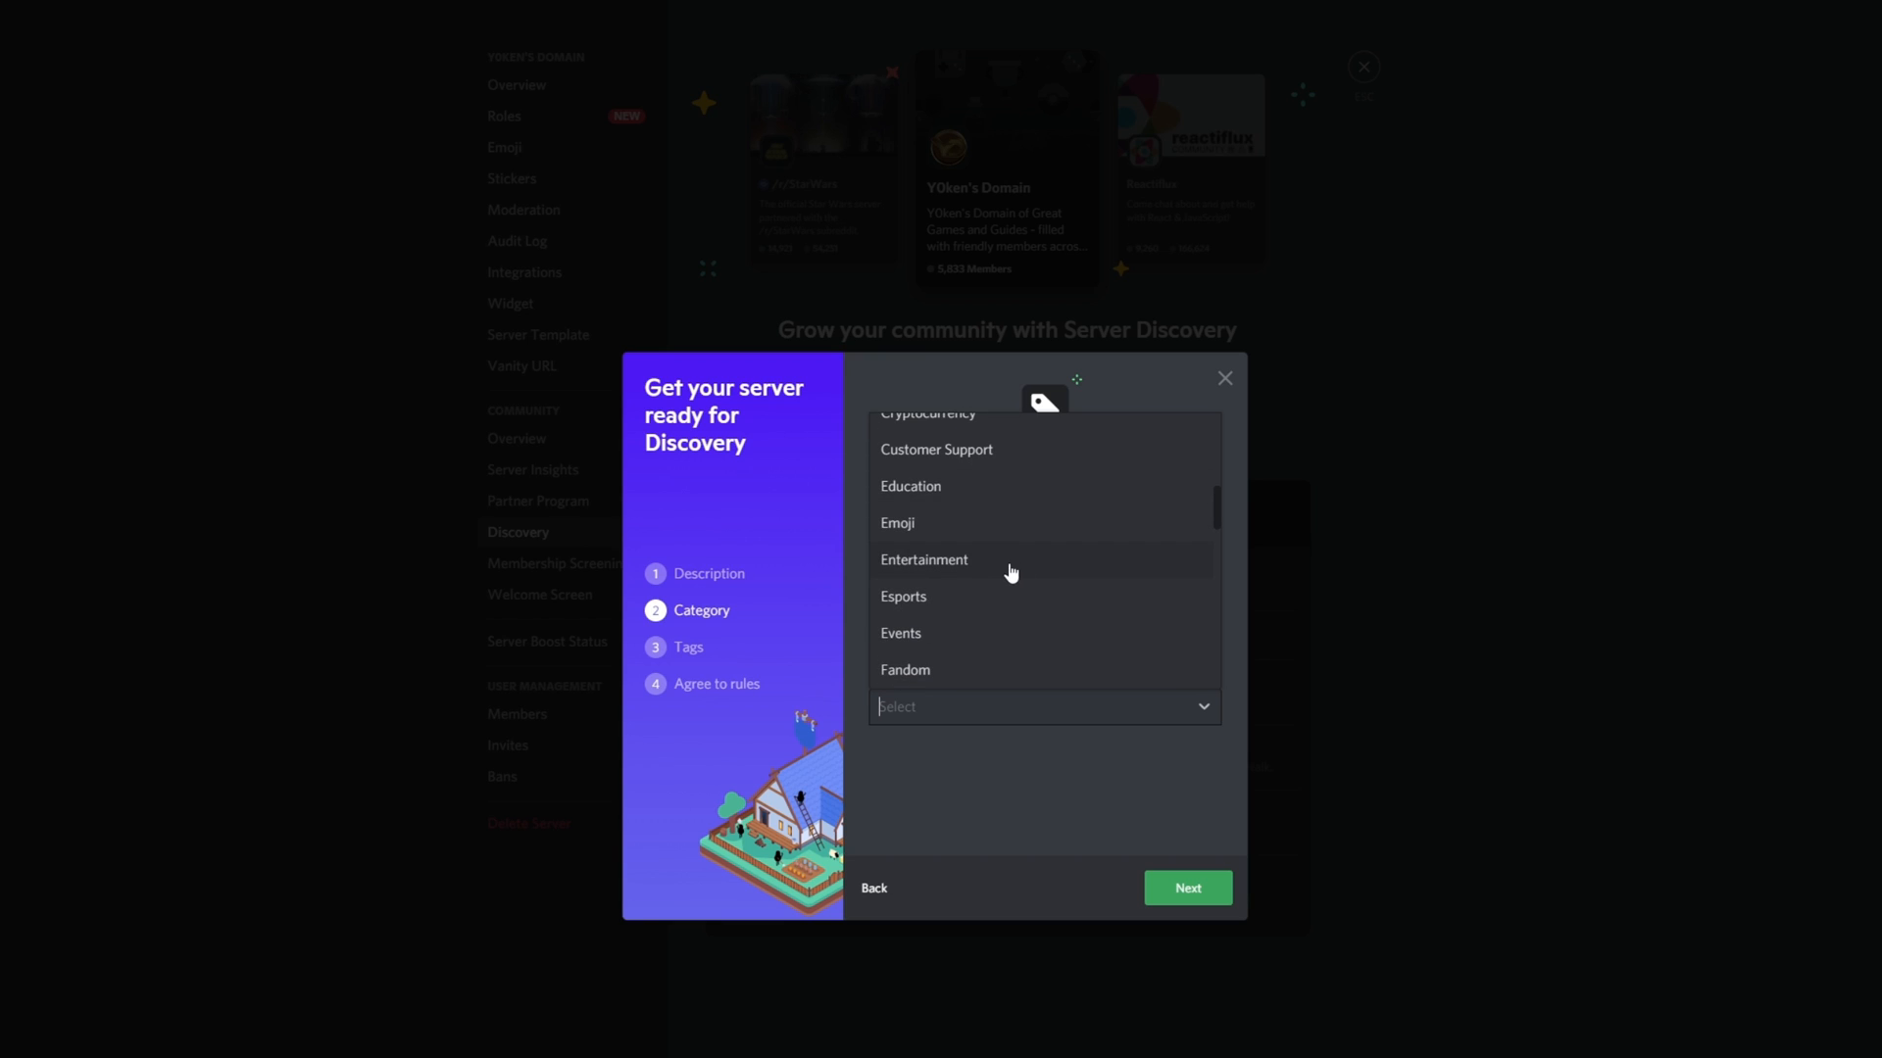
pyautogui.click(923, 559)
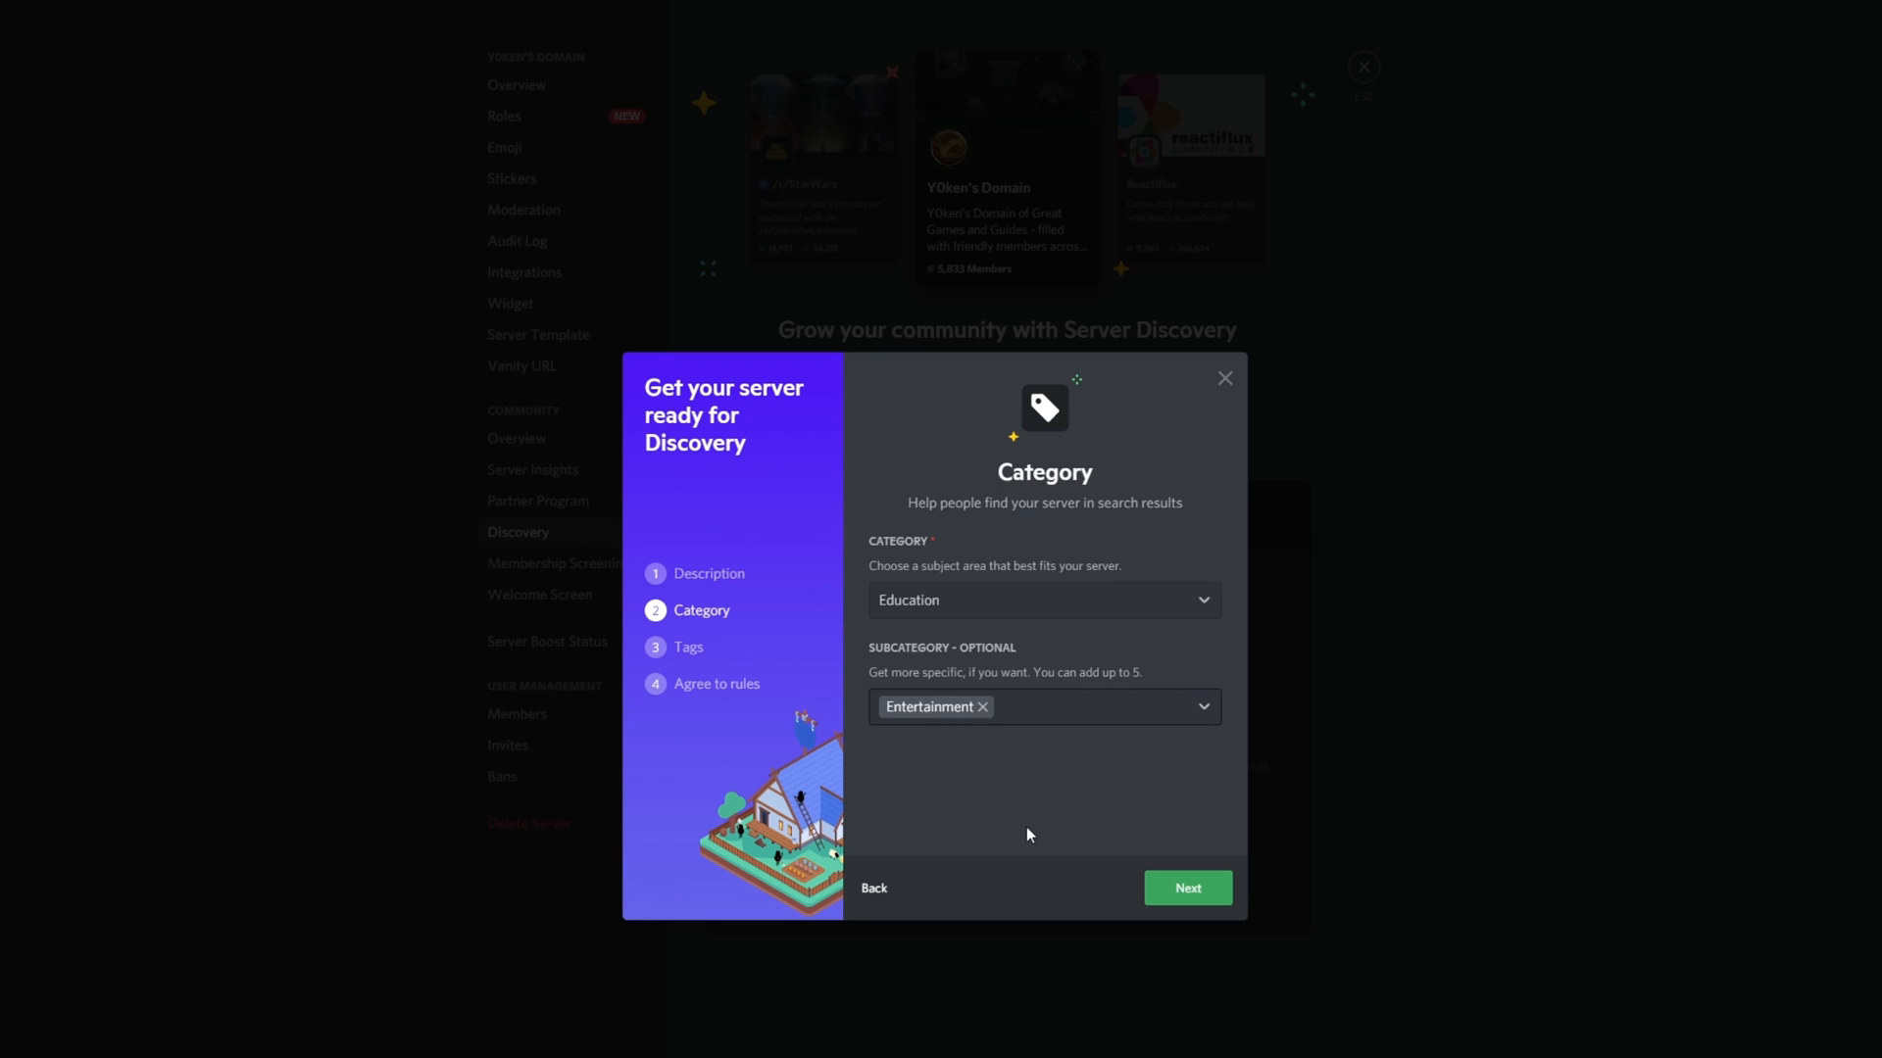
pyautogui.moveTo(945, 881)
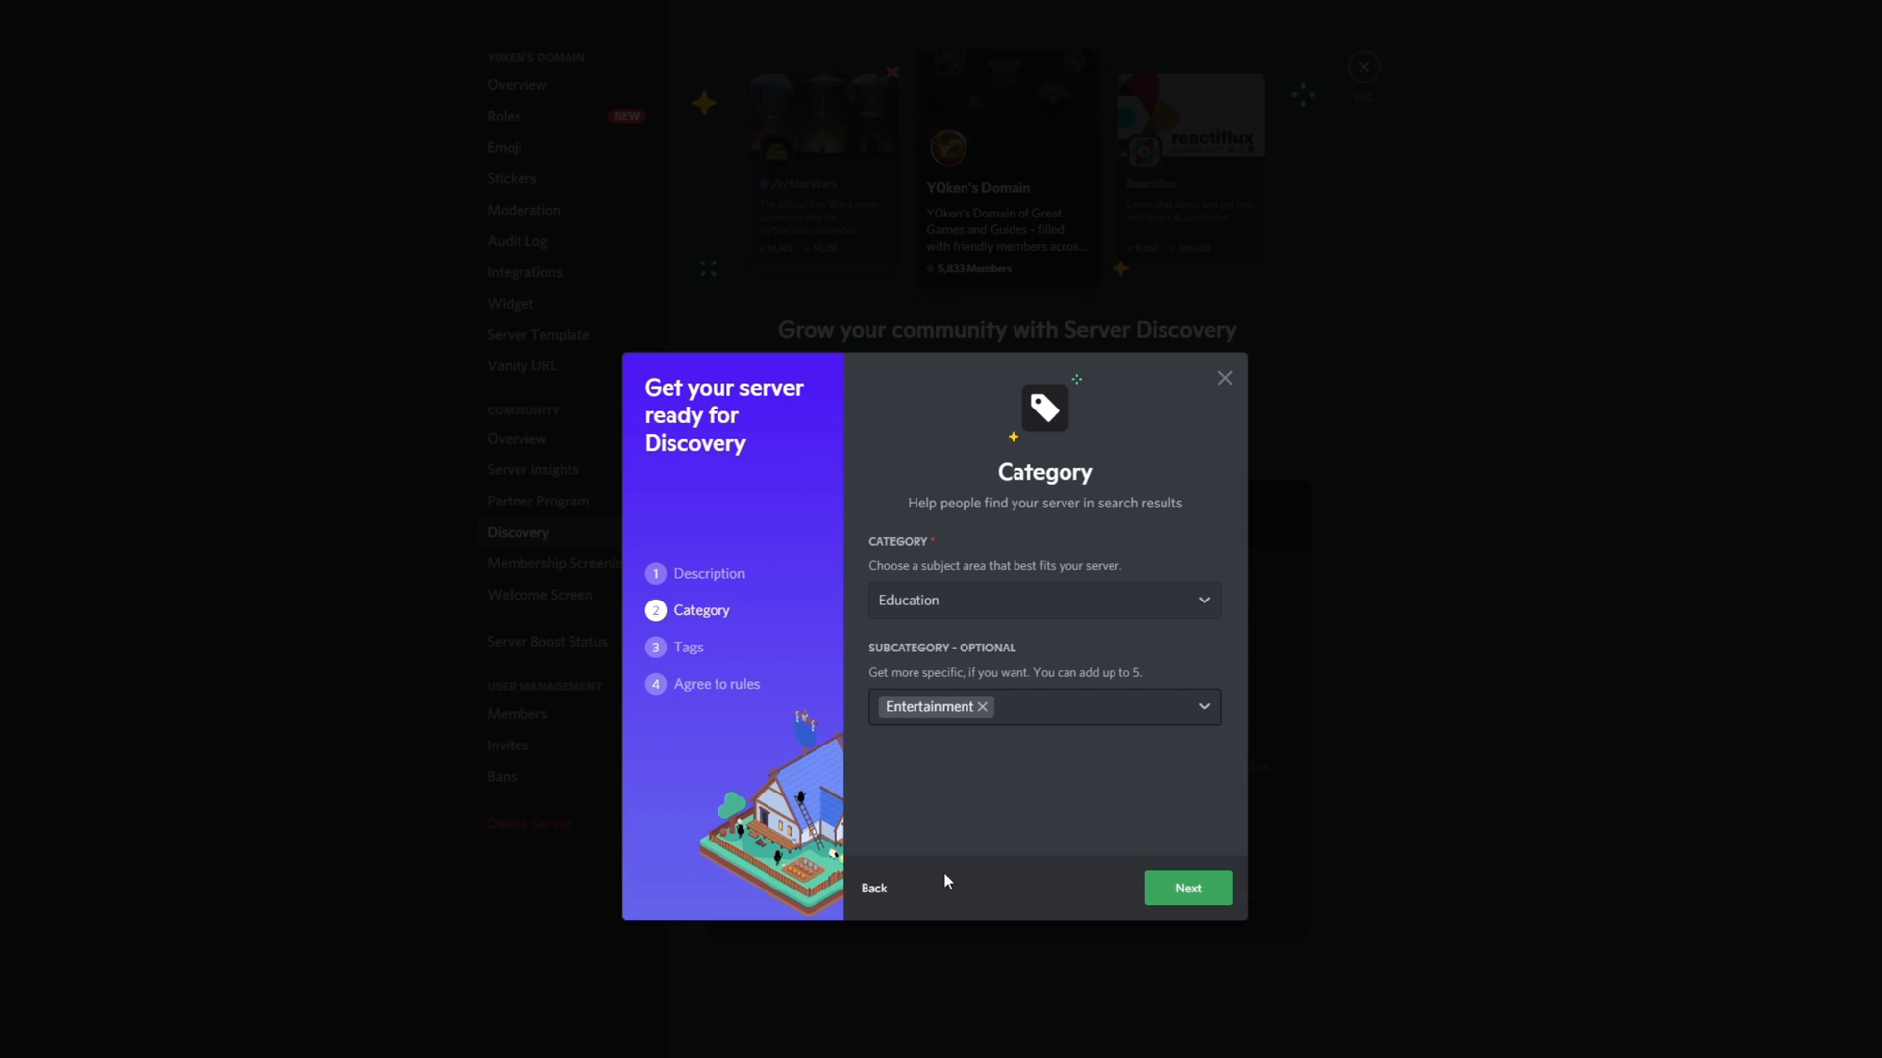
pyautogui.click(1188, 888)
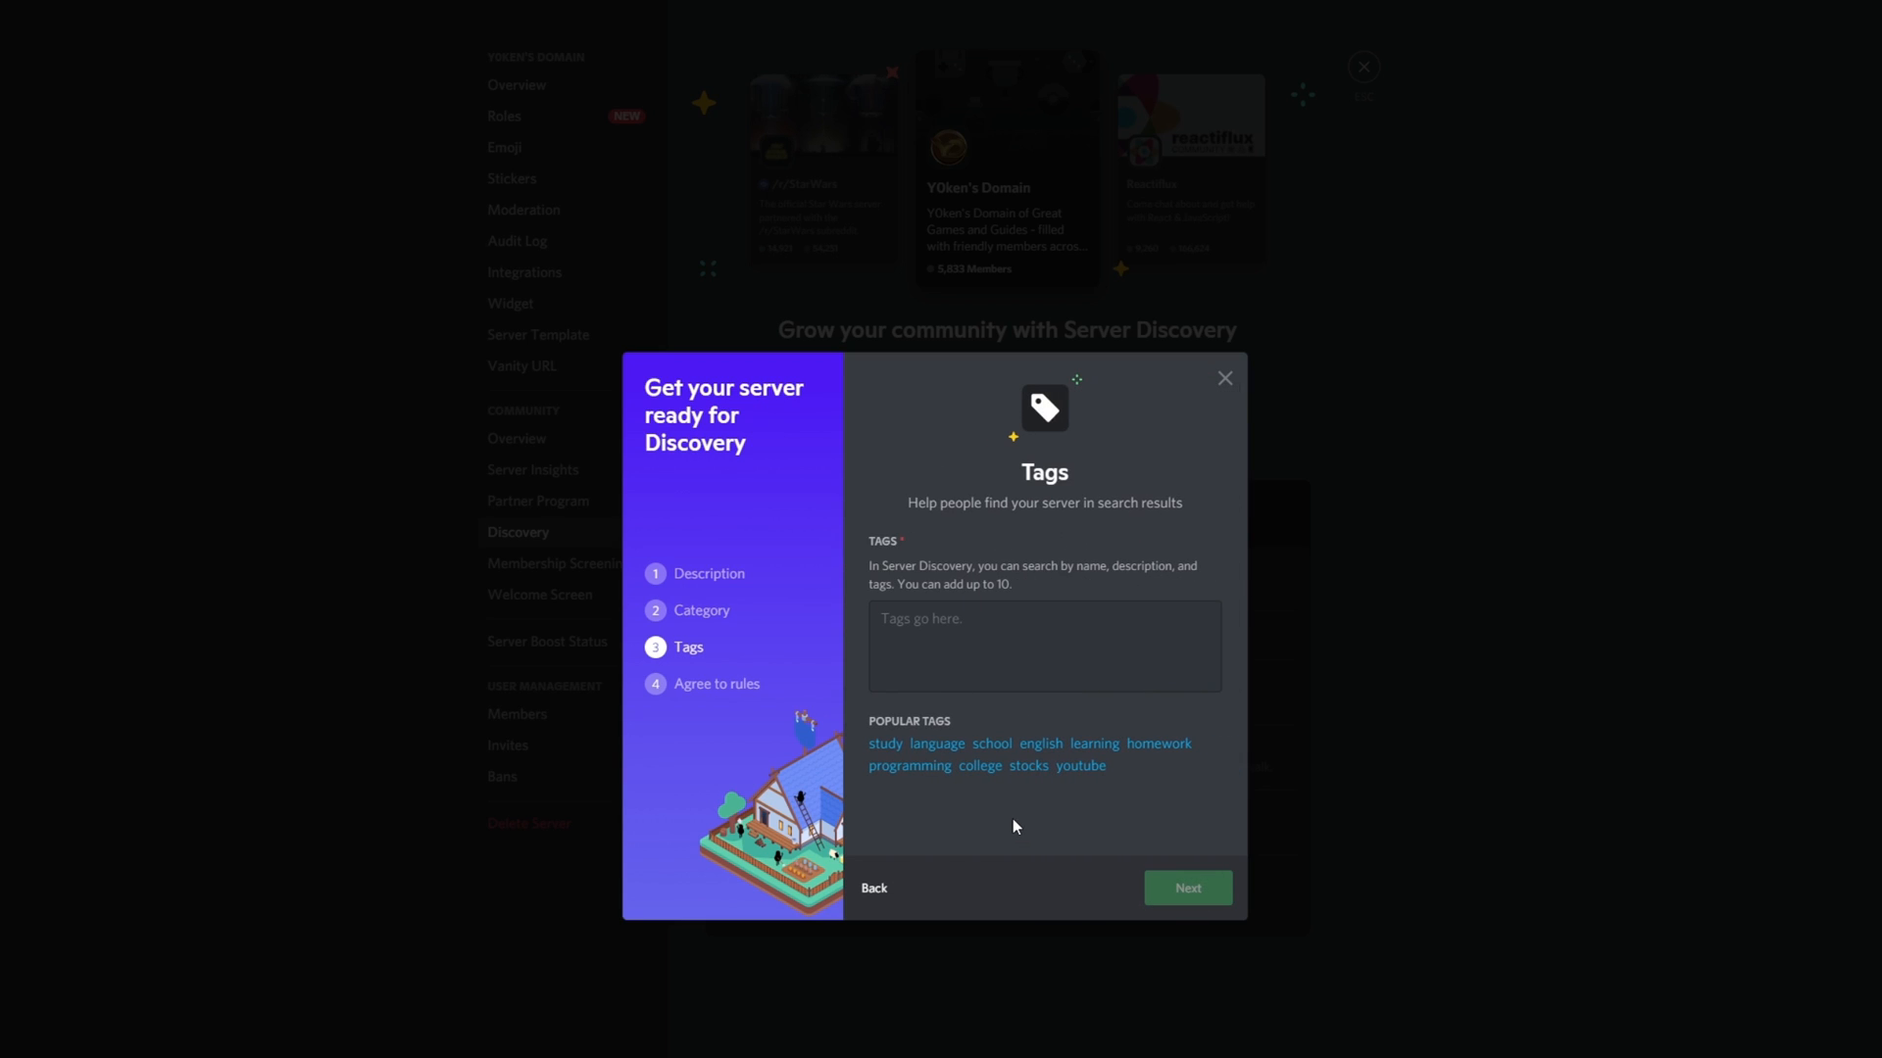
pyautogui.moveTo(1000, 848)
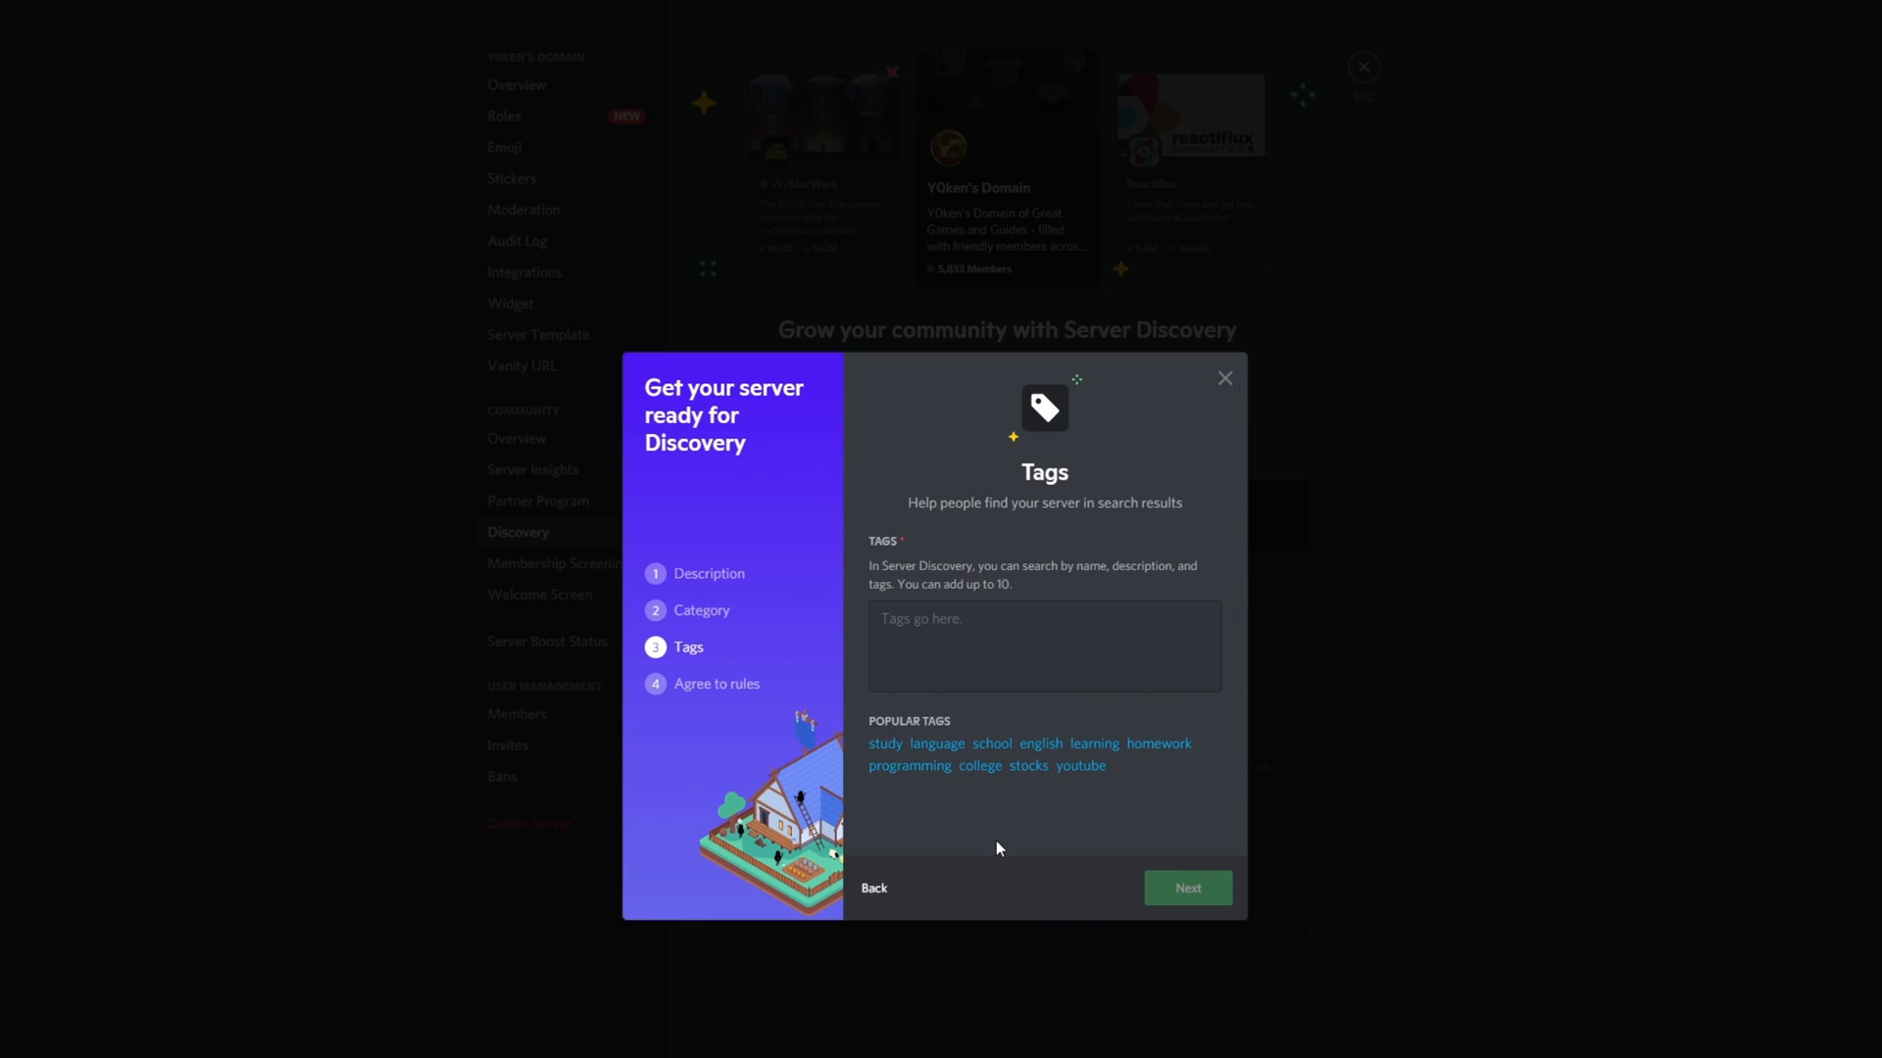
pyautogui.moveTo(993, 873)
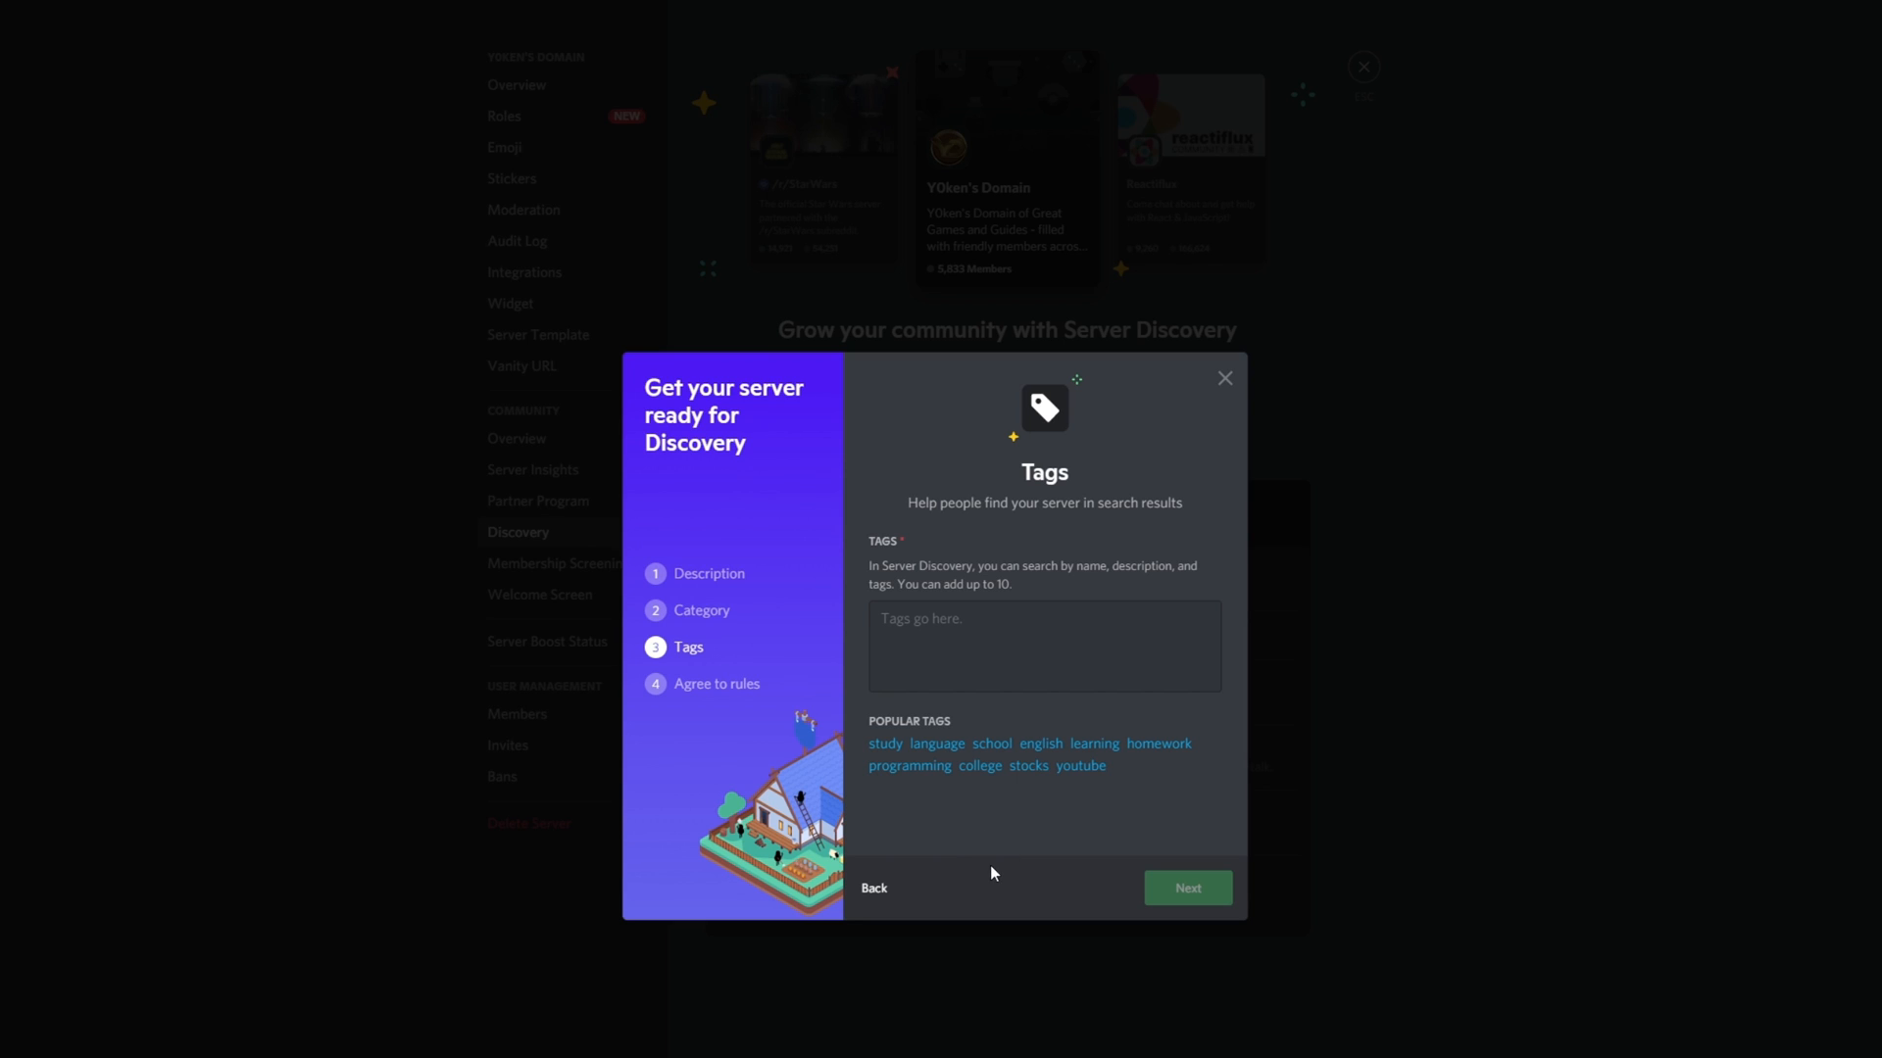
pyautogui.moveTo(1005, 842)
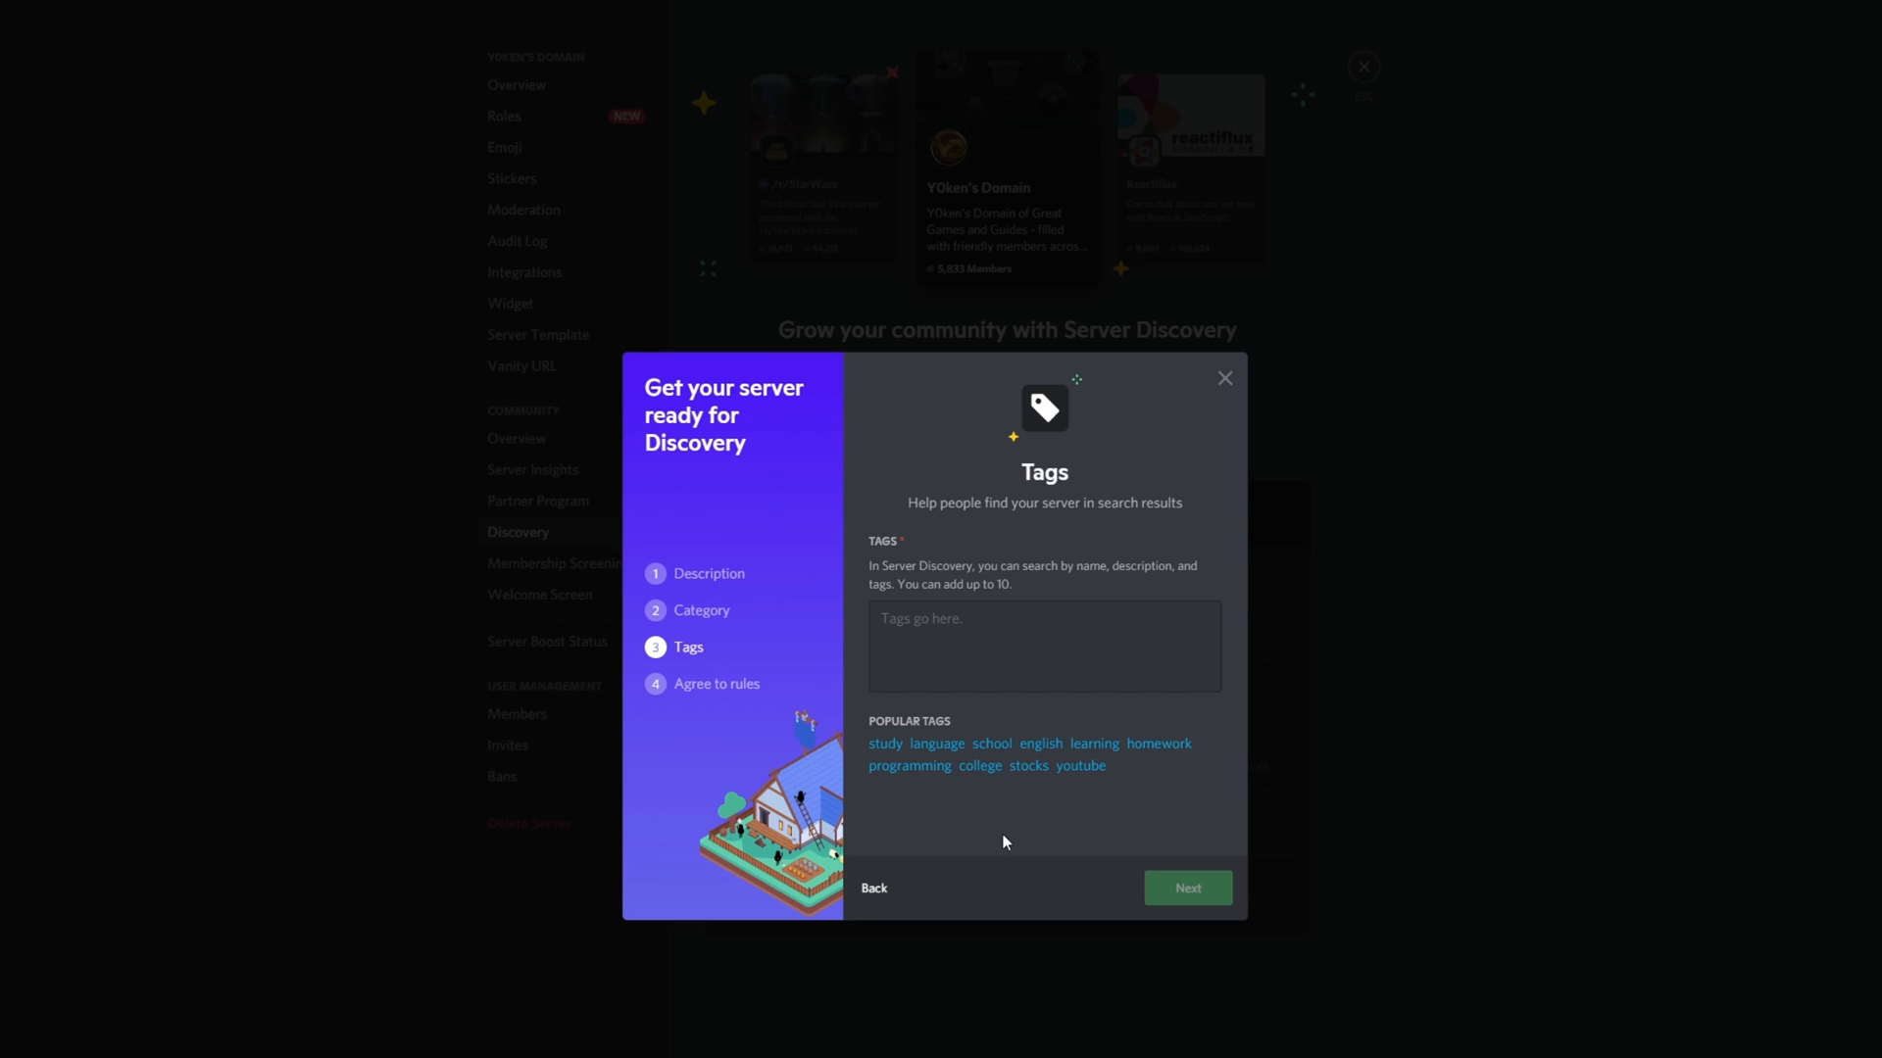
pyautogui.moveTo(980, 854)
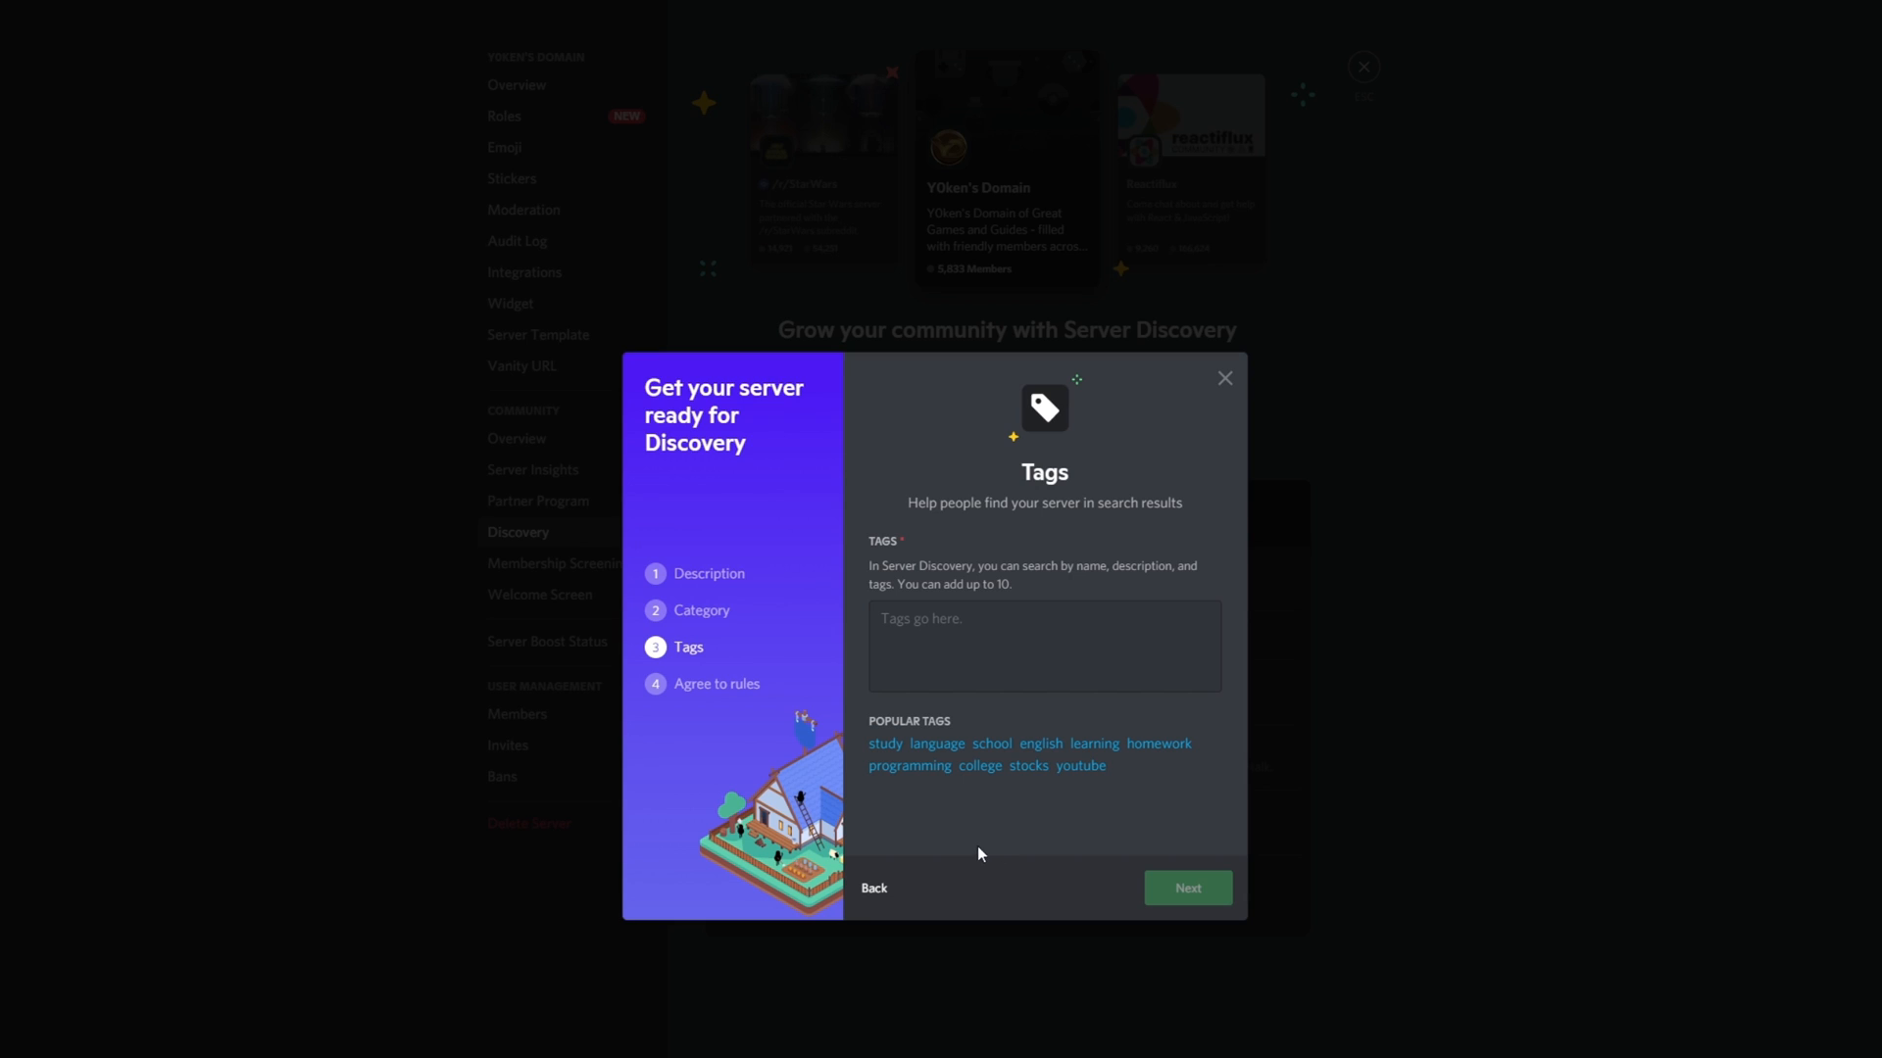
pyautogui.moveTo(941, 817)
pyautogui.write('gener')
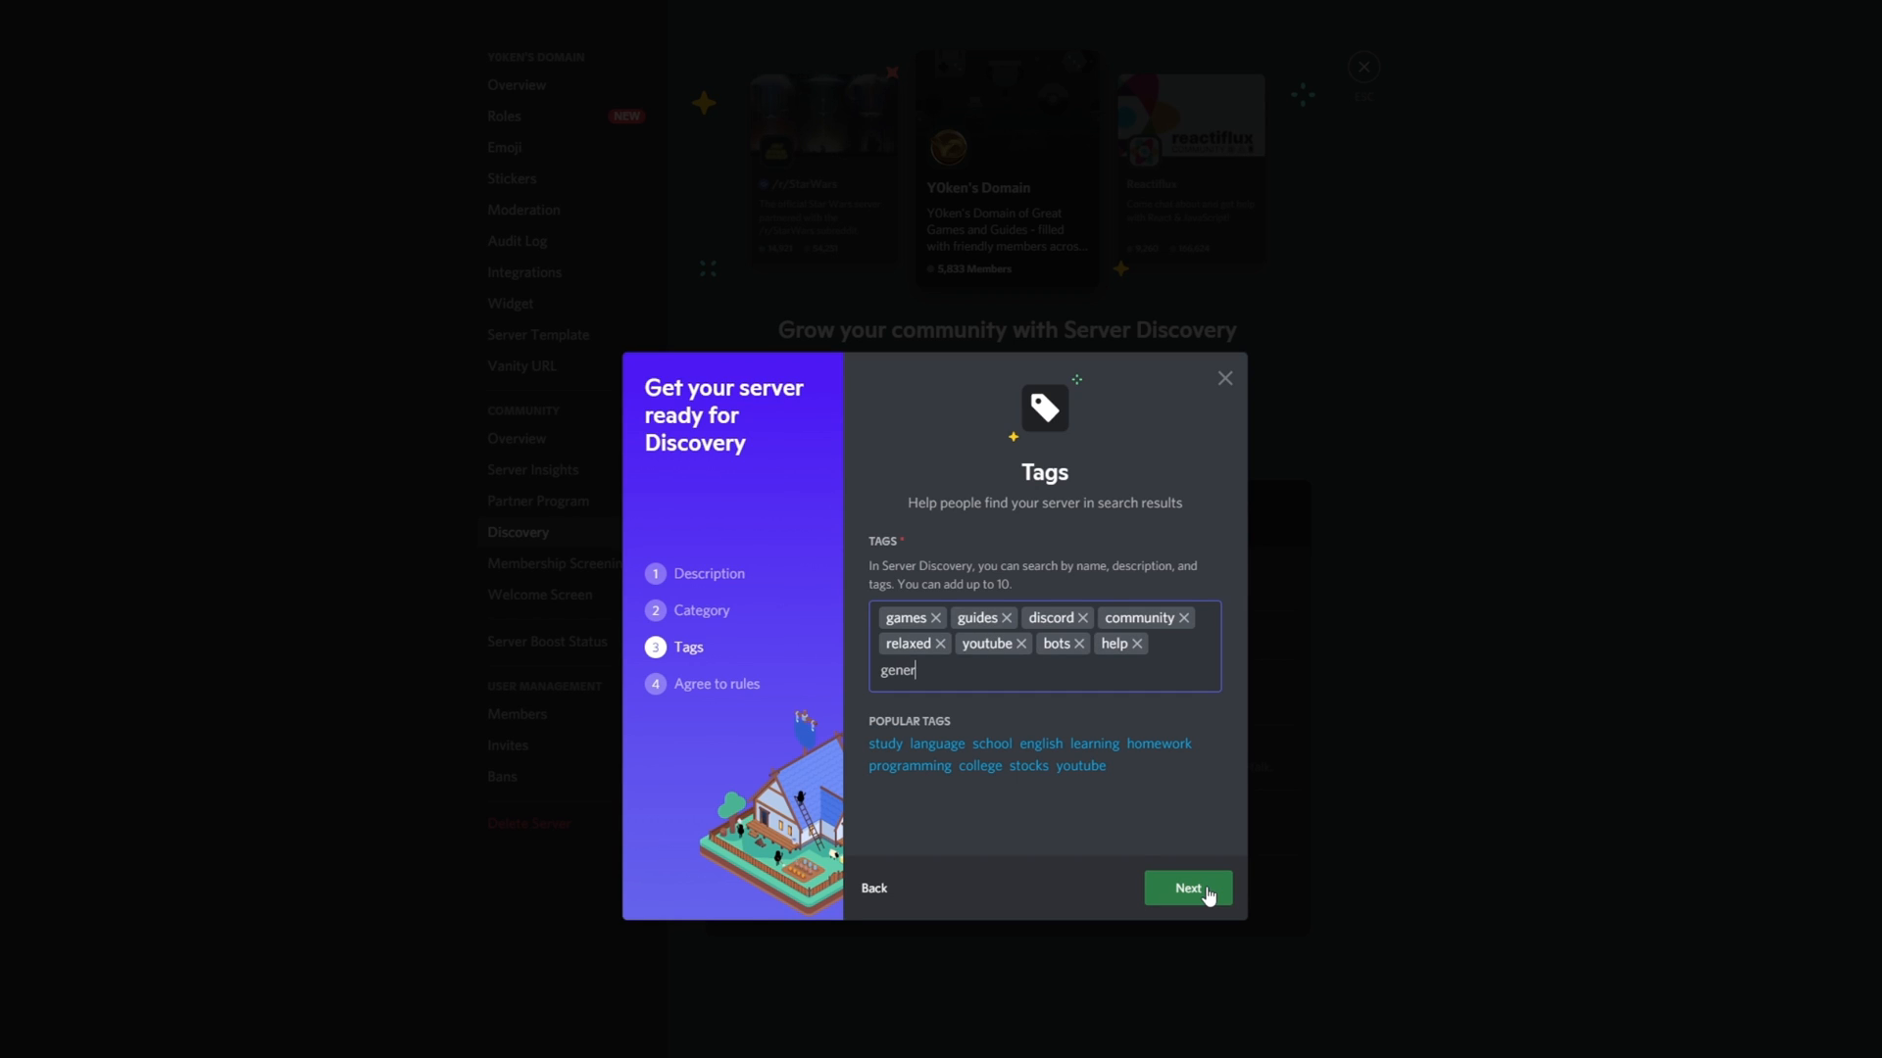
# Step: Advance past the Tags step carrying games, guides, discord, community, relaxed, youtube, bots and help
pyautogui.click(1187, 888)
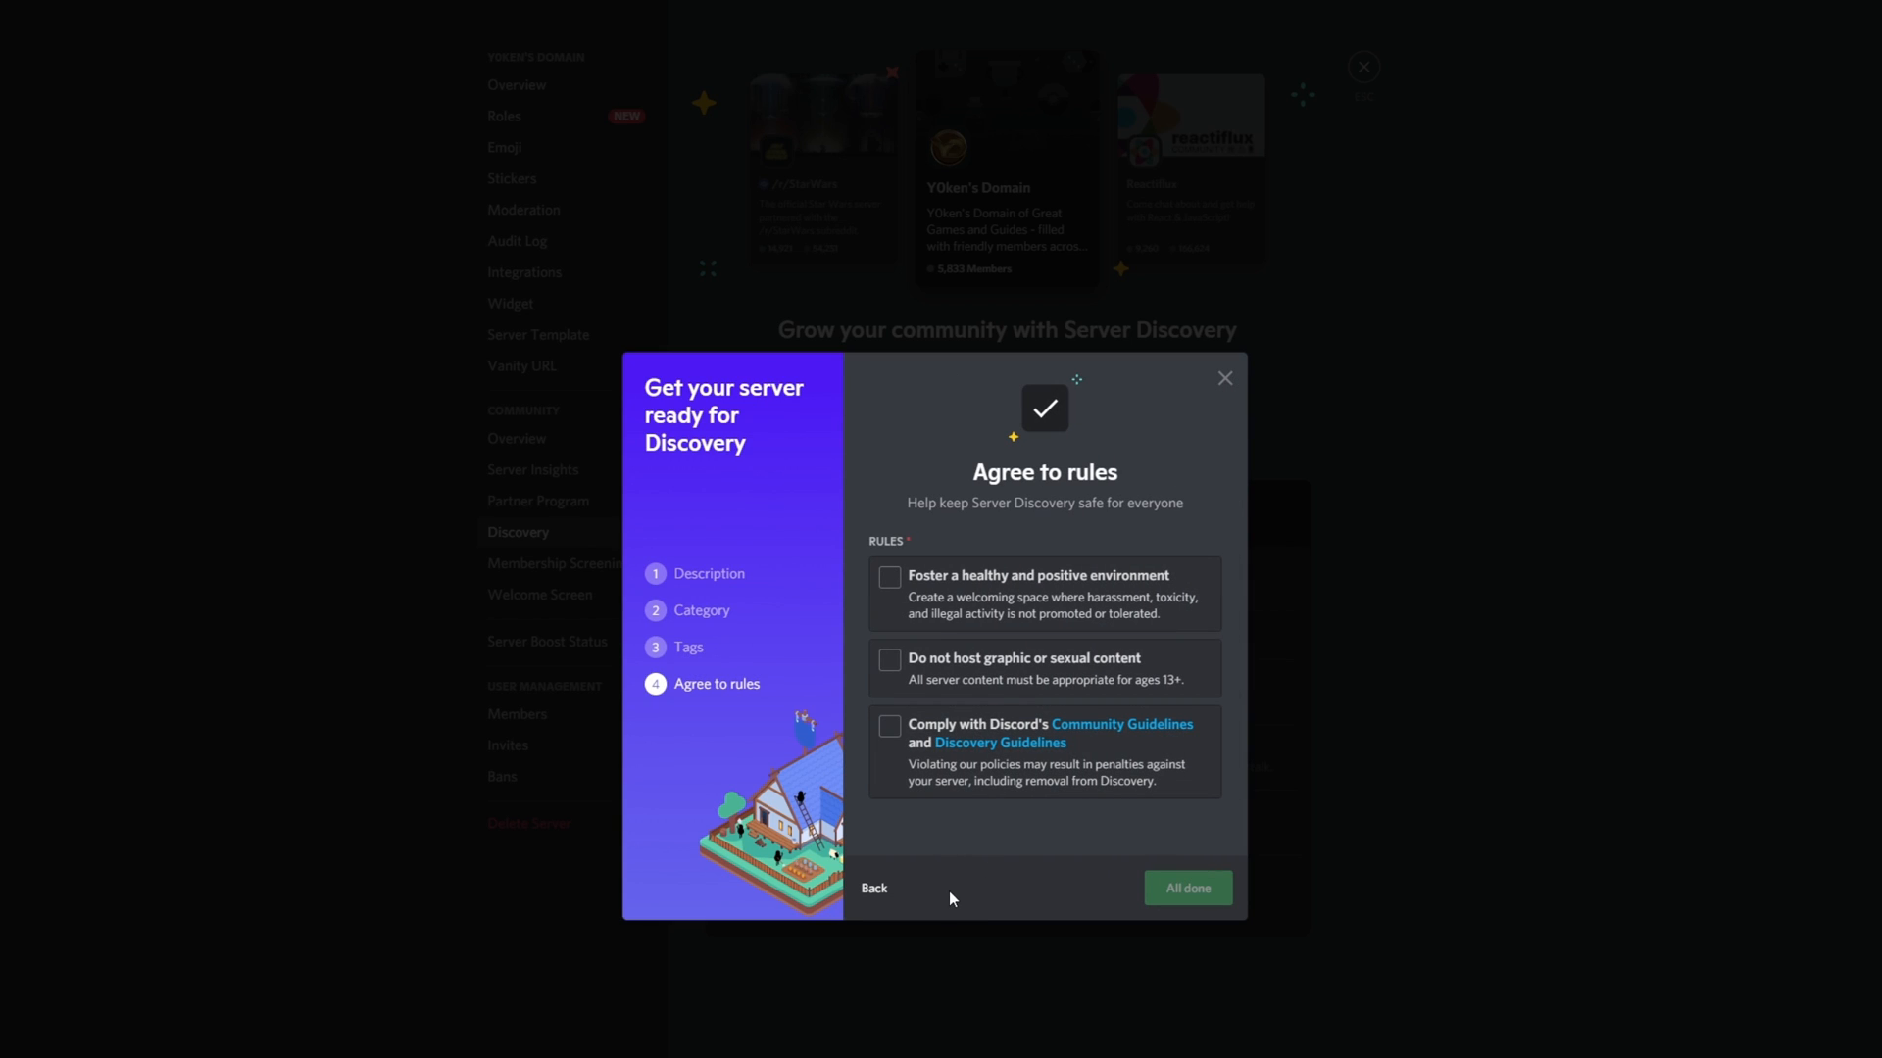
pyautogui.moveTo(998, 870)
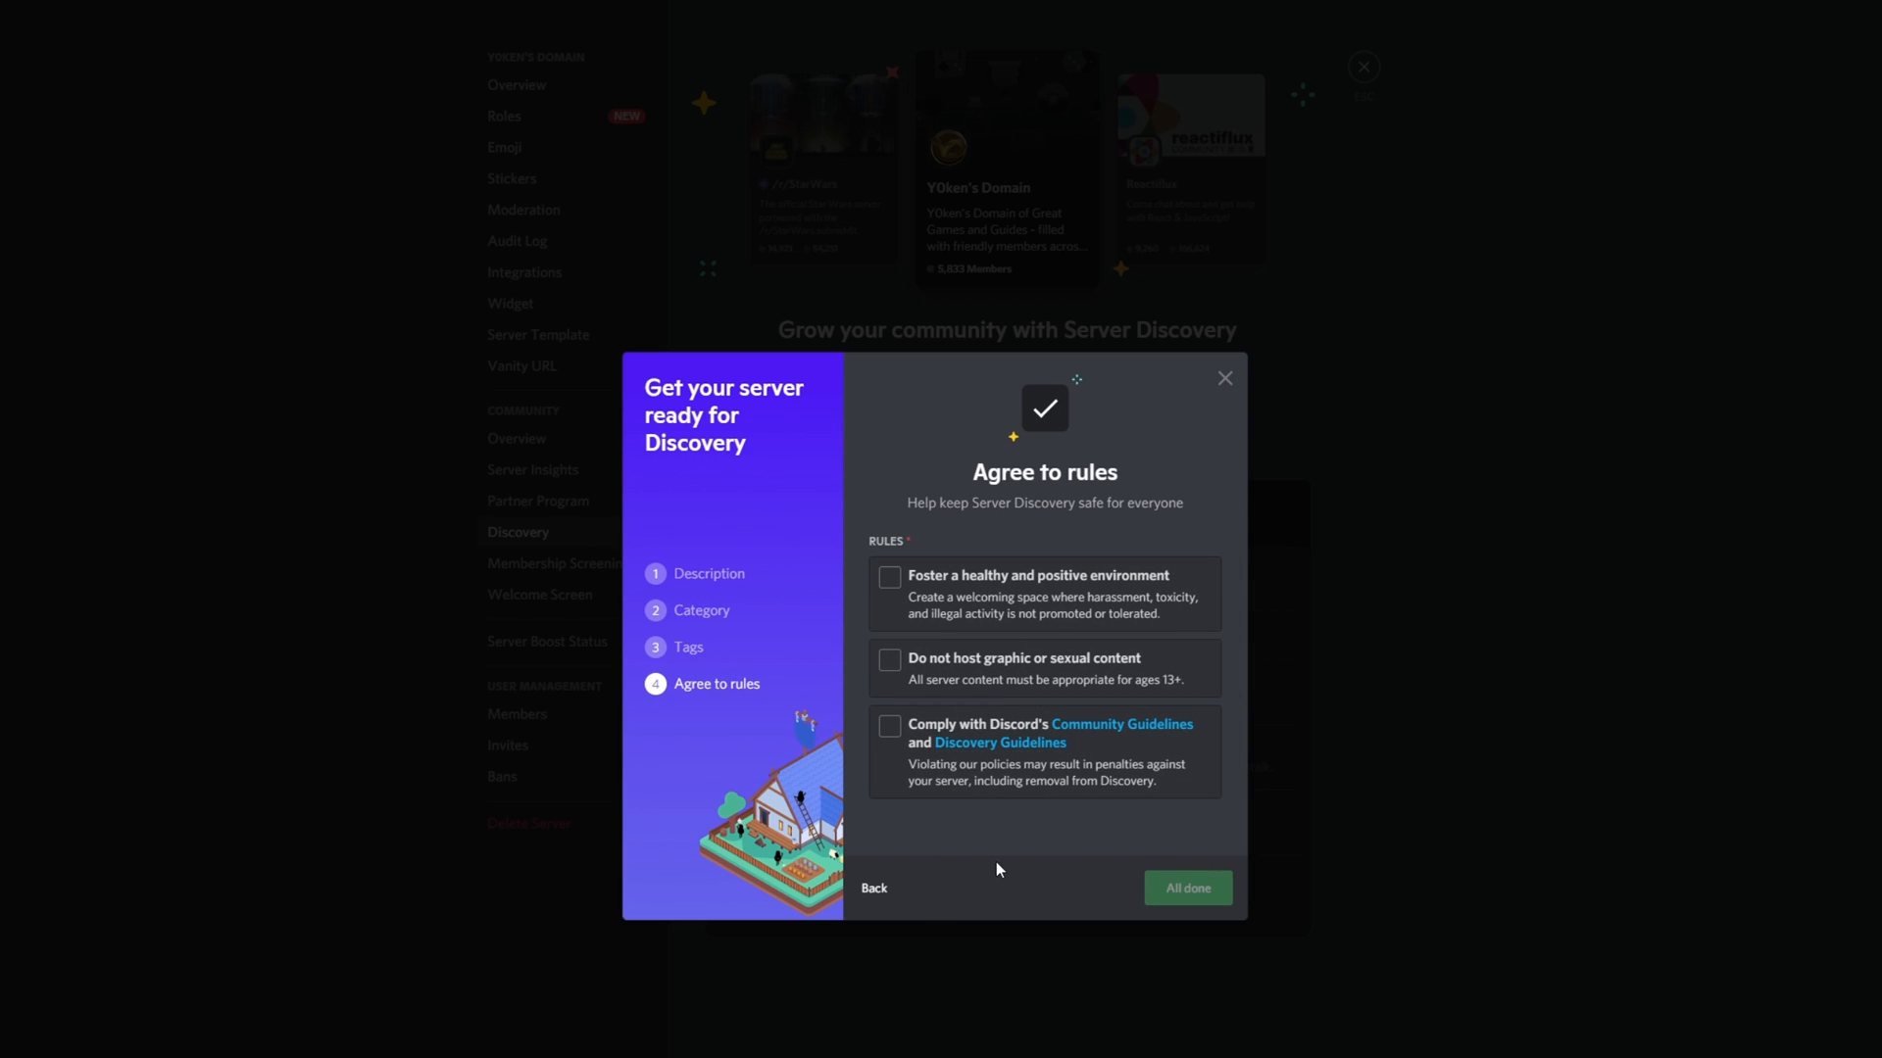
# Step: Agree to a healthy environment, no graphic content, and Discord's community and Discovery guidelines
pyautogui.click(888, 576)
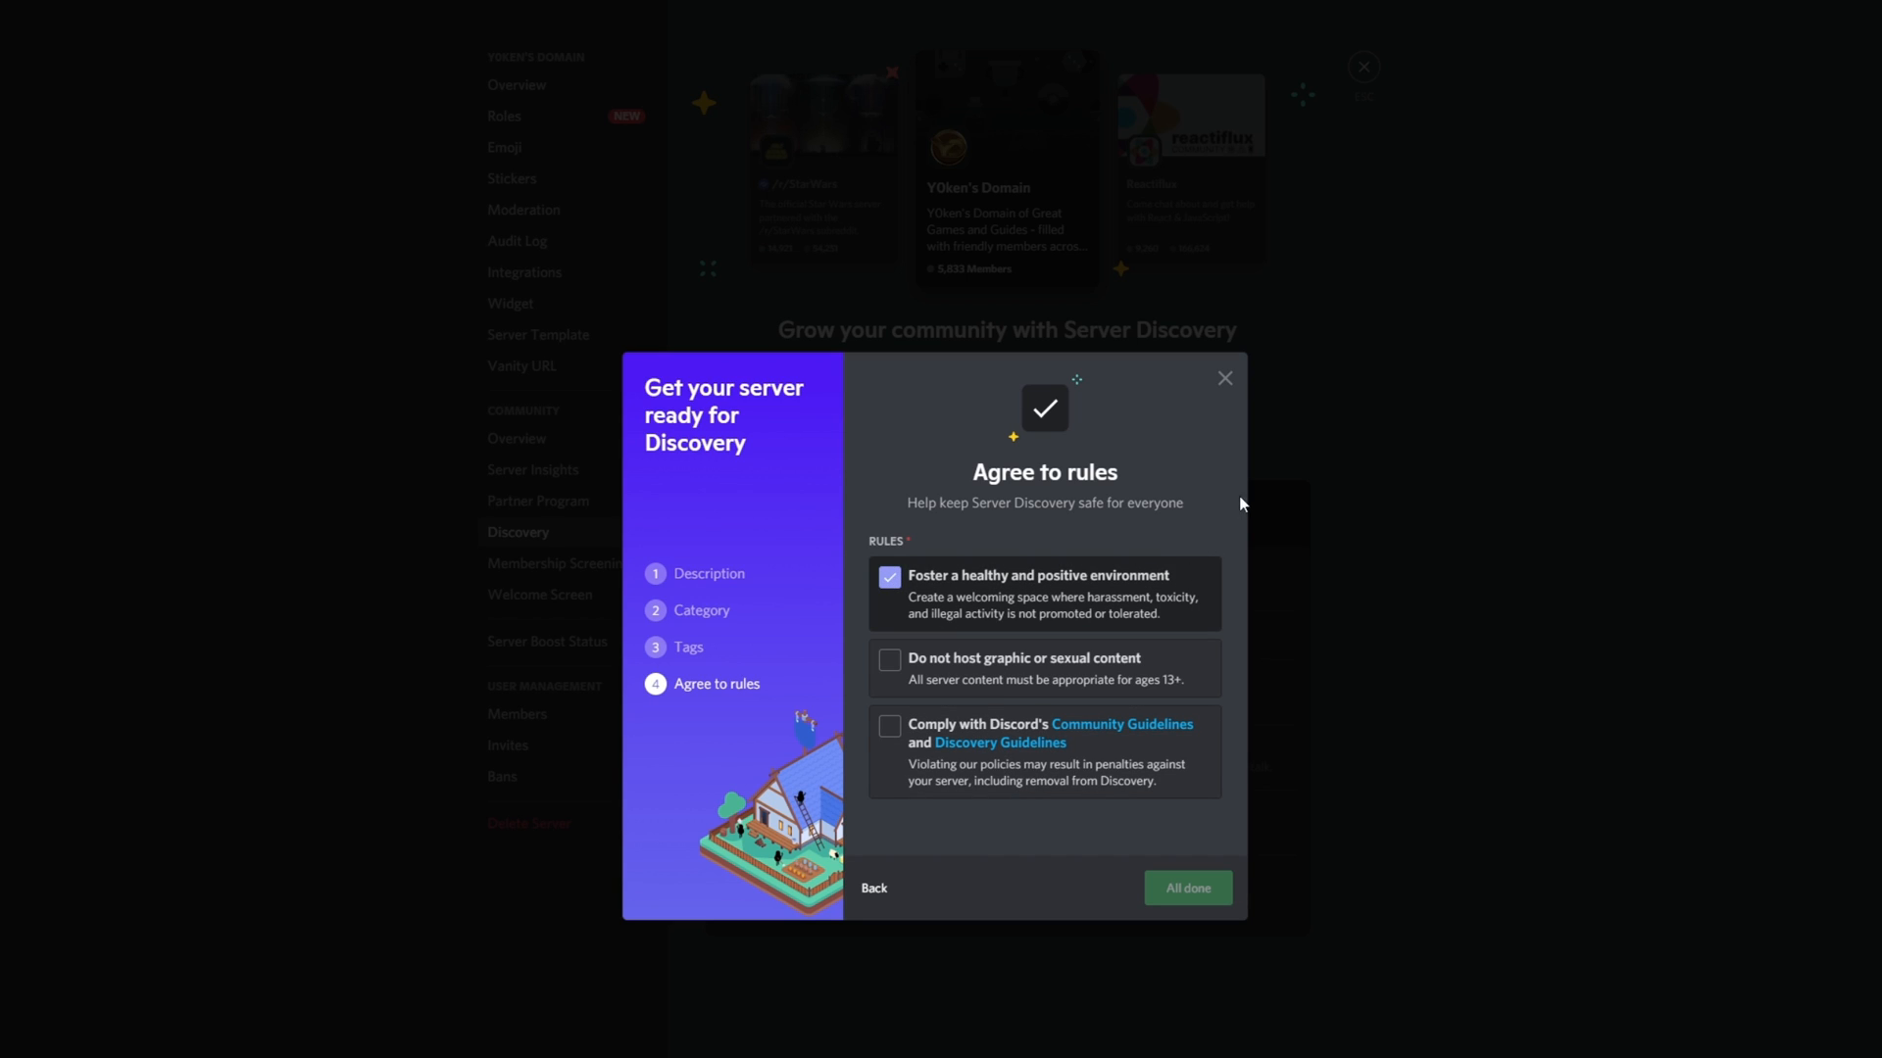
pyautogui.moveTo(1190, 471)
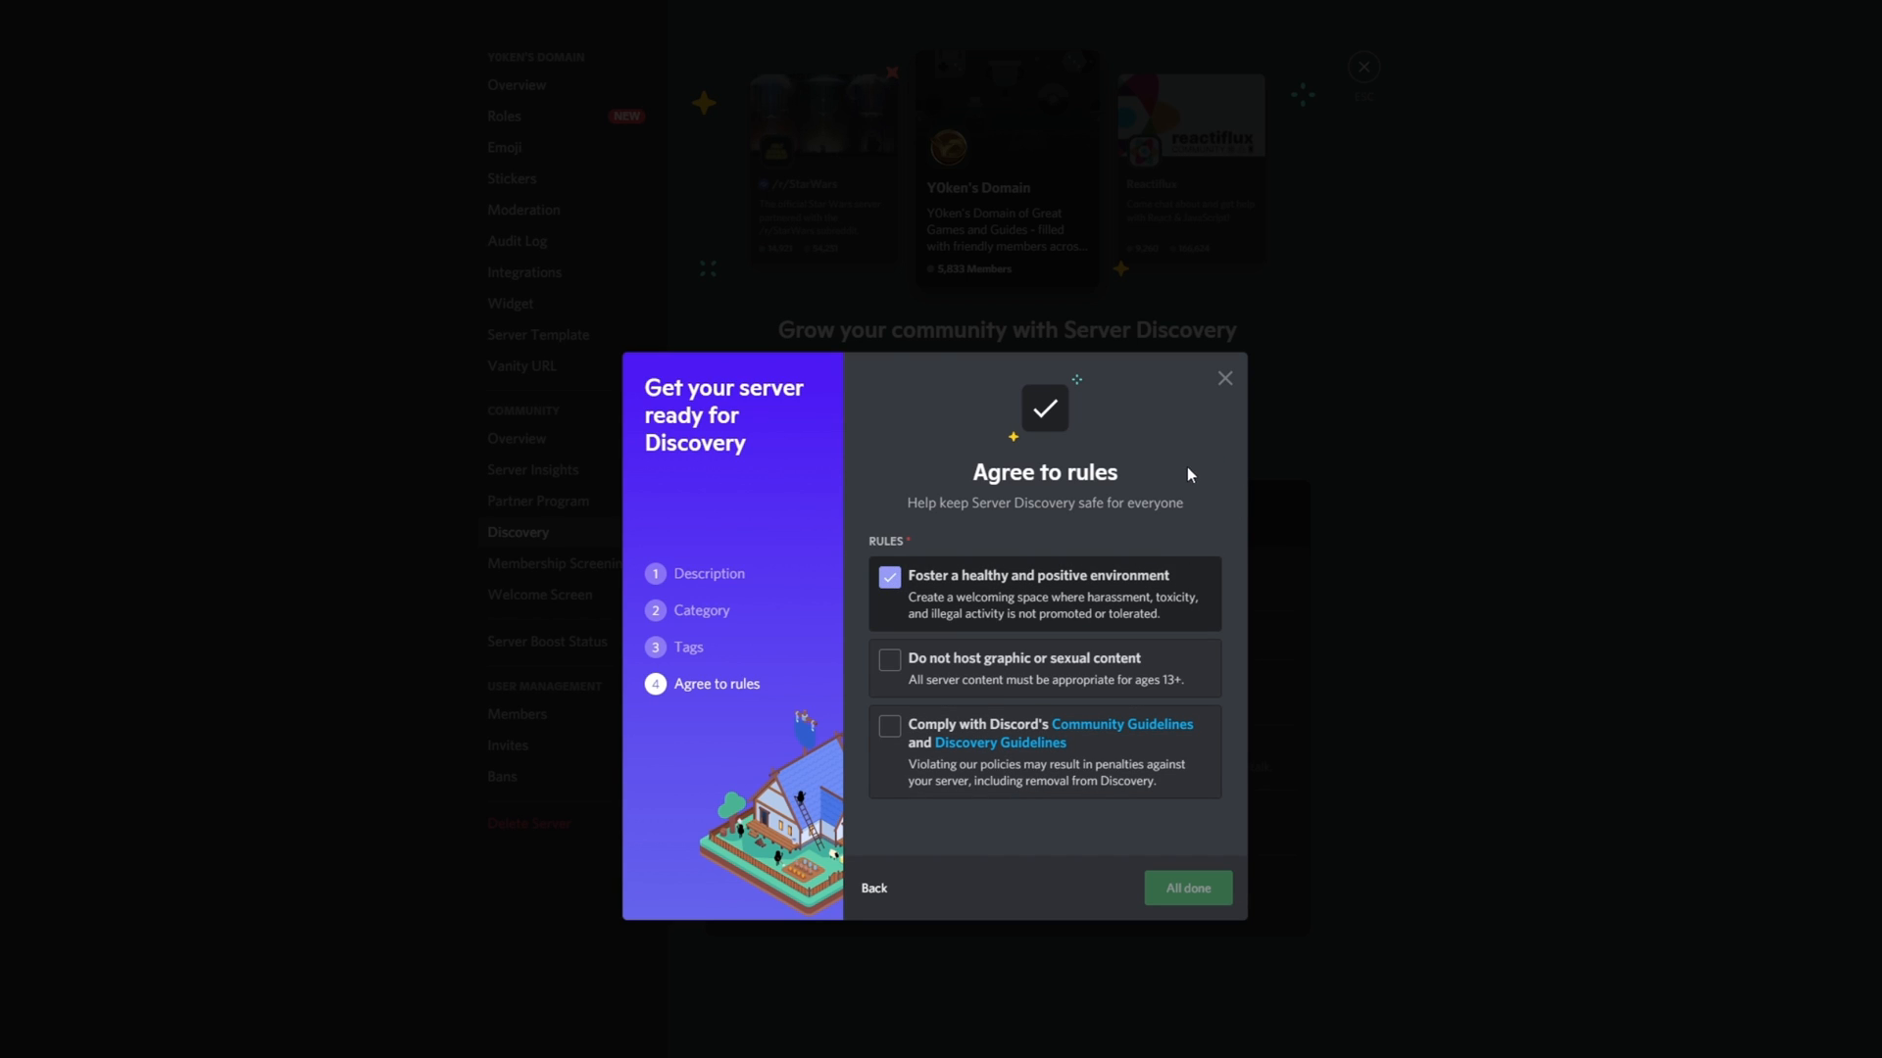
pyautogui.click(889, 659)
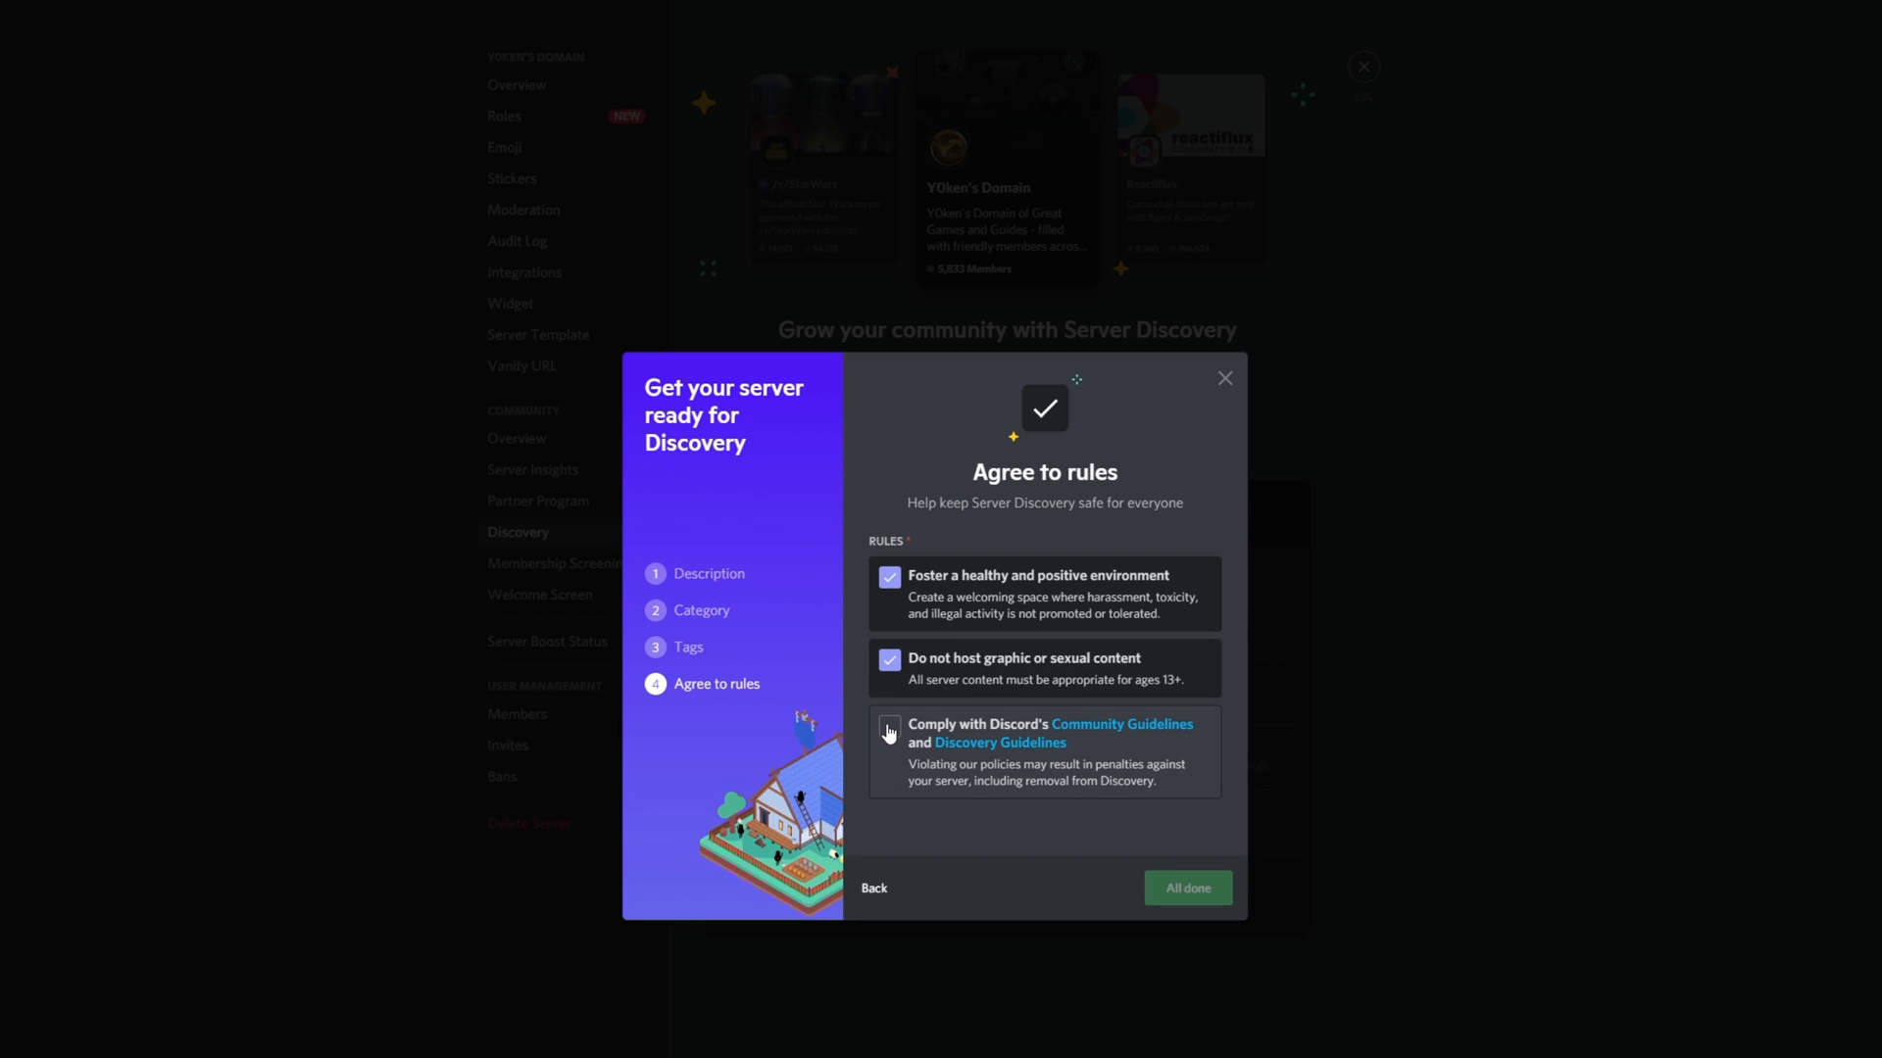
pyautogui.click(1187, 888)
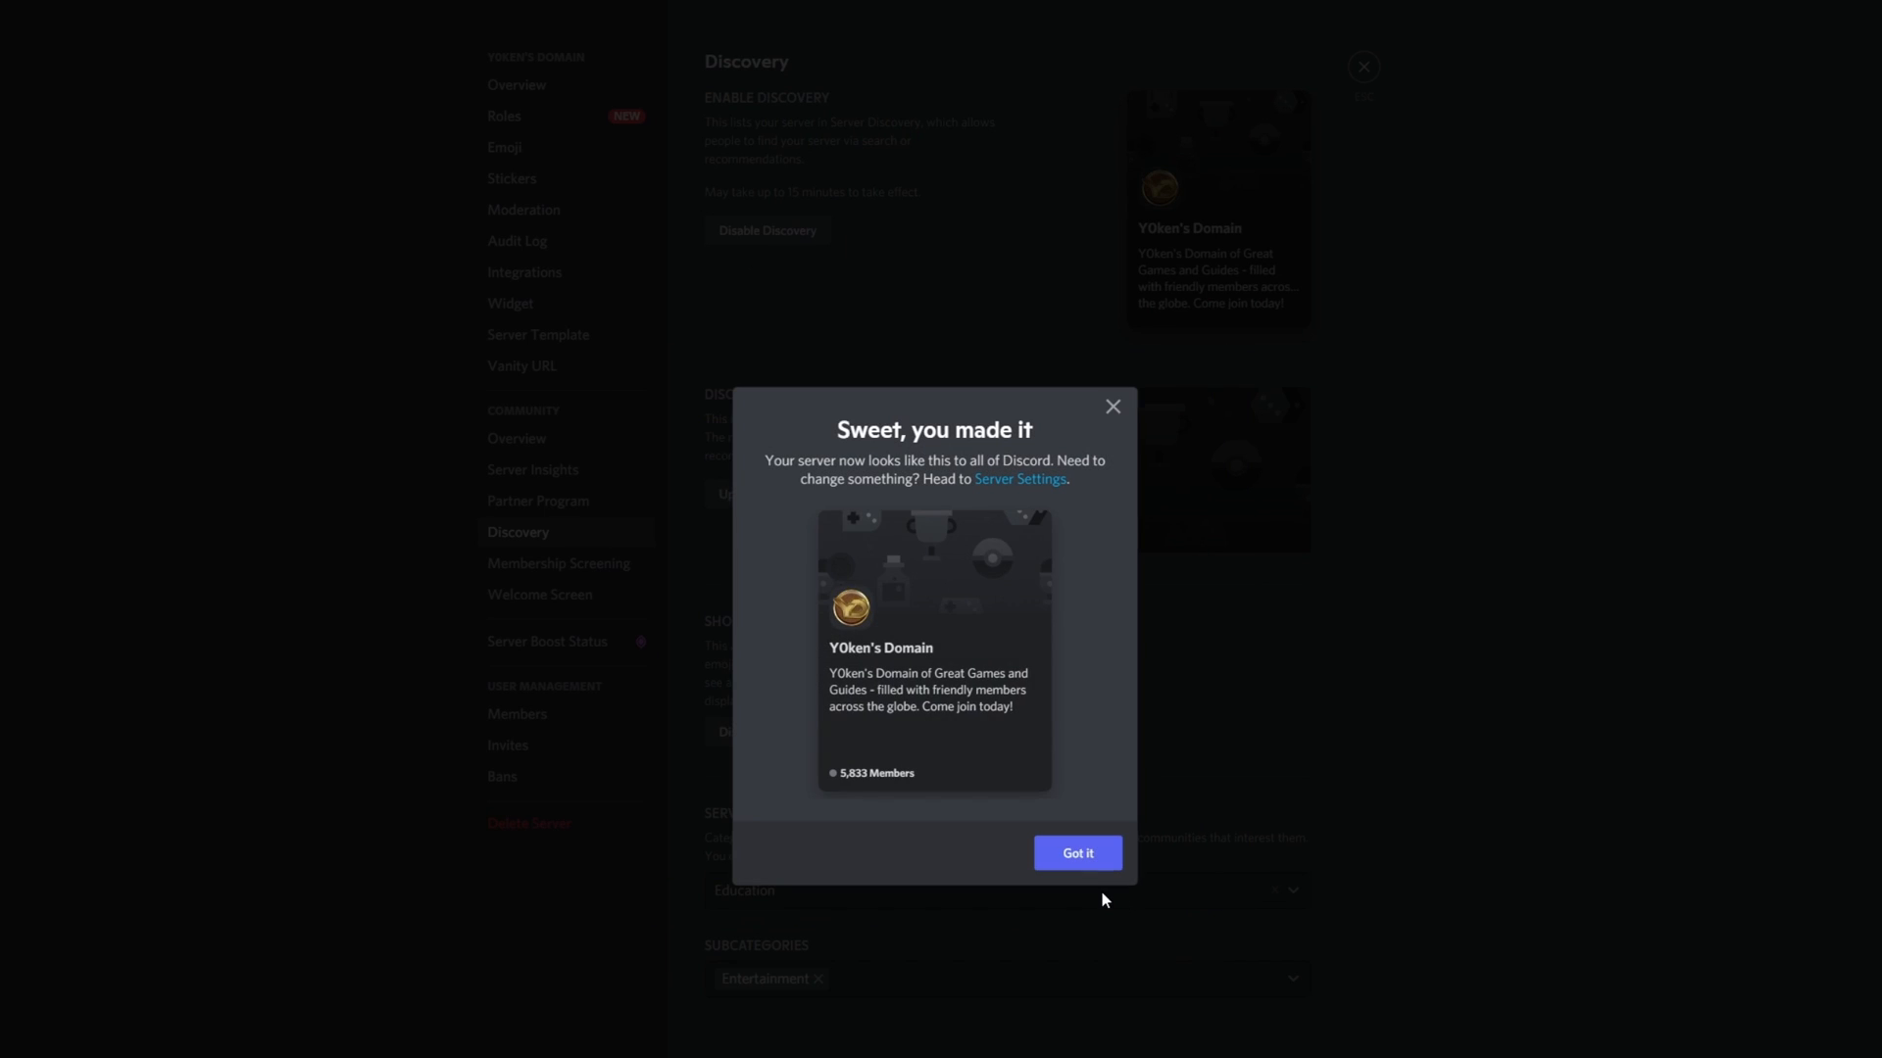
pyautogui.moveTo(1110, 759)
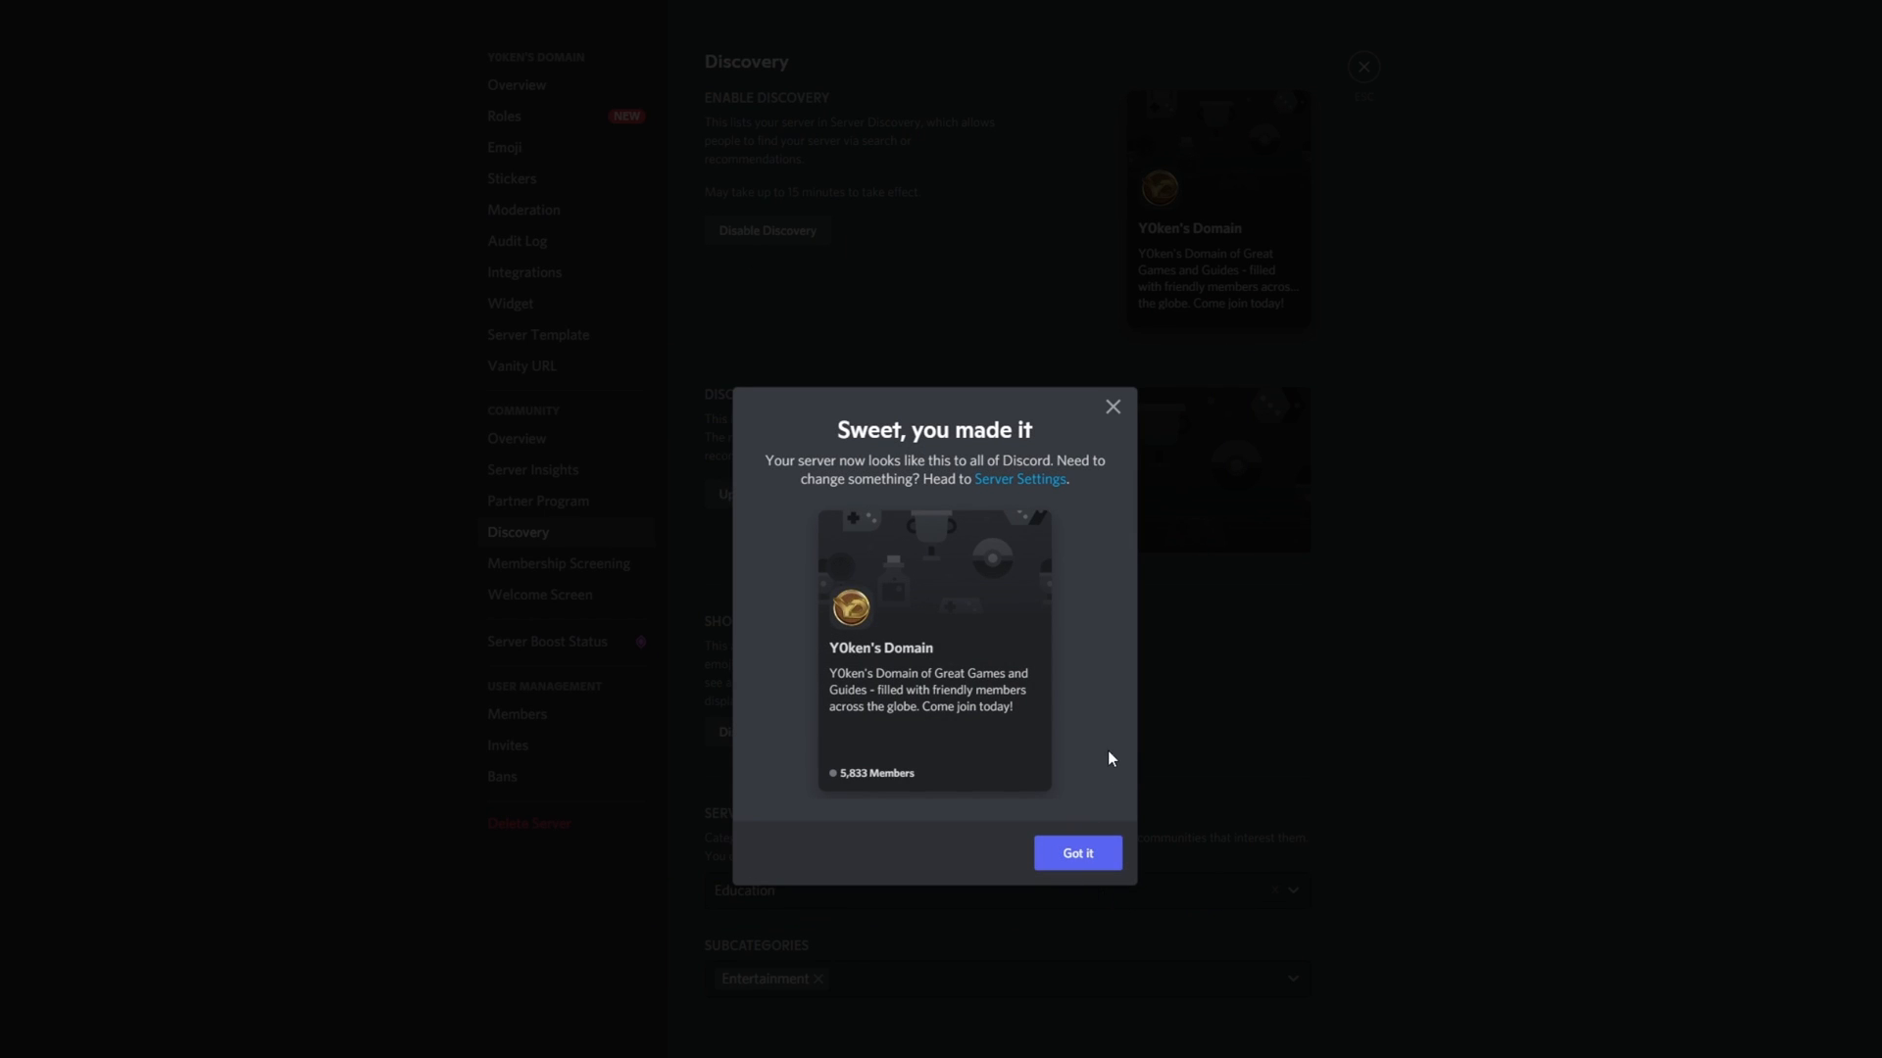
pyautogui.moveTo(1007, 706)
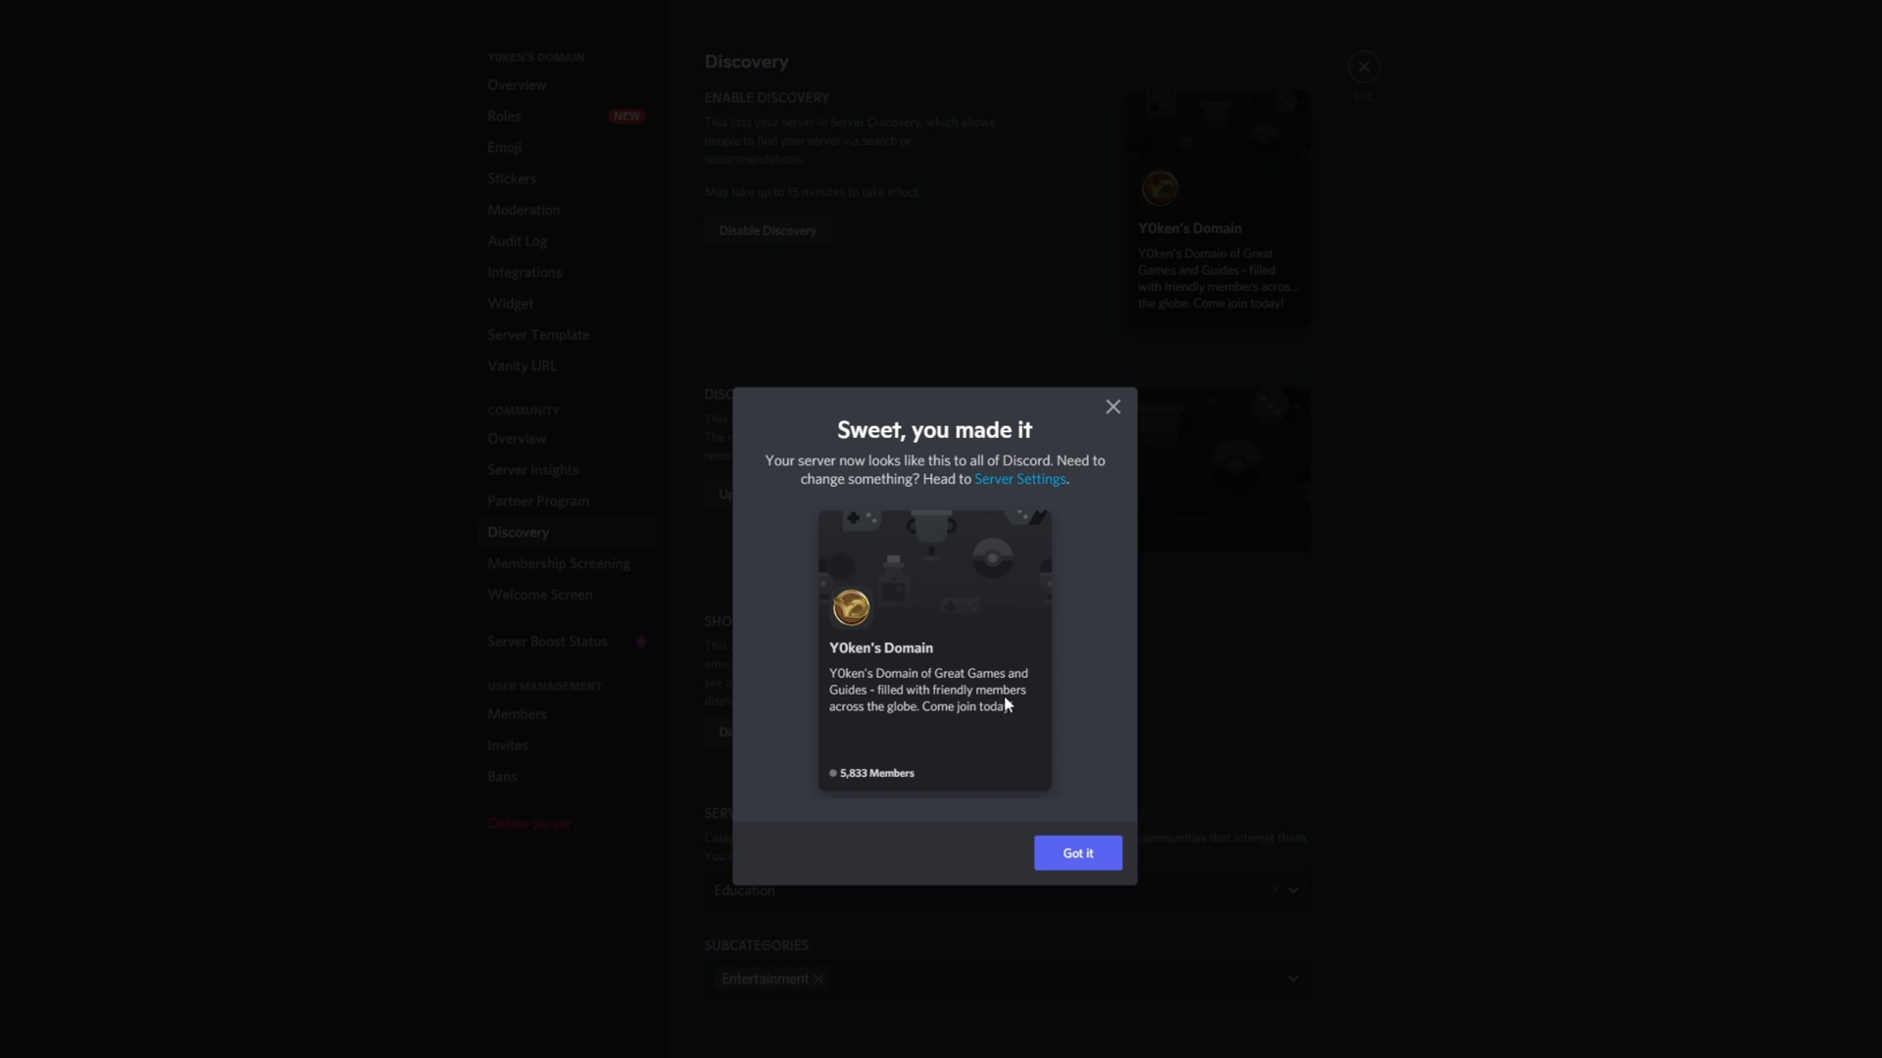
pyautogui.moveTo(890, 736)
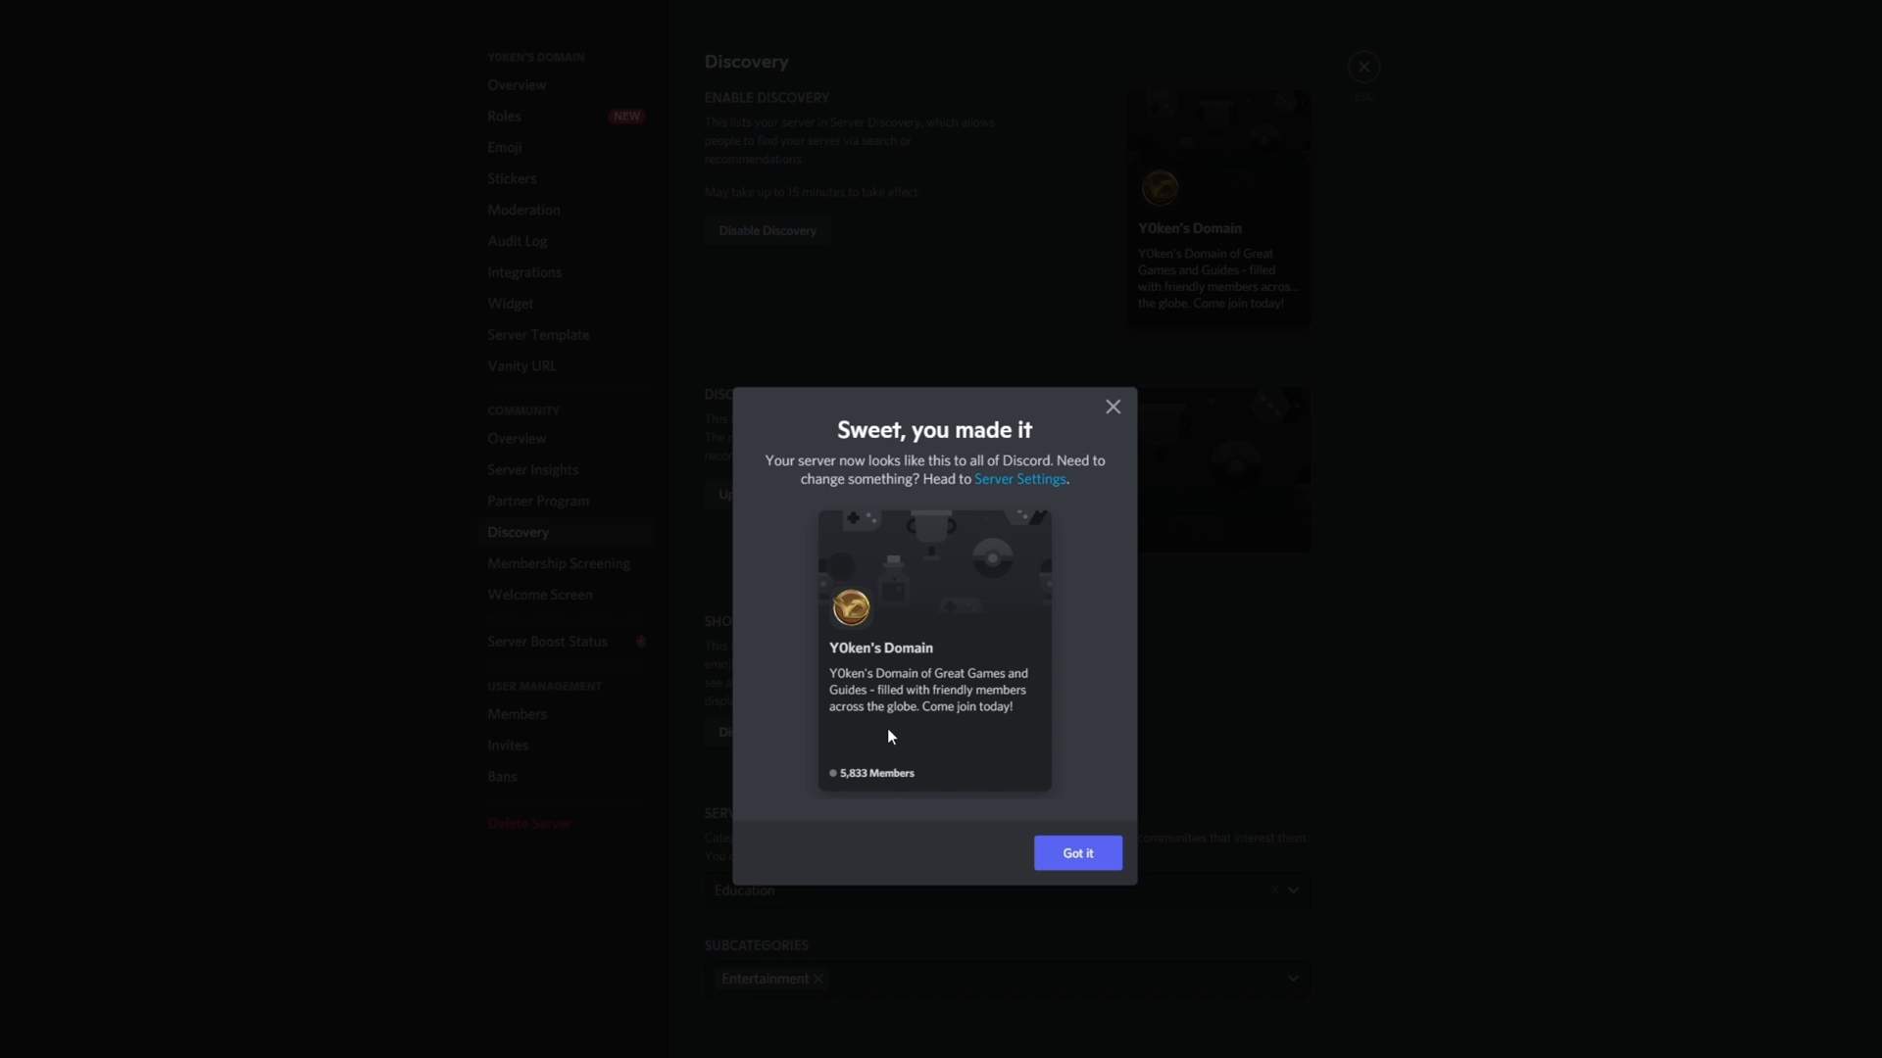
pyautogui.moveTo(922, 786)
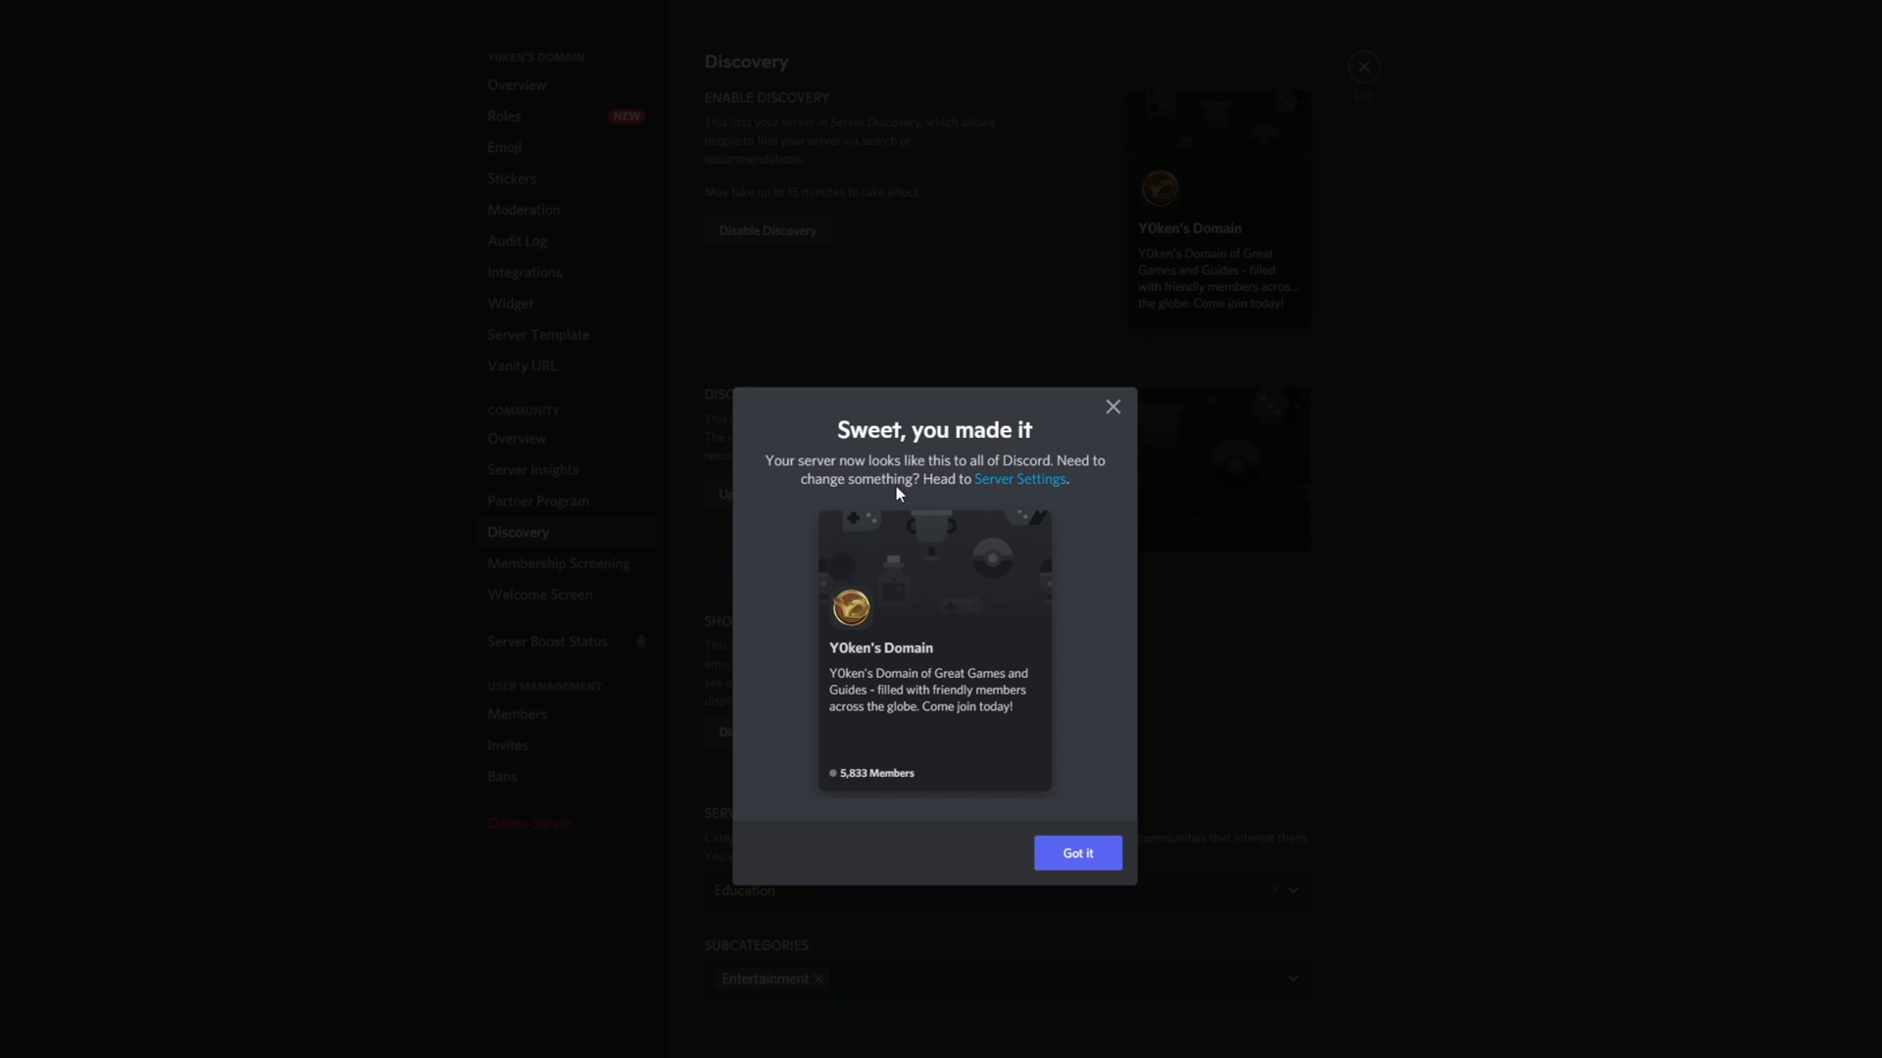
pyautogui.moveTo(1081, 764)
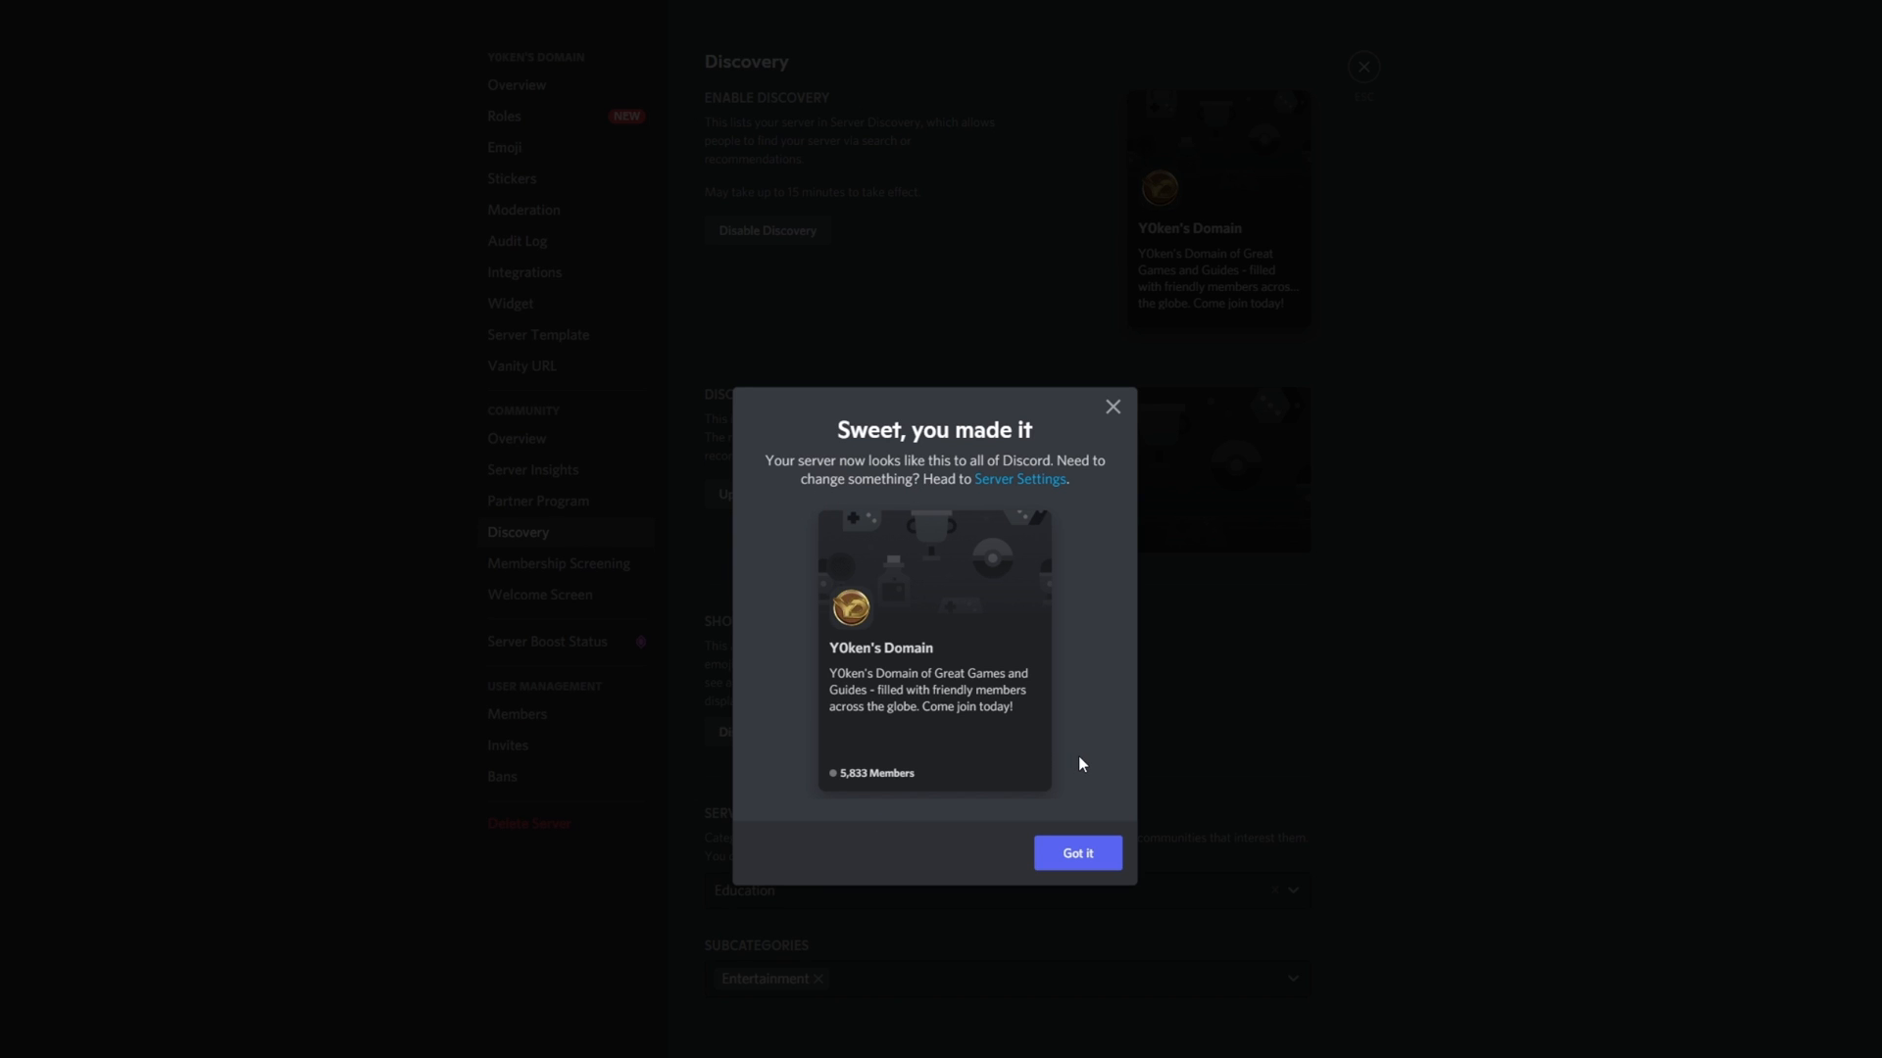
pyautogui.moveTo(967, 481)
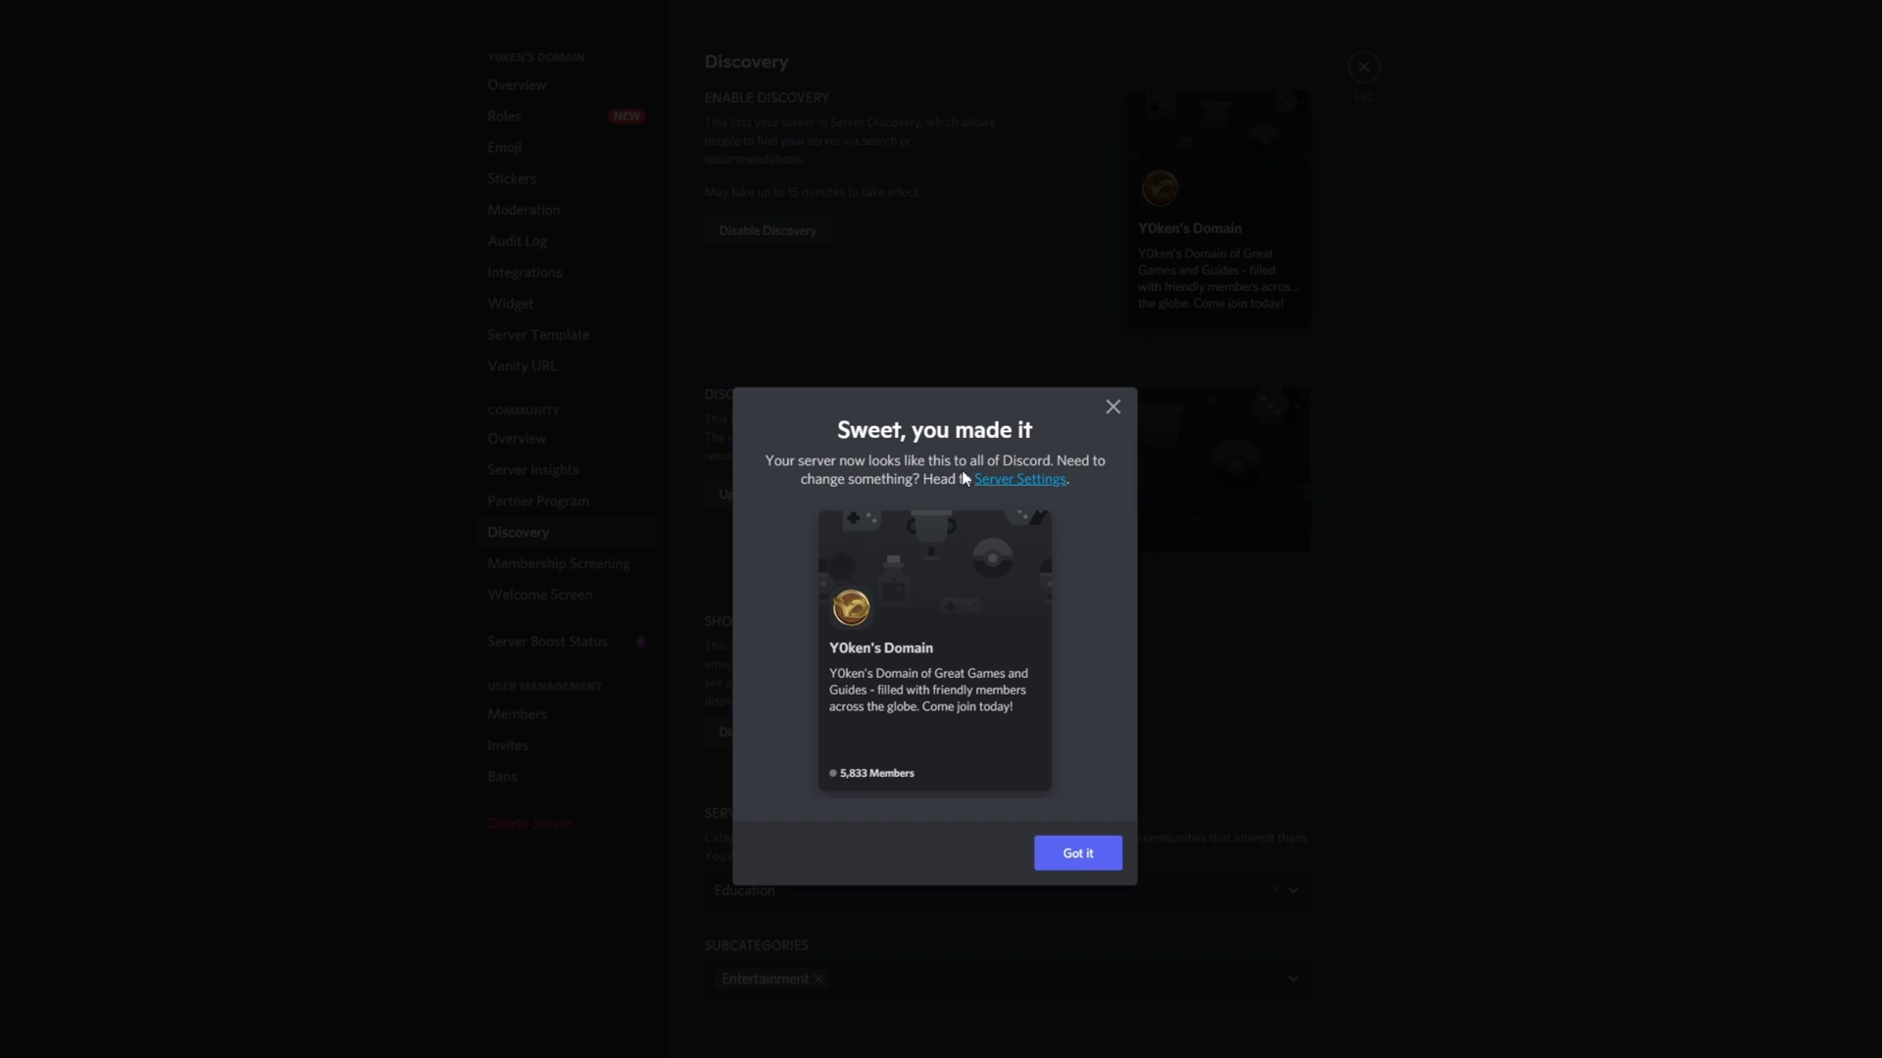
# Step: Close the 'Sweet, you made it' confirmation popup with Got it
pyautogui.click(1078, 853)
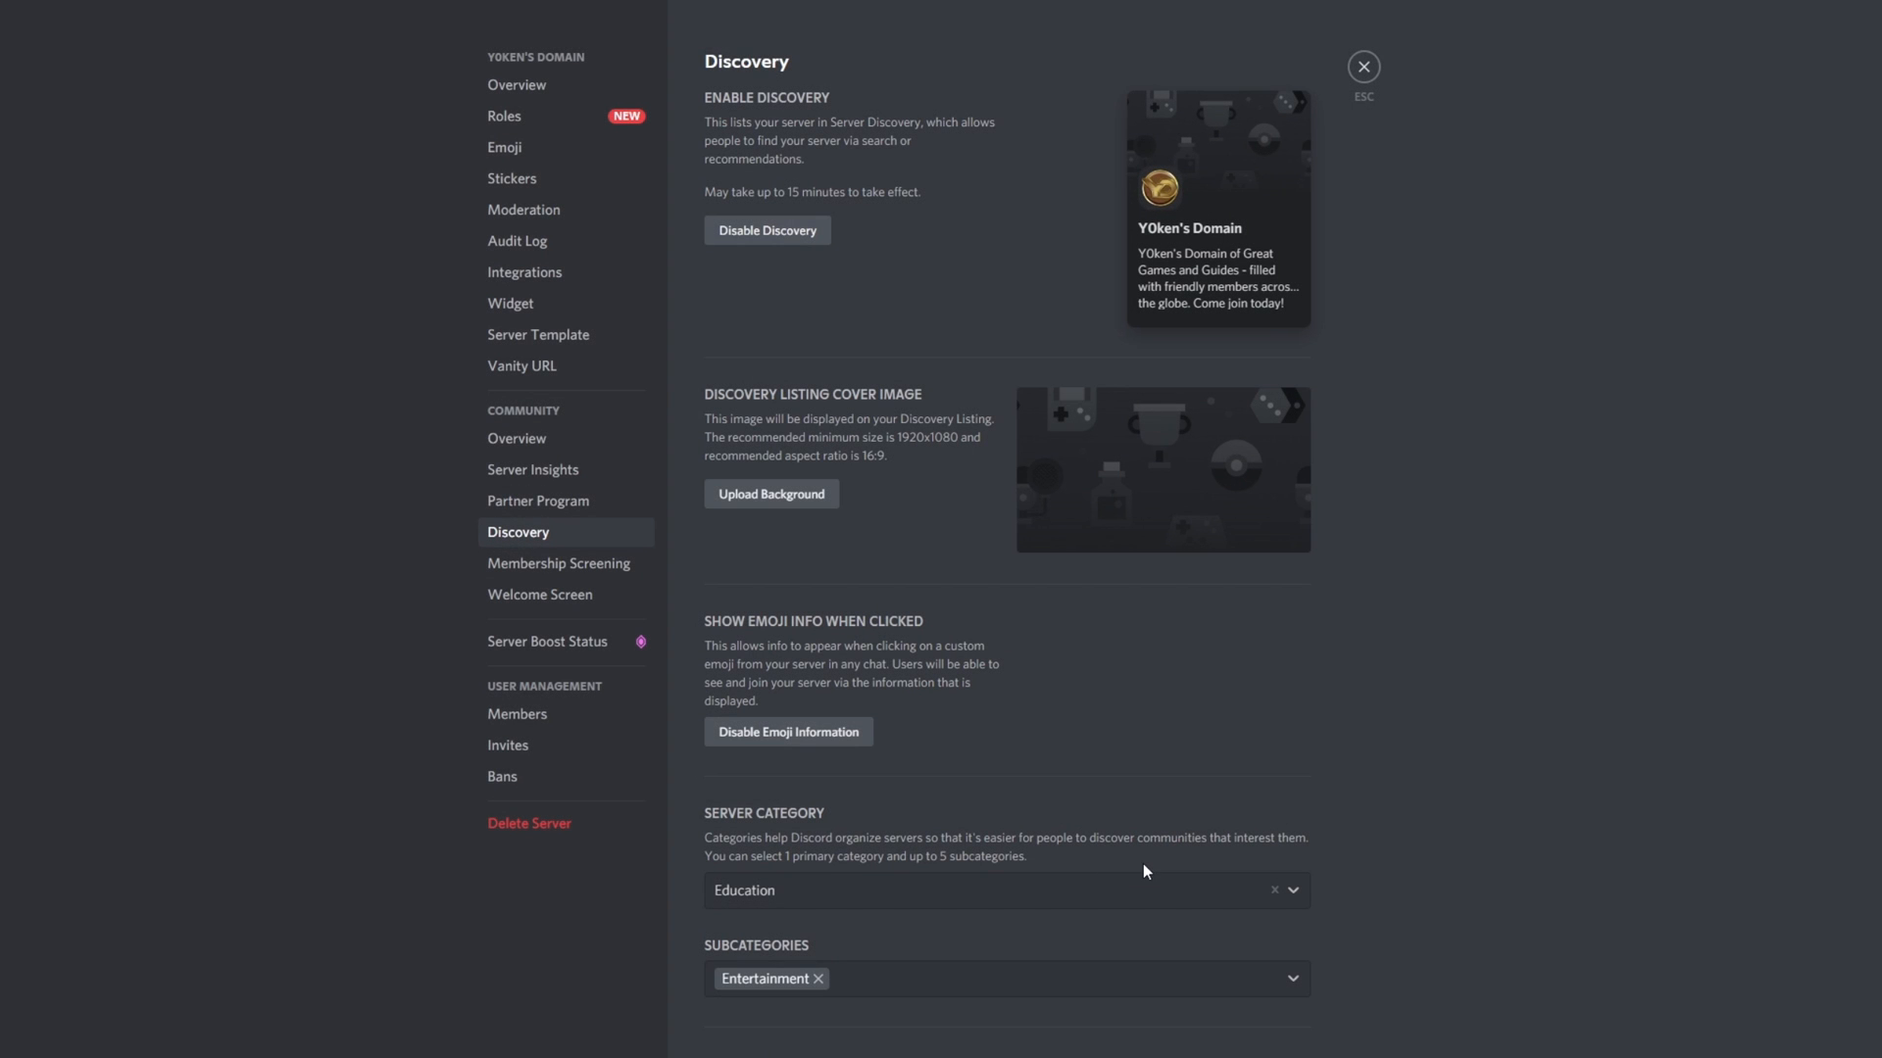
pyautogui.moveTo(1328, 754)
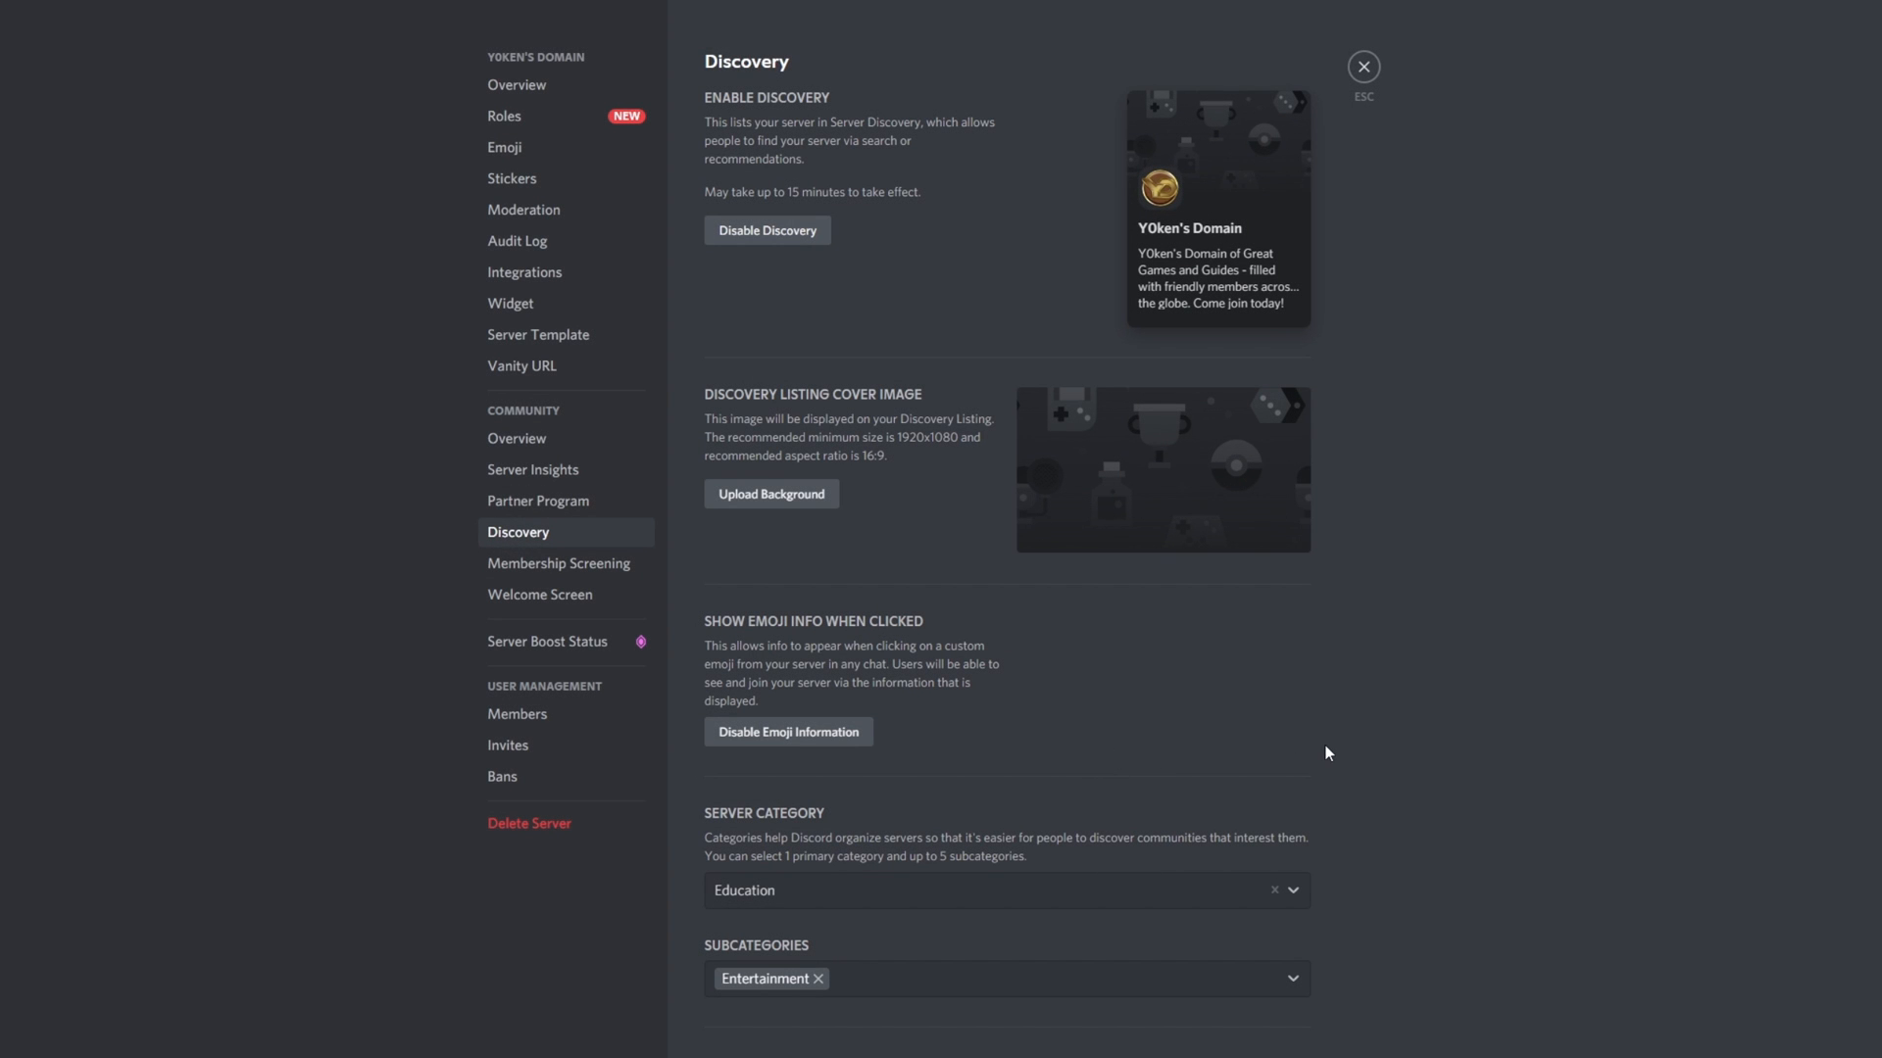
pyautogui.moveTo(1268, 87)
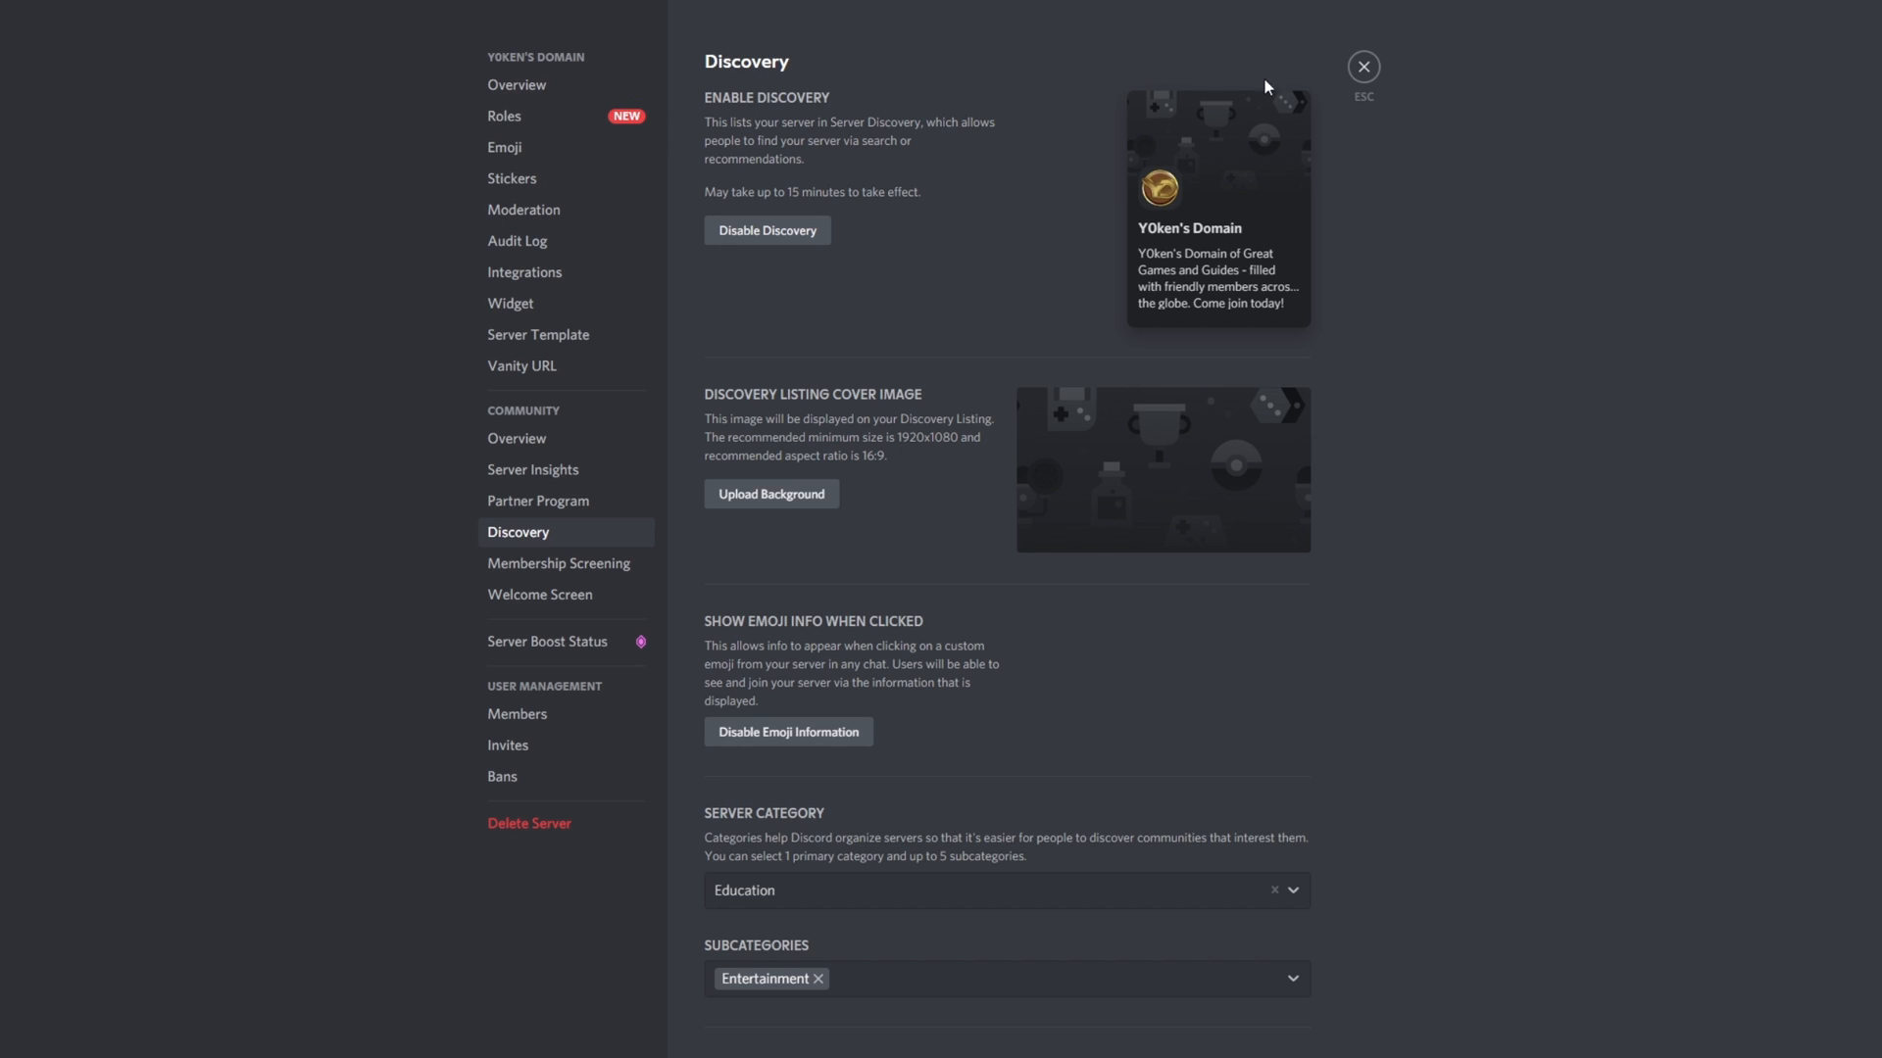
pyautogui.moveTo(1363, 68)
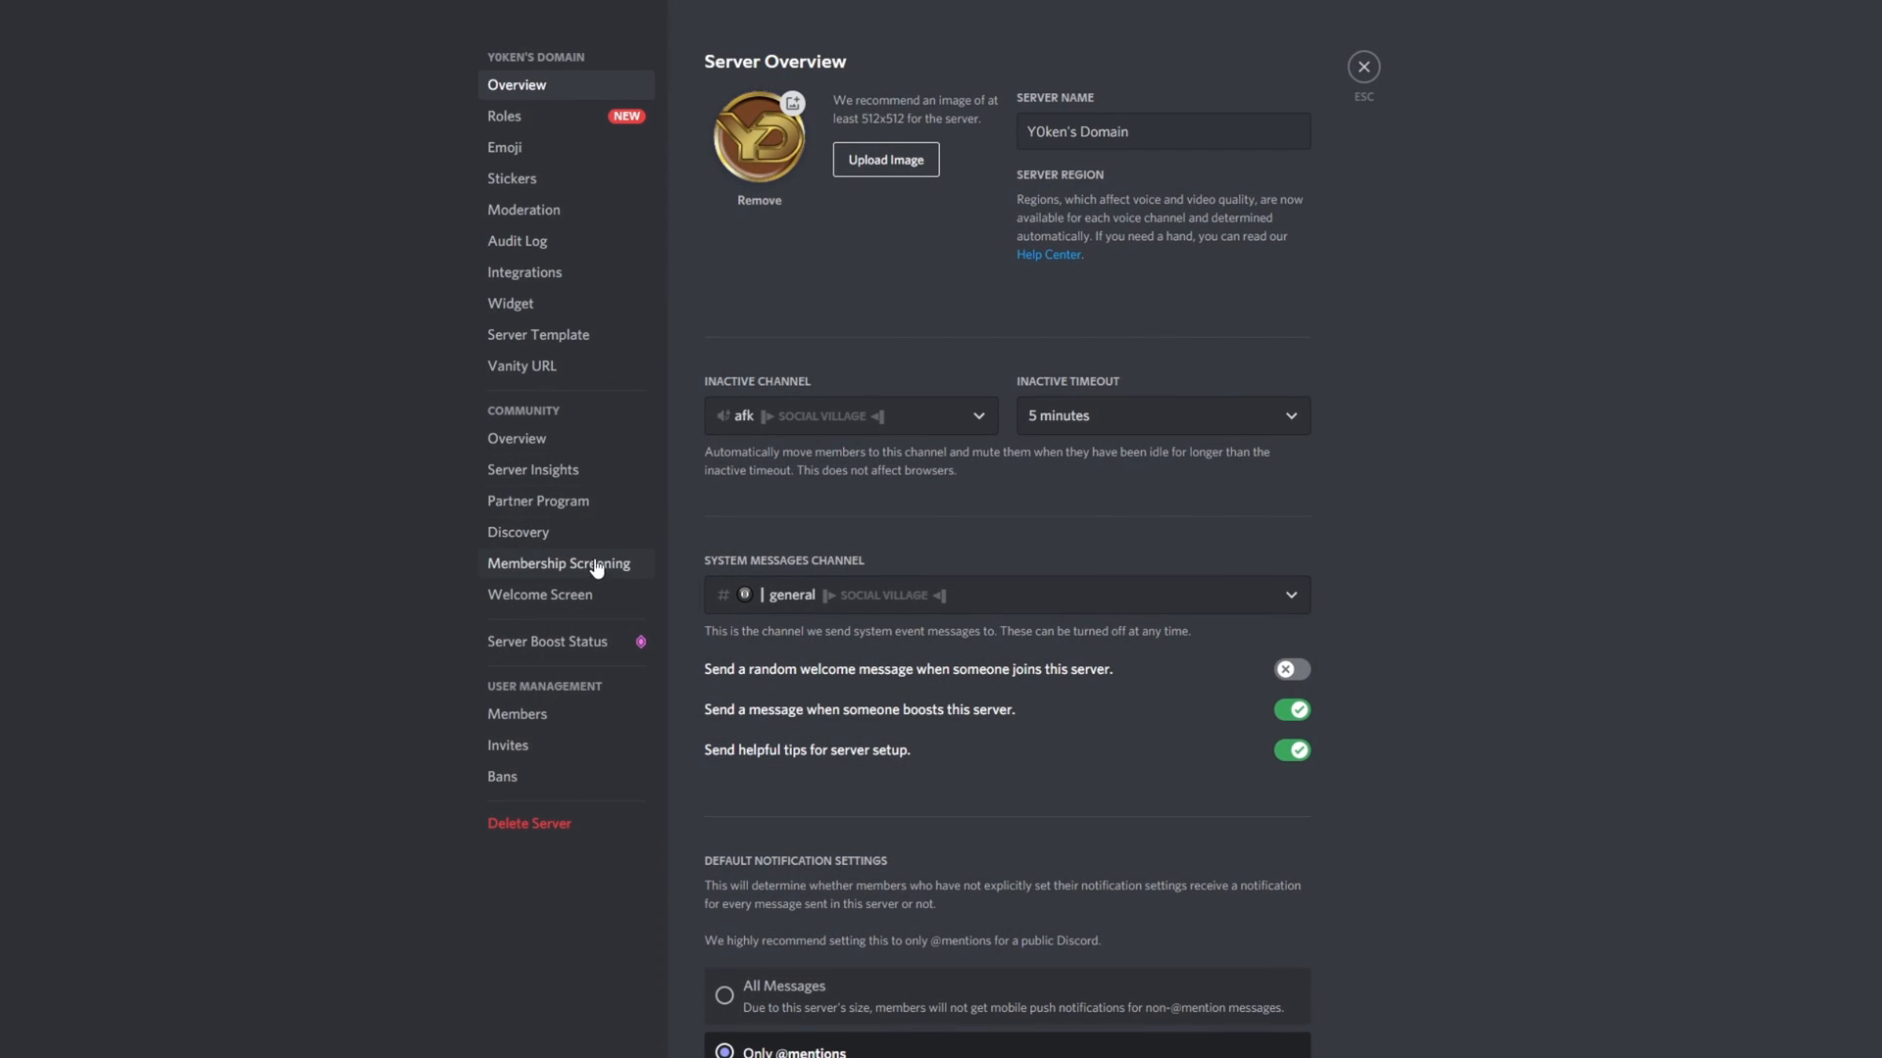
pyautogui.click(517, 532)
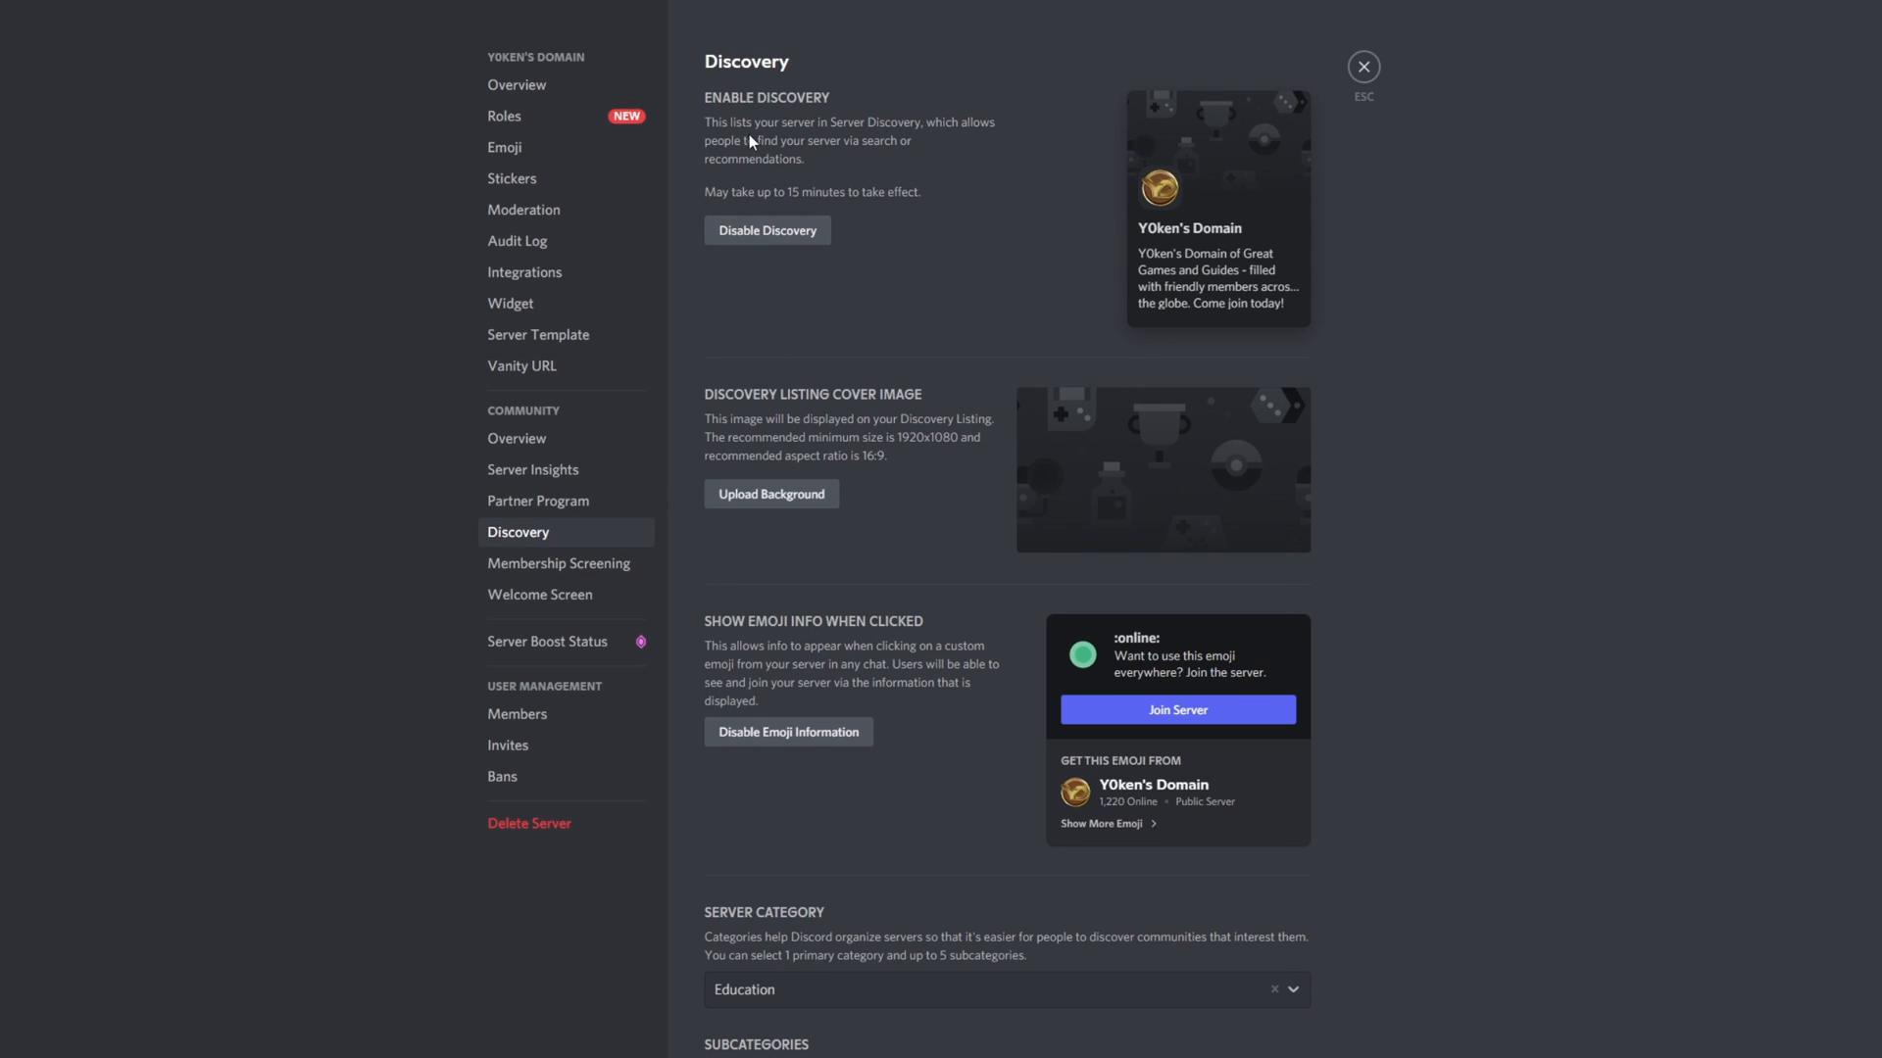
pyautogui.moveTo(1277, 118)
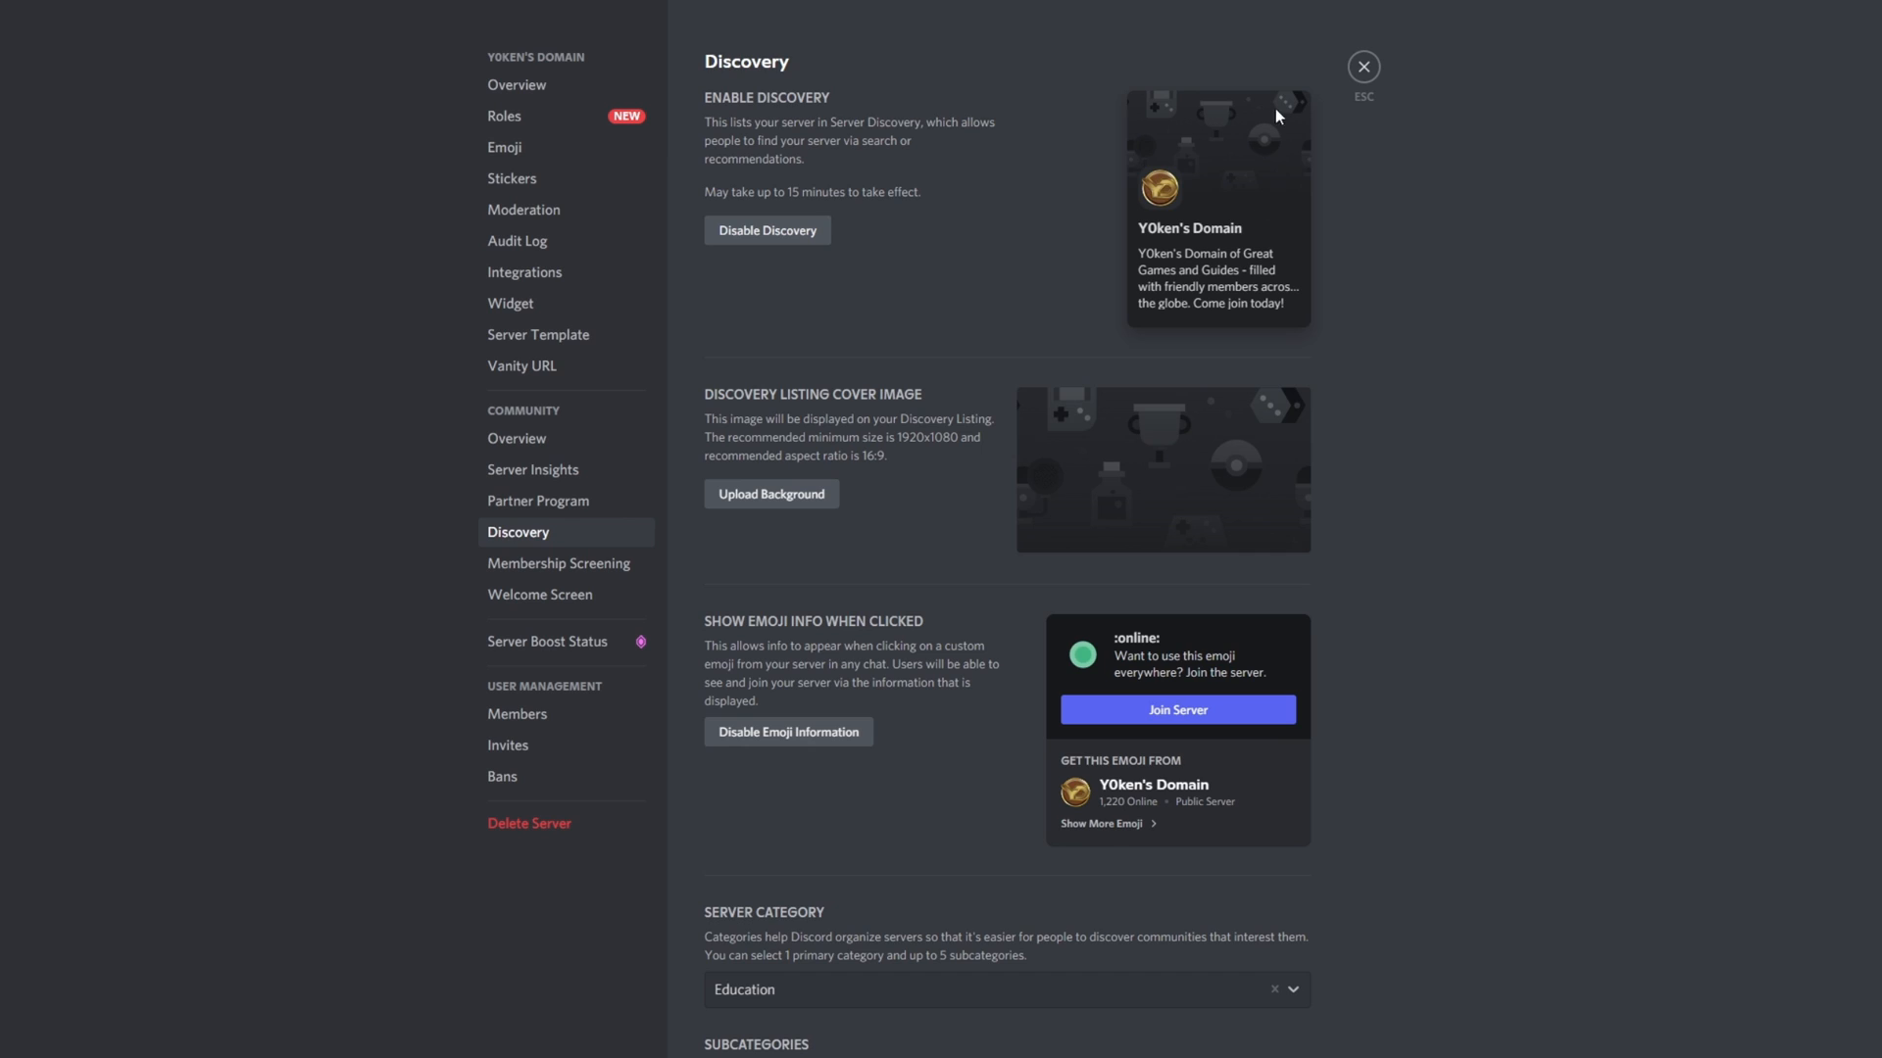
pyautogui.moveTo(773, 500)
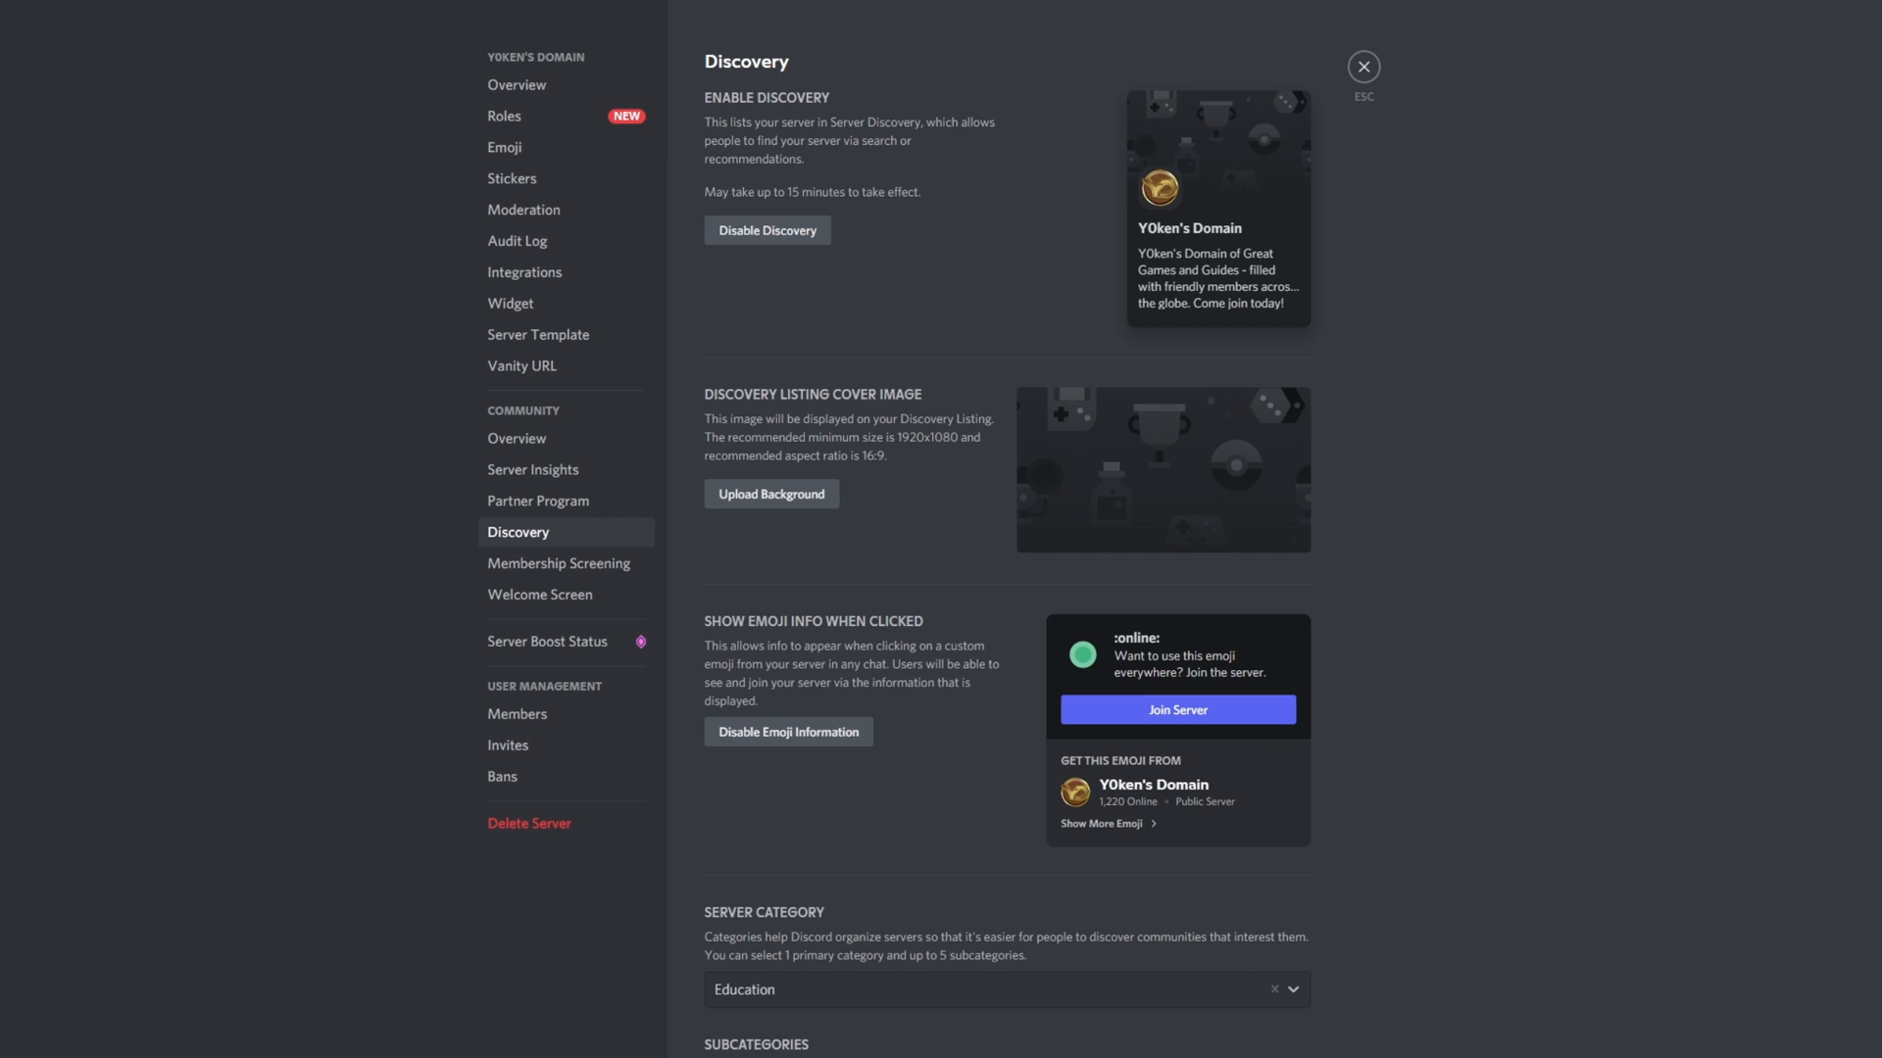
pyautogui.click(771, 494)
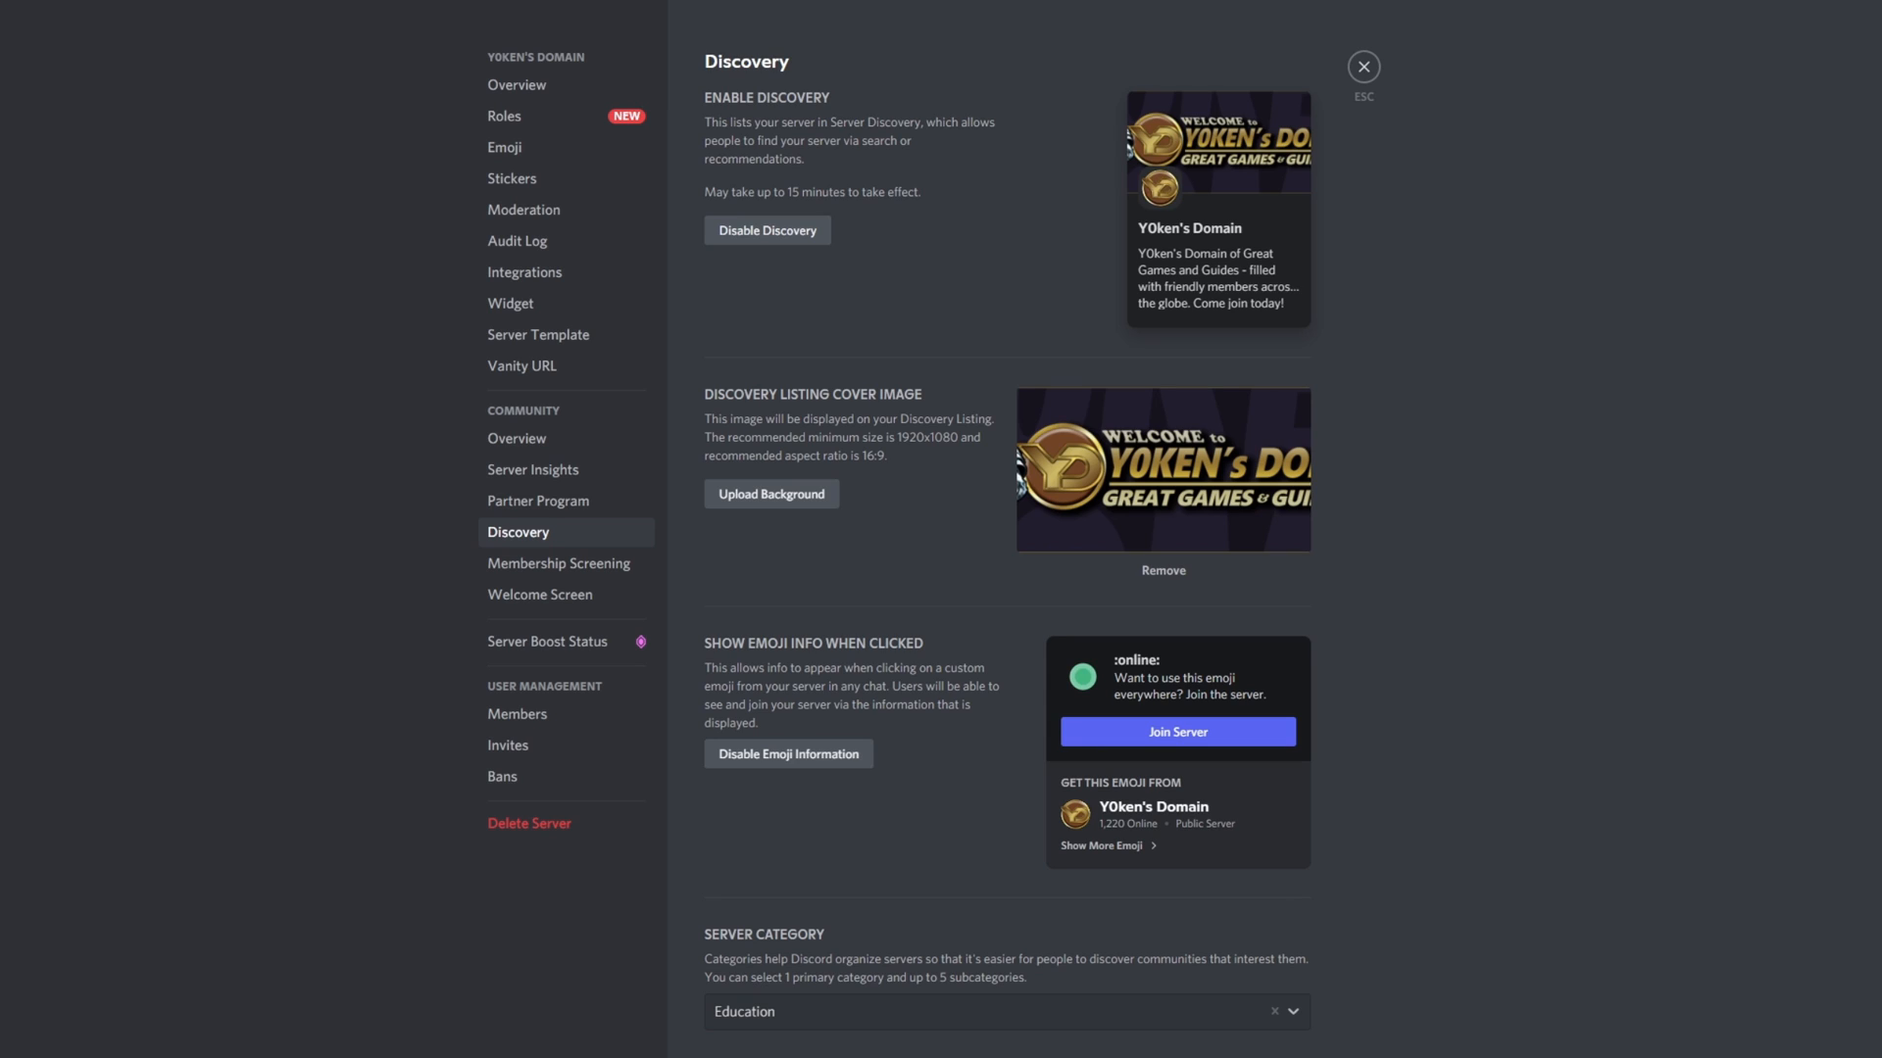
pyautogui.moveTo(1215, 523)
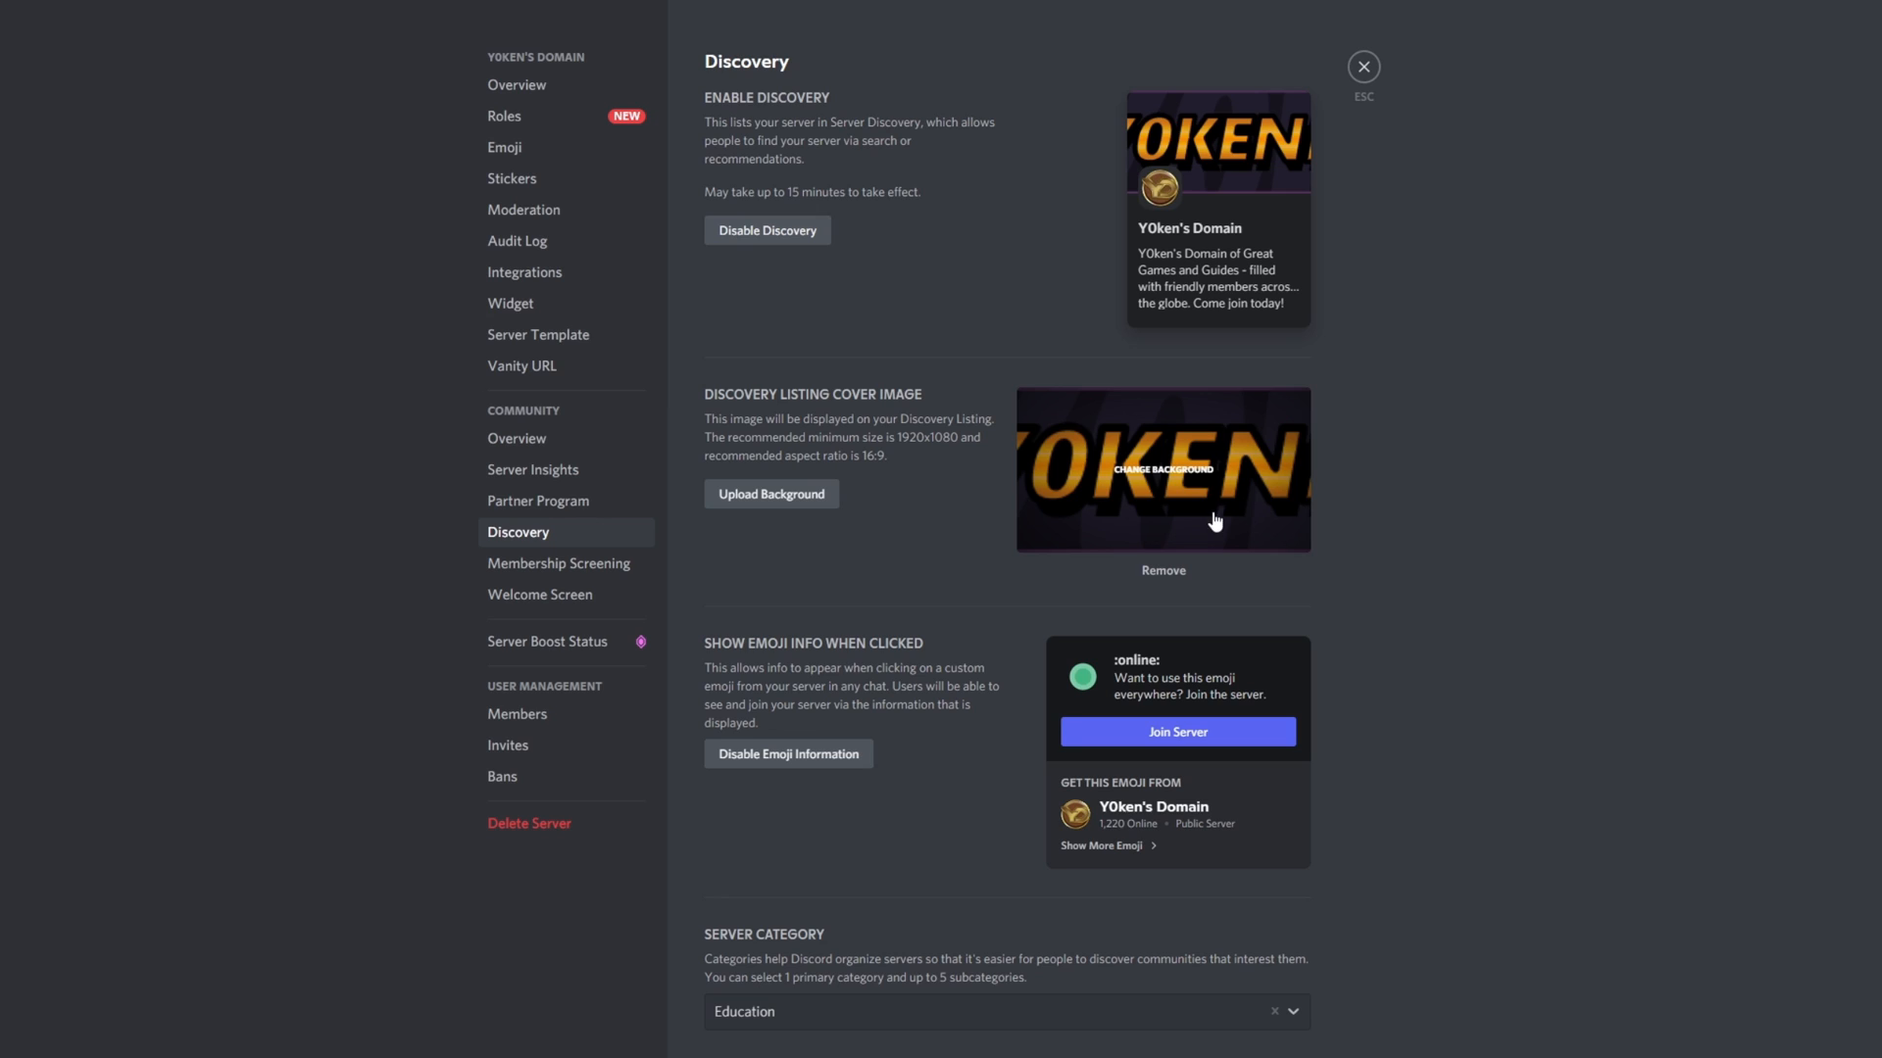
pyautogui.moveTo(1208, 483)
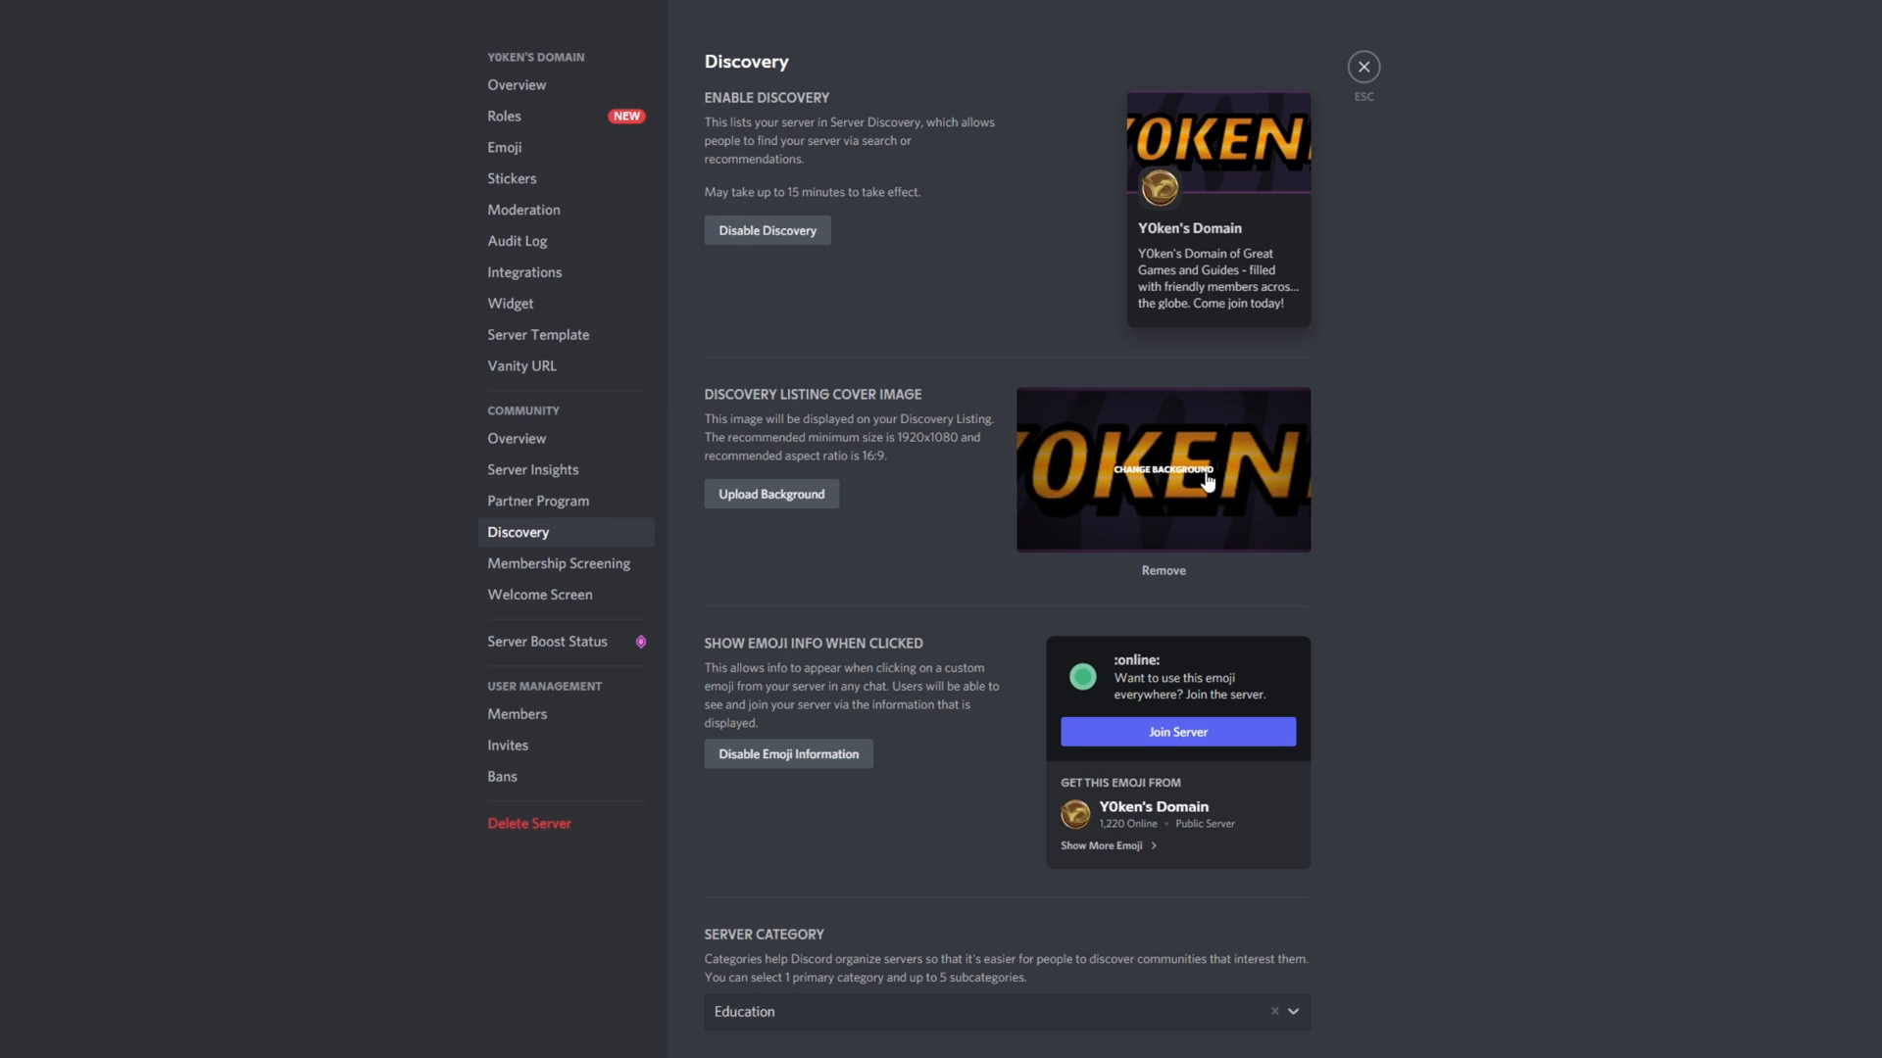
pyautogui.moveTo(771, 423)
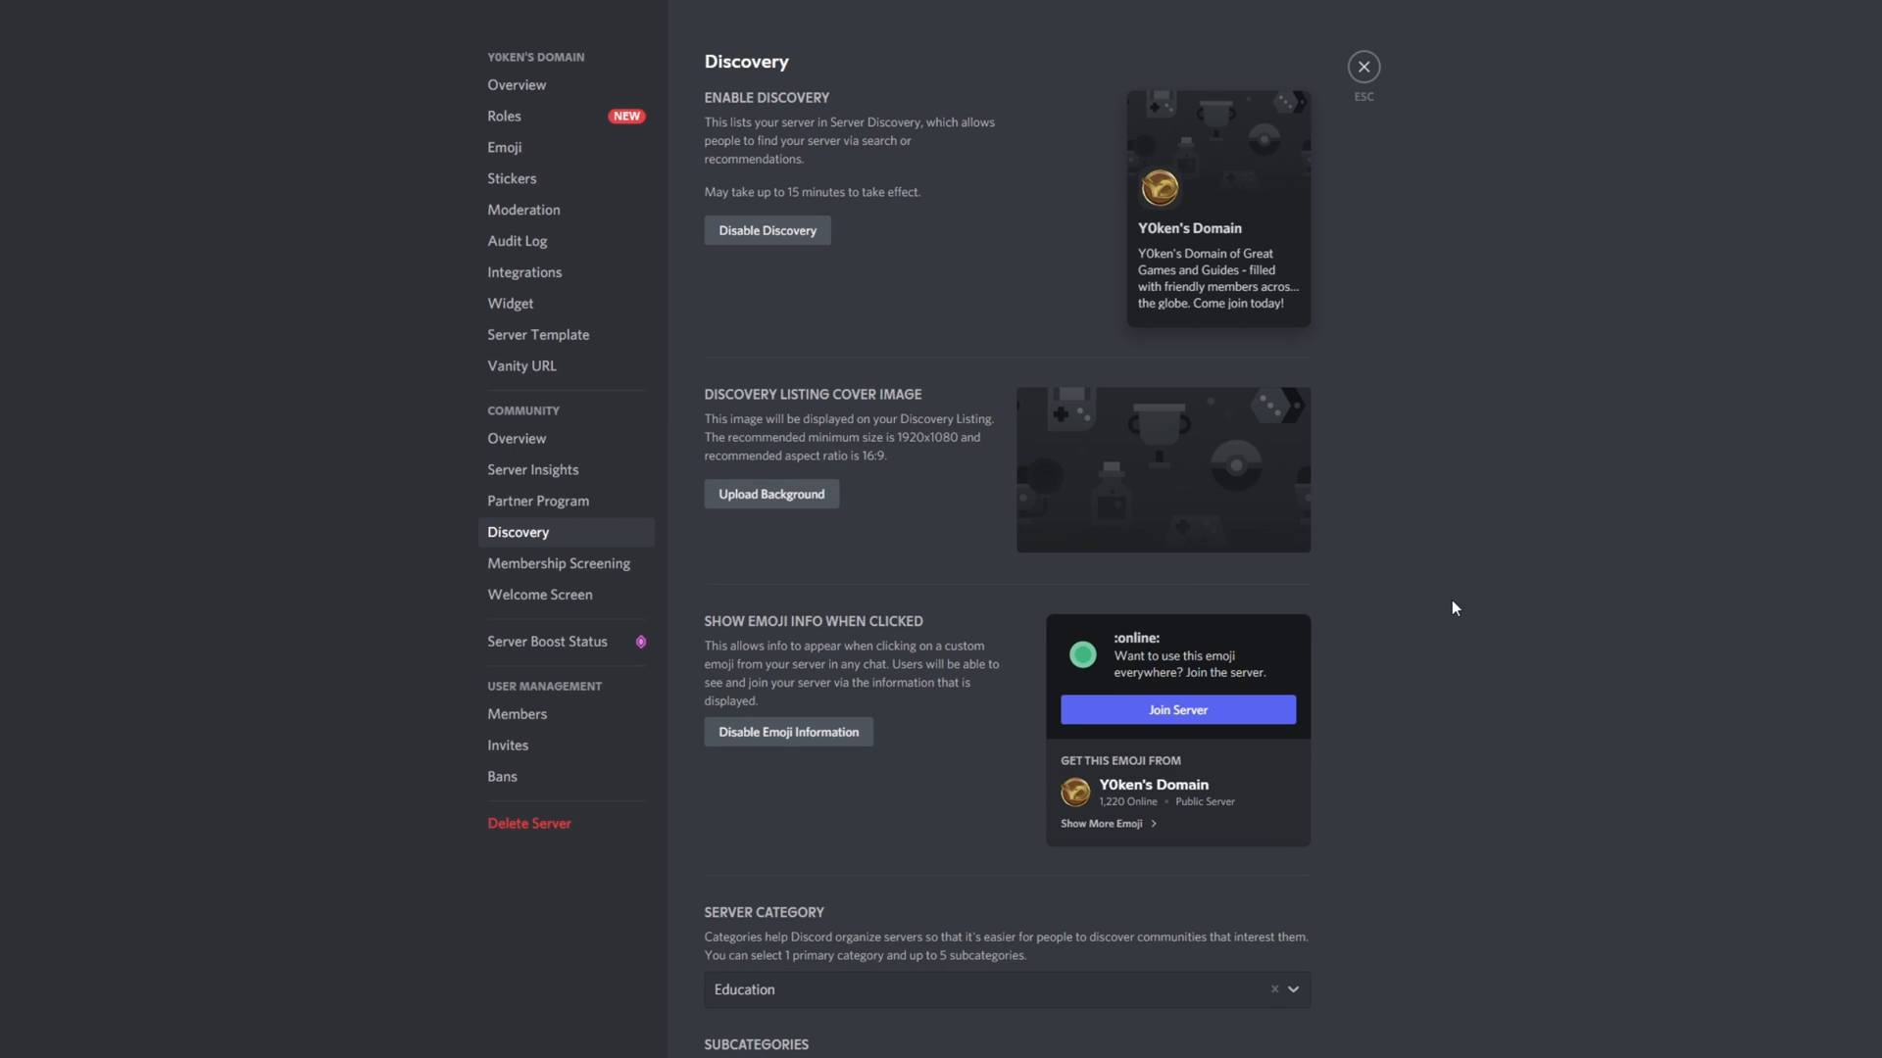
pyautogui.moveTo(842, 858)
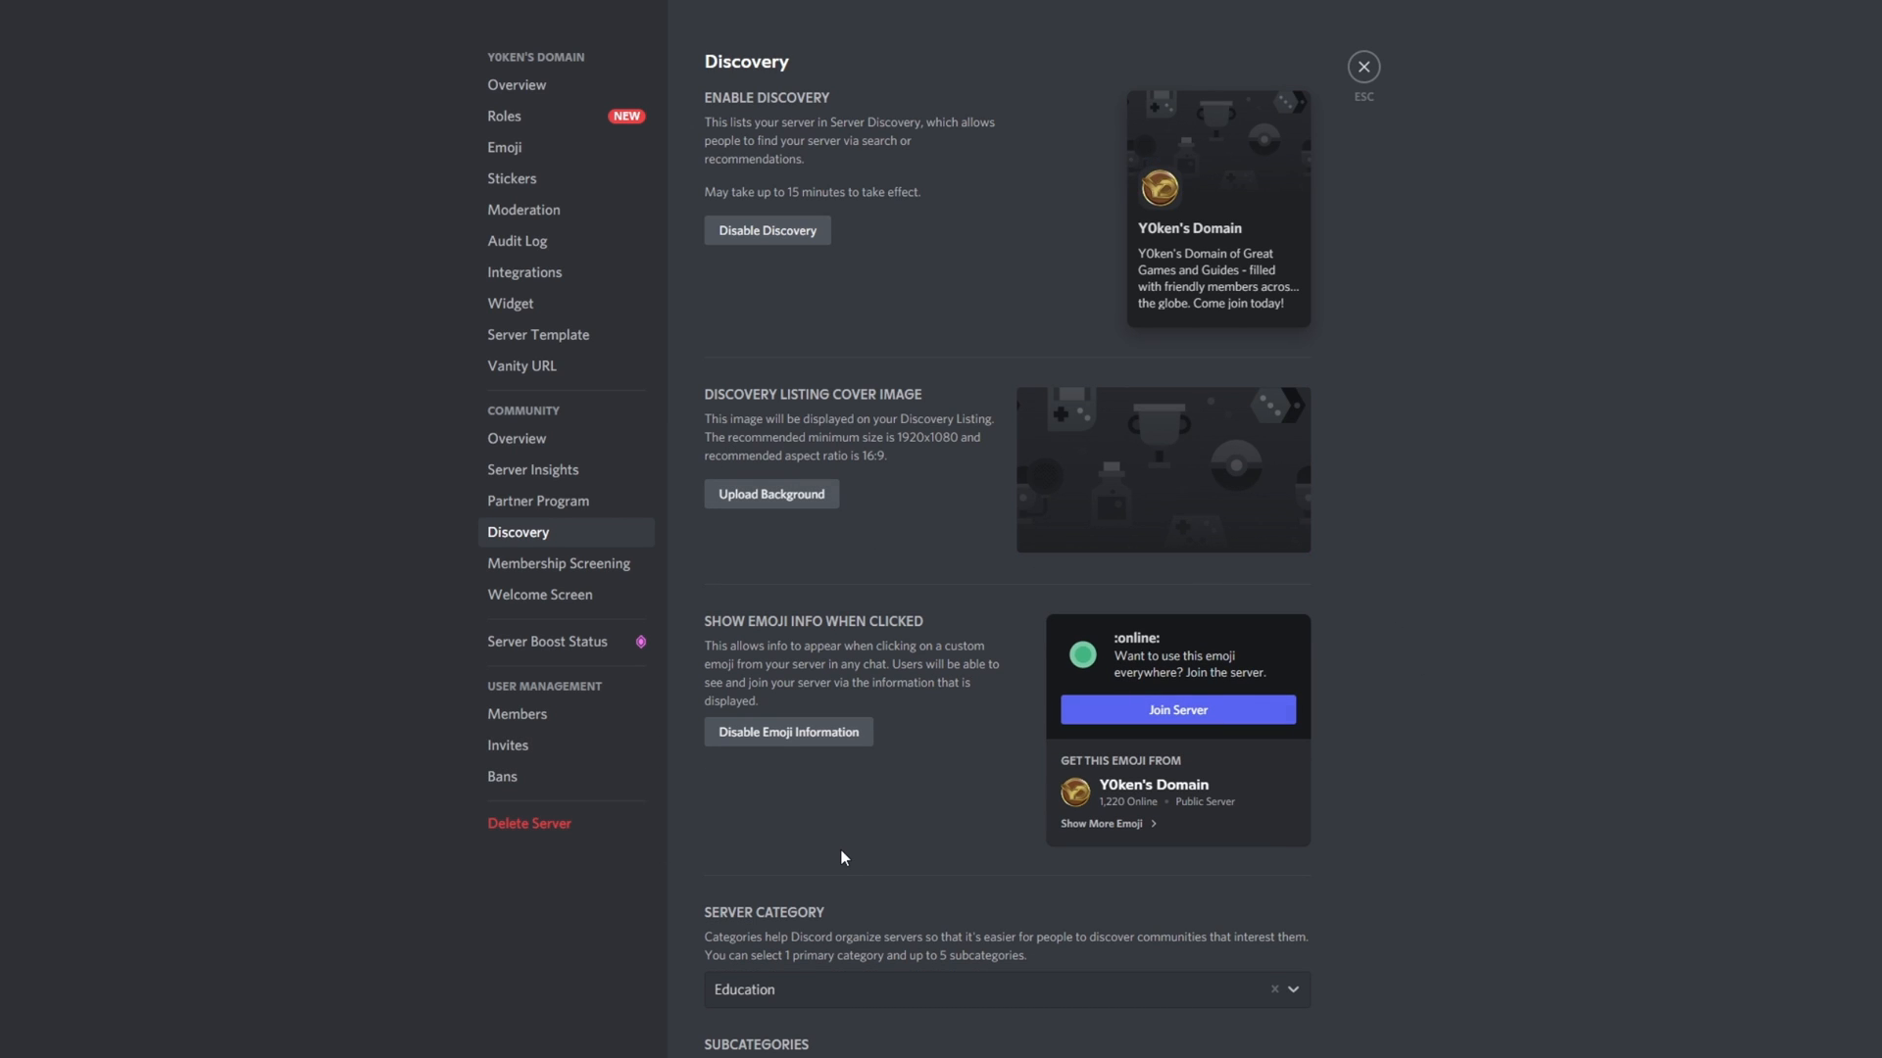
pyautogui.moveTo(1025, 770)
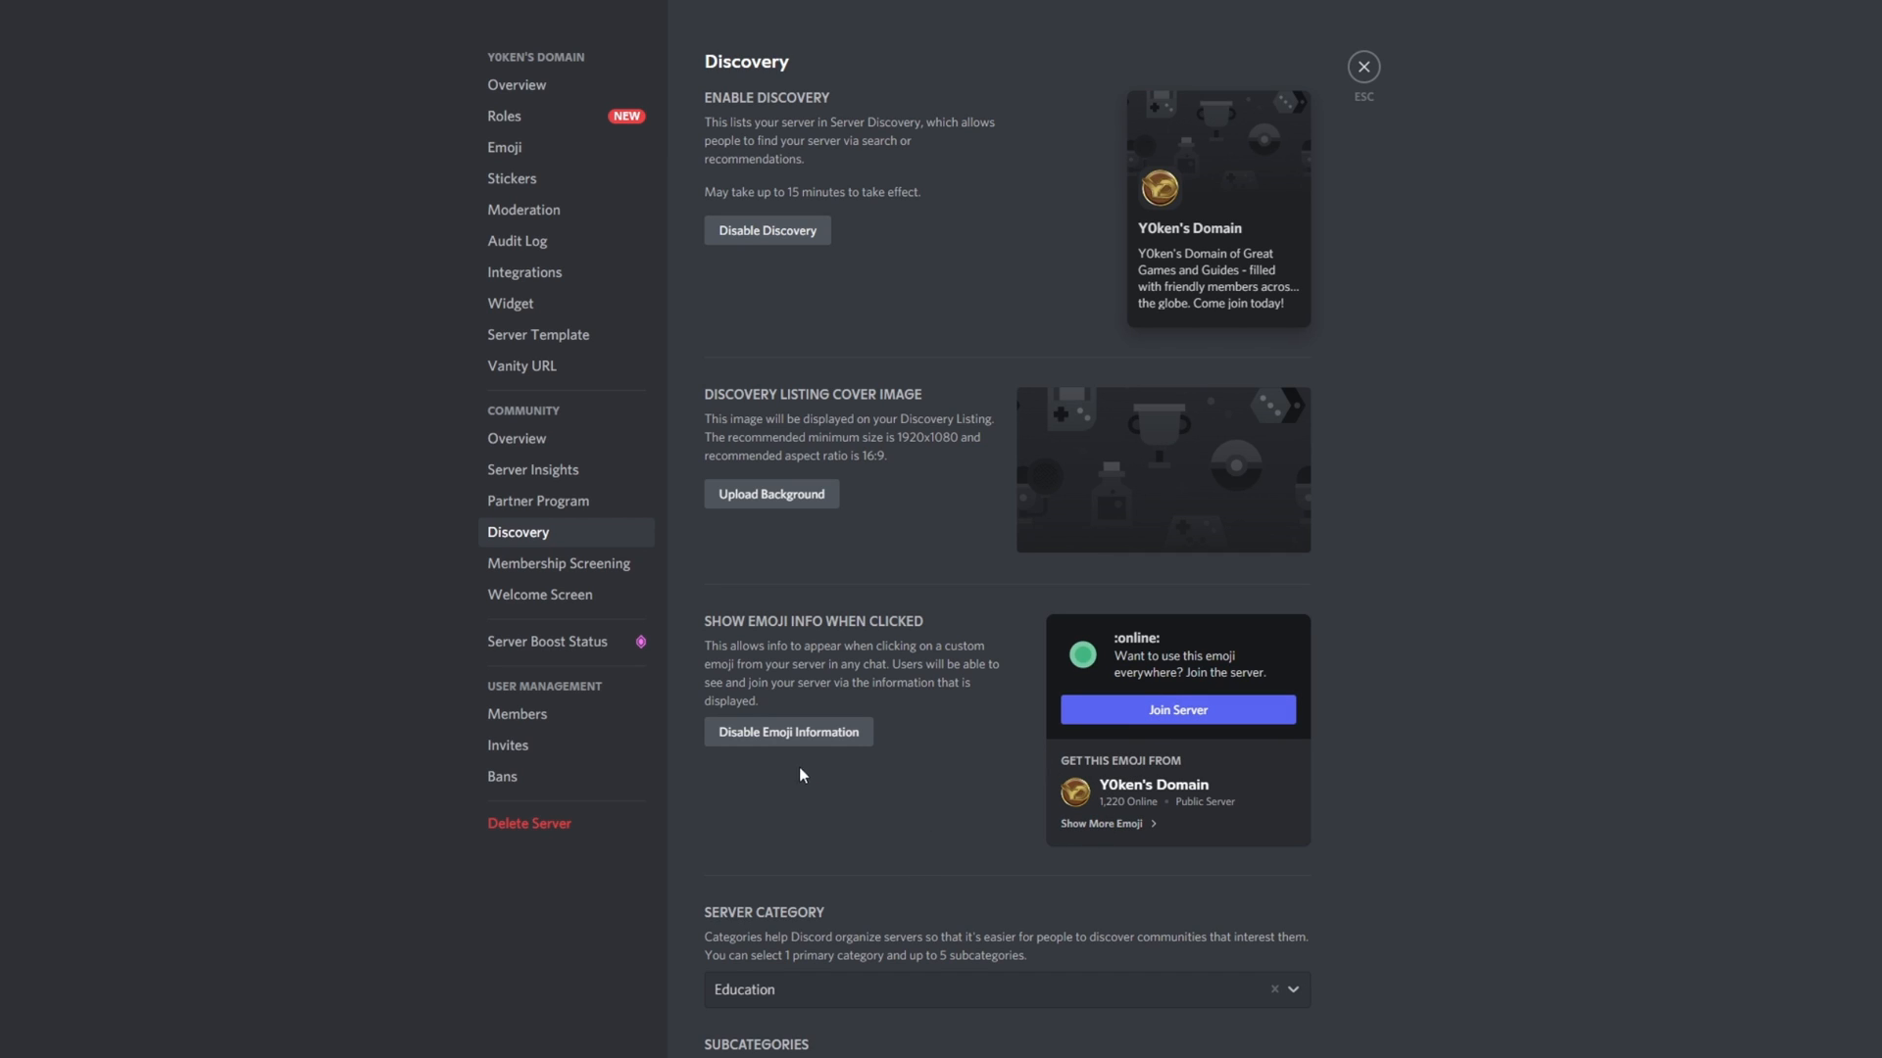
pyautogui.scroll(-3)
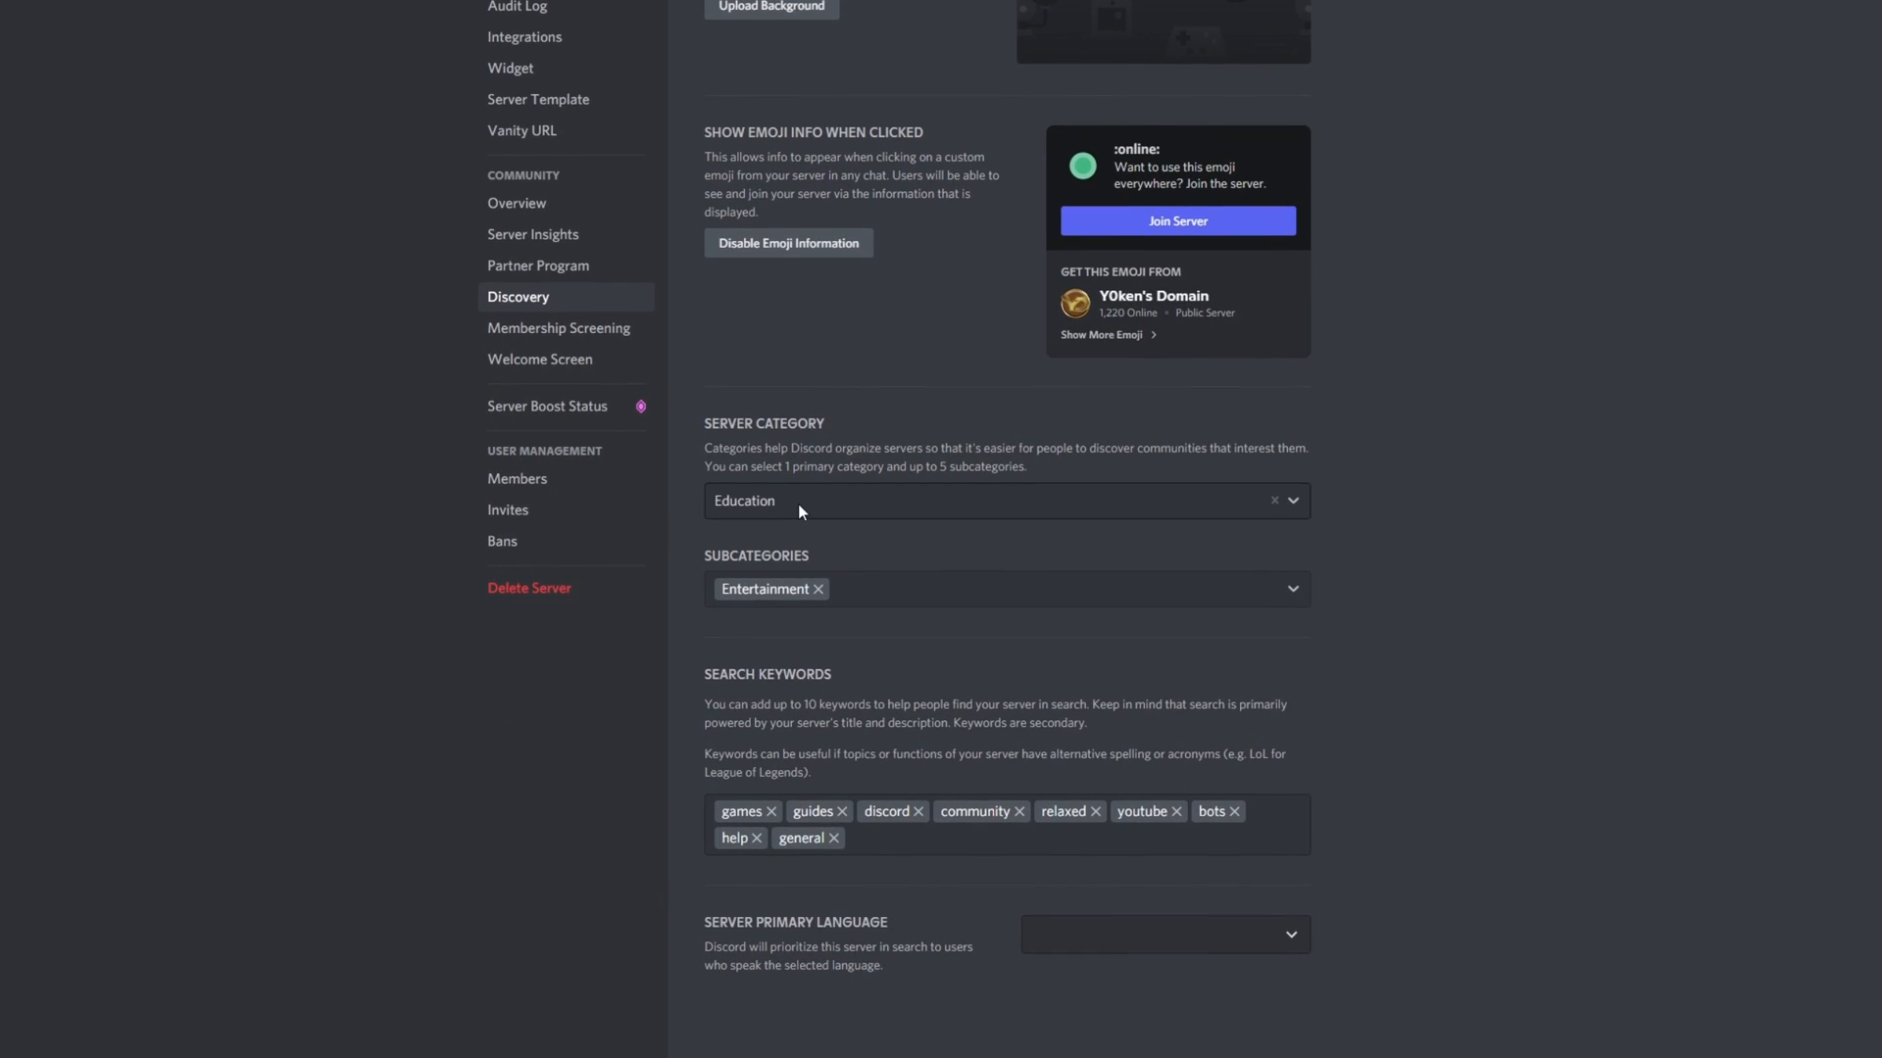
pyautogui.moveTo(1074, 557)
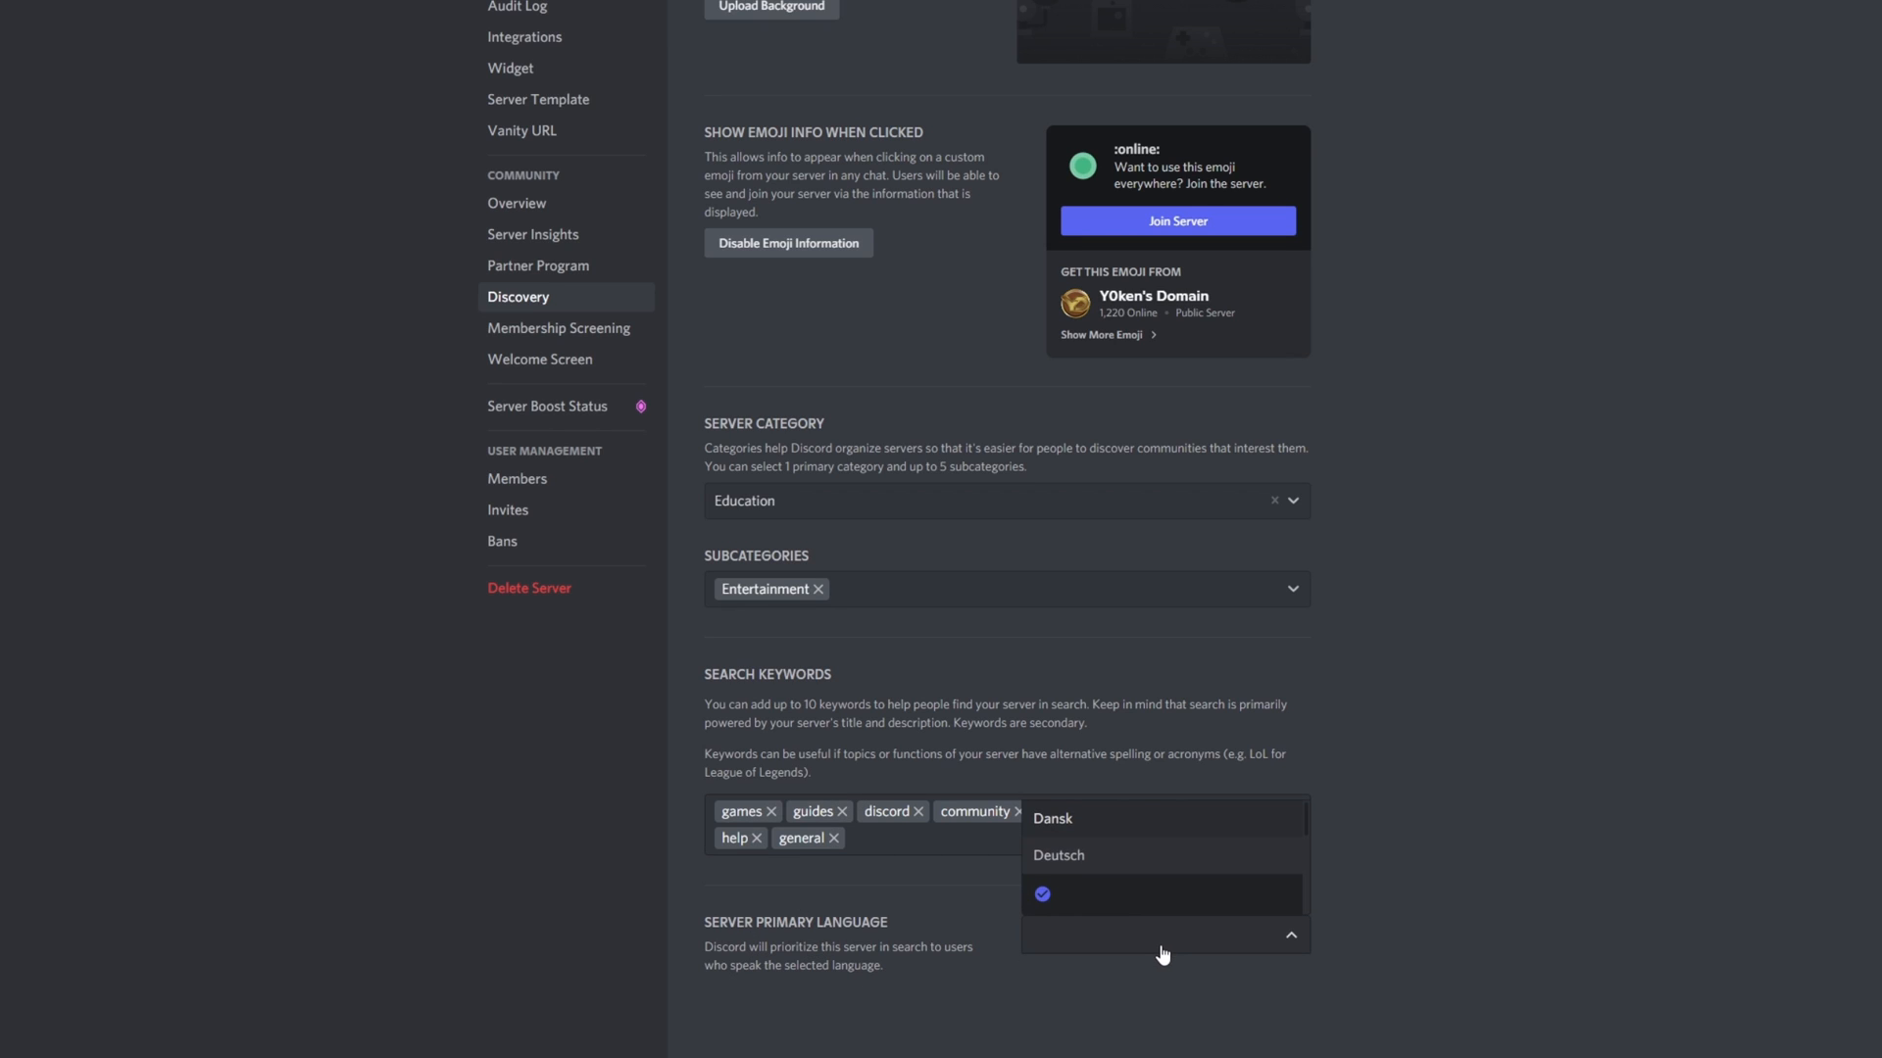
pyautogui.moveTo(1096, 944)
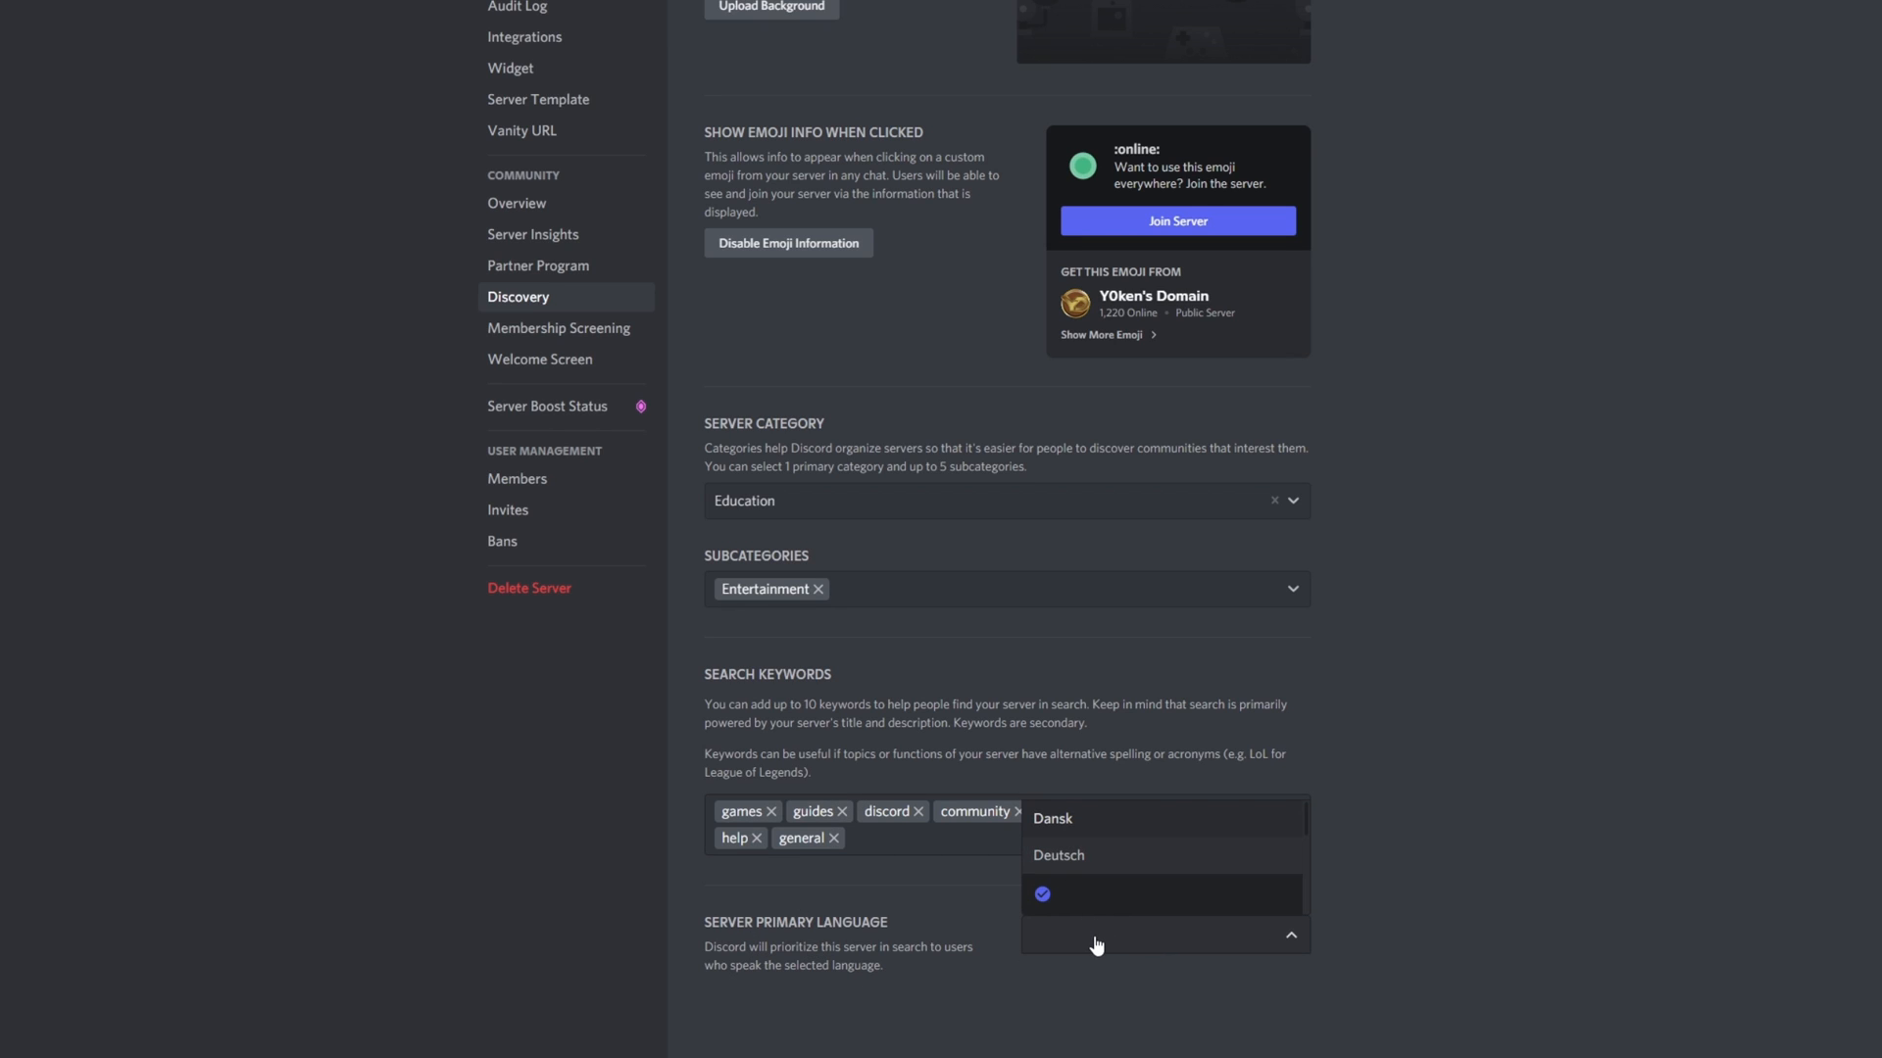
pyautogui.moveTo(1094, 872)
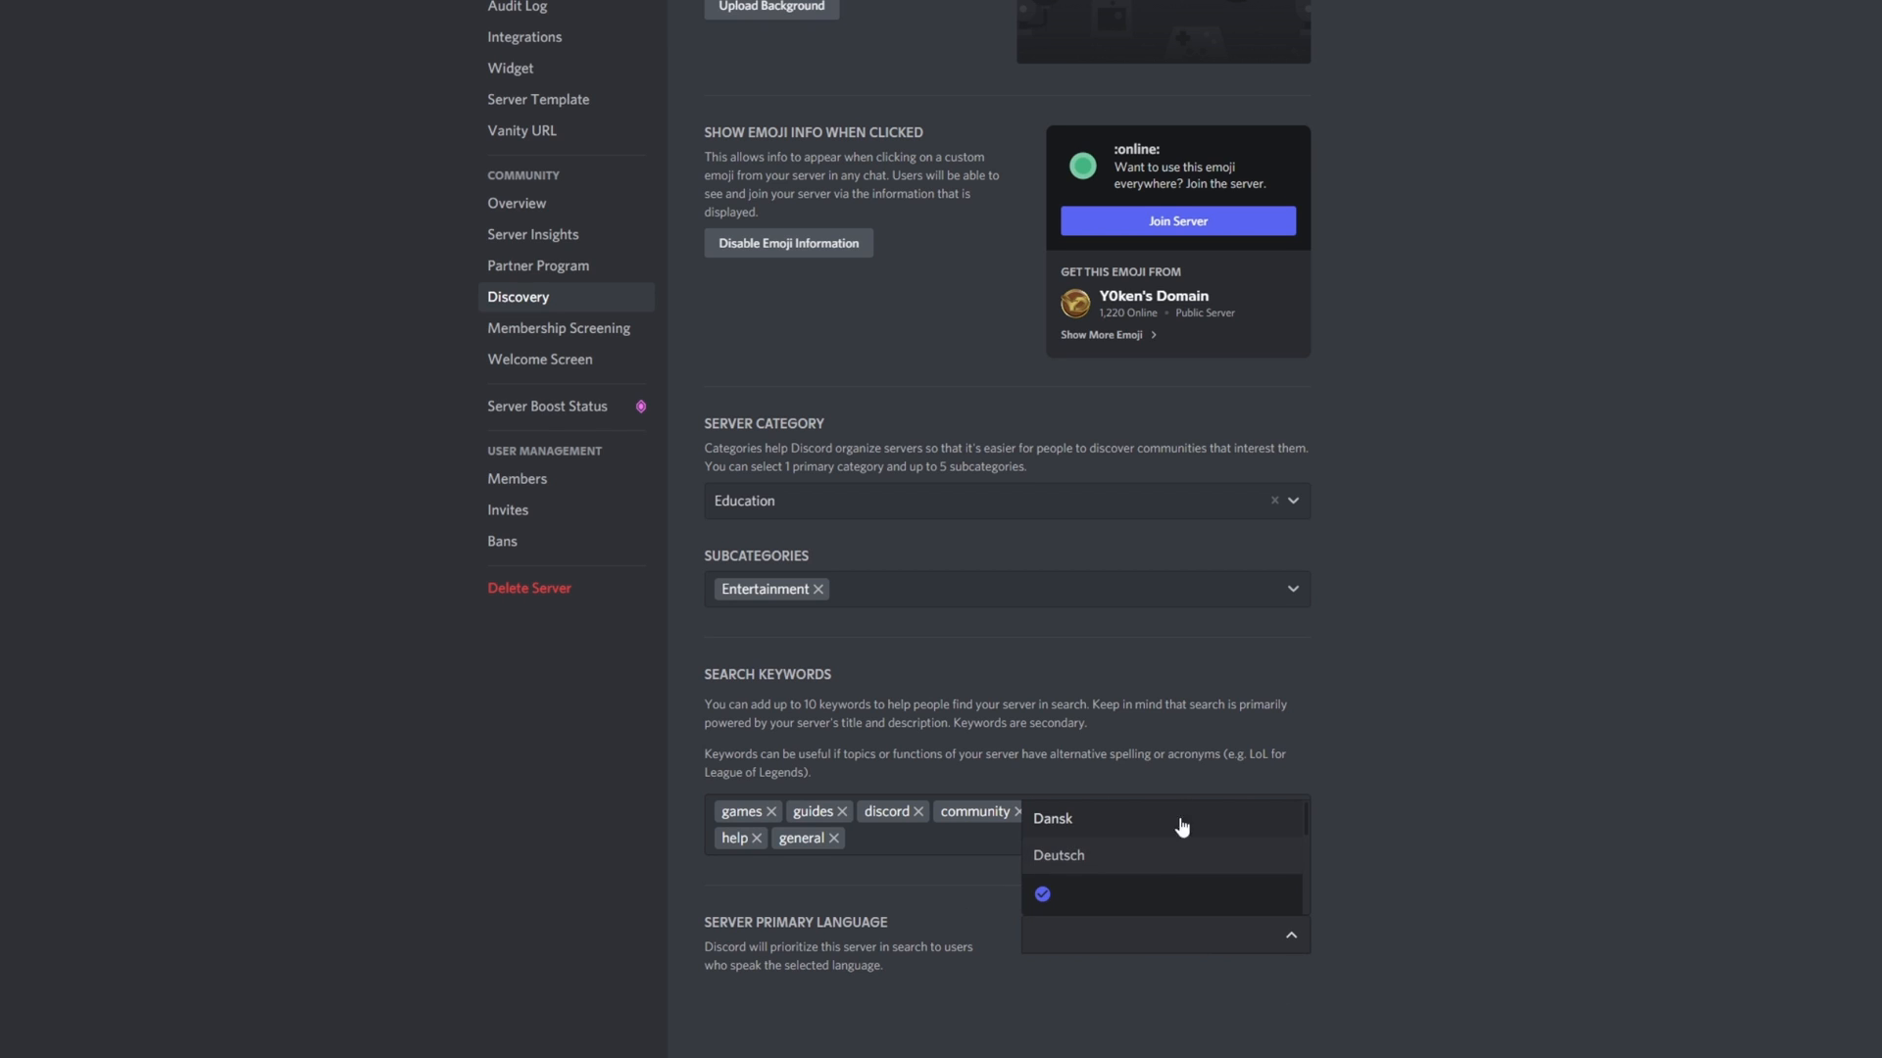
pyautogui.moveTo(1196, 872)
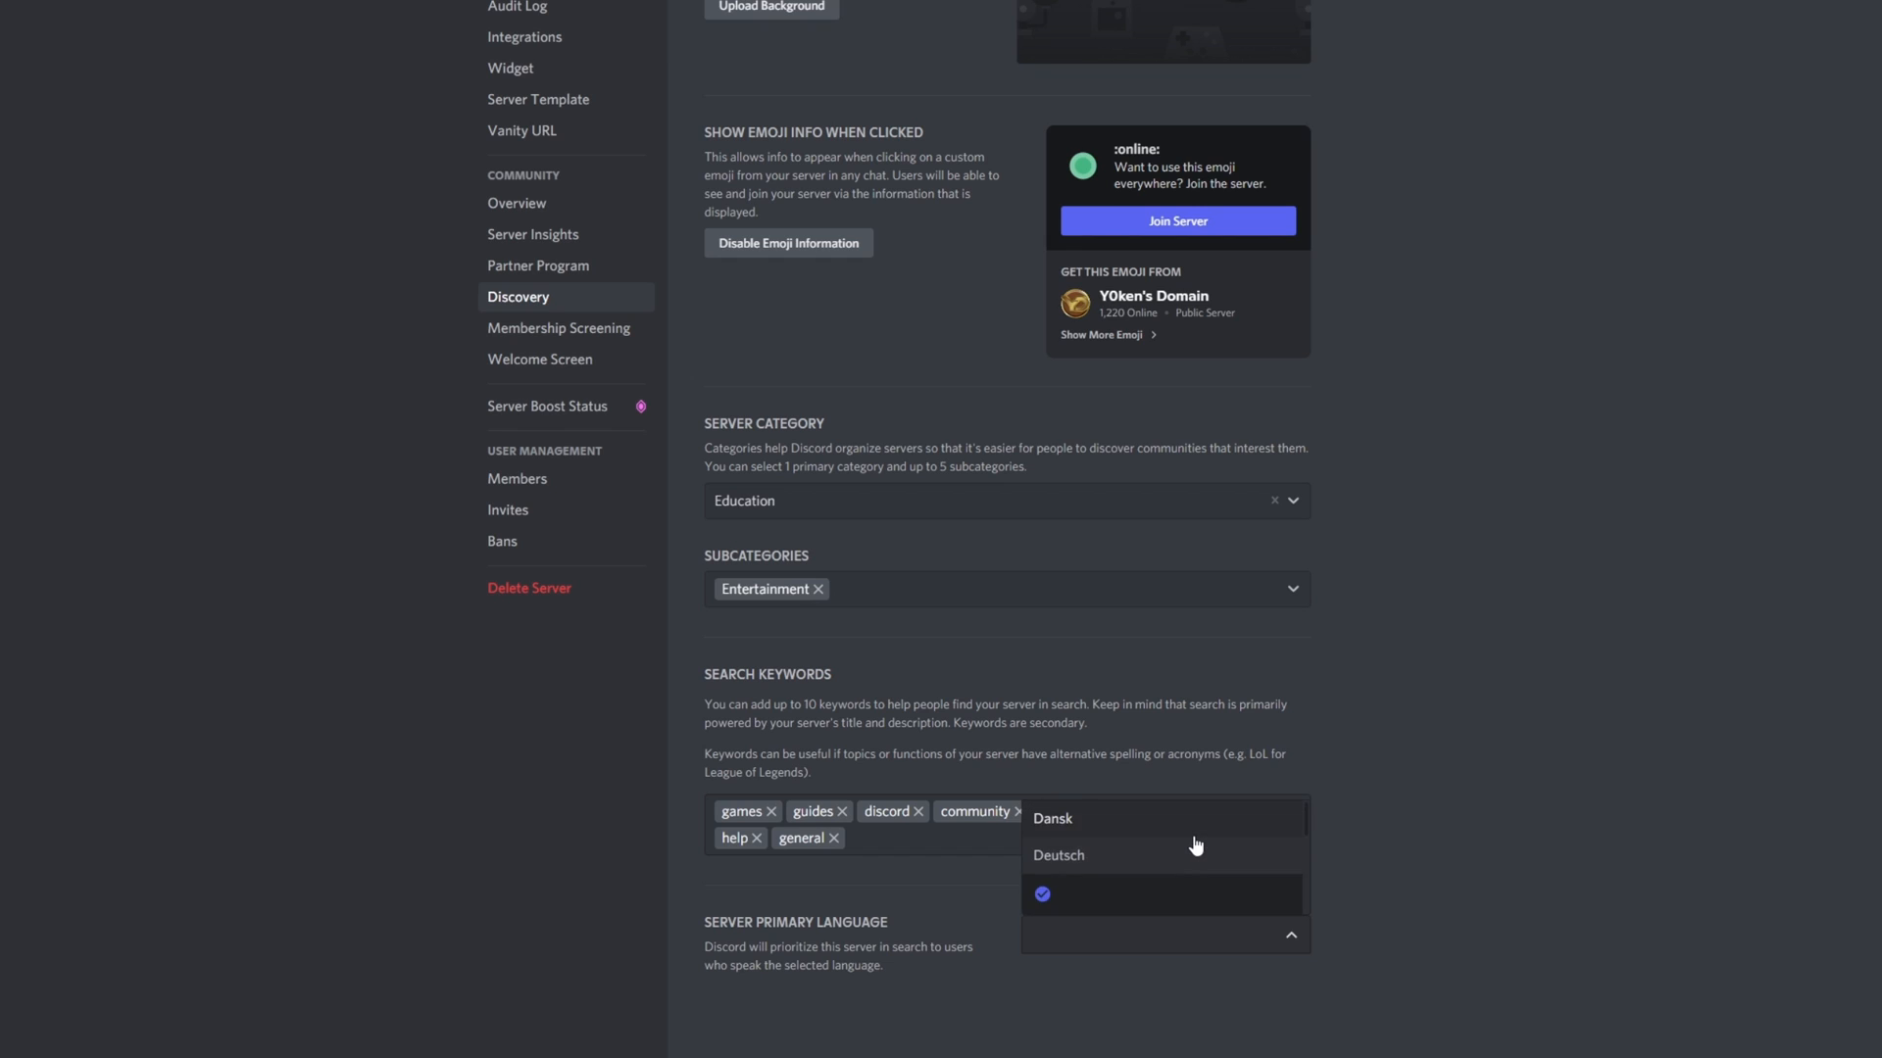
pyautogui.moveTo(1118, 852)
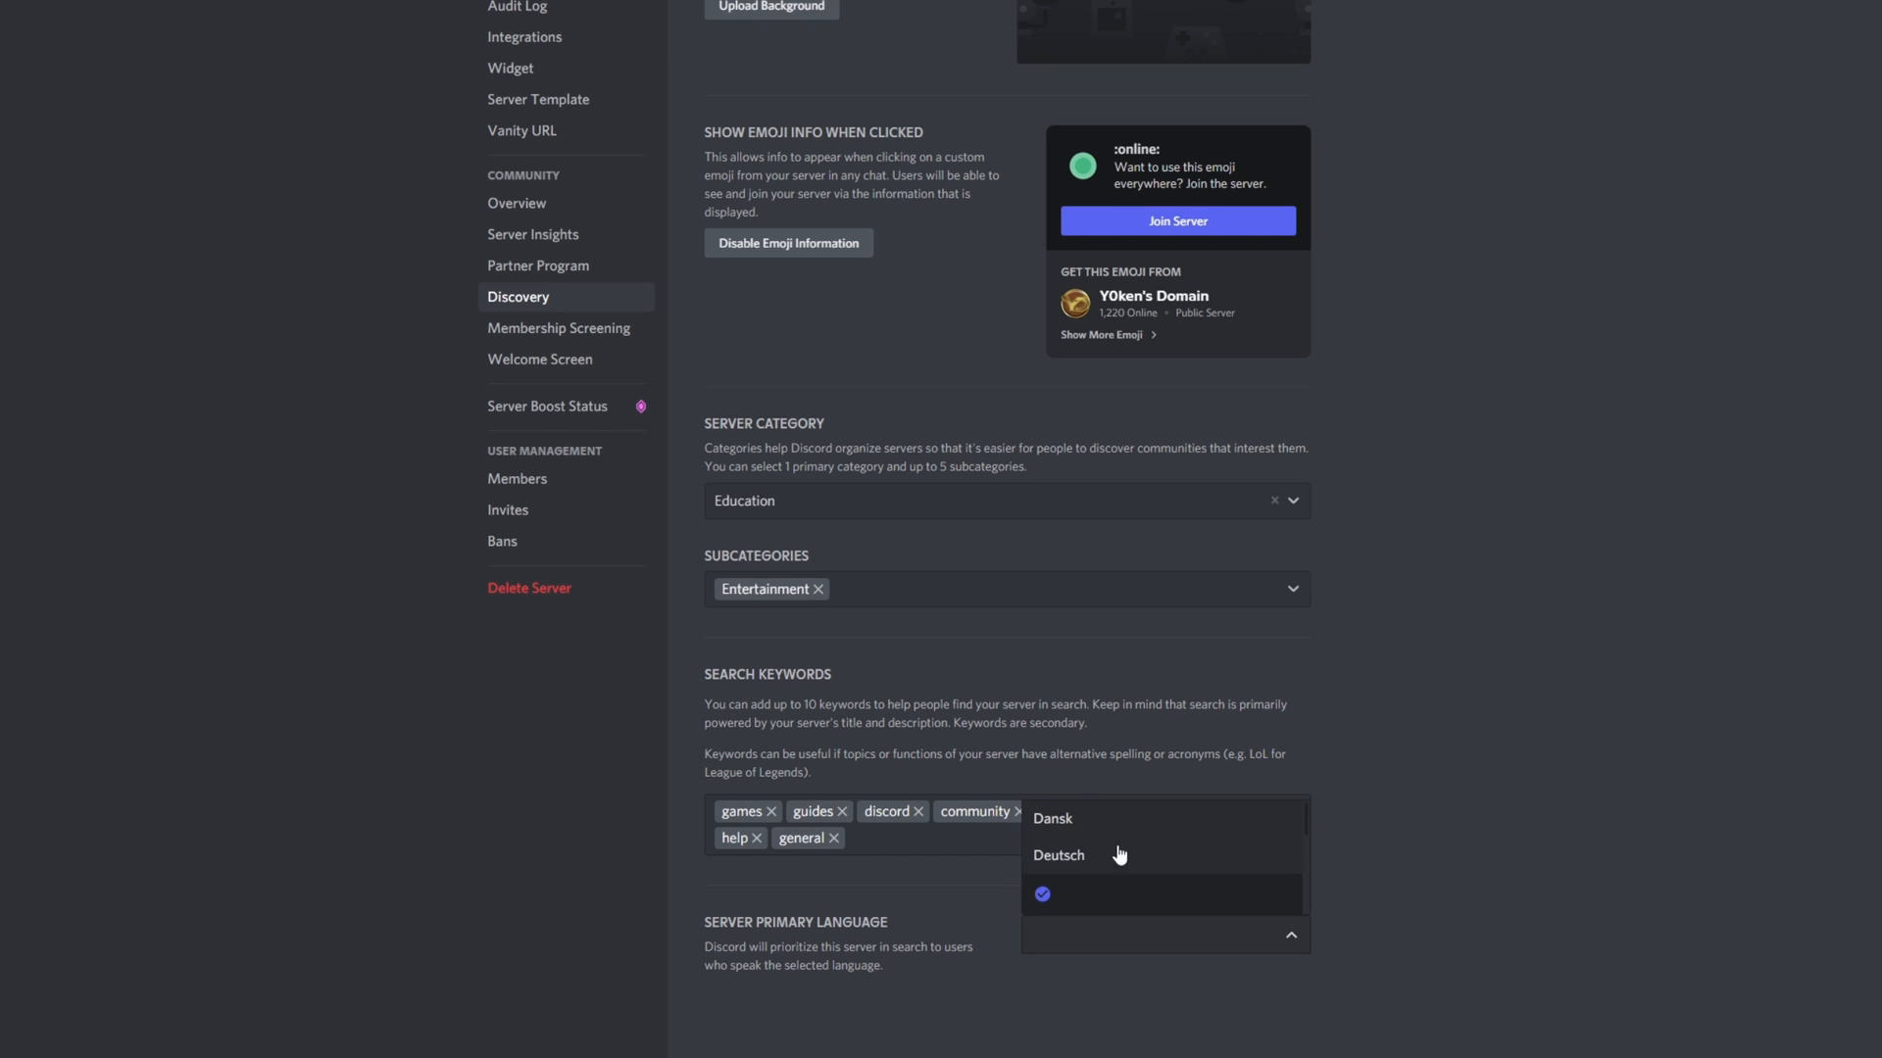
pyautogui.moveTo(1116, 876)
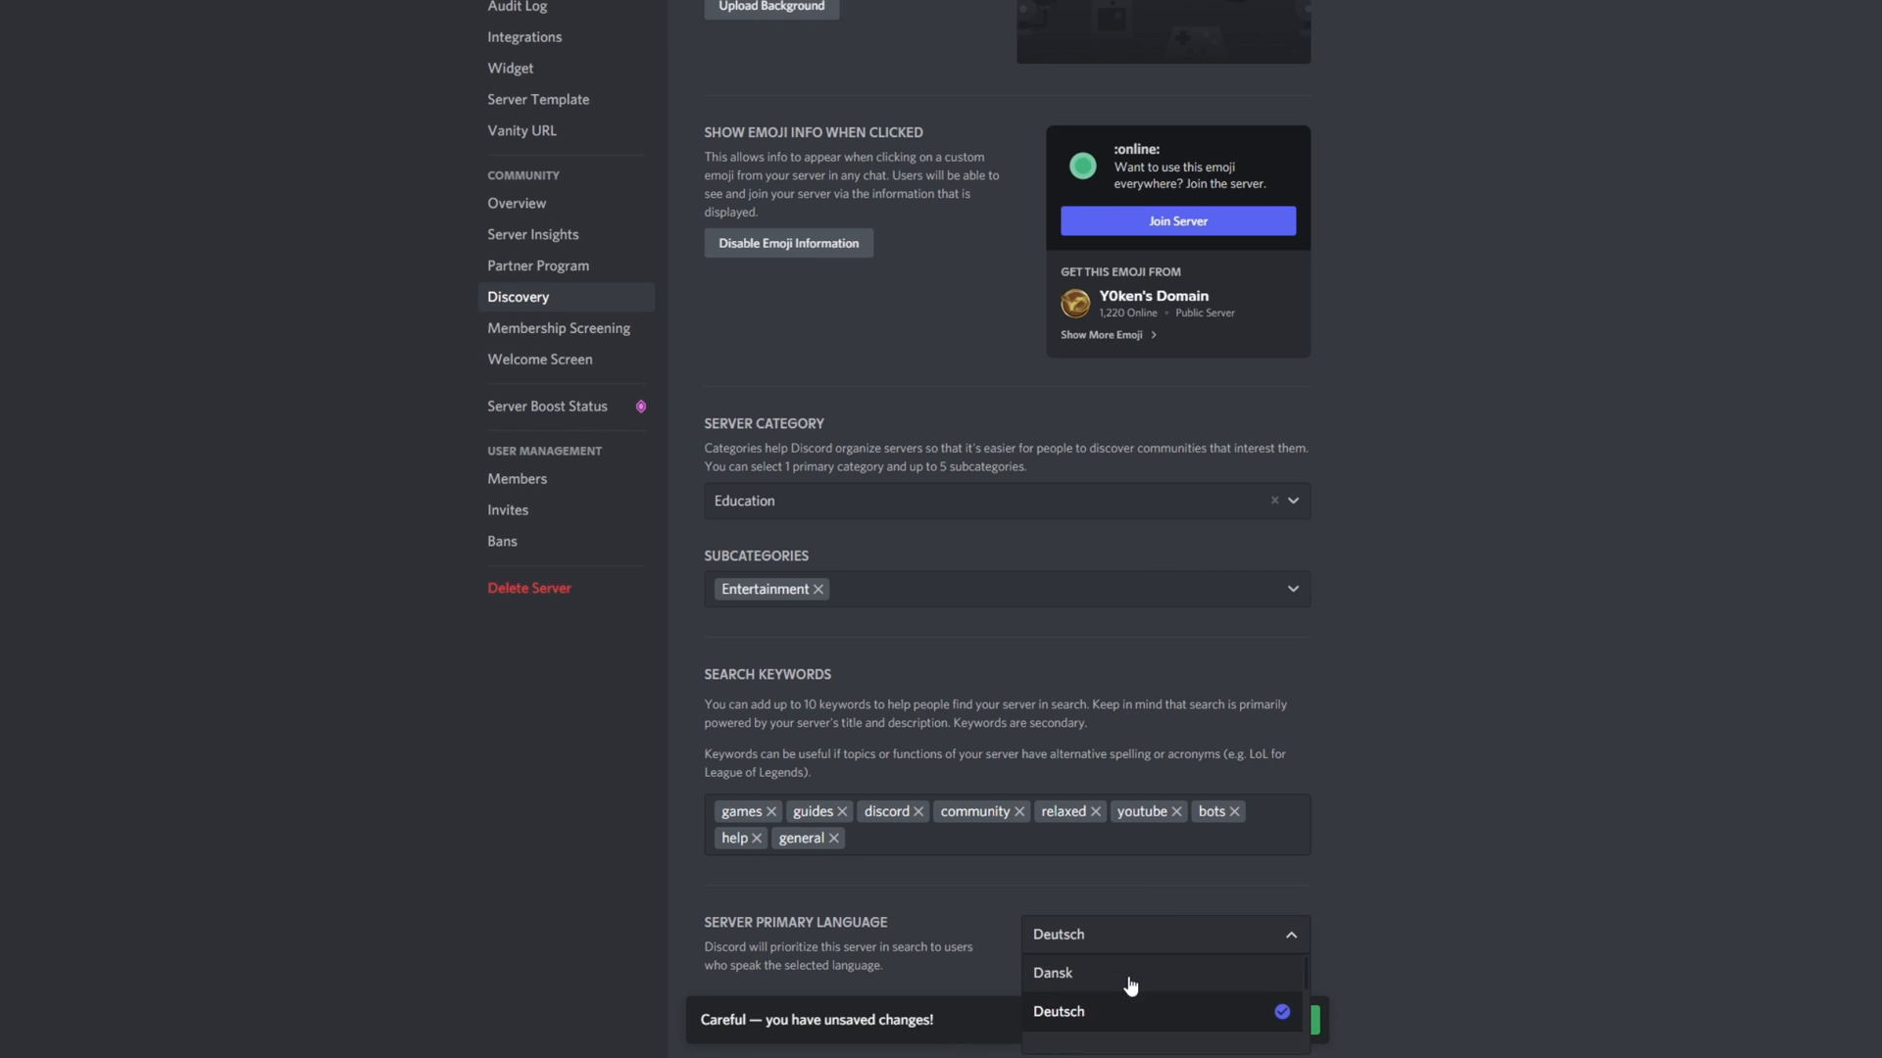
pyautogui.scroll(-3)
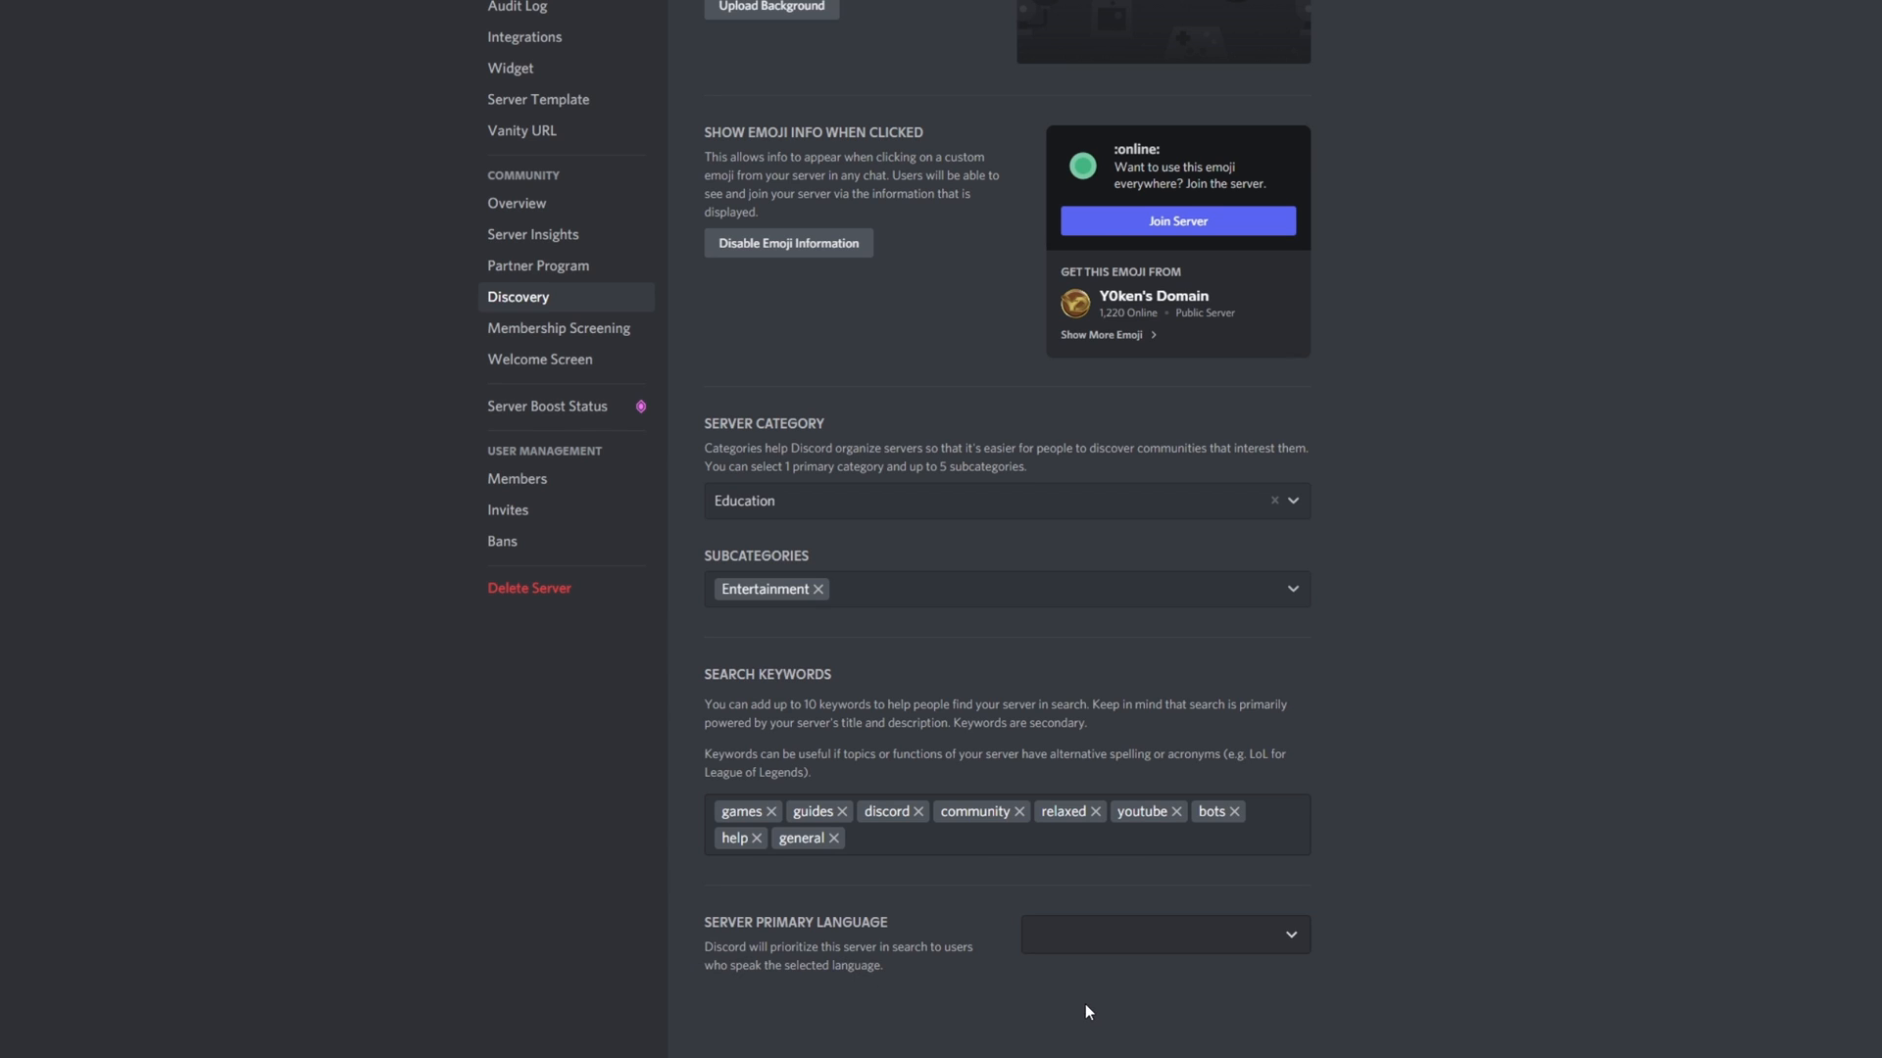
pyautogui.moveTo(1472, 843)
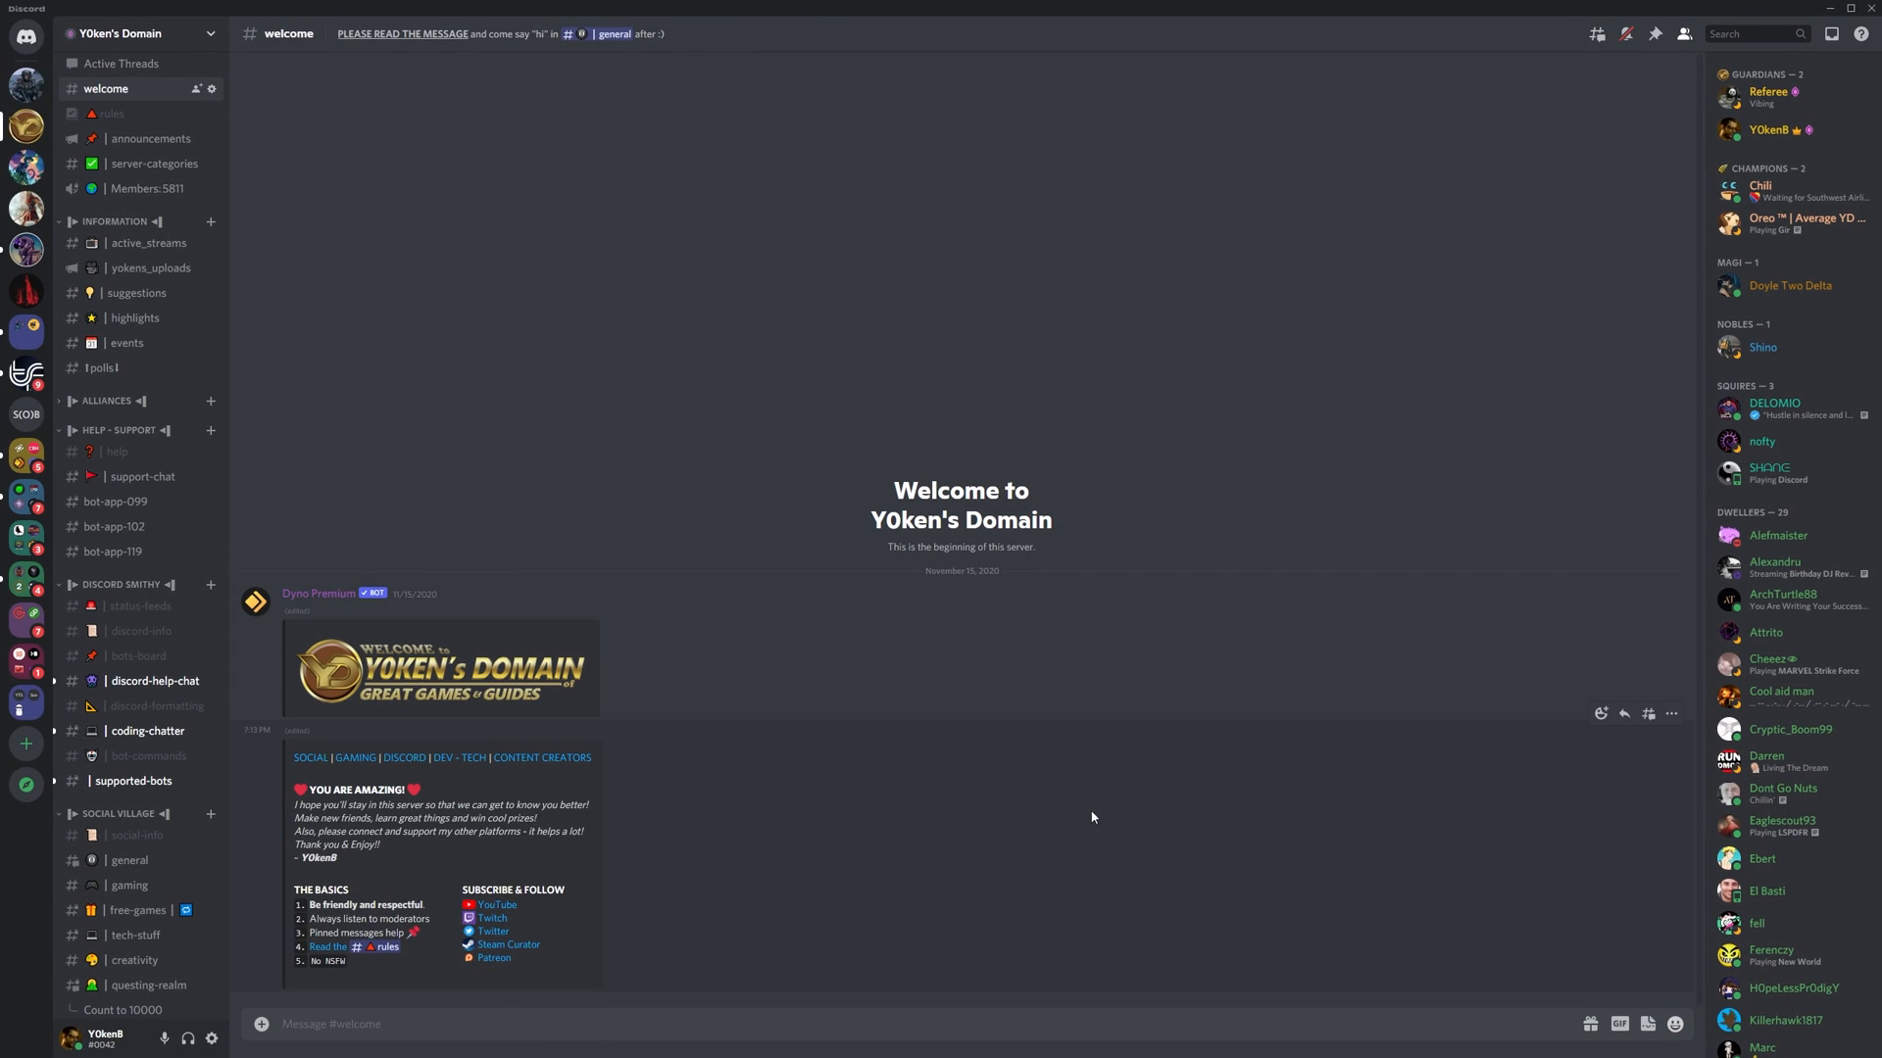
pyautogui.moveTo(1090, 825)
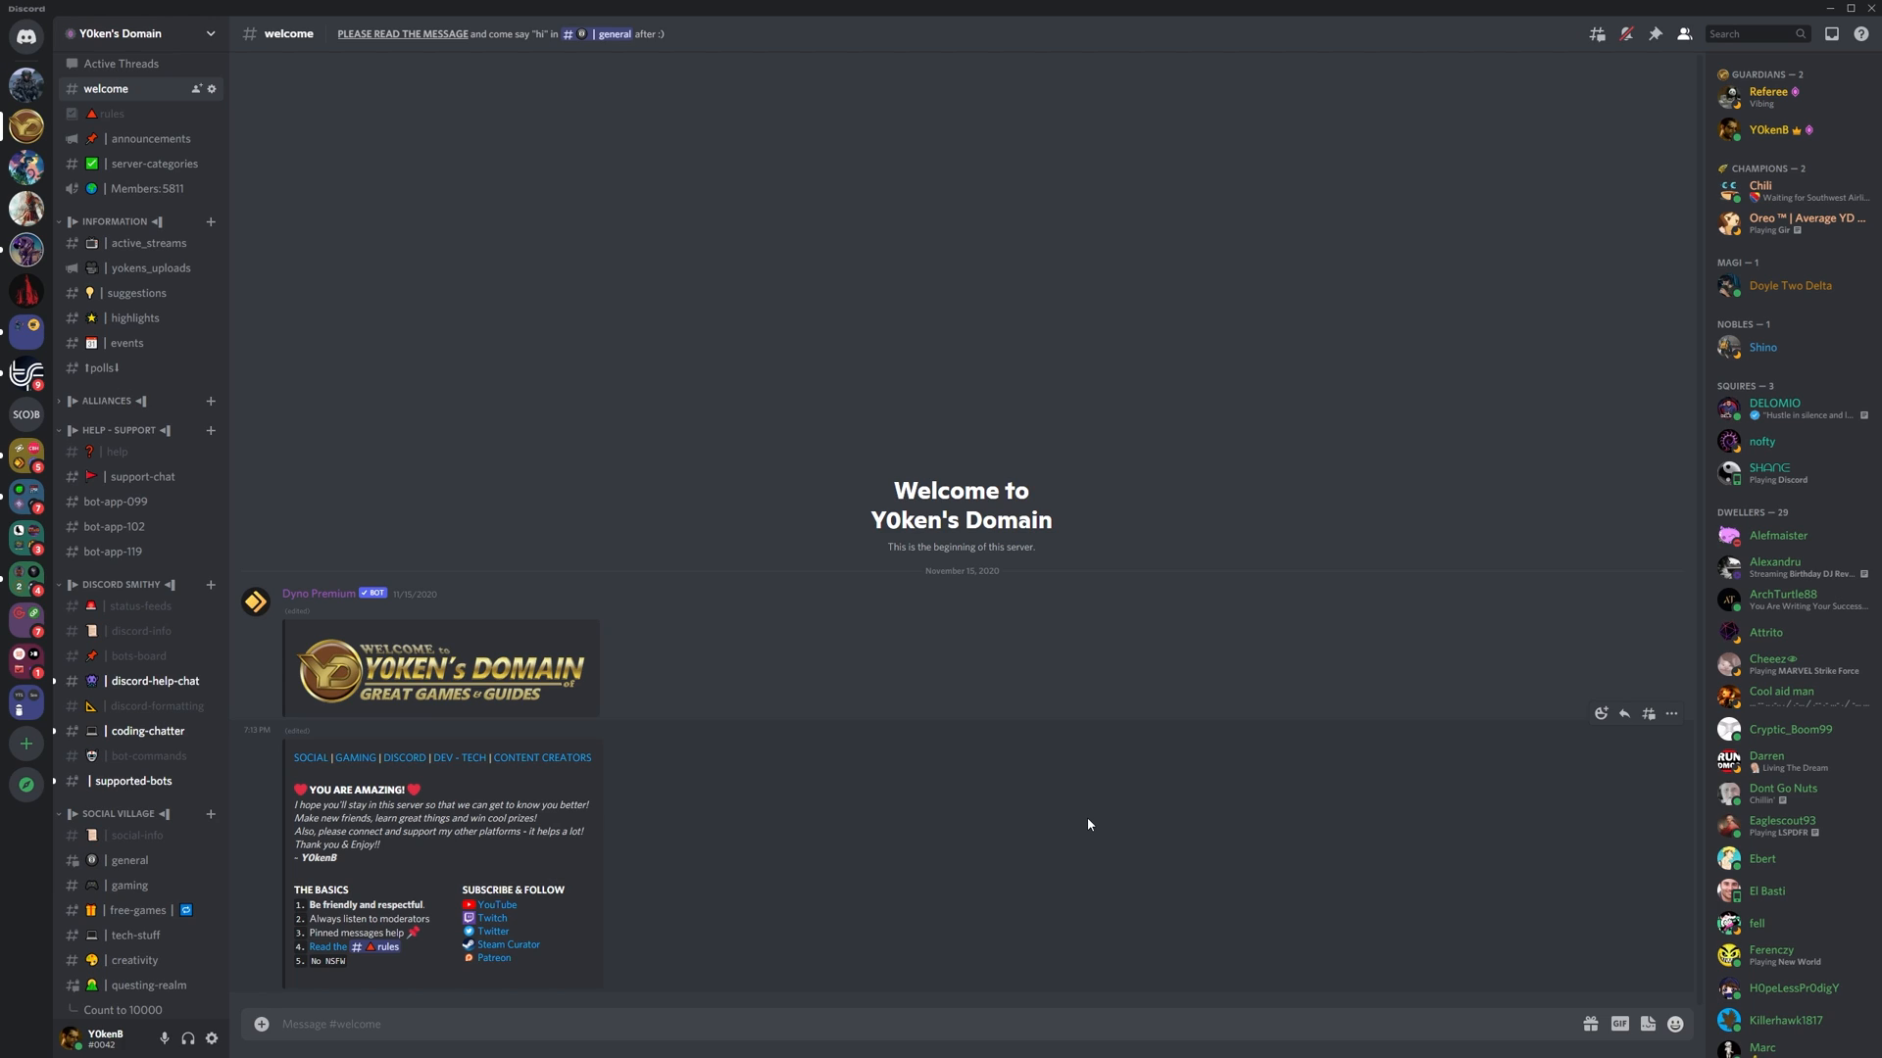
pyautogui.moveTo(394, 121)
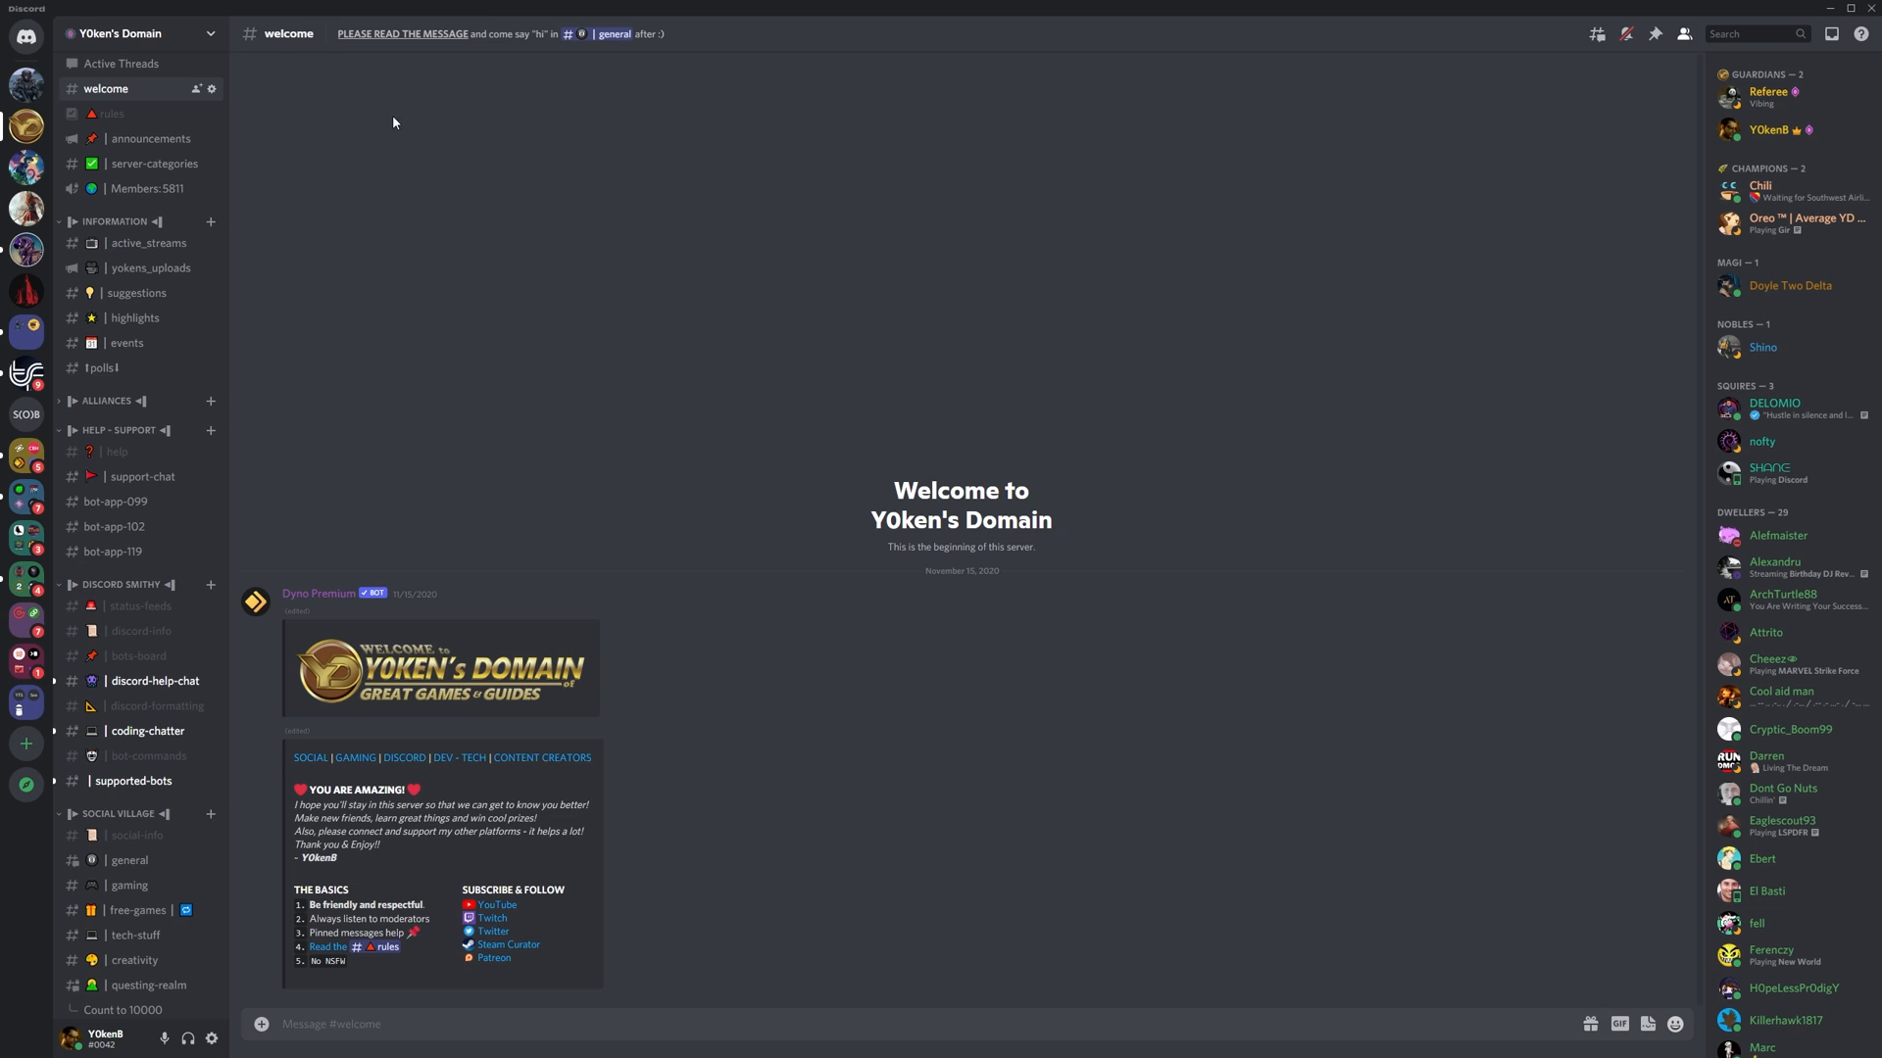
pyautogui.moveTo(394, 203)
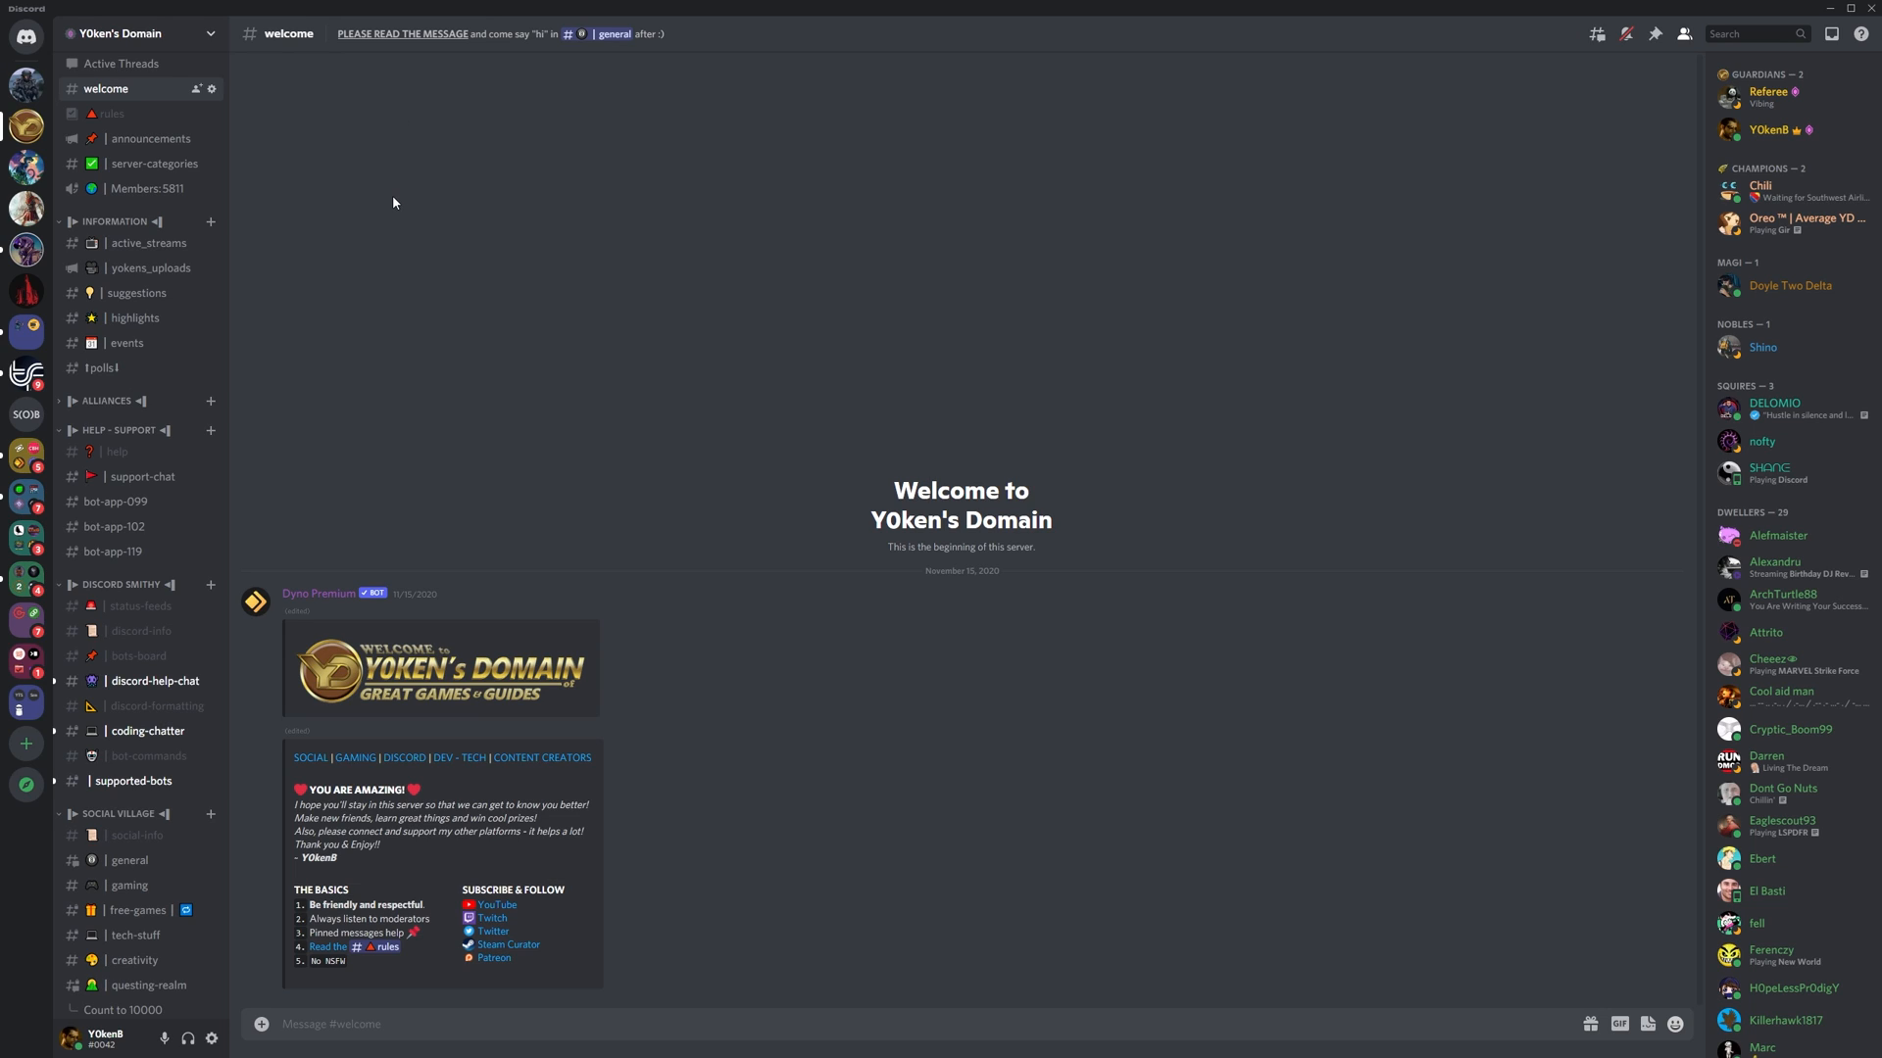
pyautogui.moveTo(535, 359)
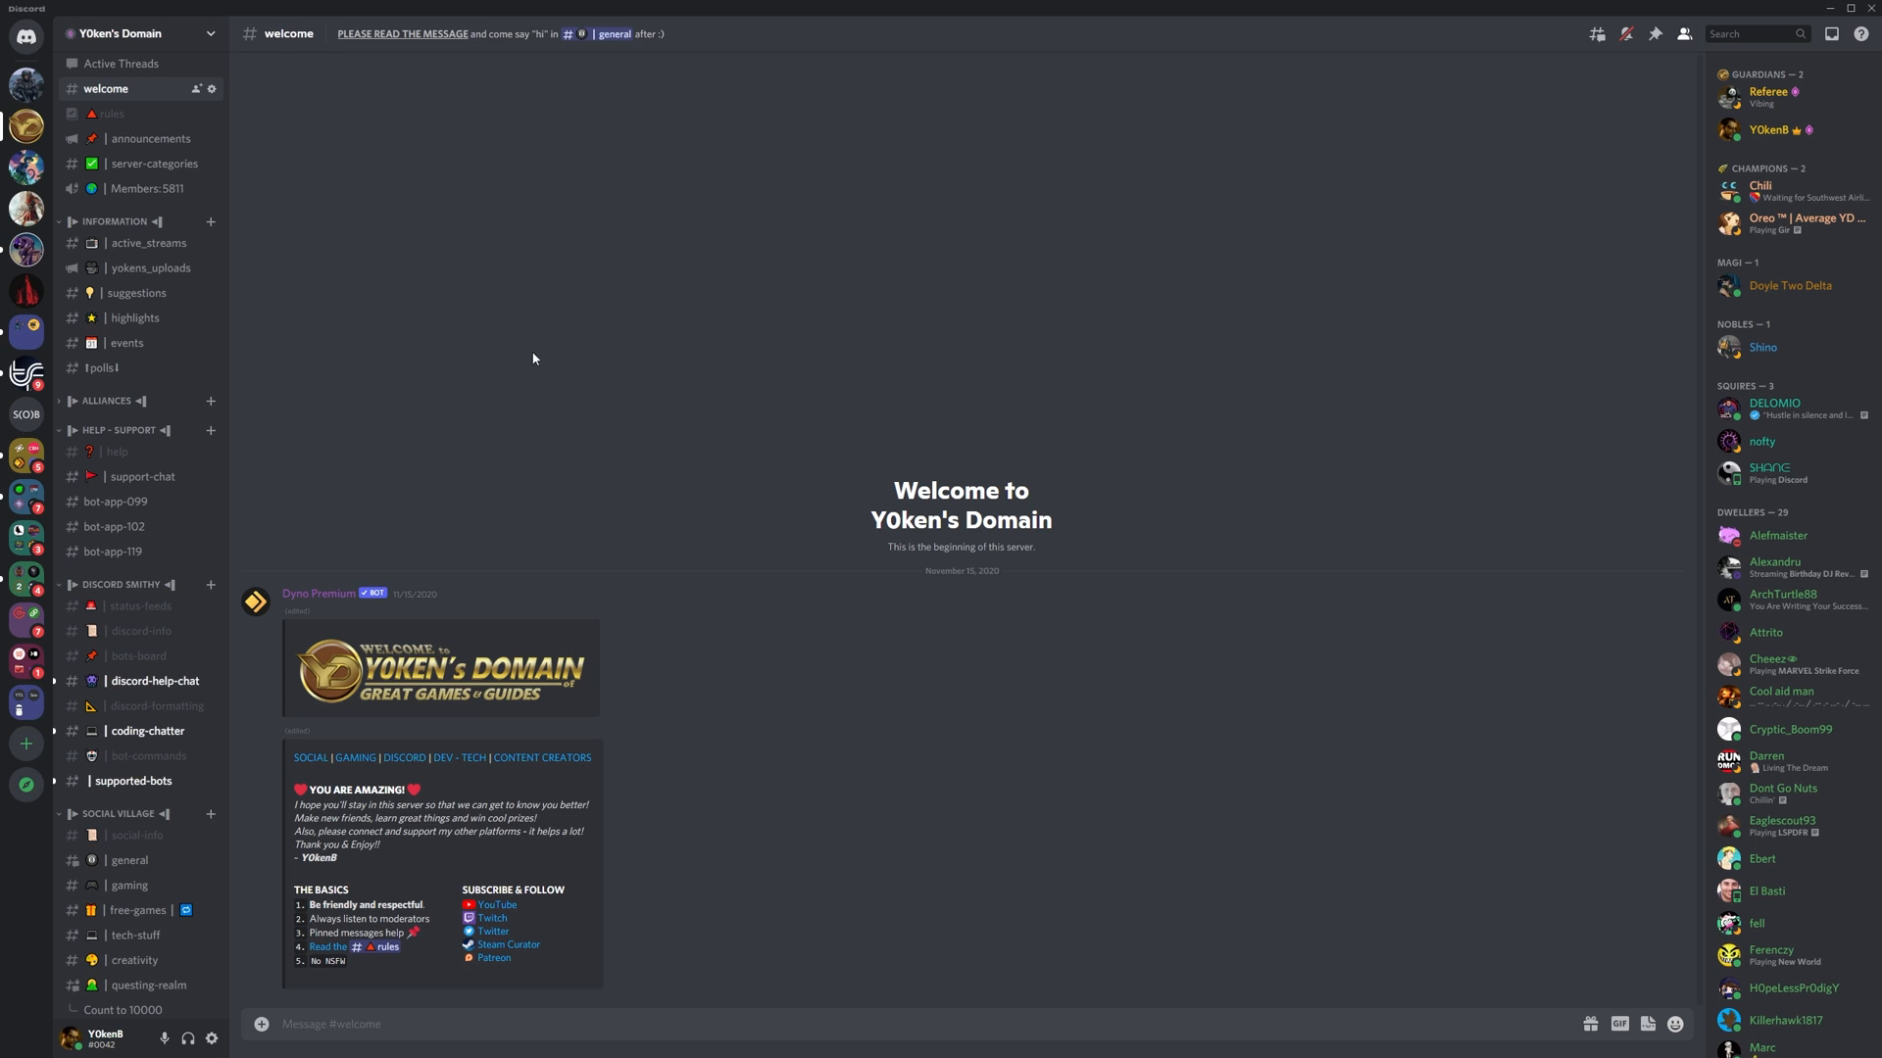